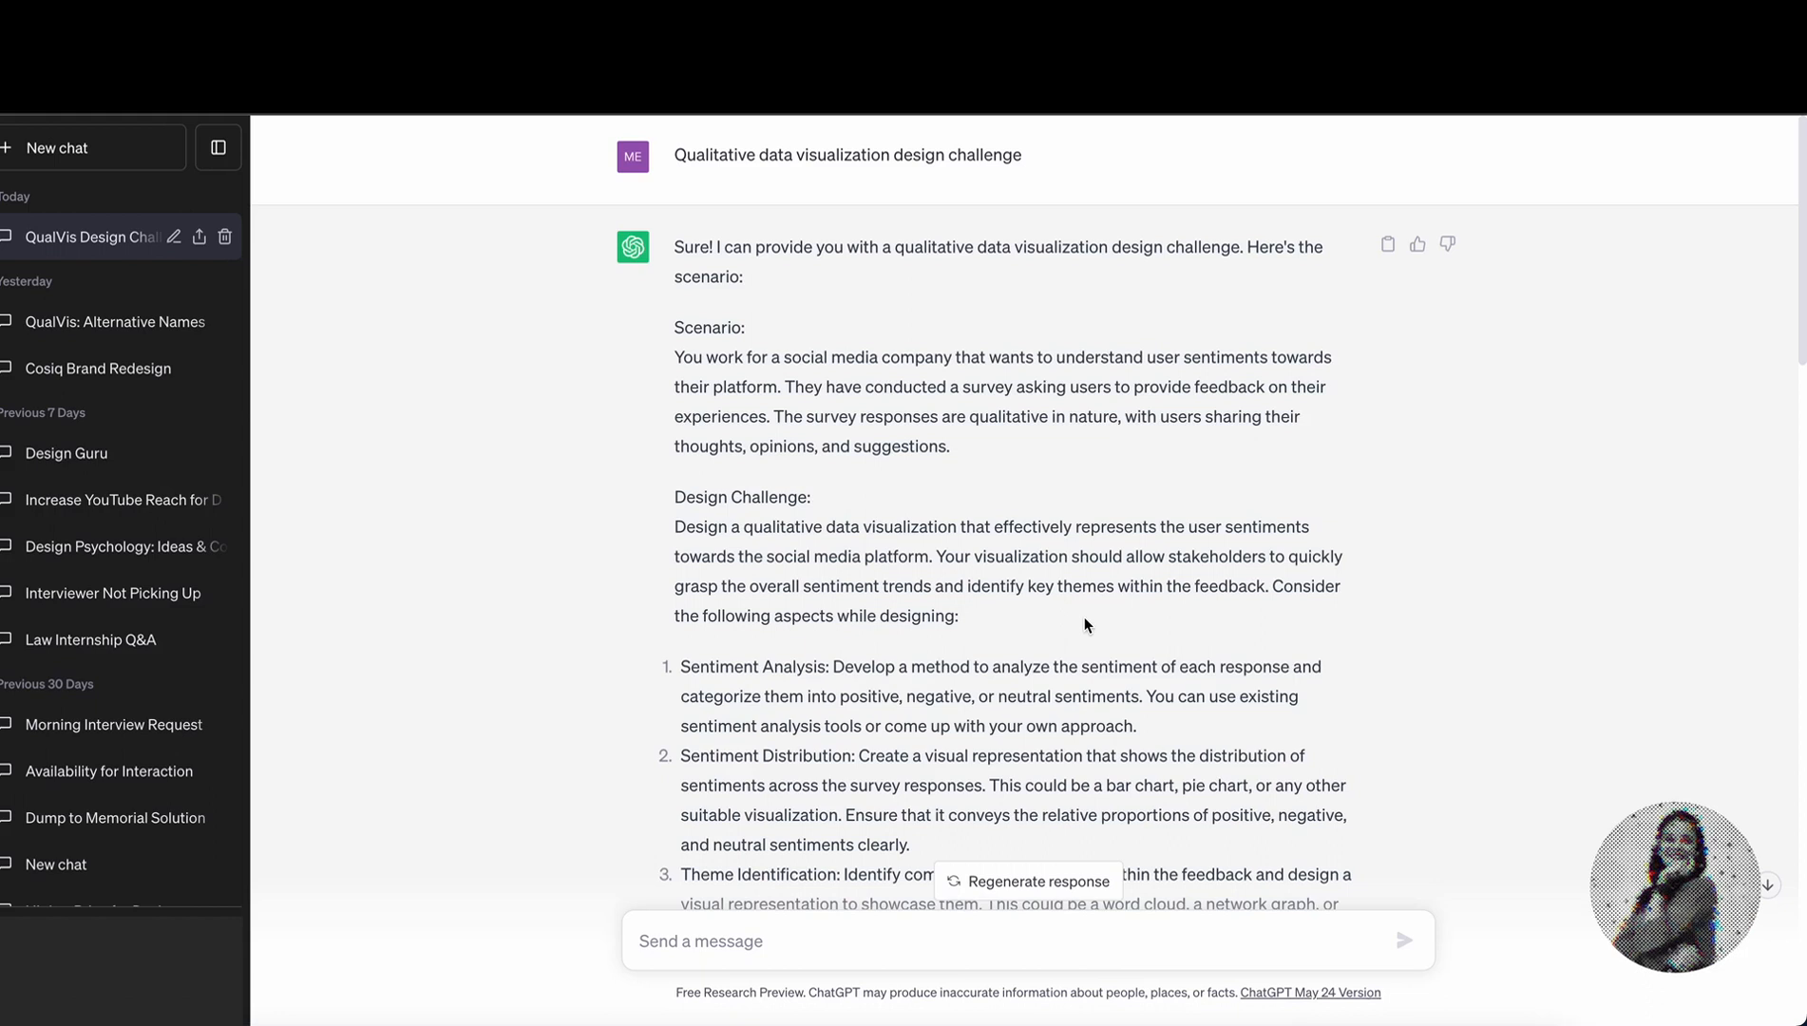
mouse_move(867, 389)
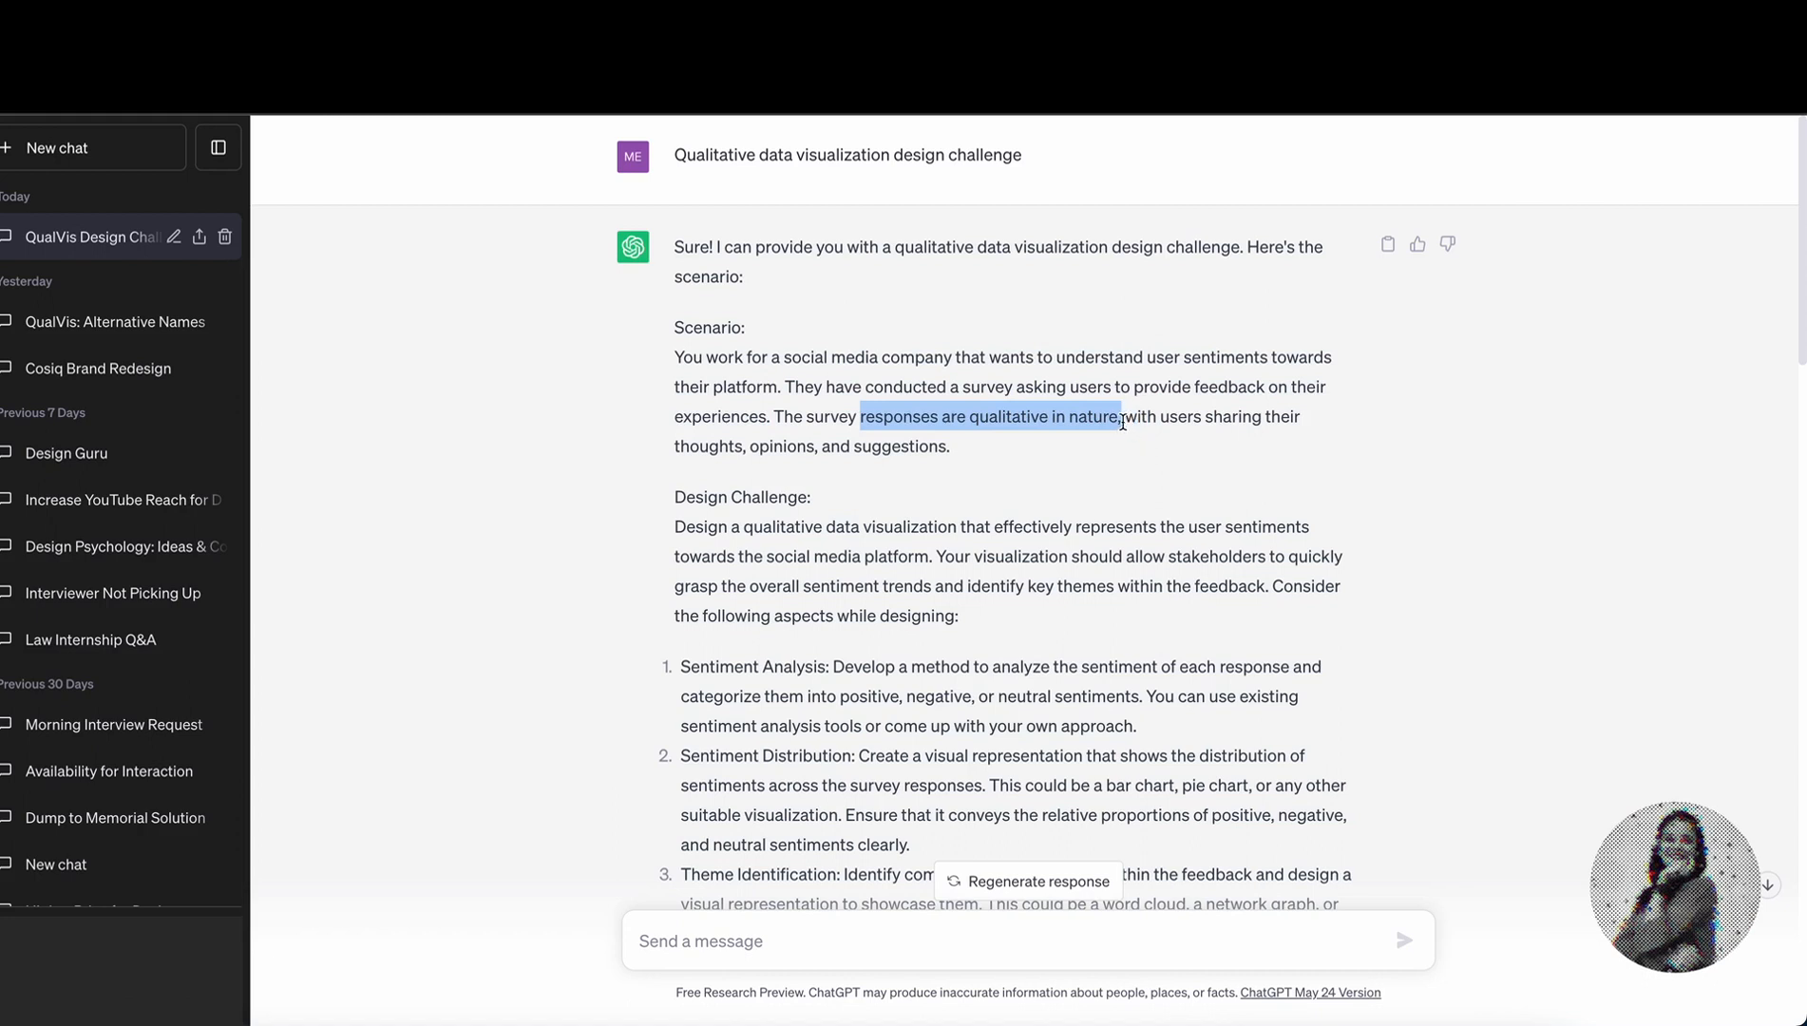
Step: Scroll Presentation4's canvas until all eight pasted survey responses beside the blank slide are readable
left_click(943, 534)
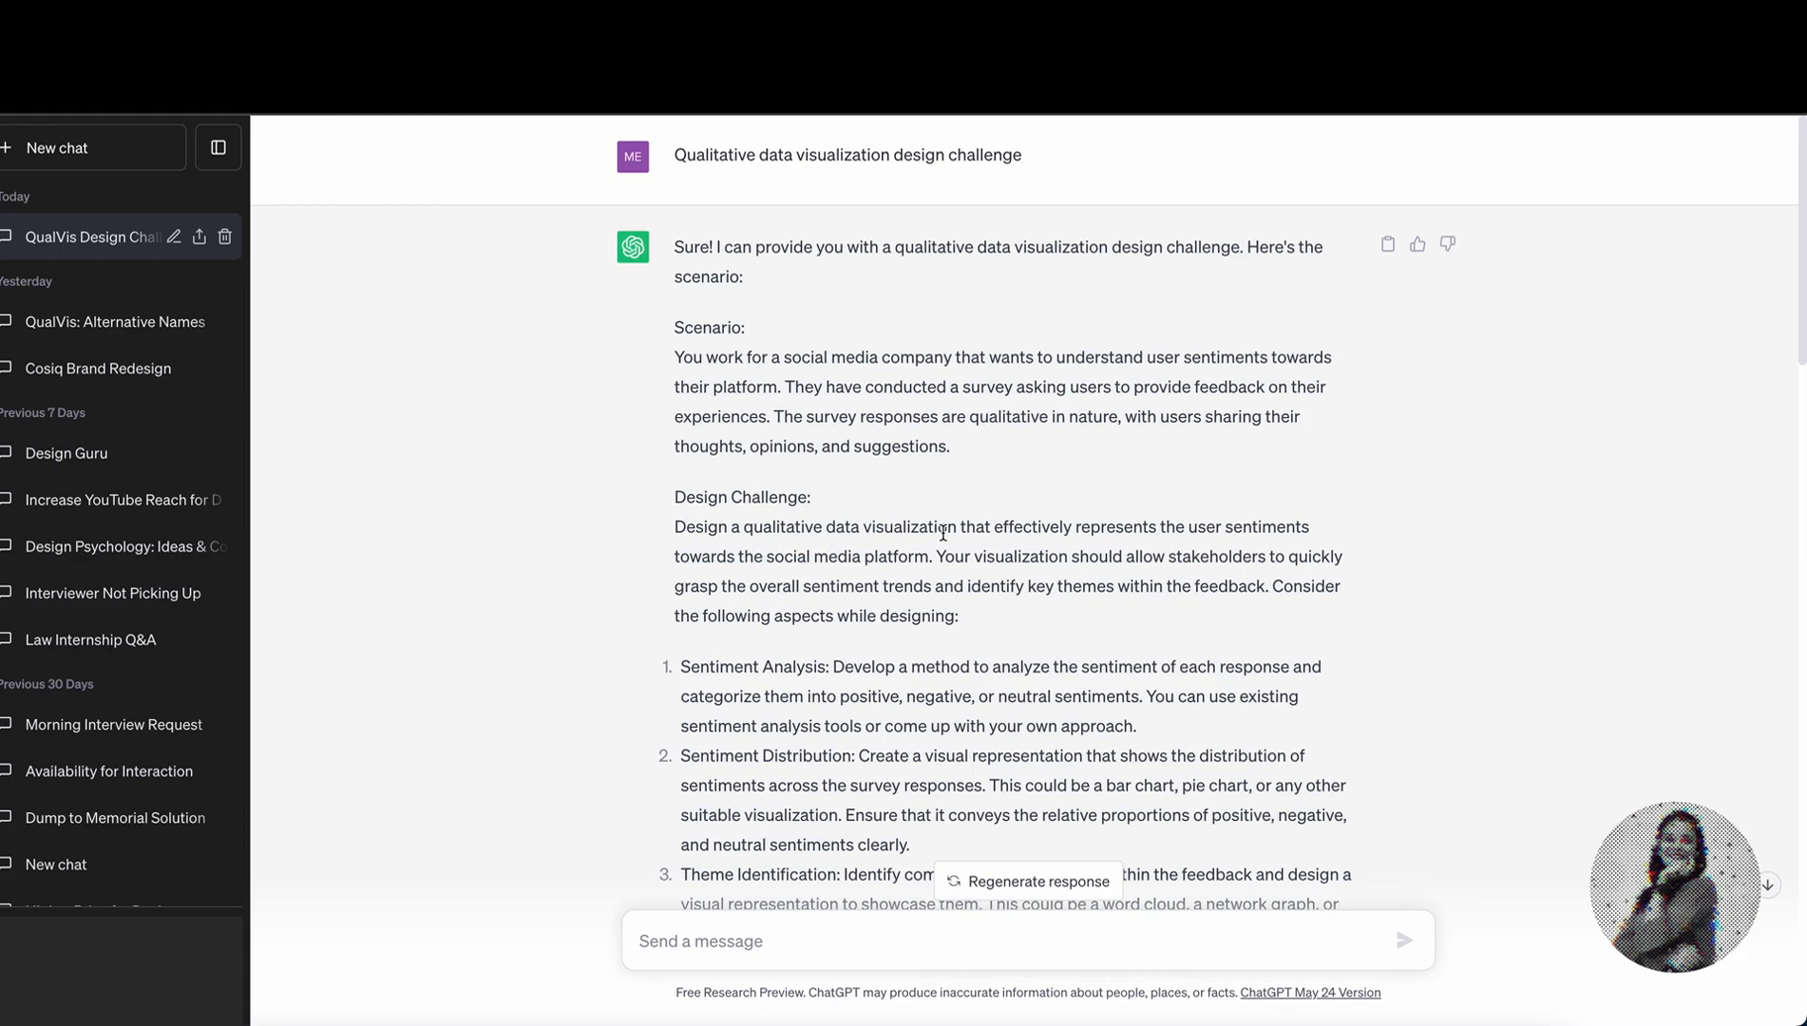
mouse_move(1225, 536)
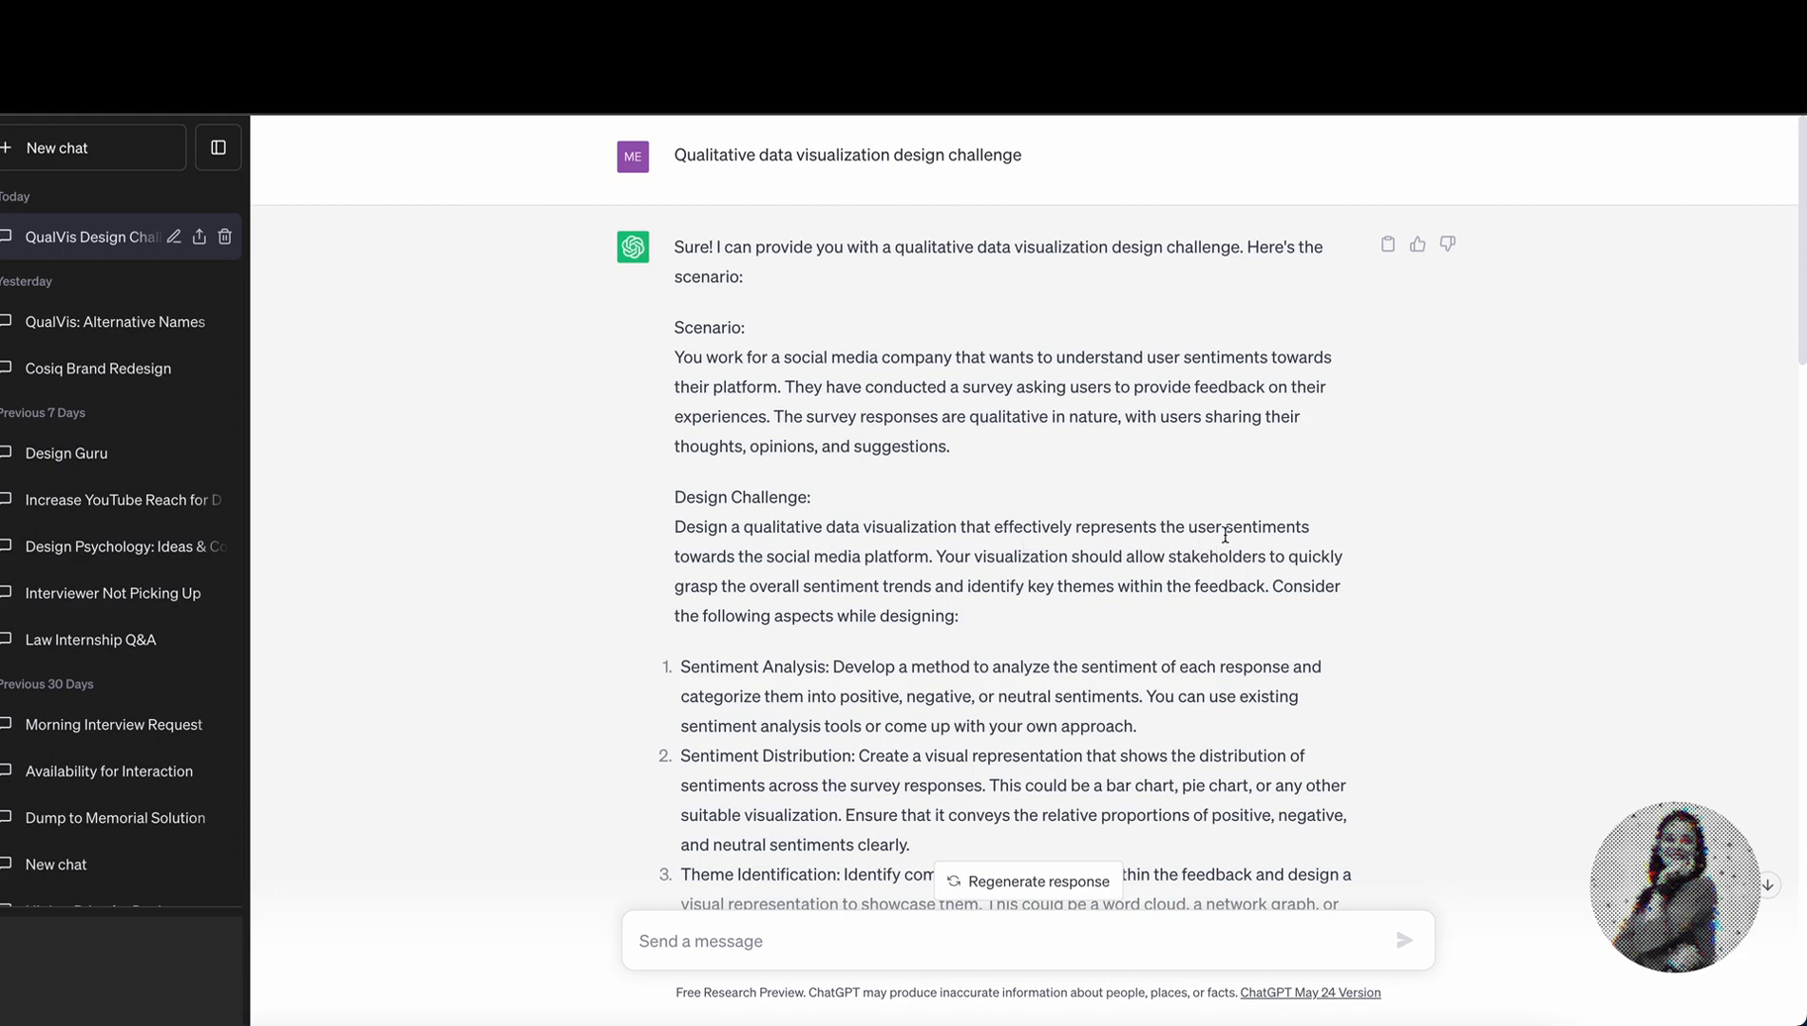
mouse_move(1077, 527)
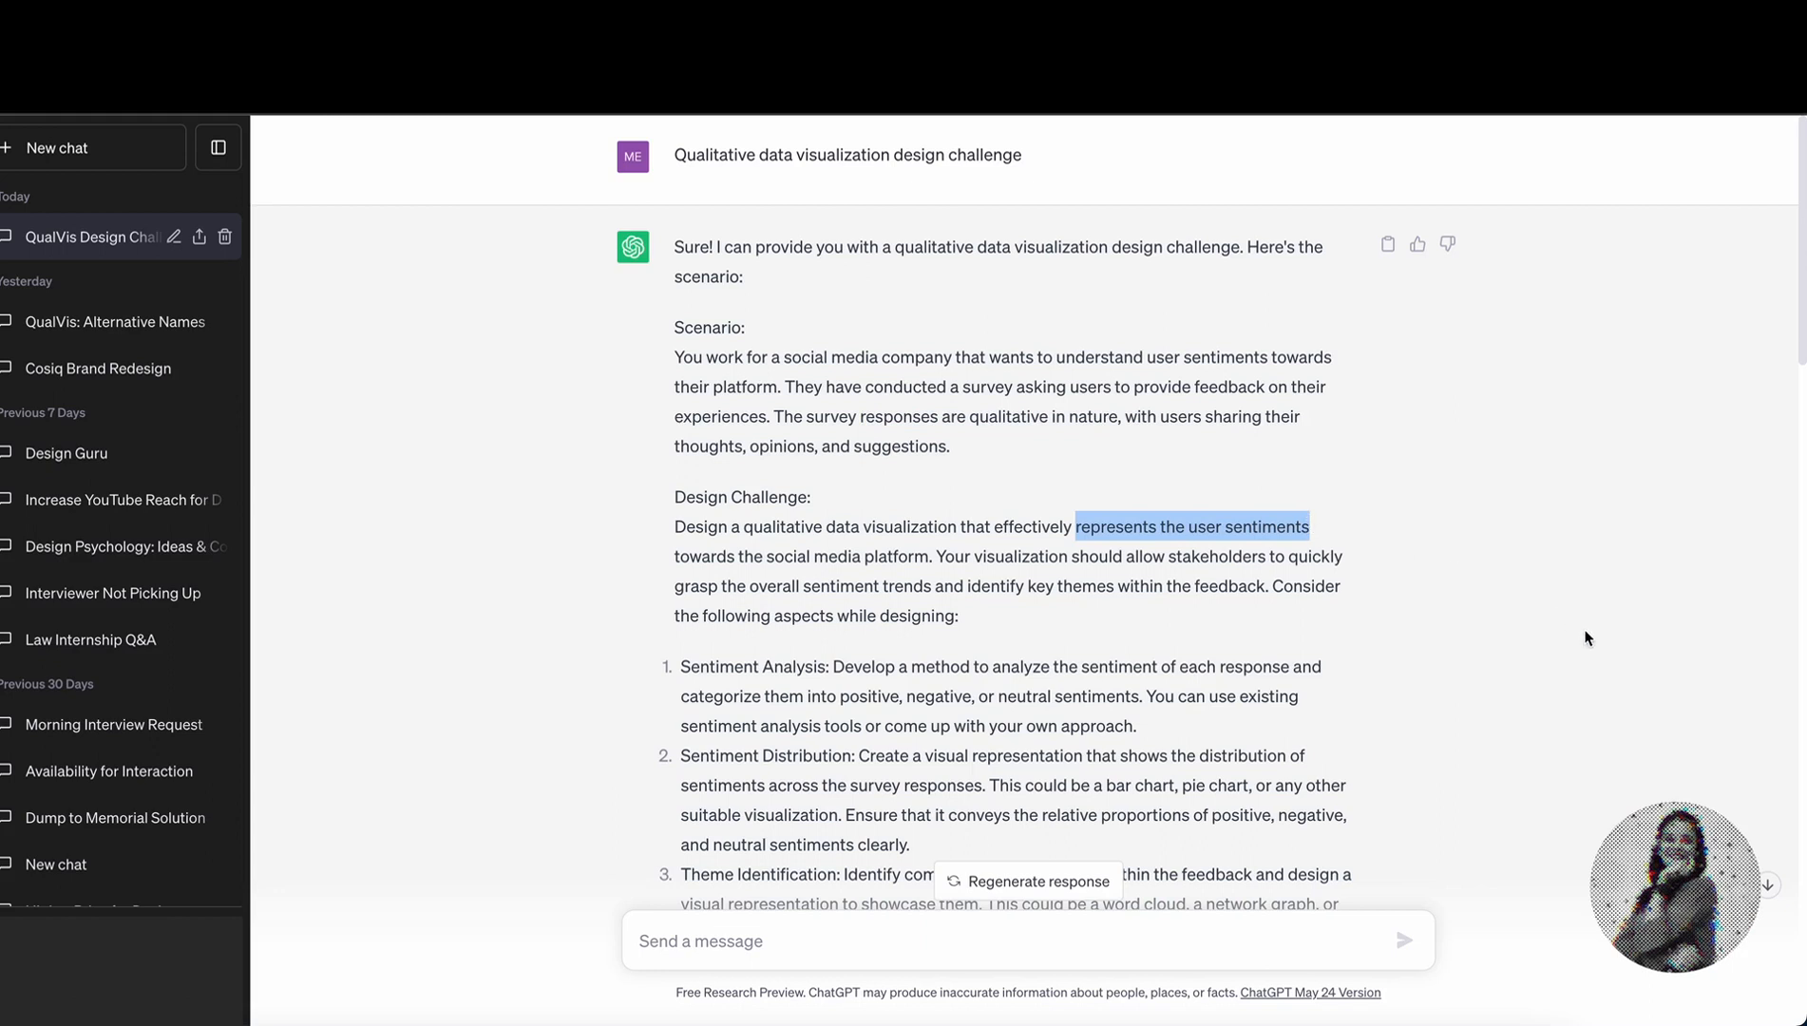
mouse_move(739, 531)
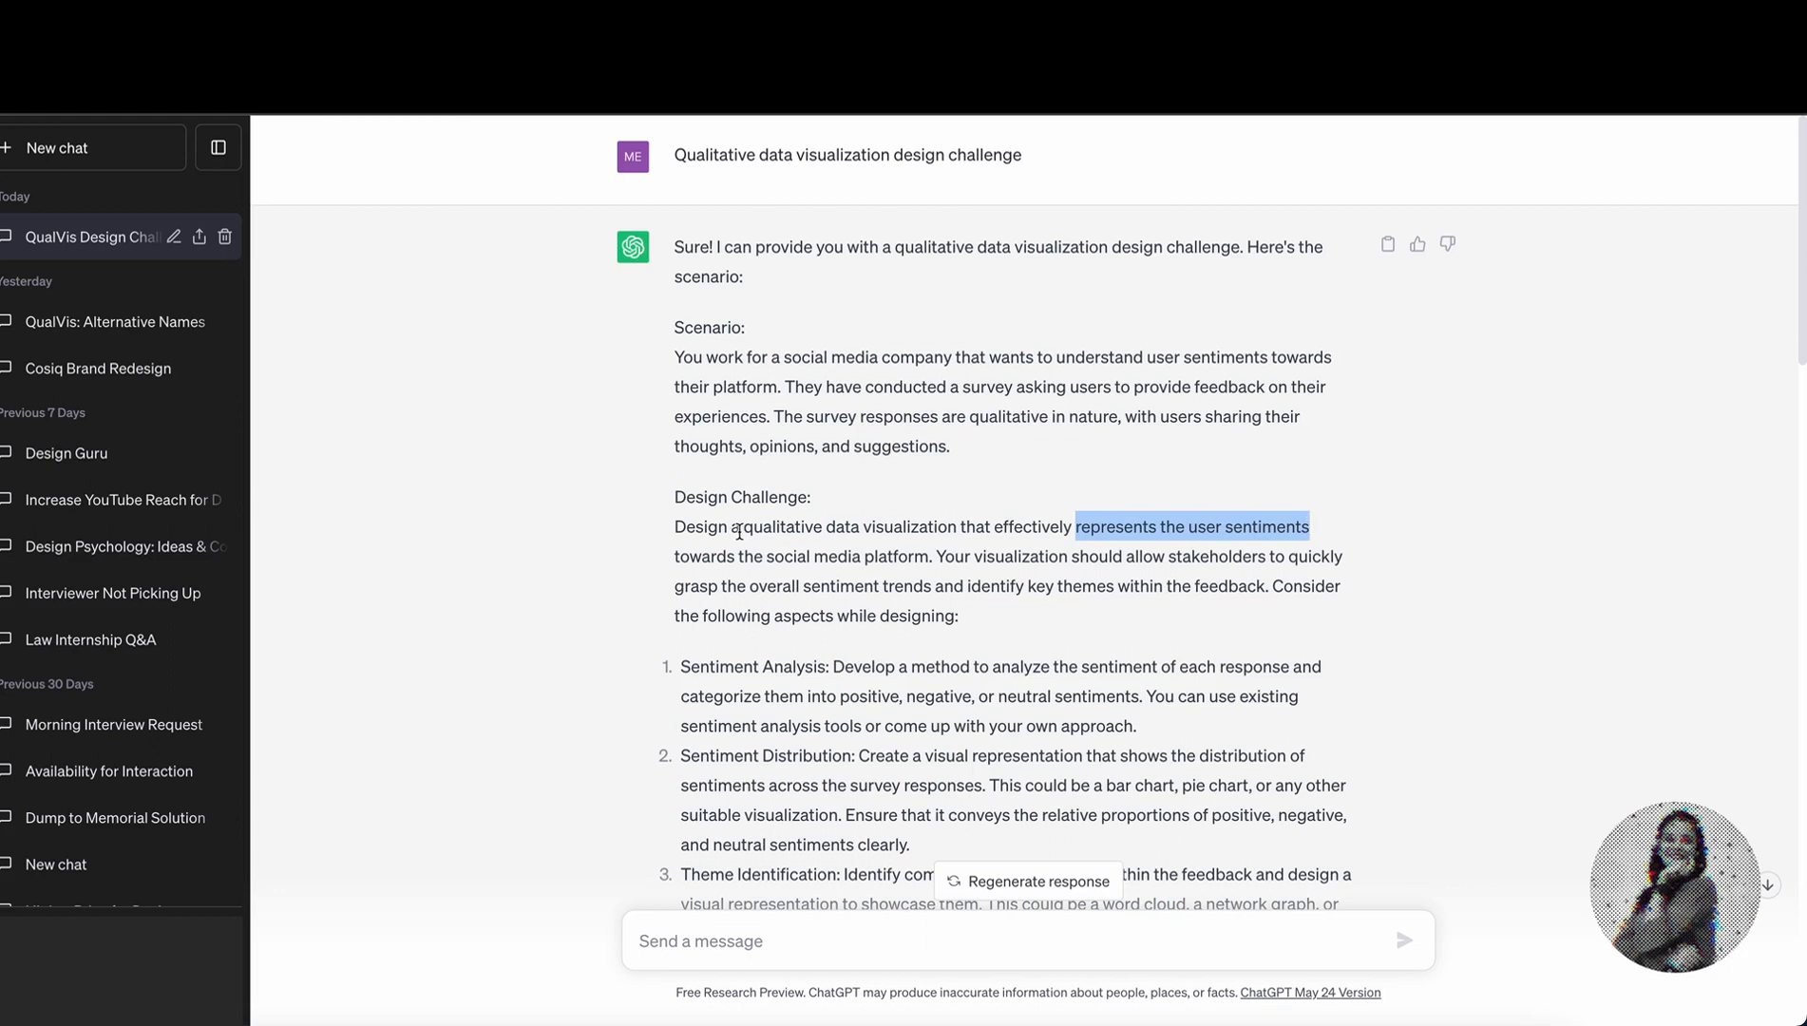
left_click(696, 531)
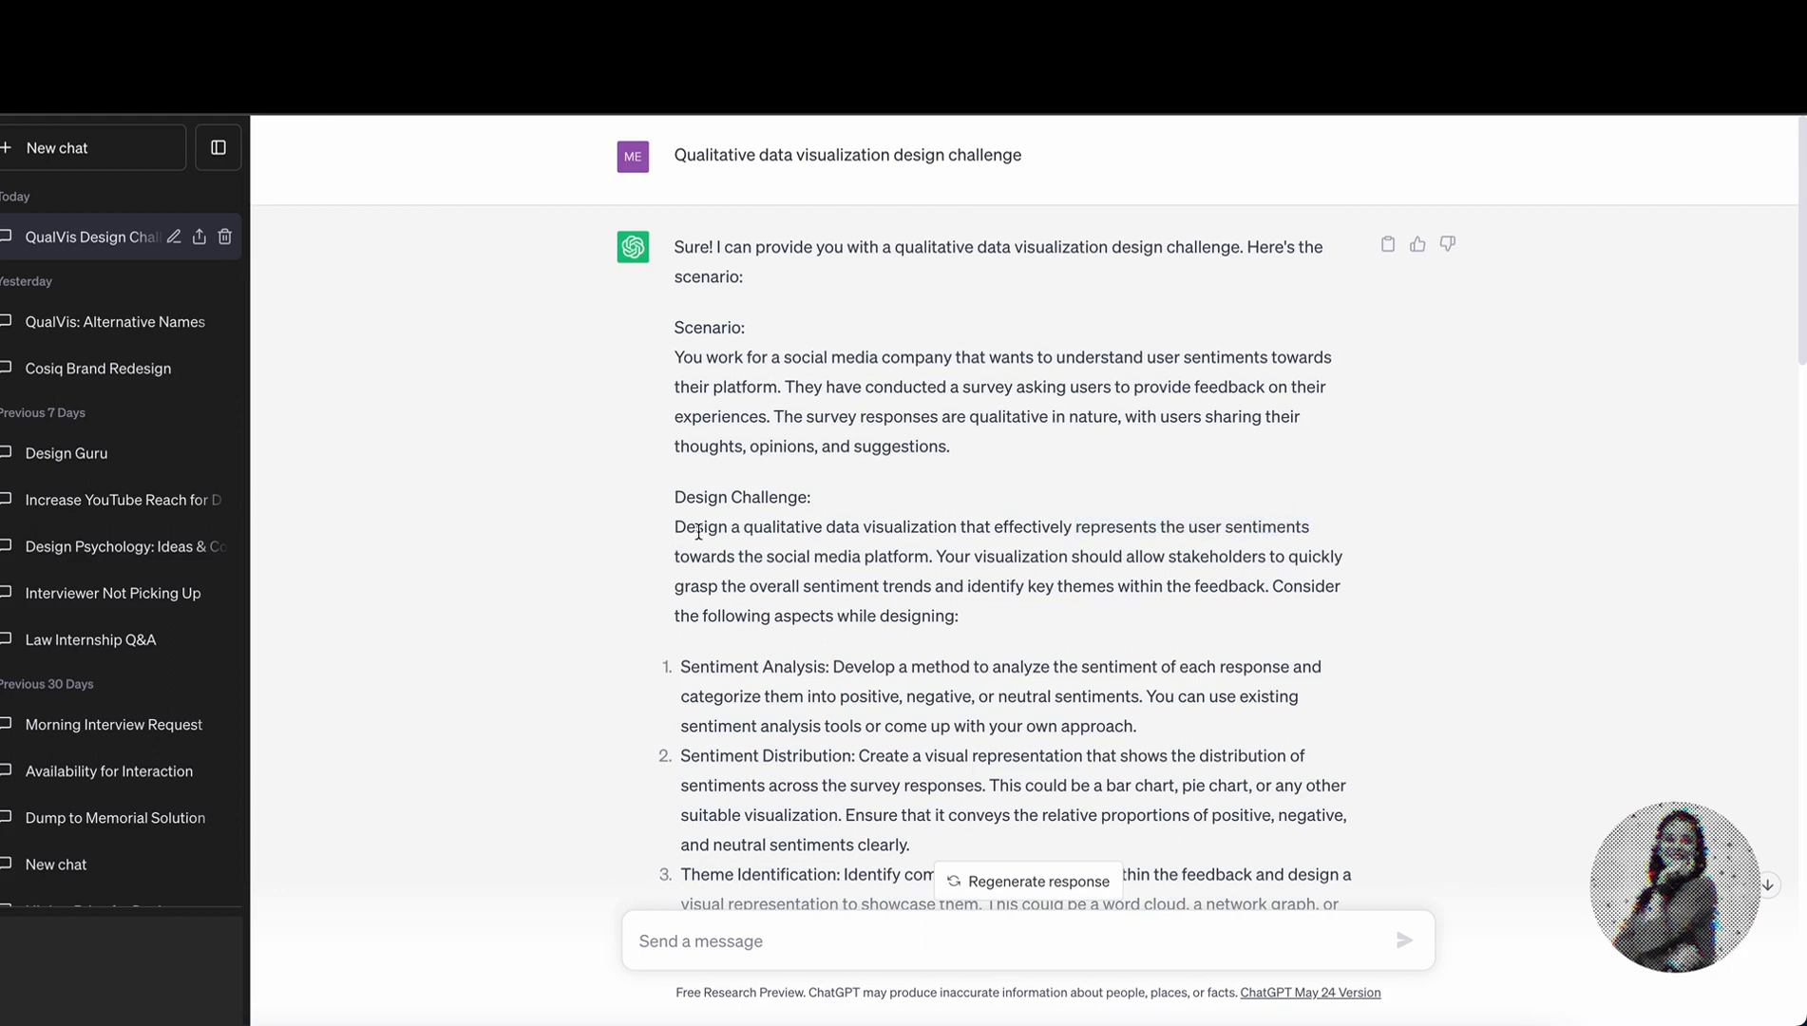
mouse_move(1289, 562)
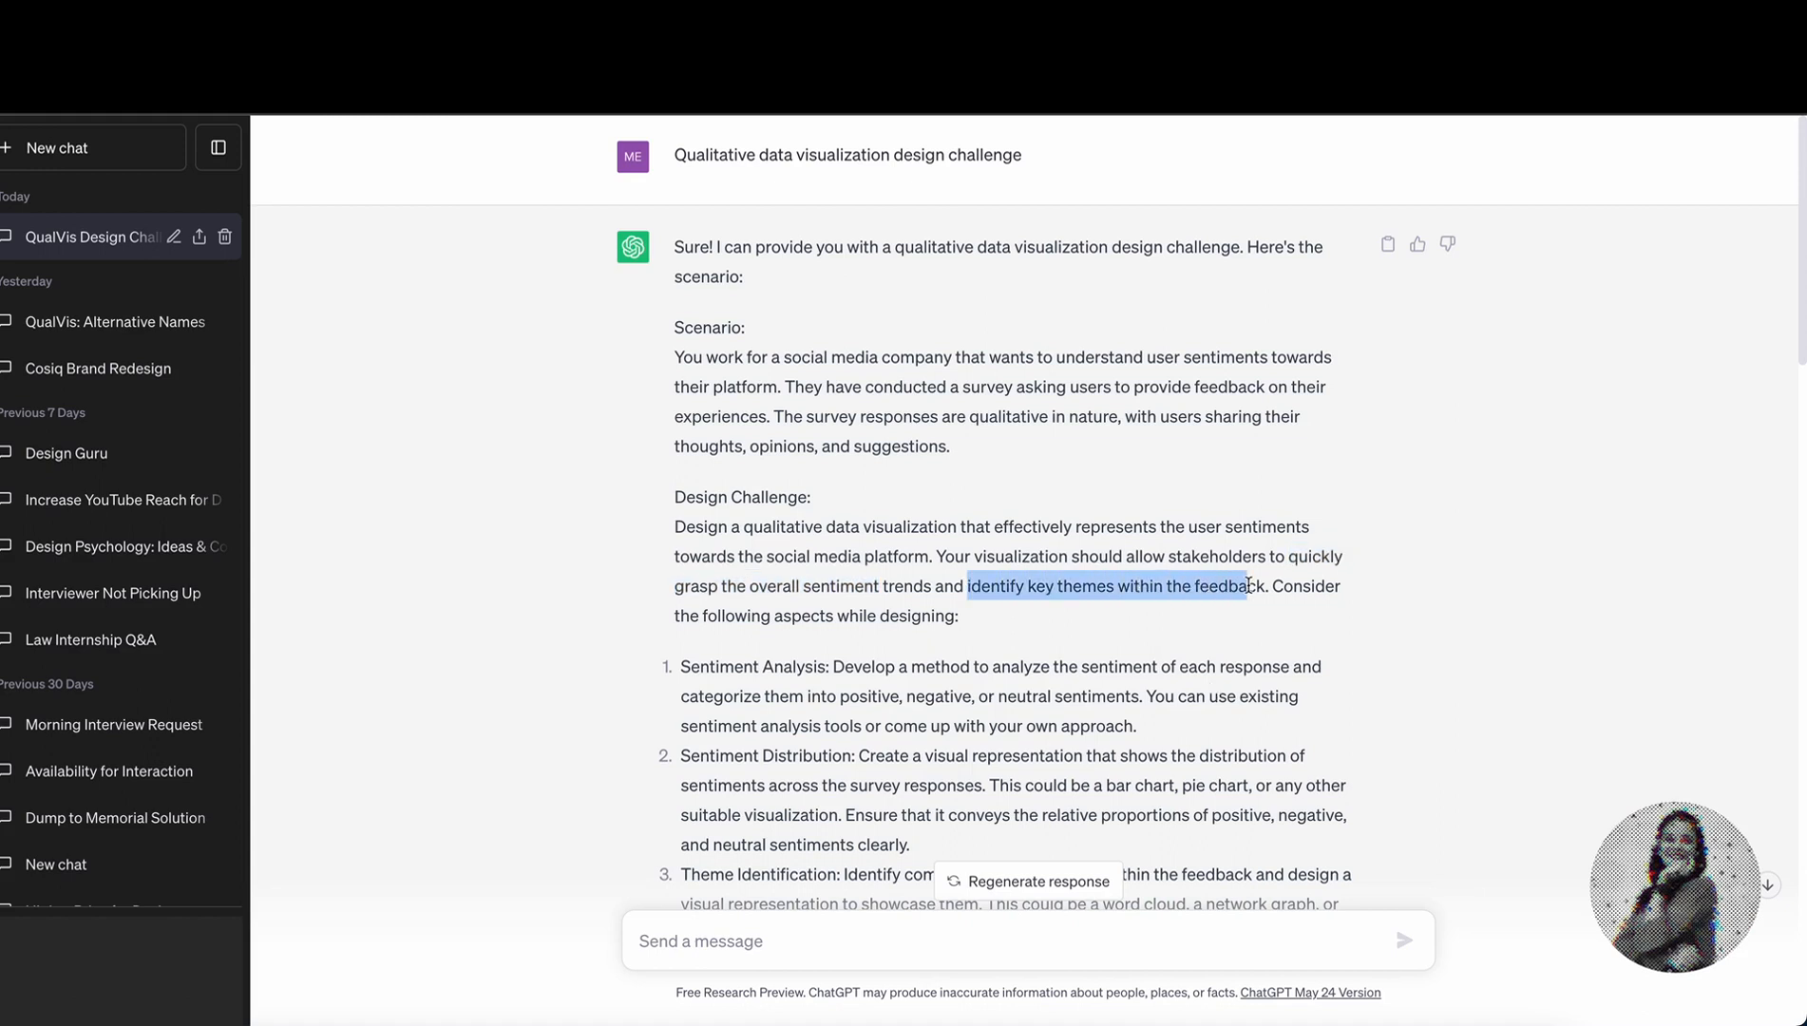
left_click(1321, 669)
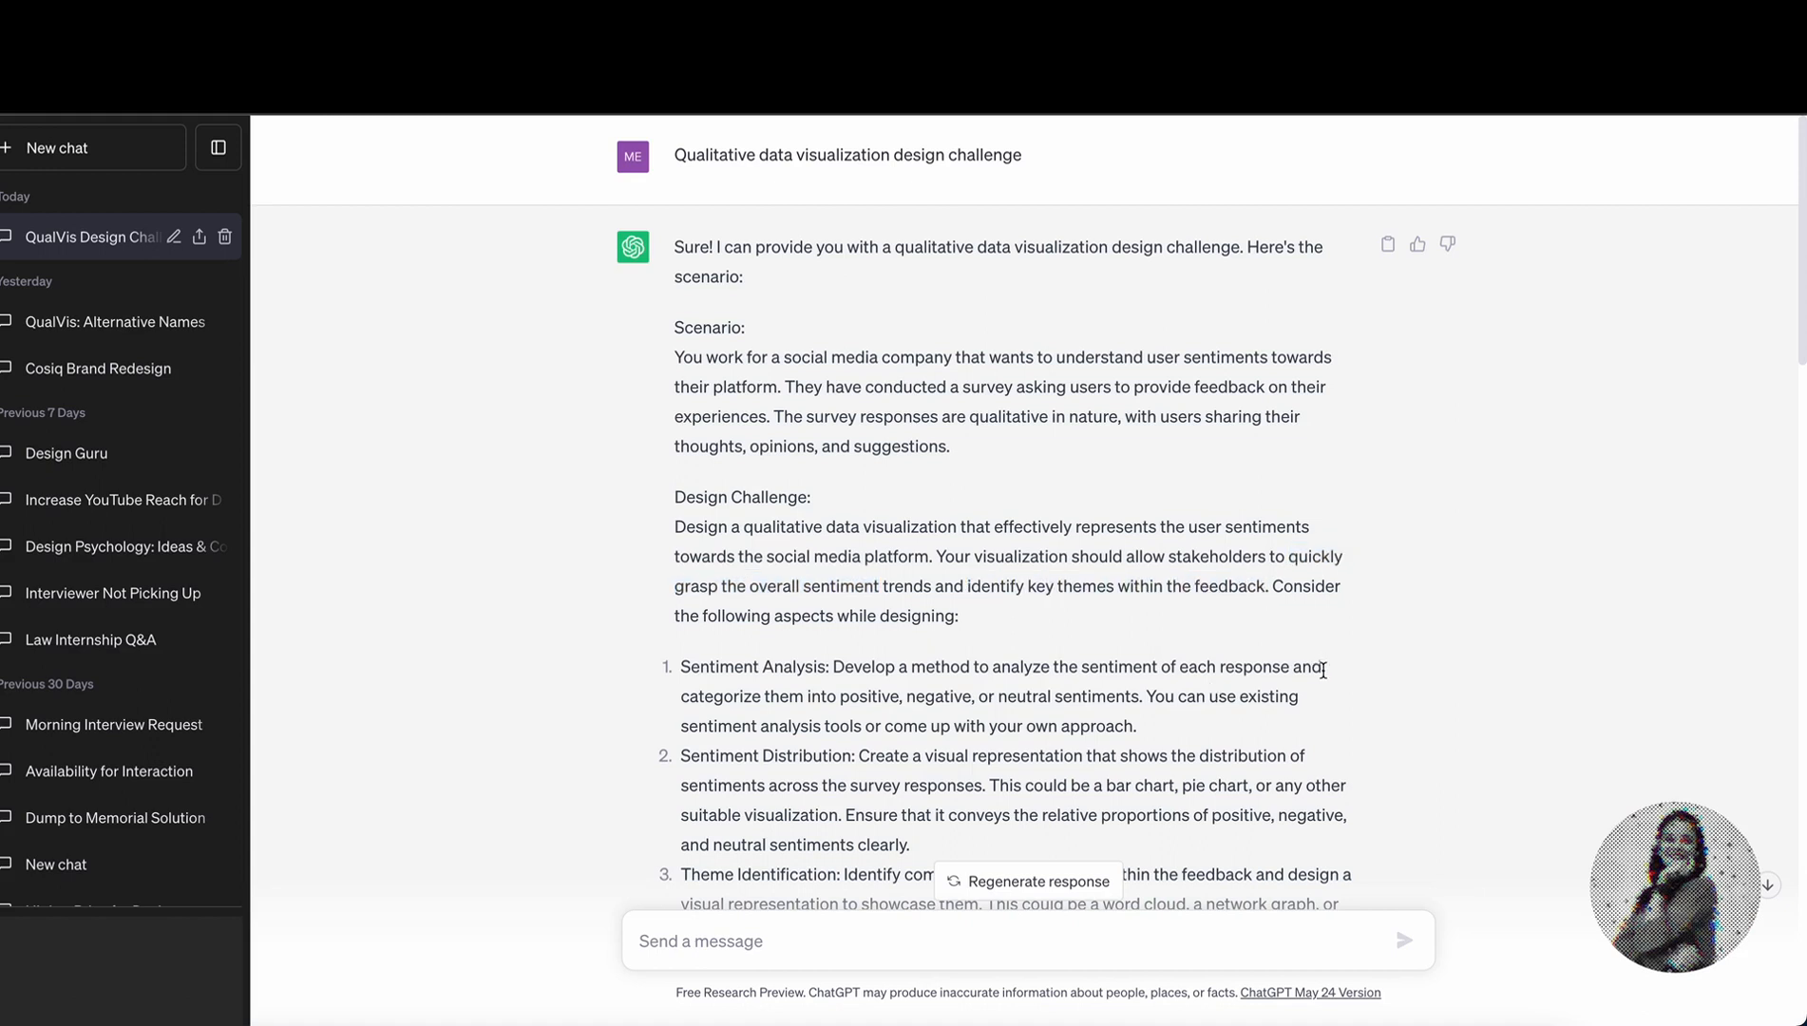
mouse_move(1085, 625)
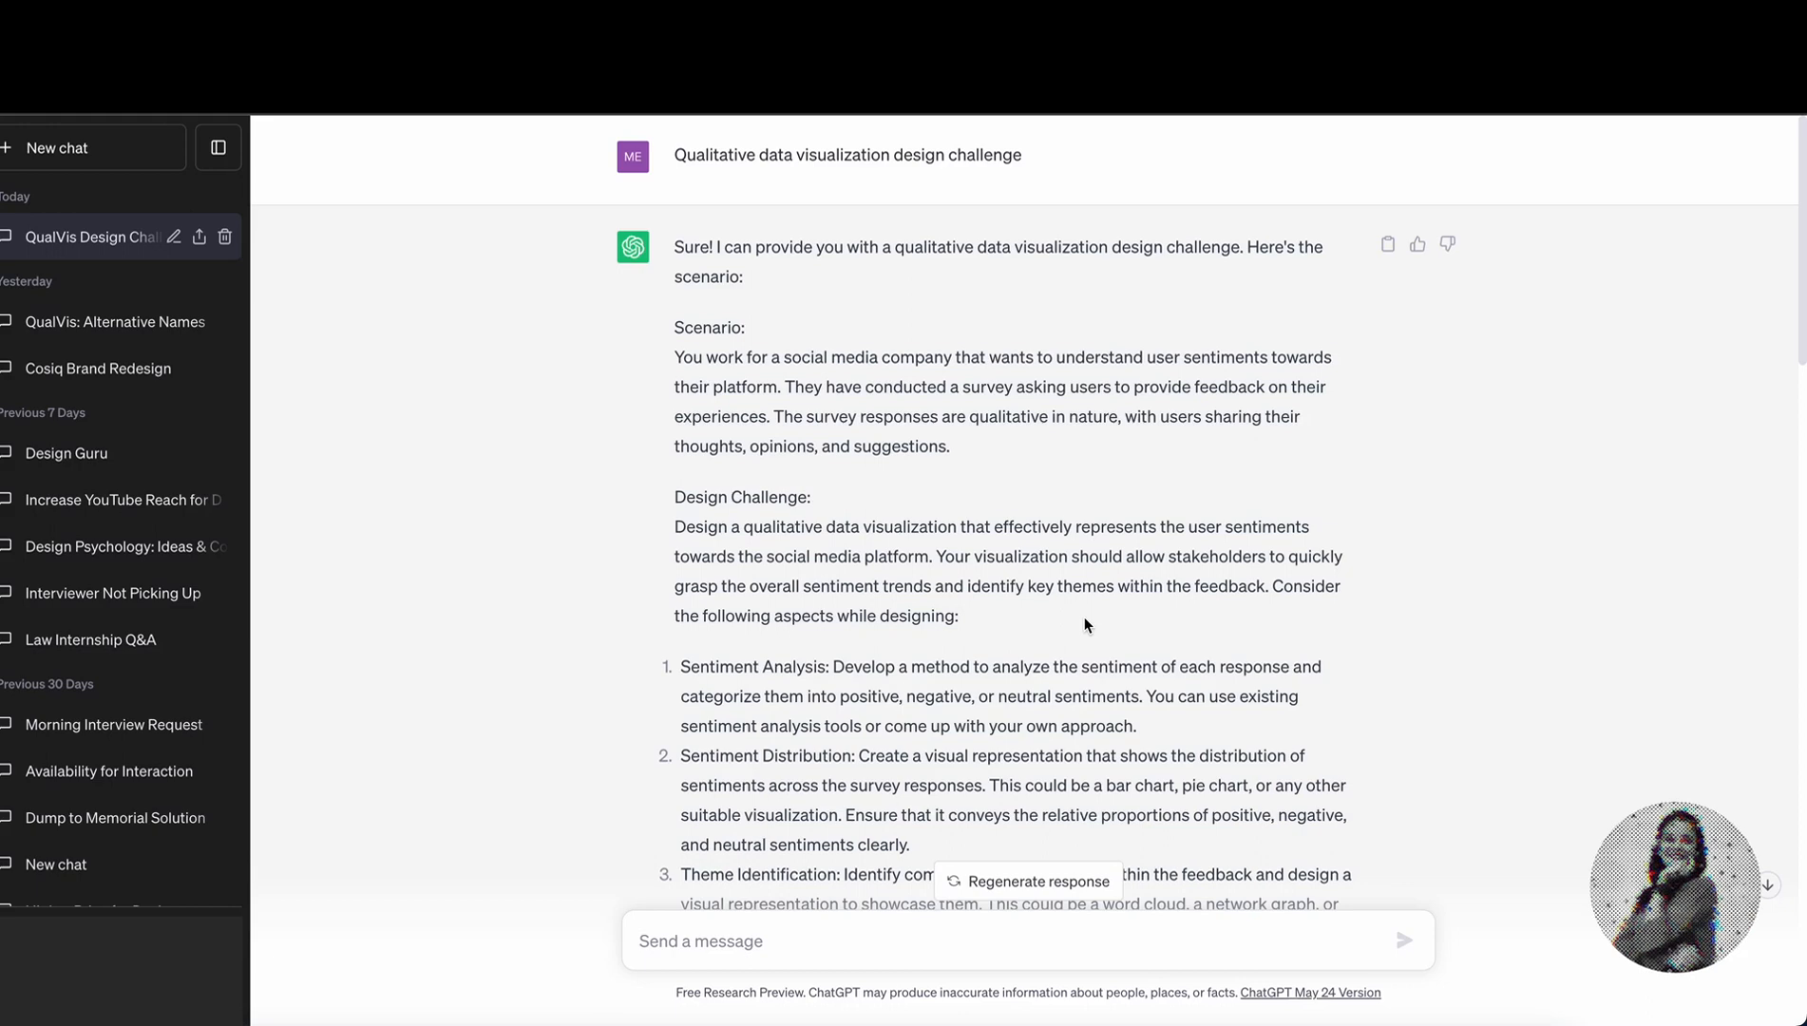
scroll("down", 3)
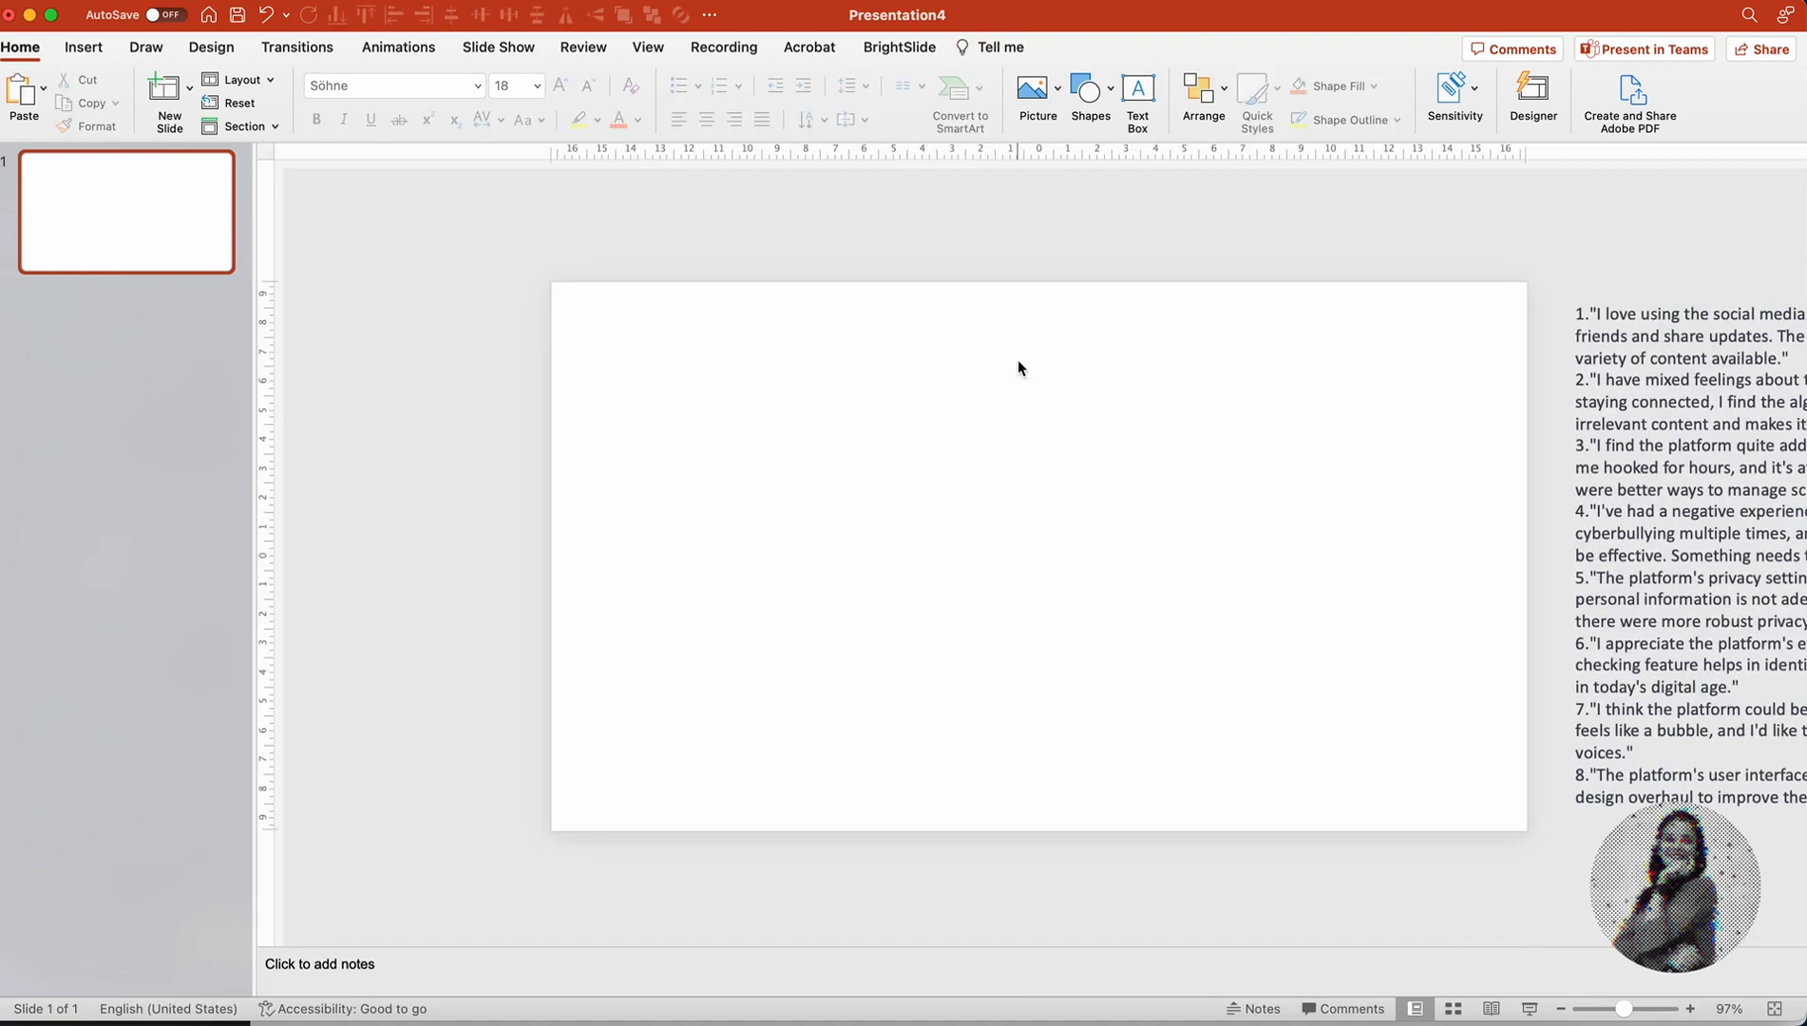
scroll("right", 3)
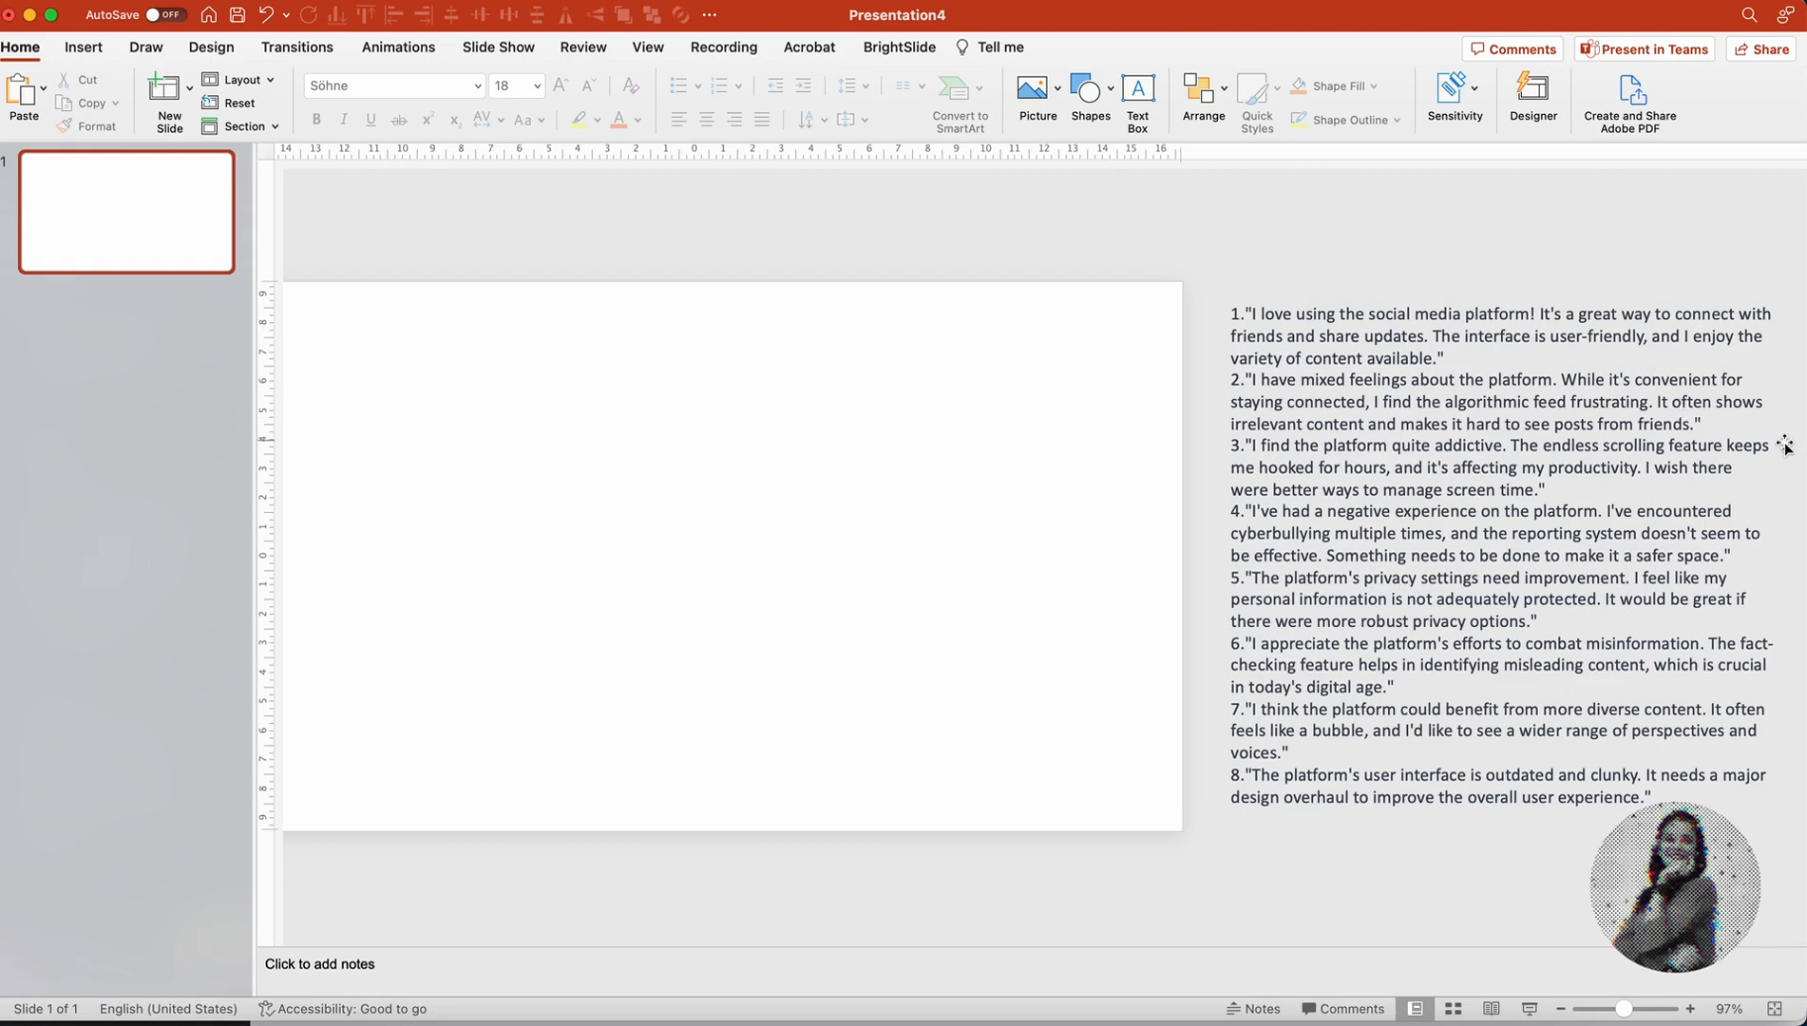
mouse_move(1256, 453)
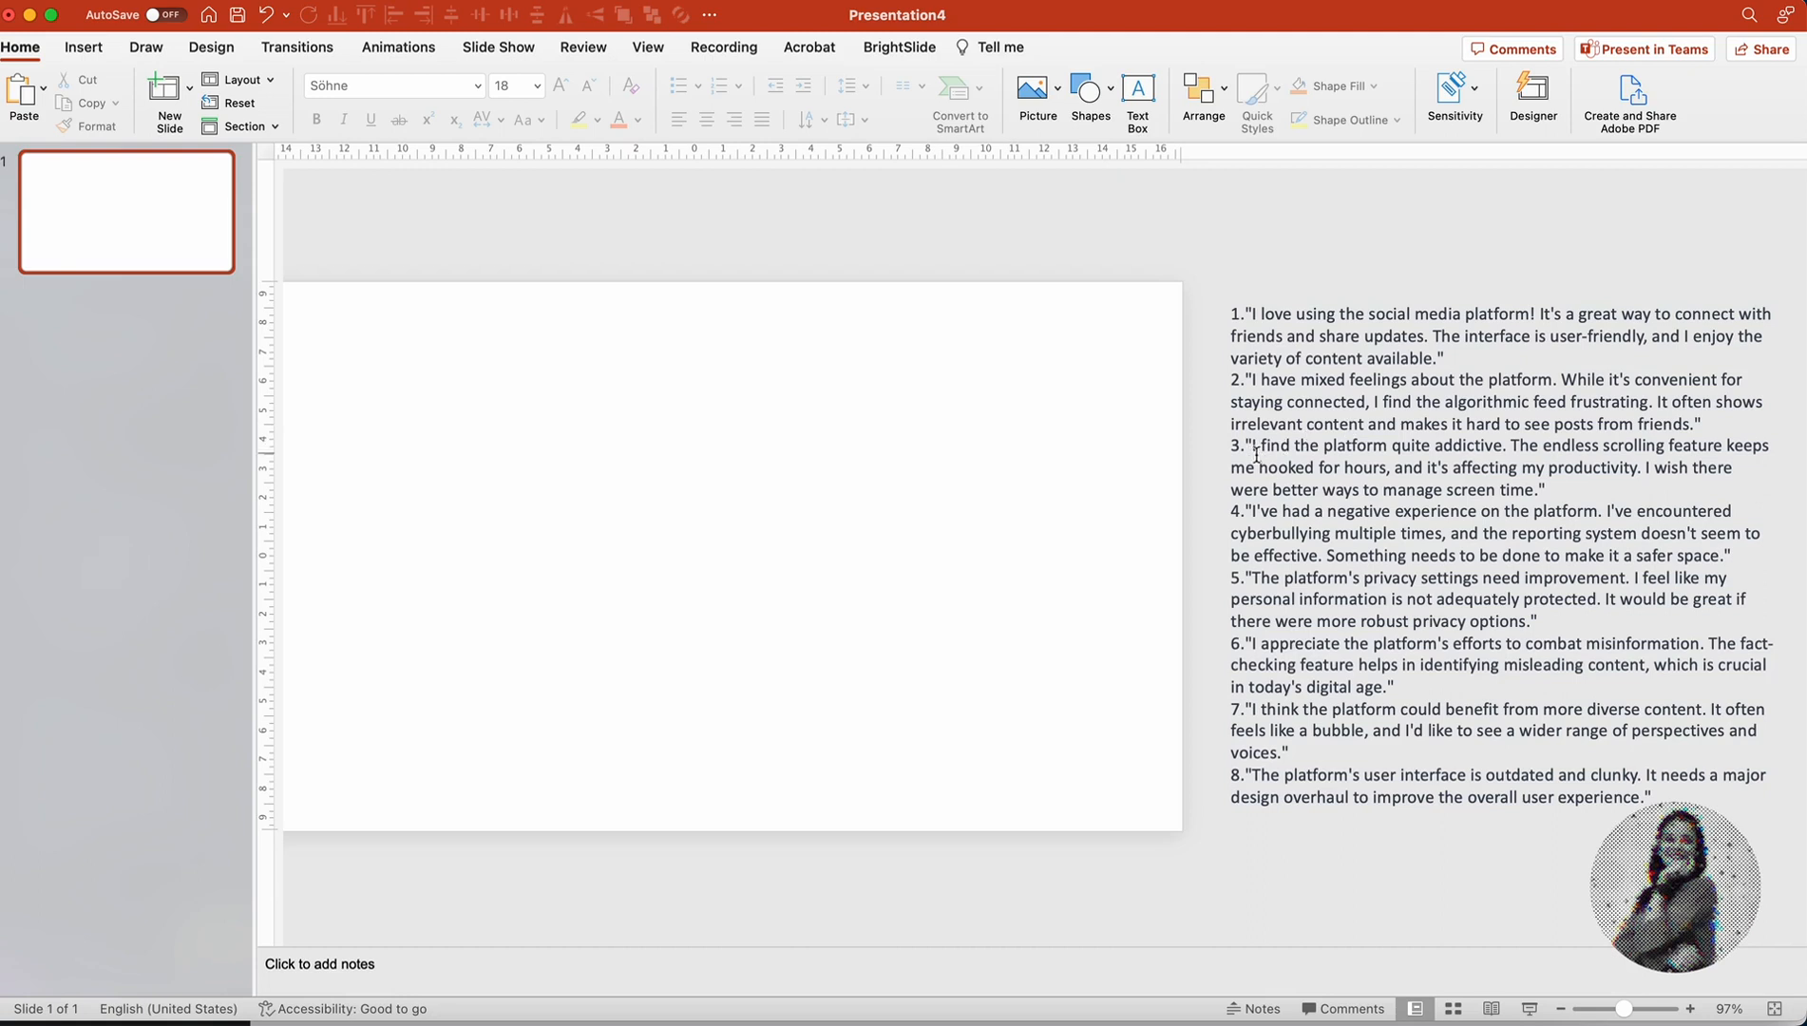
mouse_move(1537, 464)
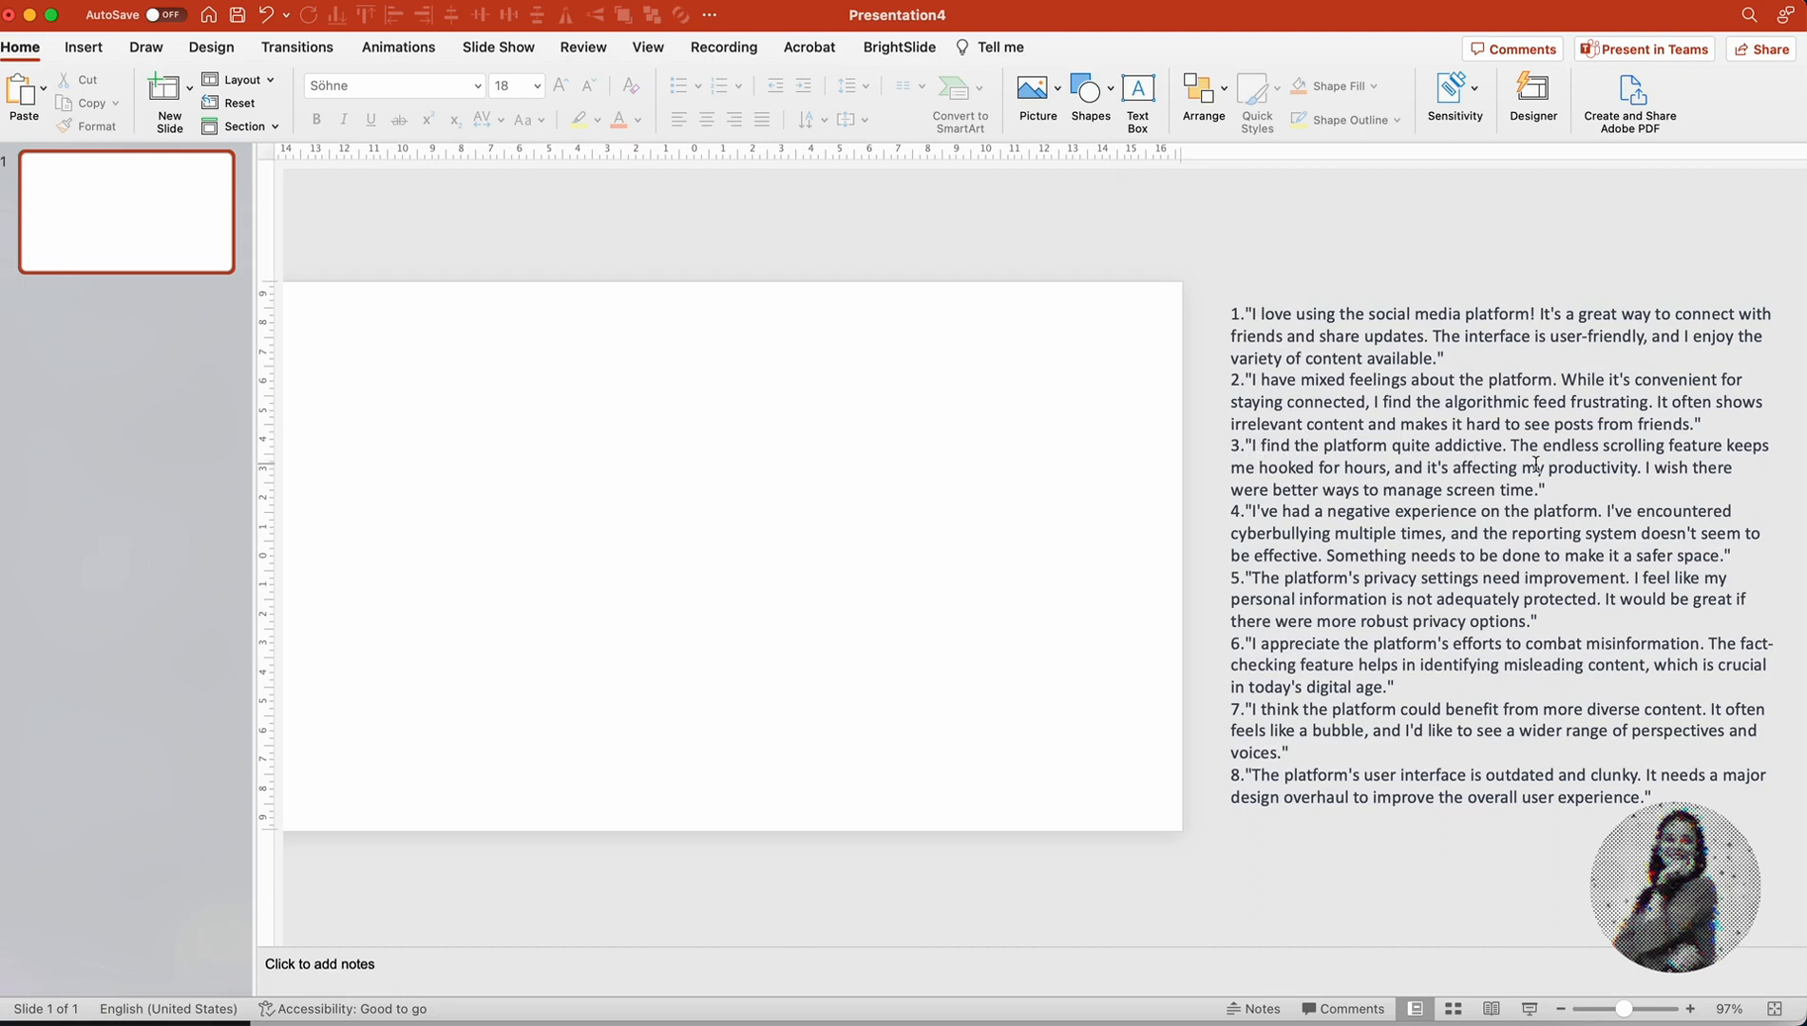
mouse_move(1589, 512)
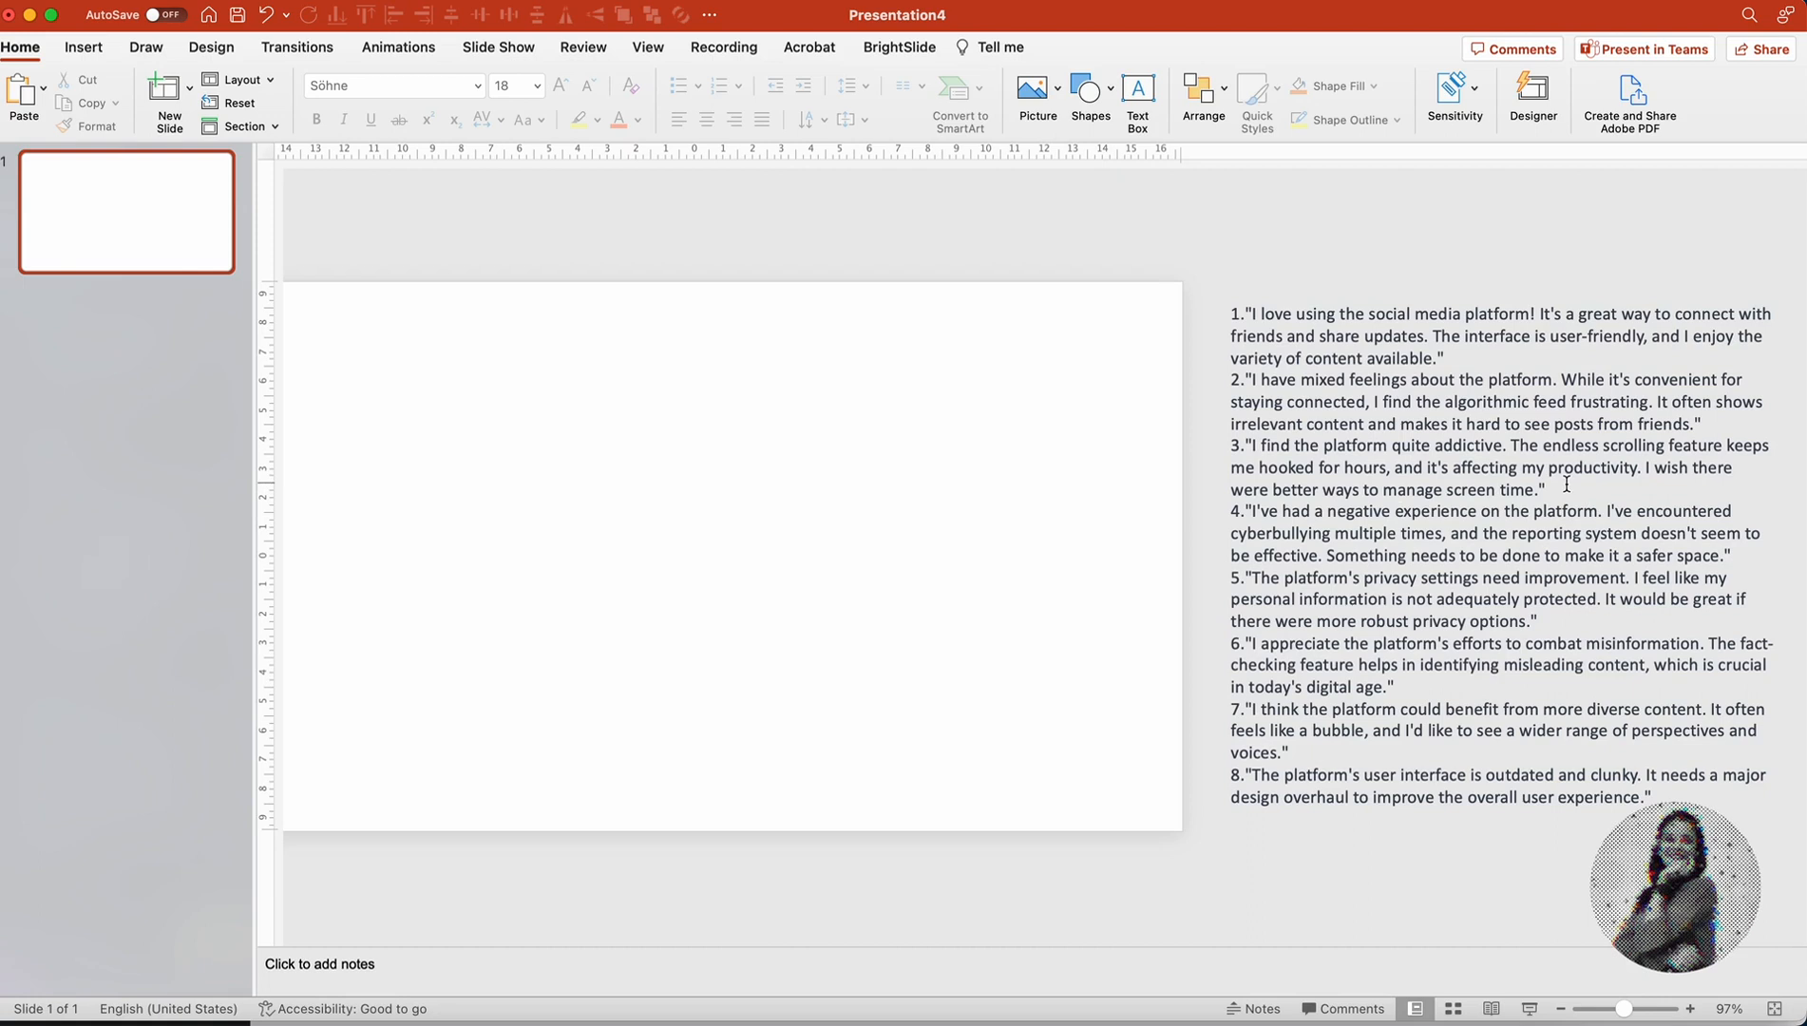
mouse_move(1395, 777)
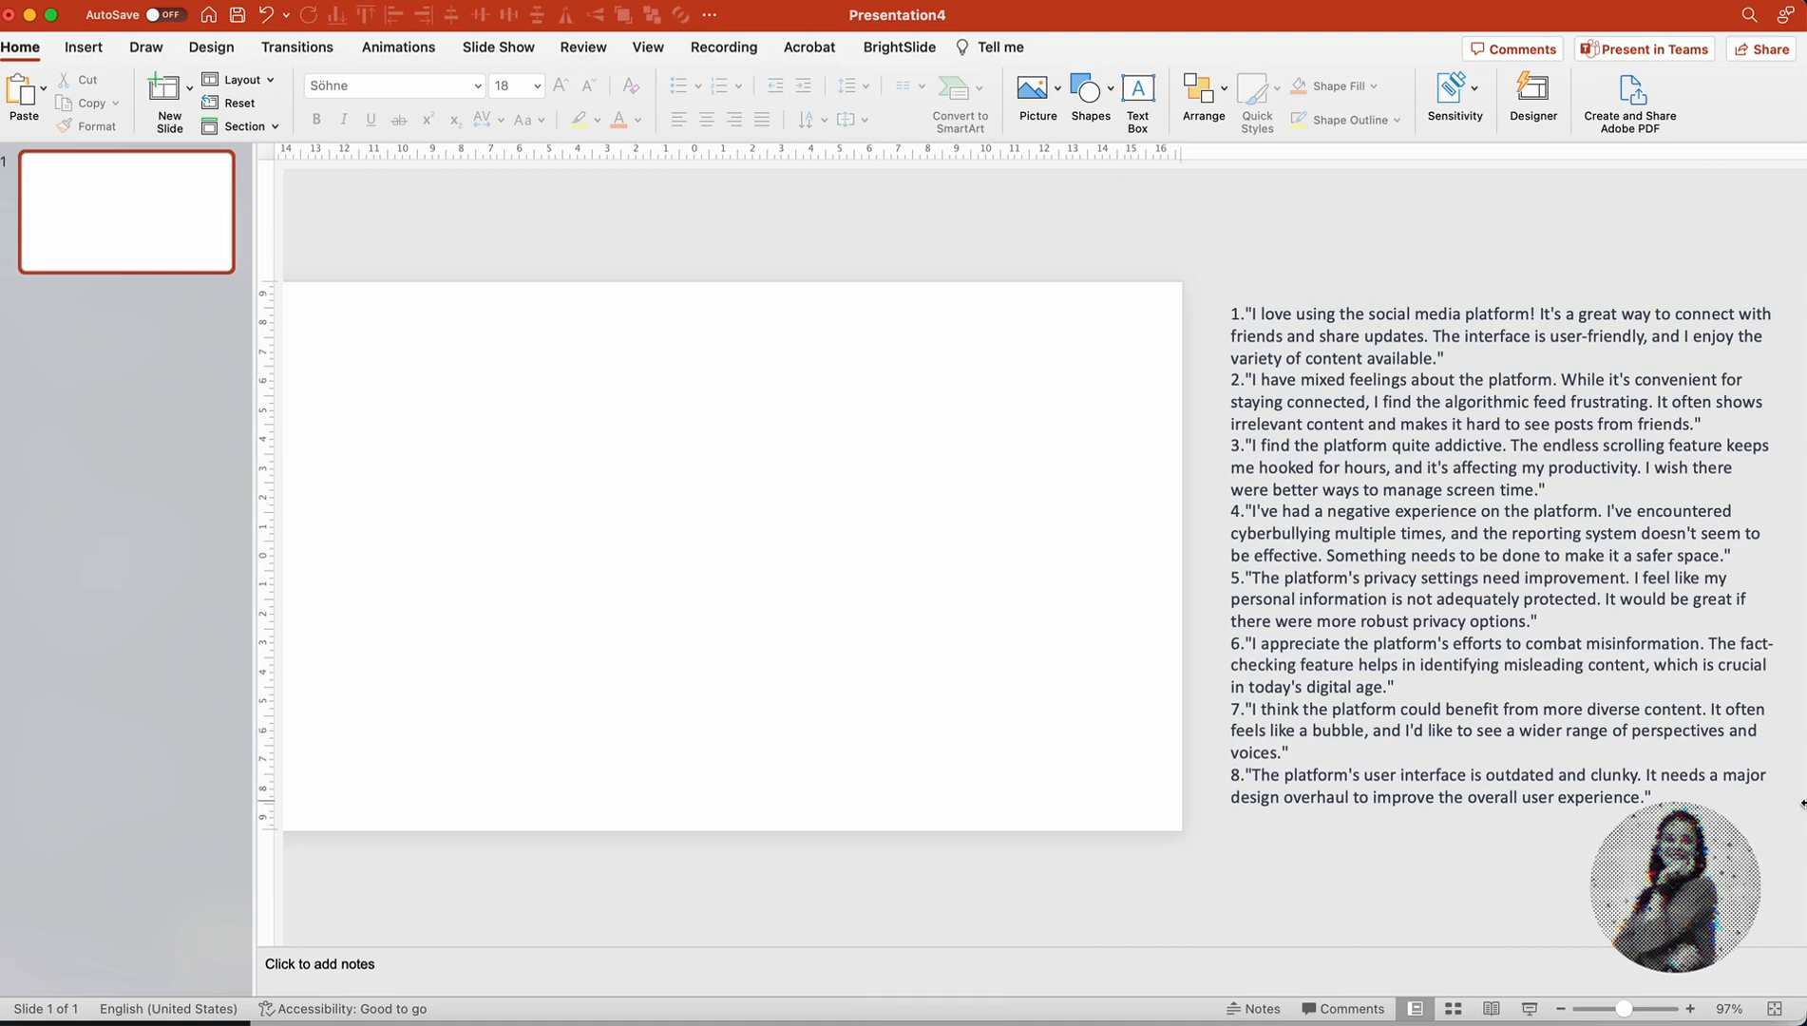
mouse_move(880, 961)
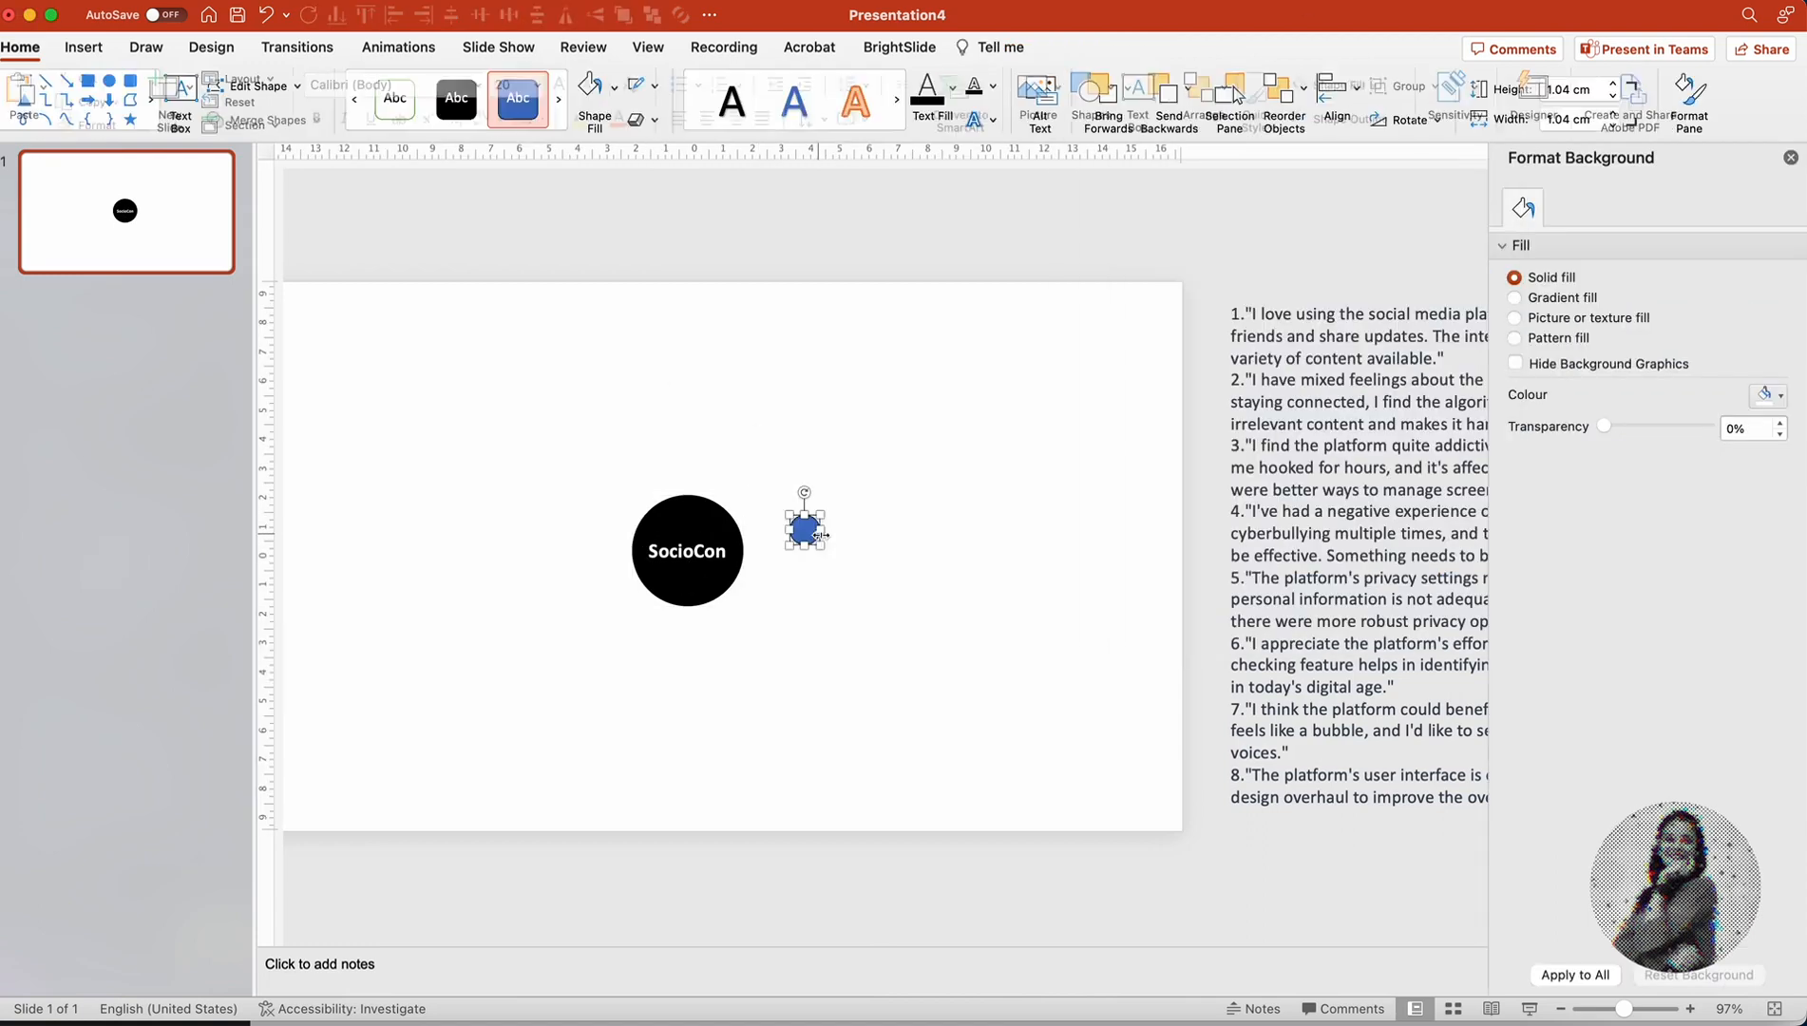
Step: Give the interlocking rings a pale outline colour on the SocioCon circle
left_click(1341, 119)
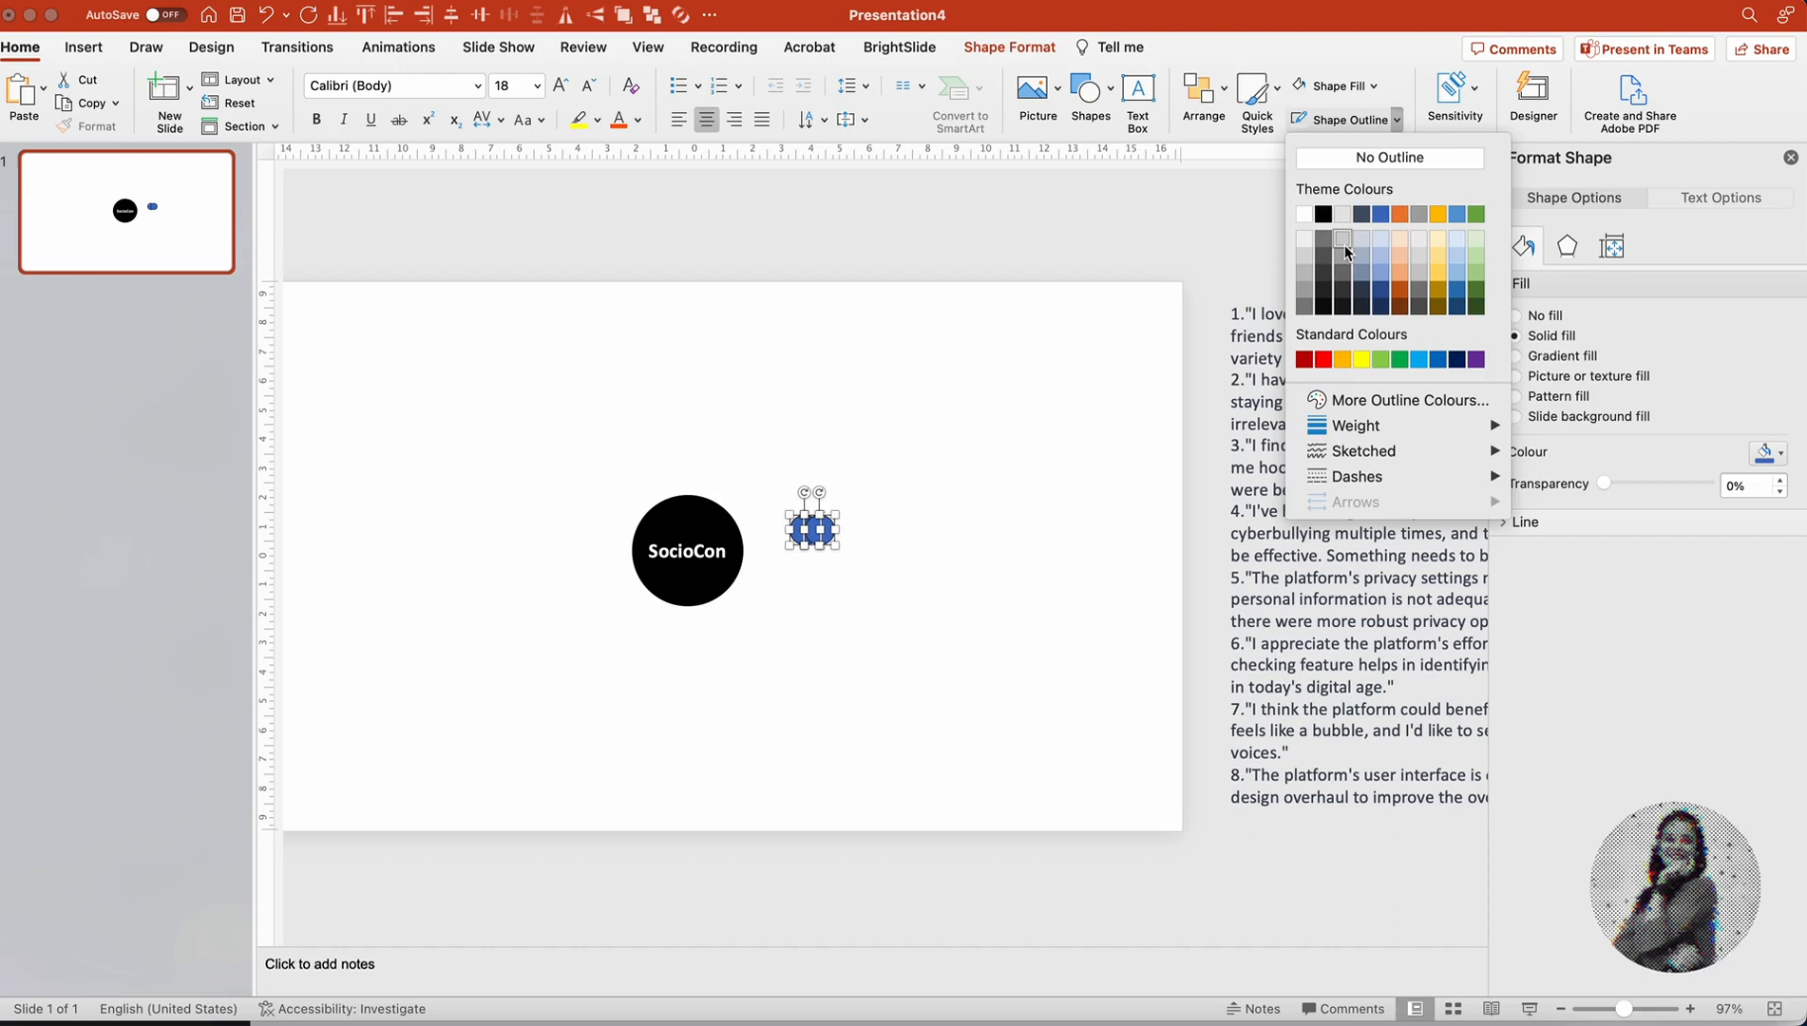
left_click(1390, 157)
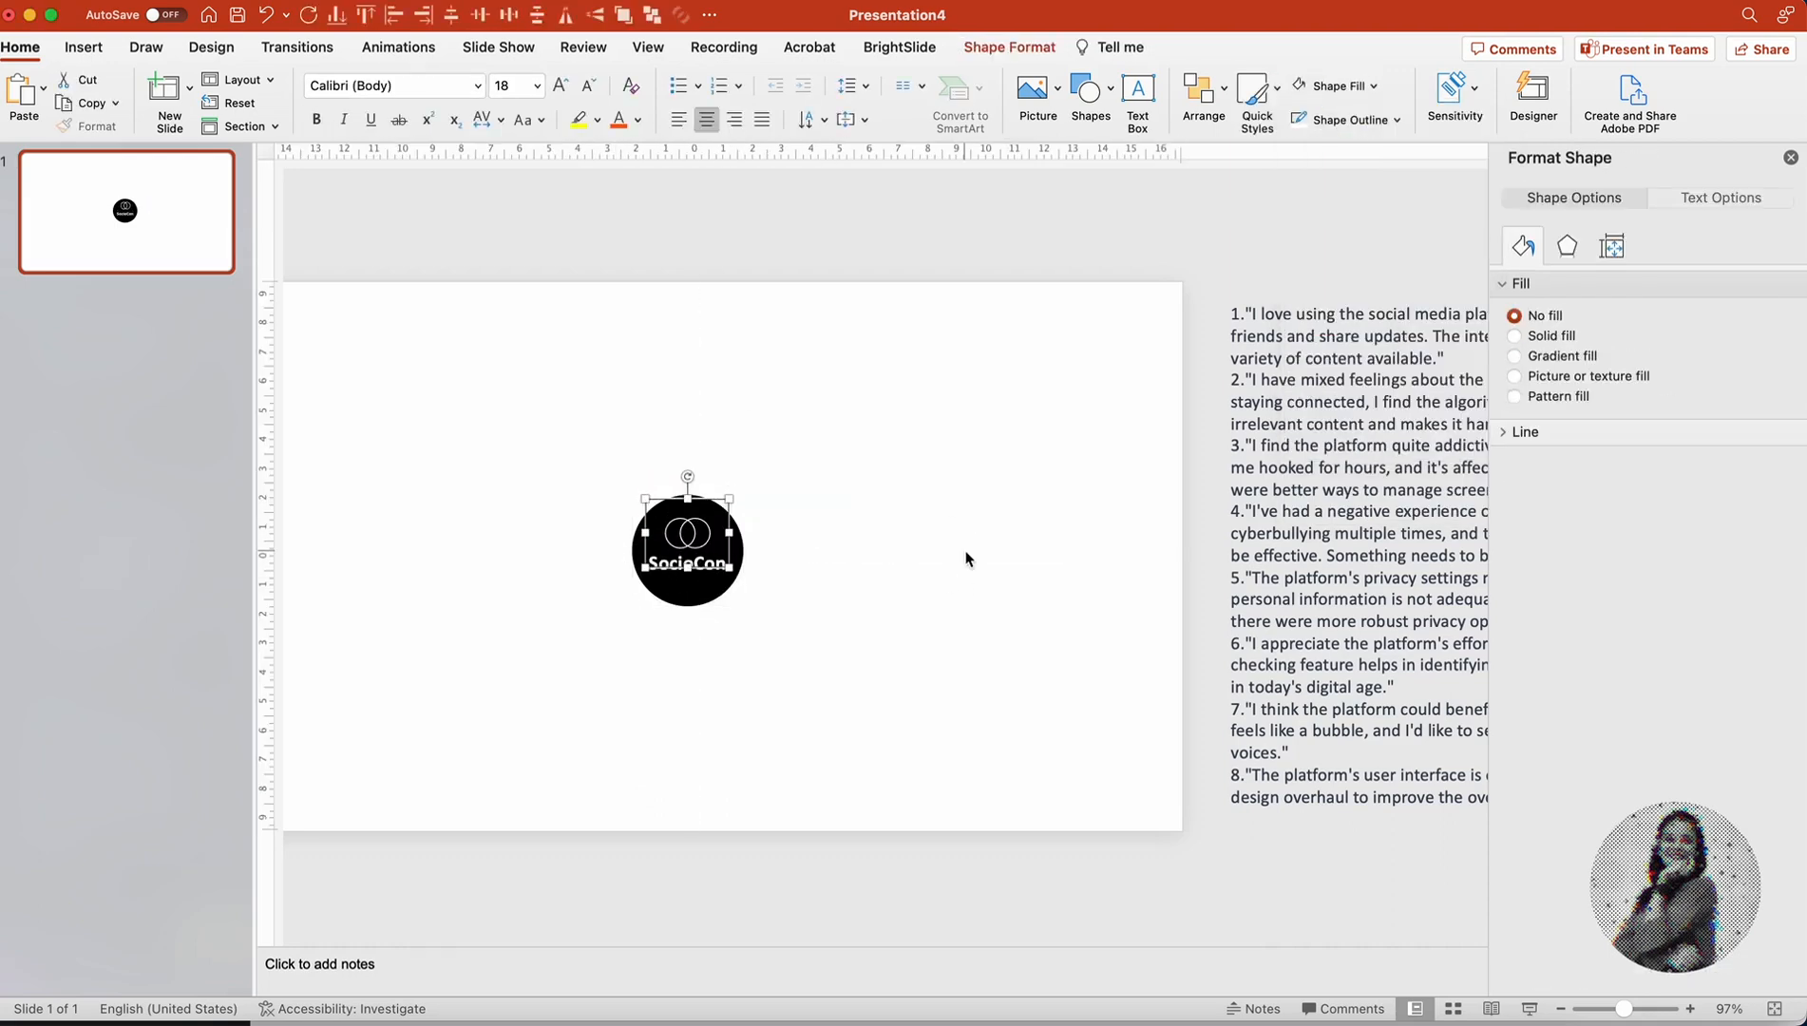
left_click(564, 691)
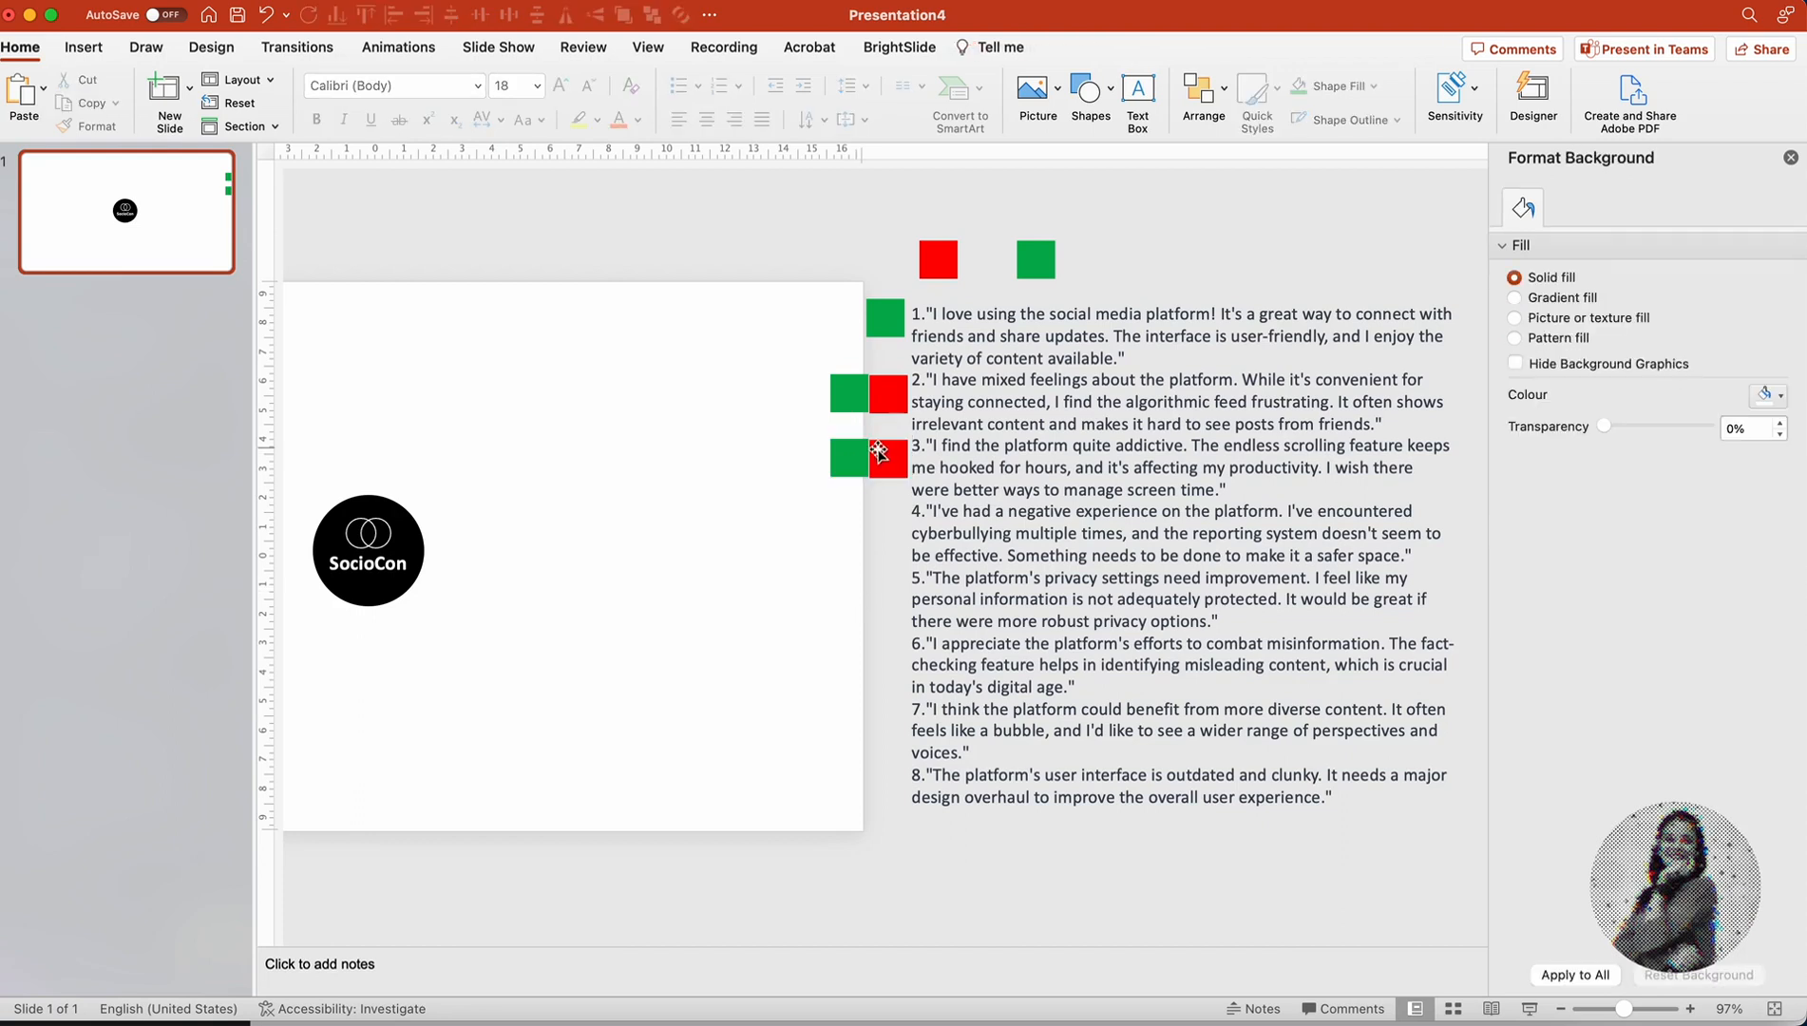
Step: Place green and red sentiment squares beside the quotes, e.g. green at quote 3, red at quote 5
left_click(848, 458)
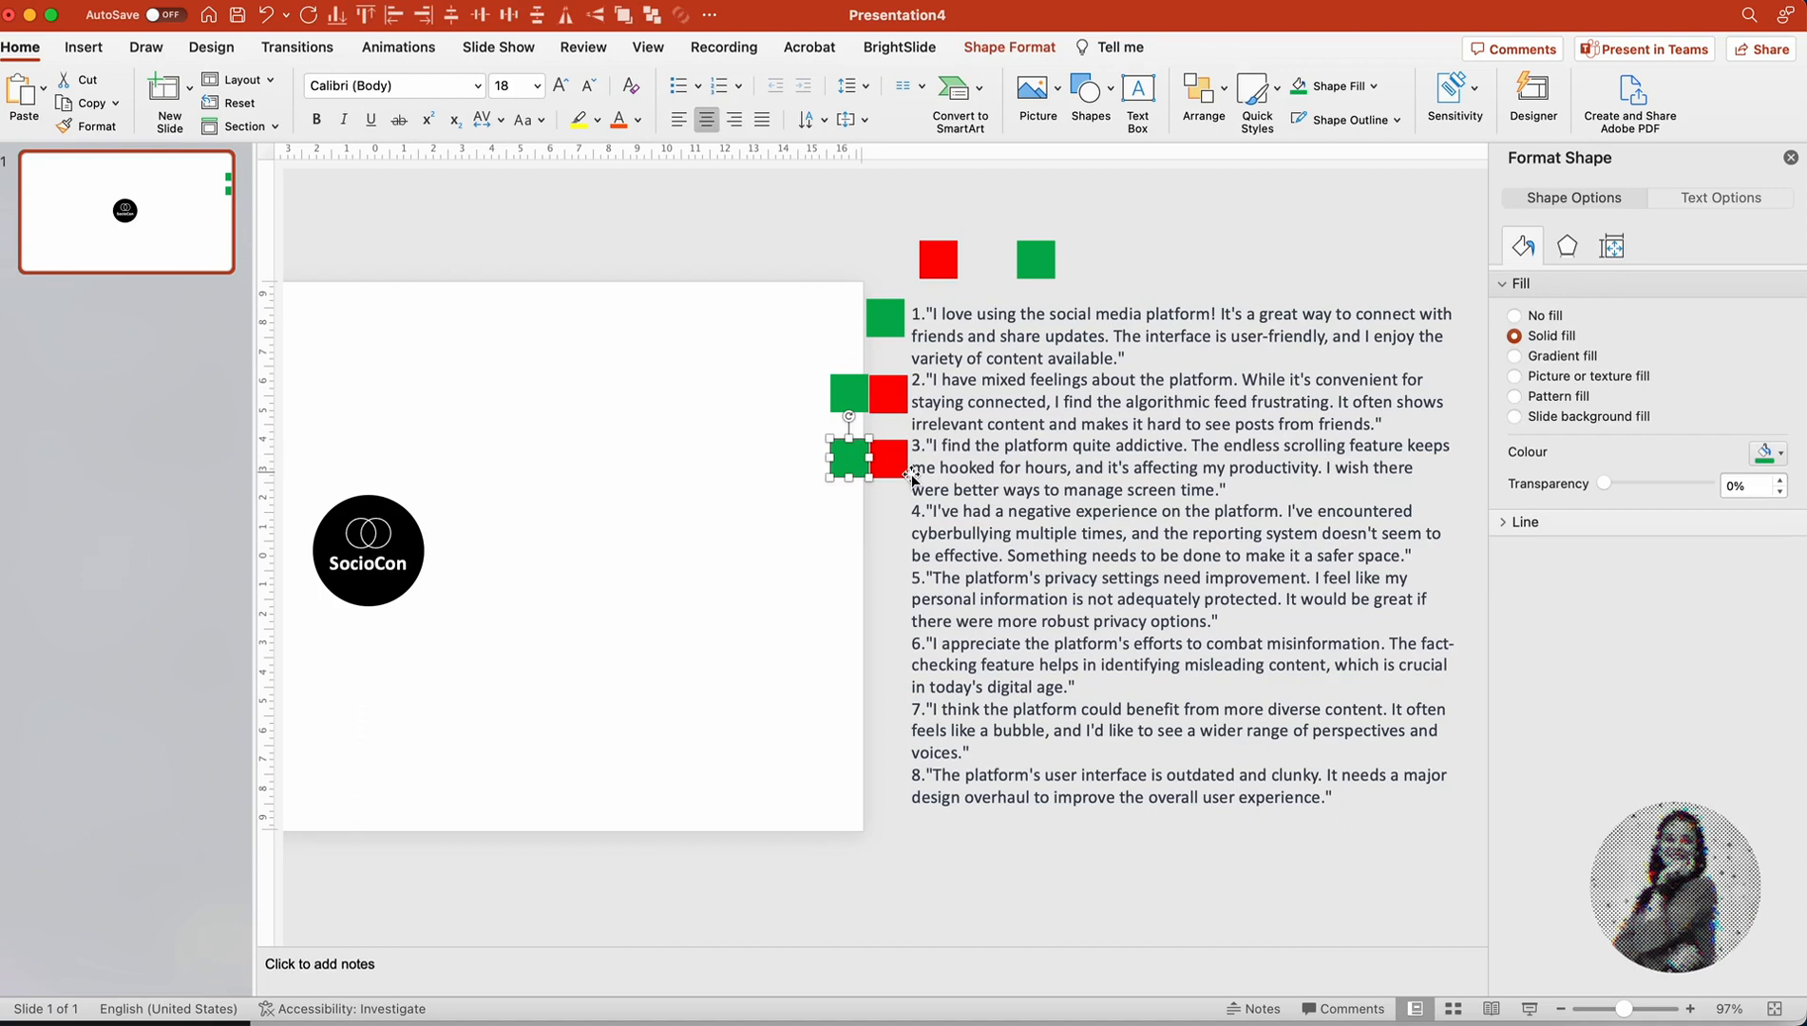
mouse_move(862, 672)
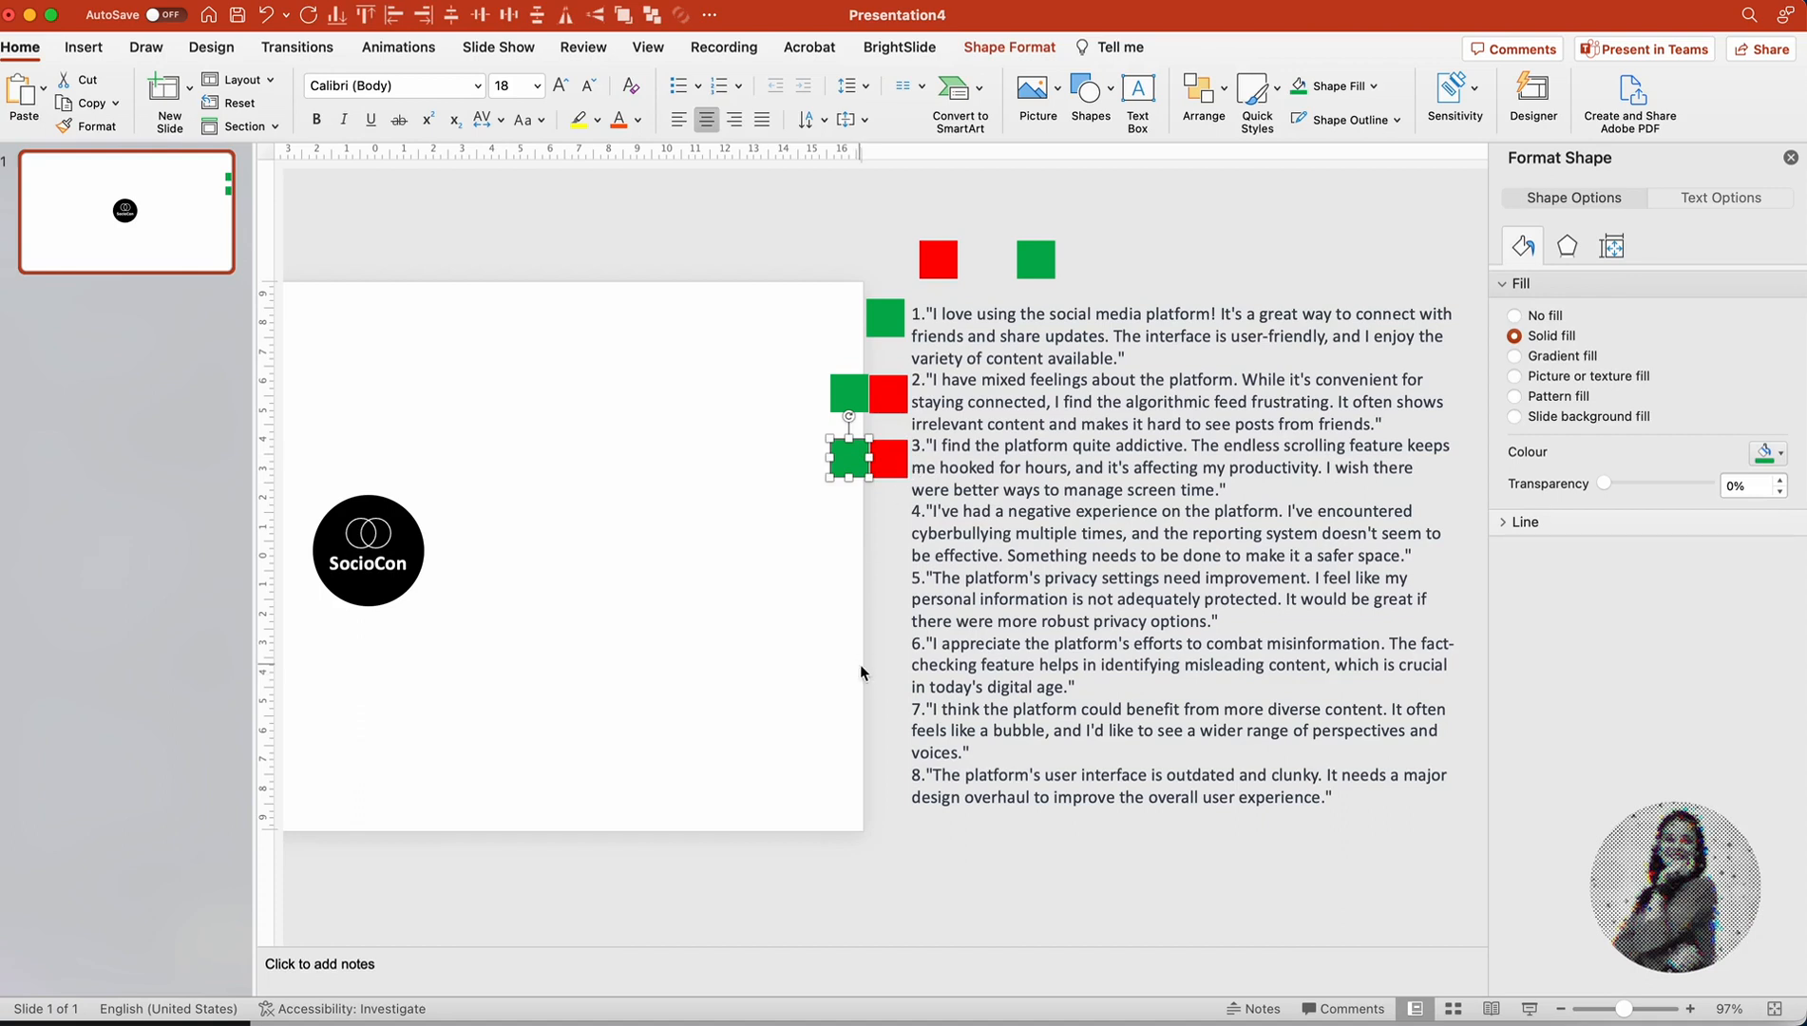
mouse_move(954, 526)
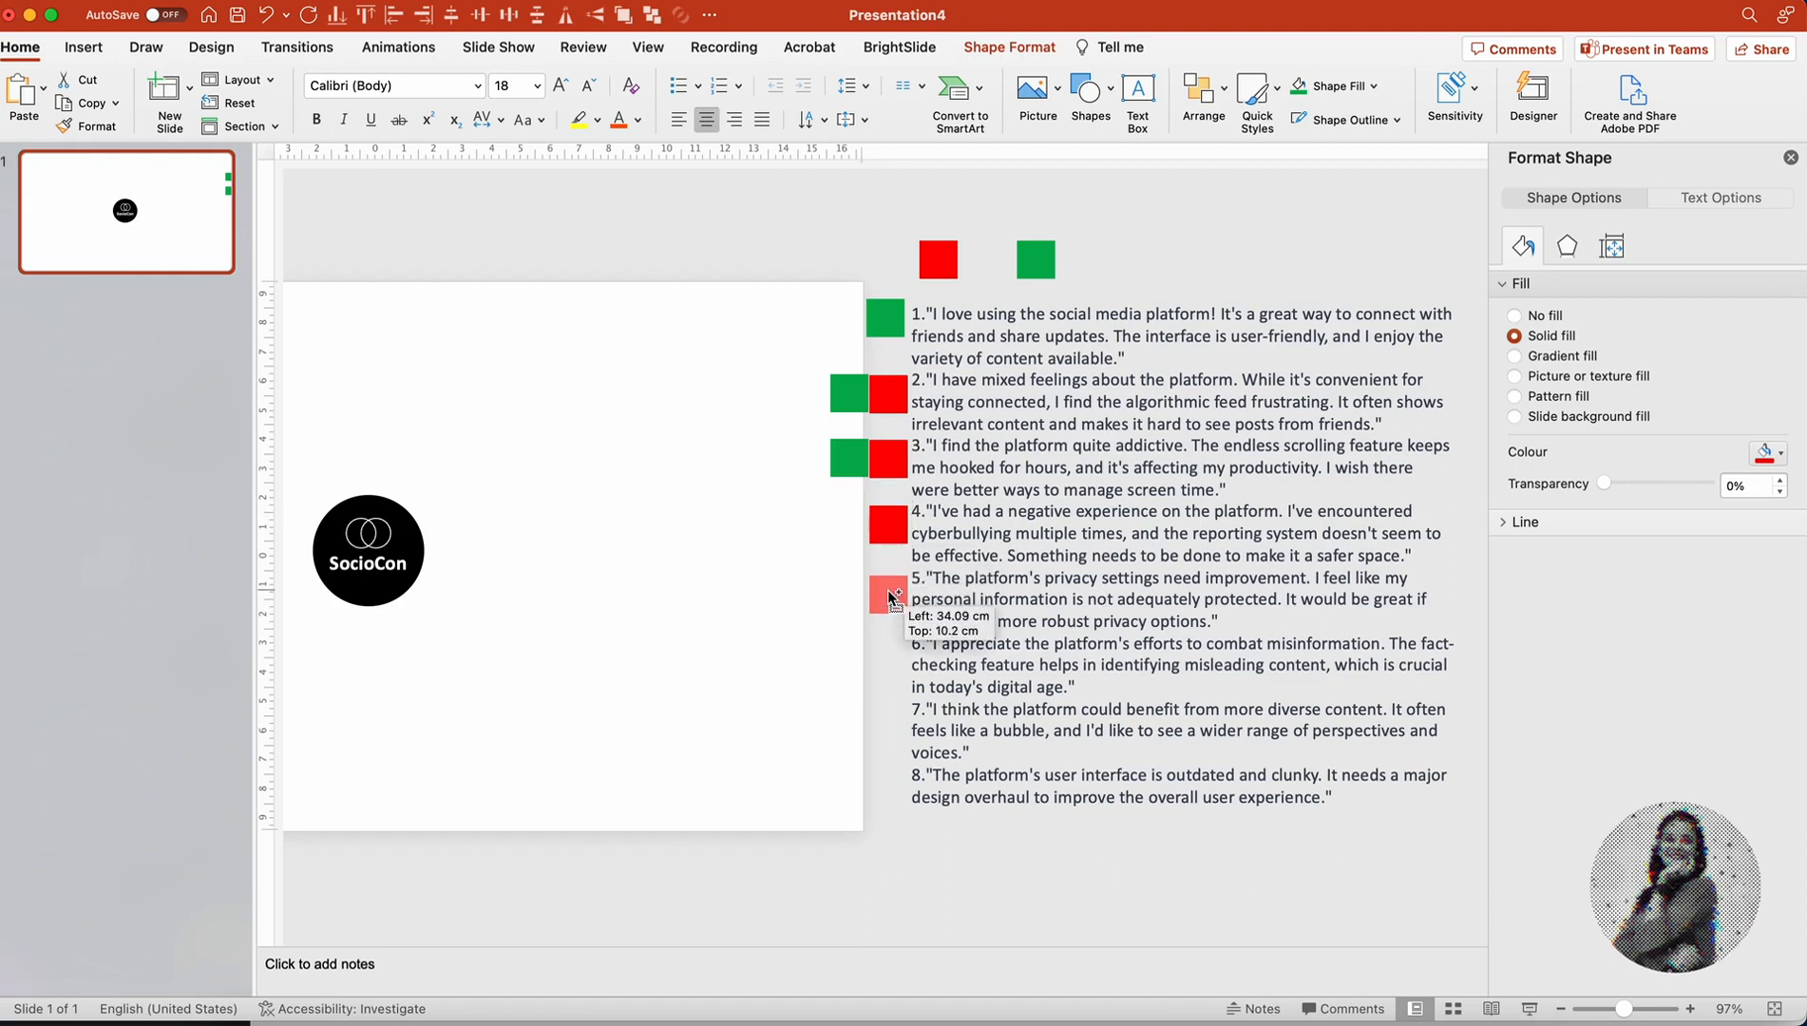
left_click(888, 593)
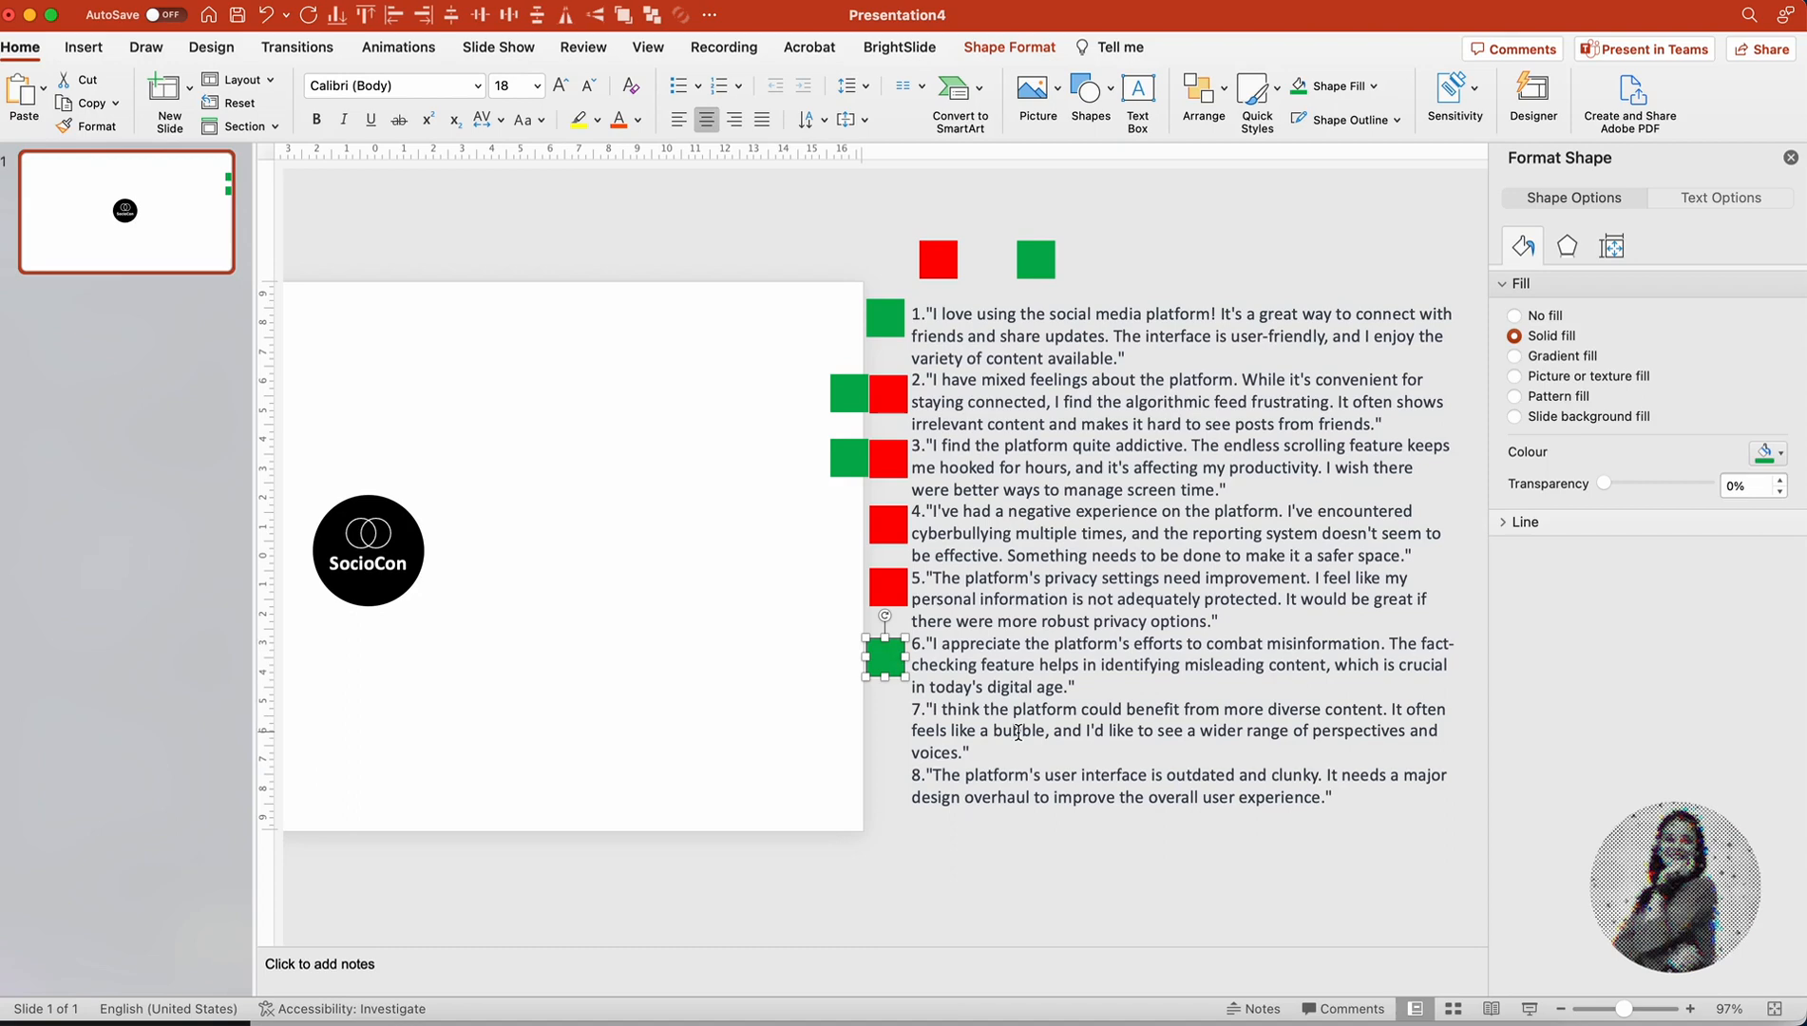
left_click(899, 47)
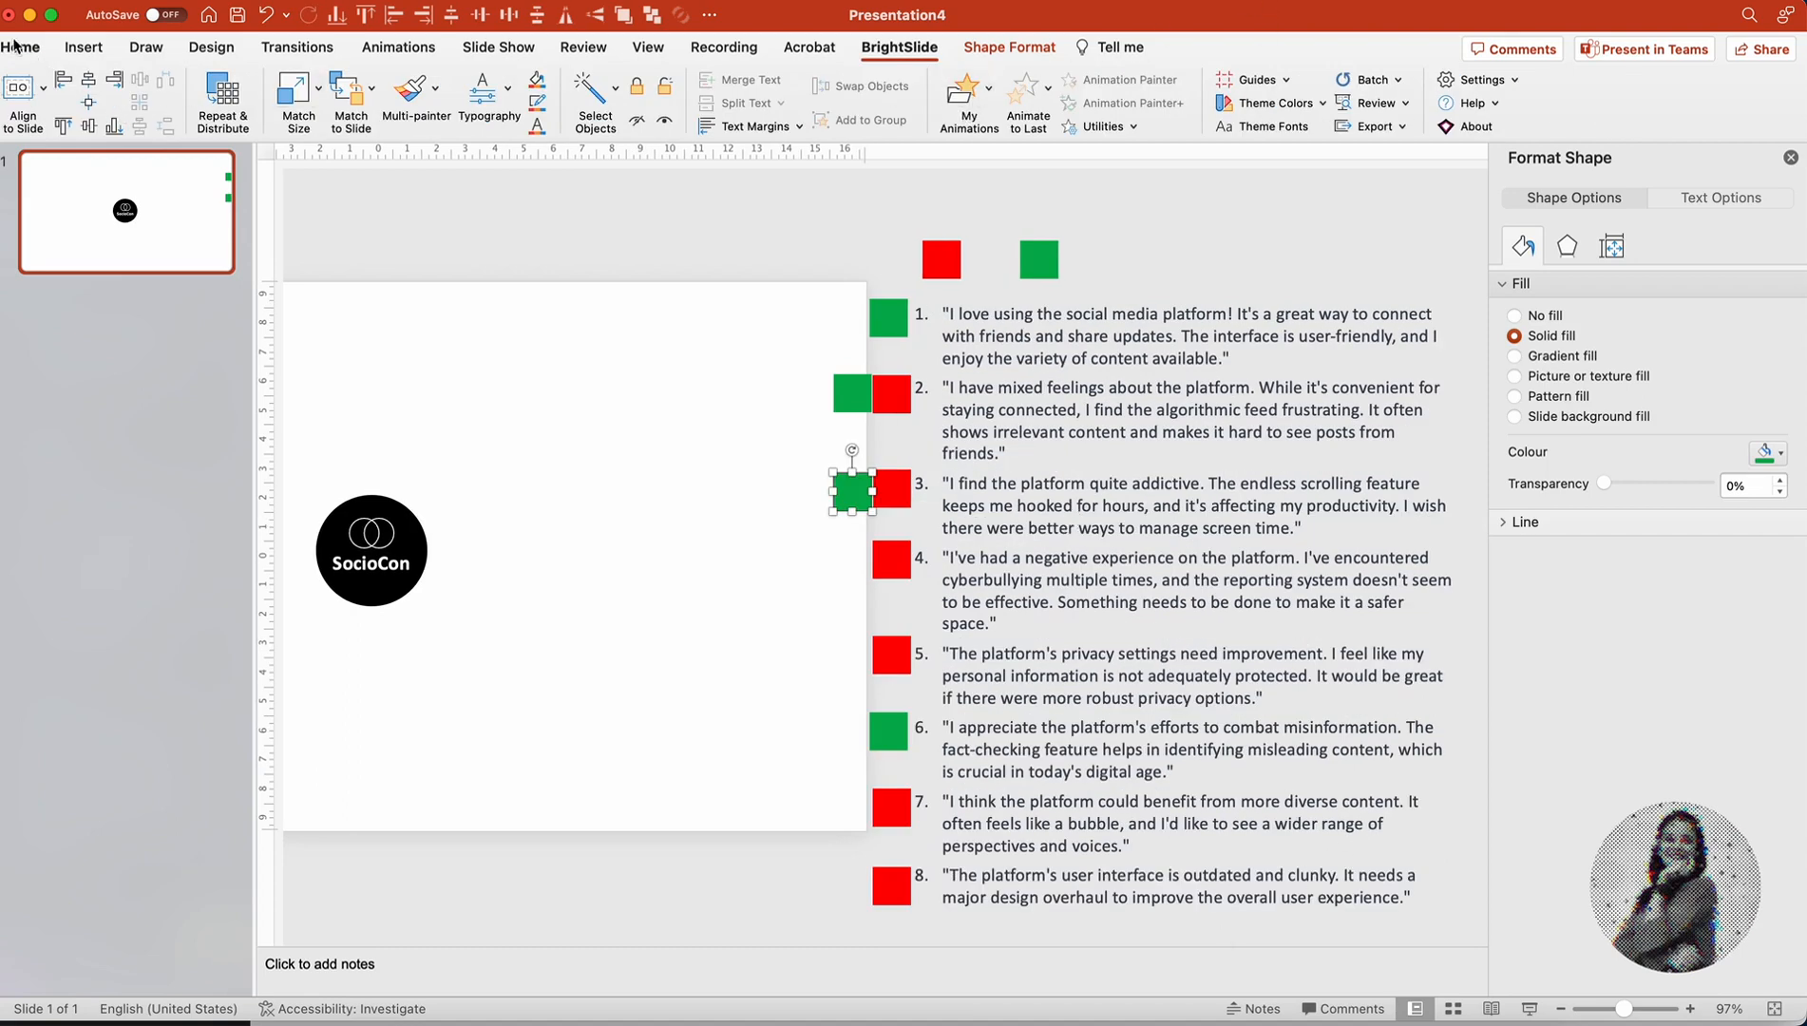
Step: Add the Content, Interface and Misinformation theme tags, filling Misinformation green
left_click(20, 48)
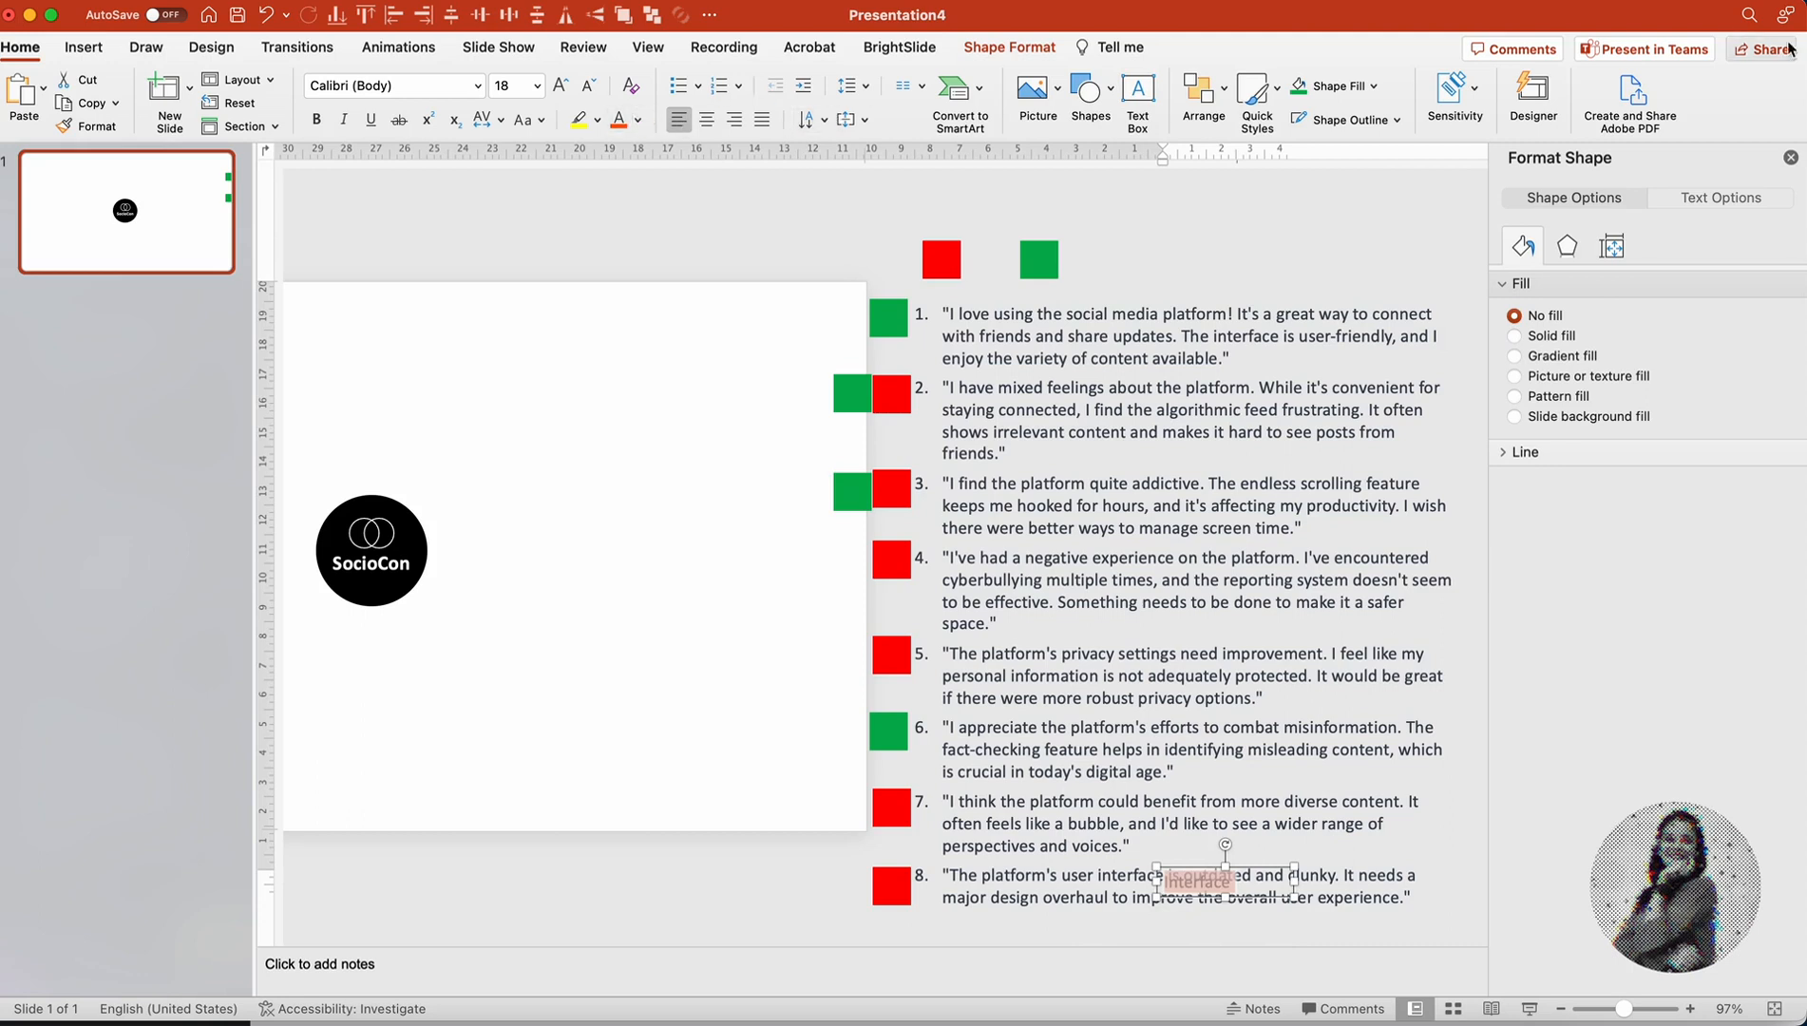
mouse_move(638, 120)
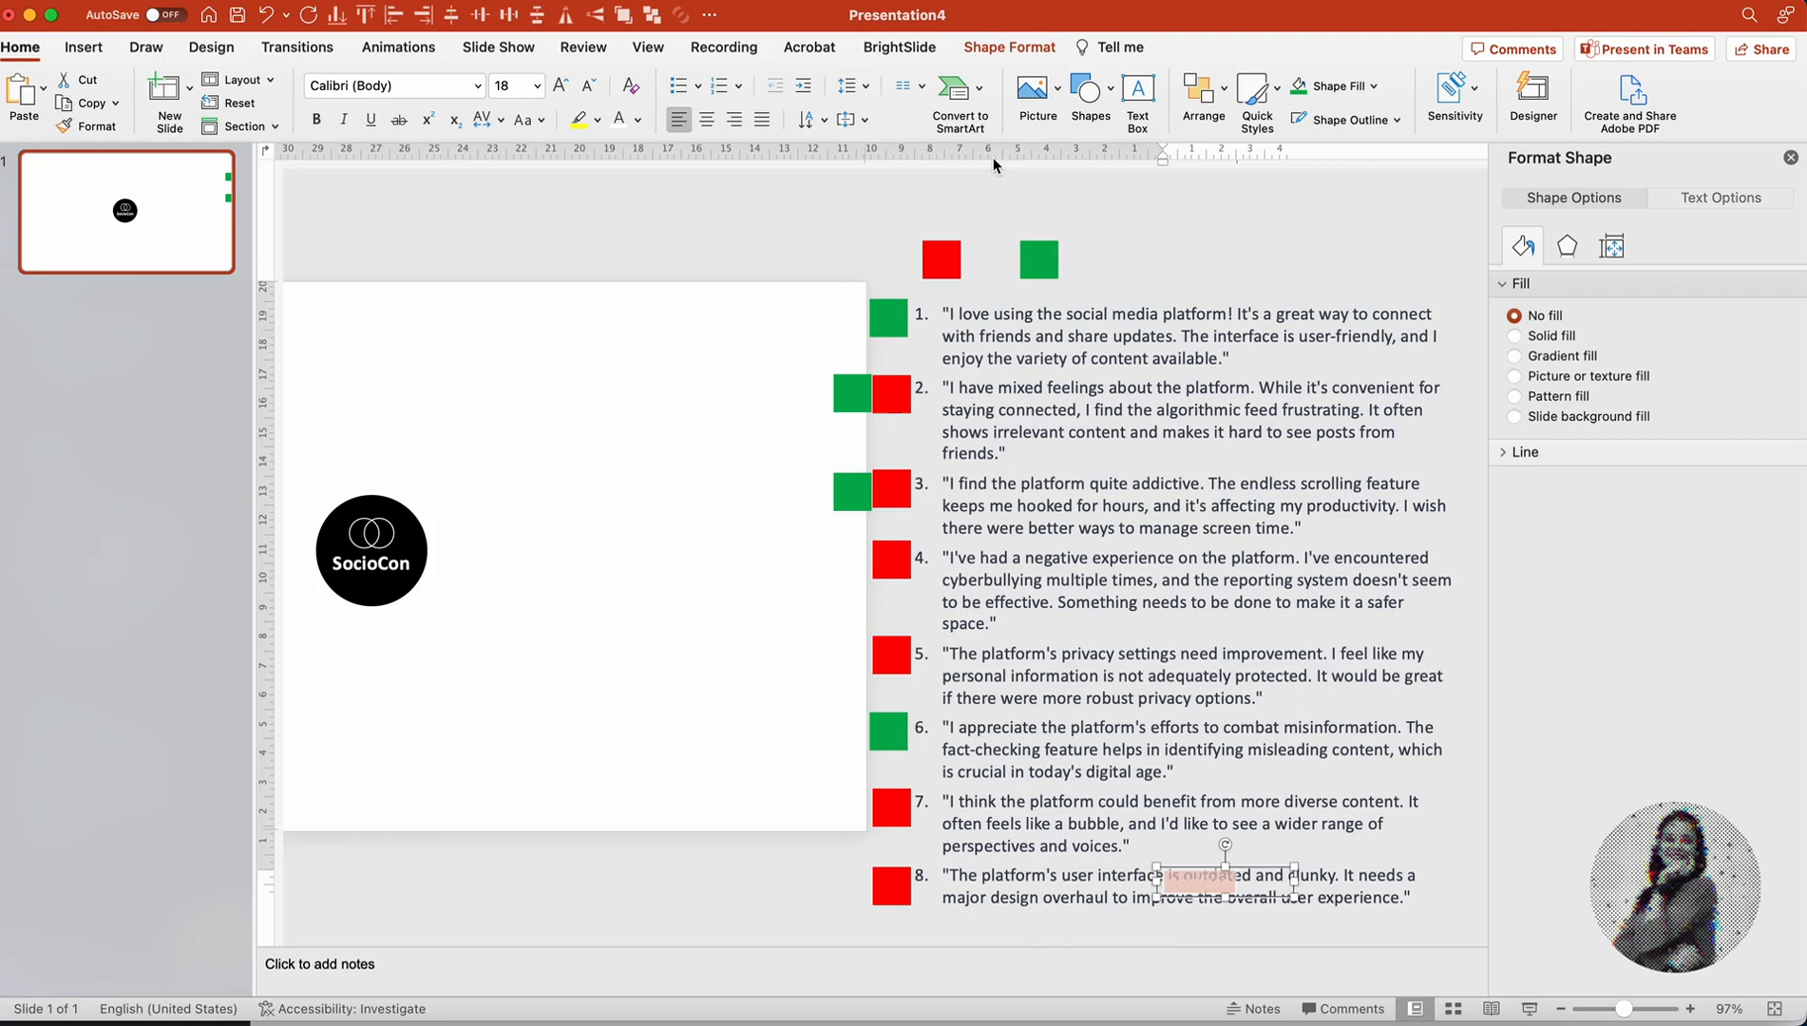
left_click(1515, 335)
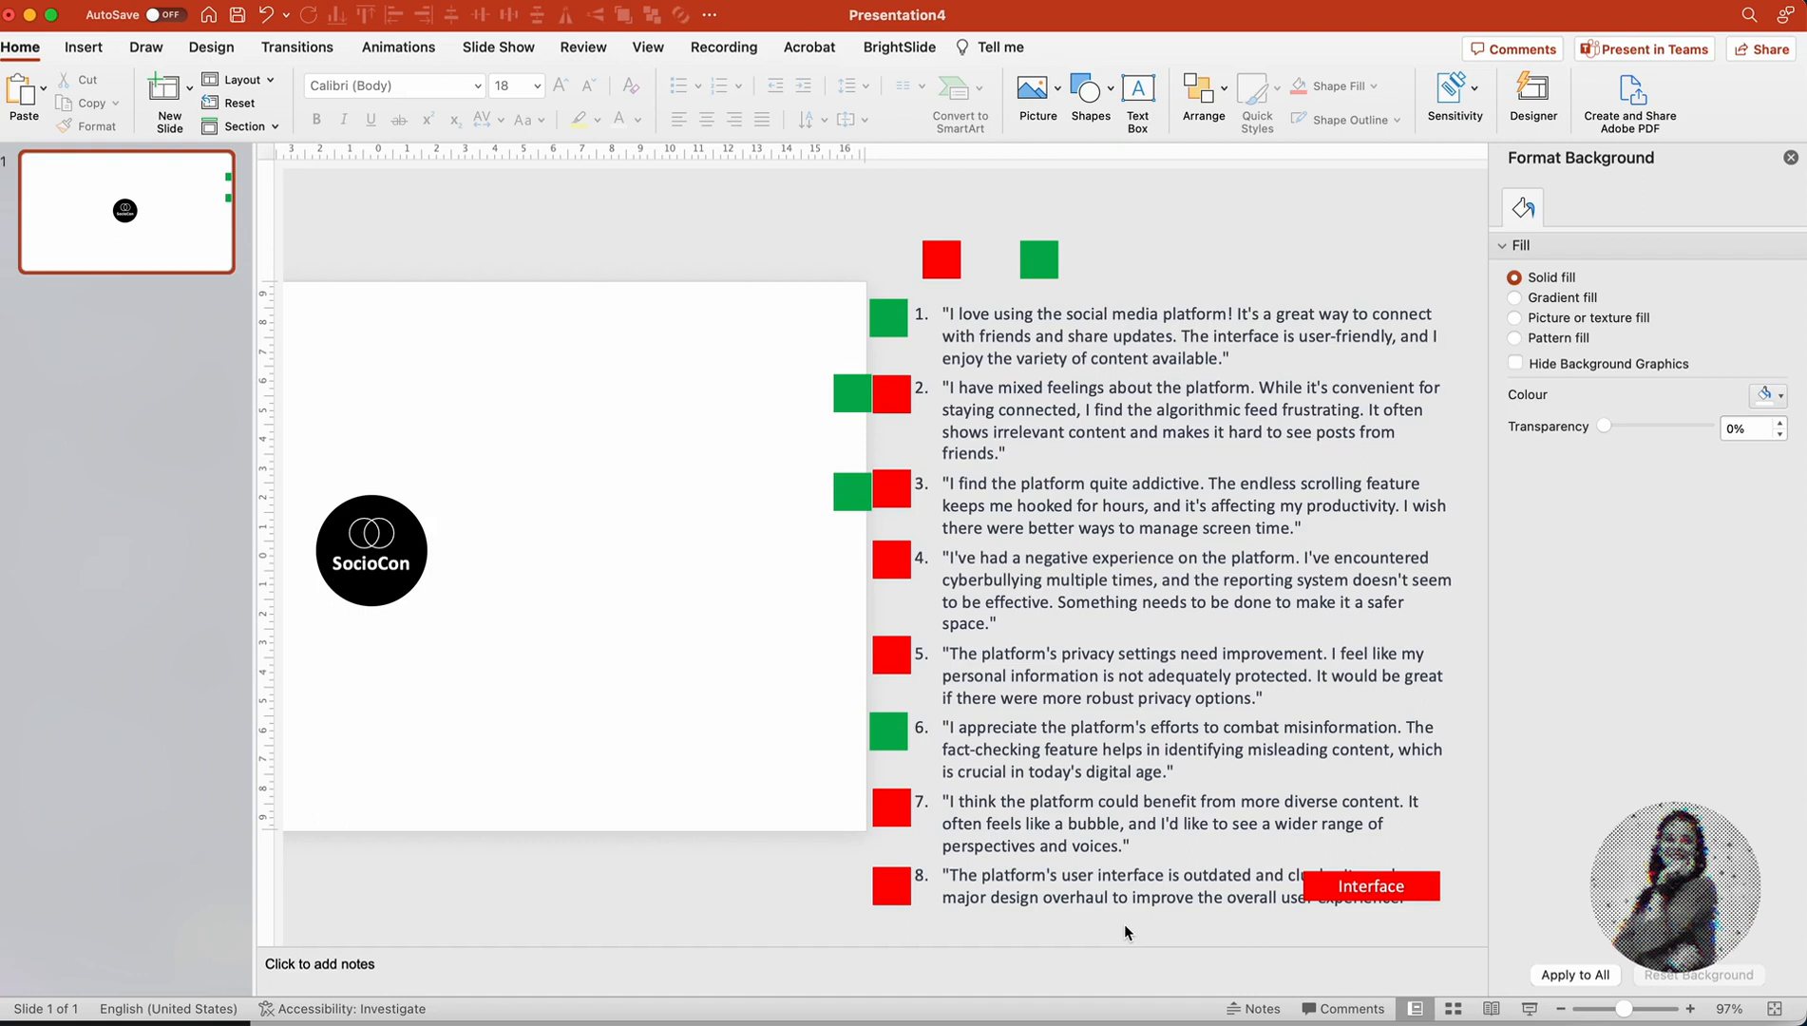
mouse_move(1379, 828)
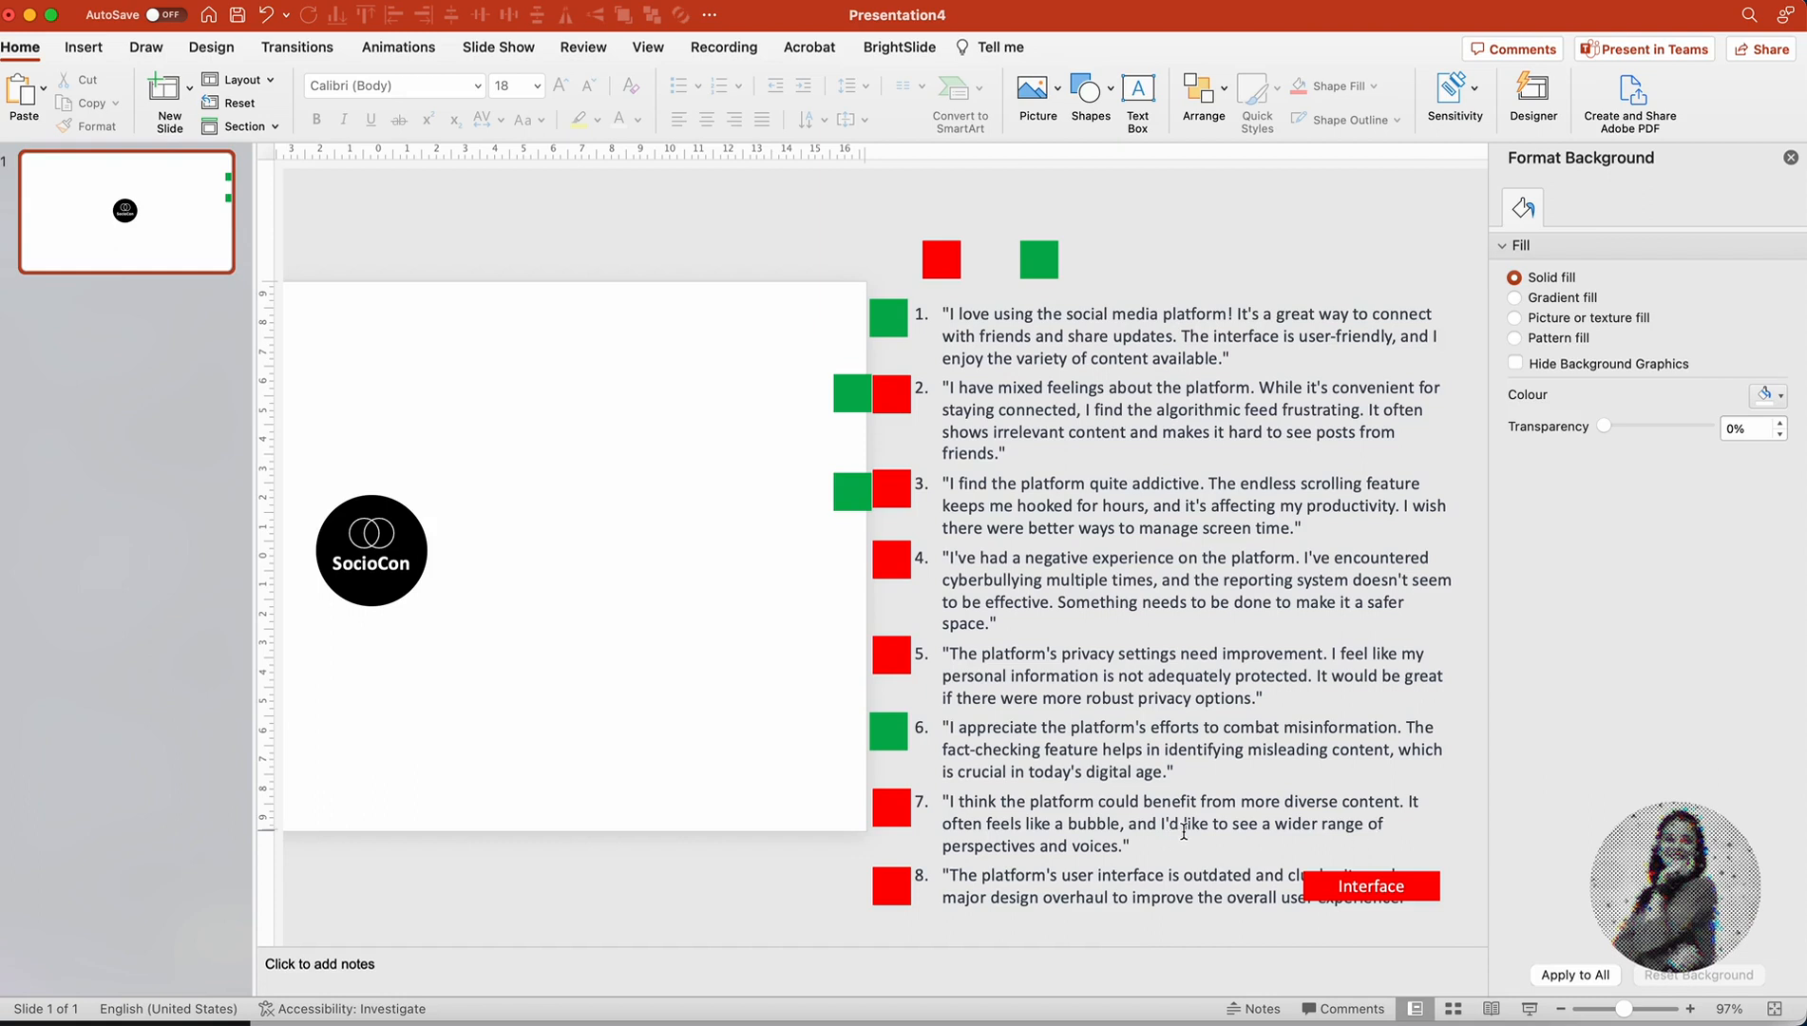
mouse_move(1477, 903)
type("Content")
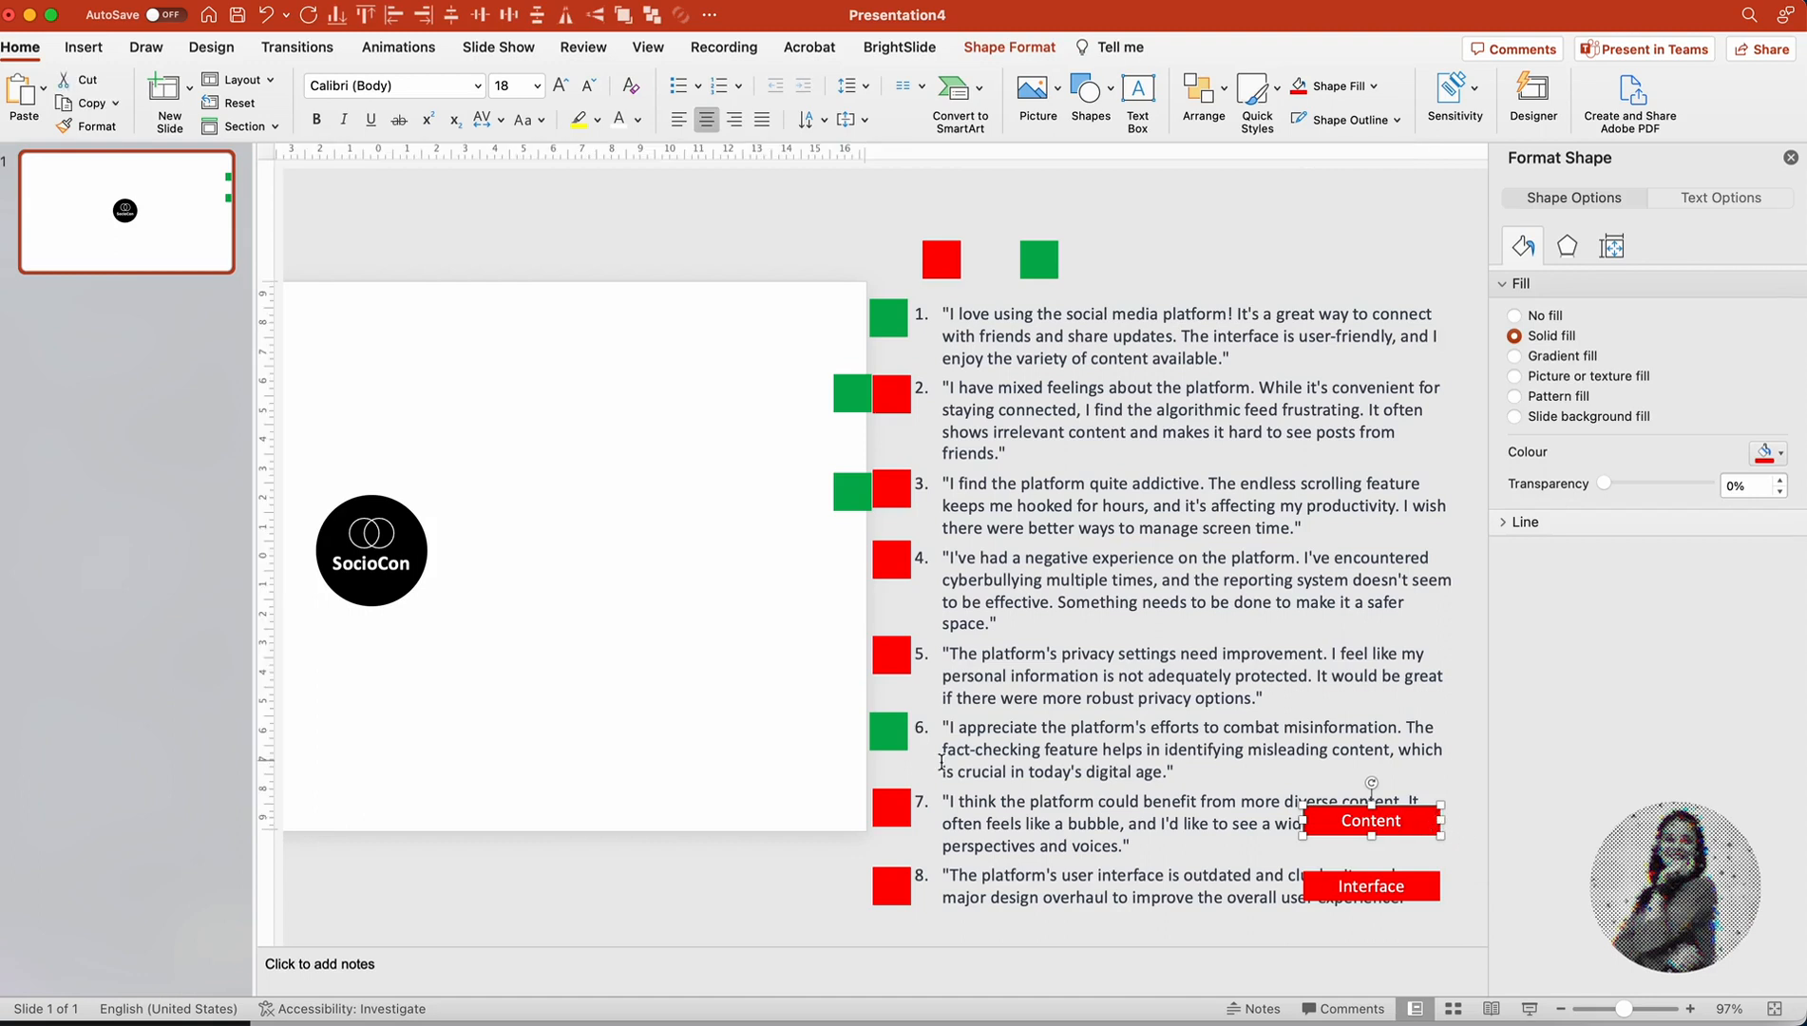
left_click(742, 879)
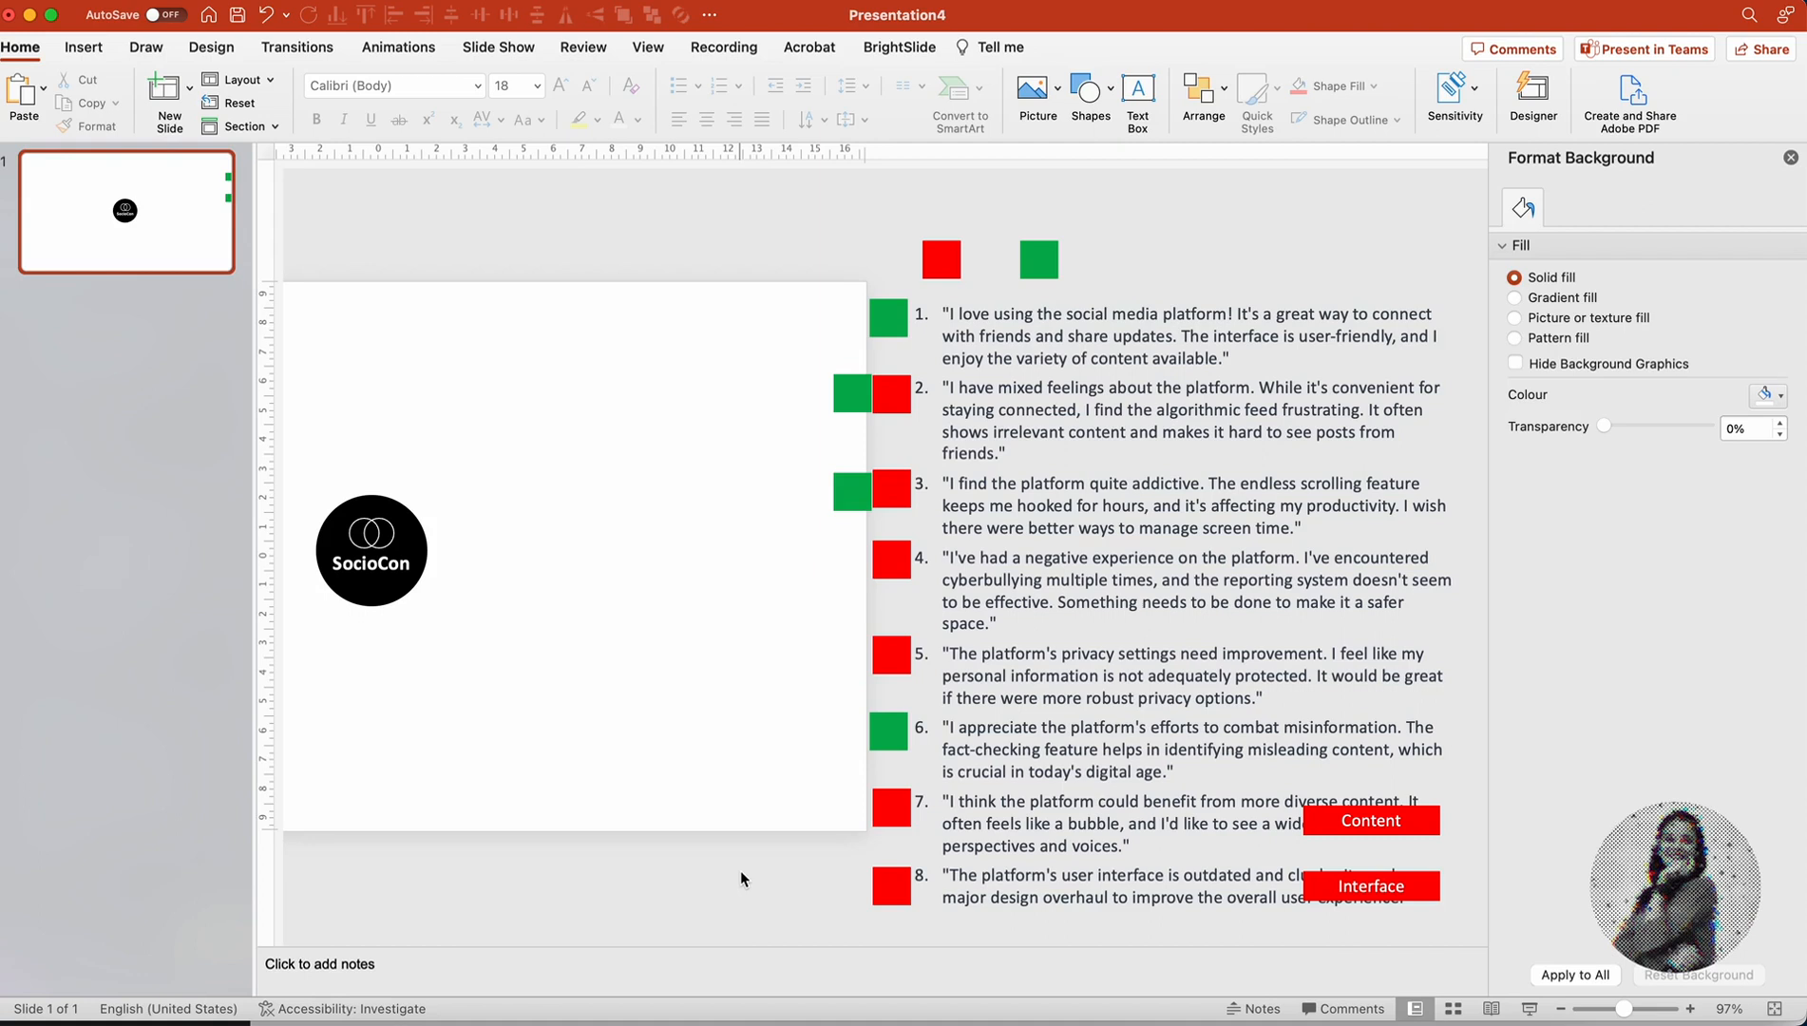
mouse_move(1395, 795)
type("Misinformation")
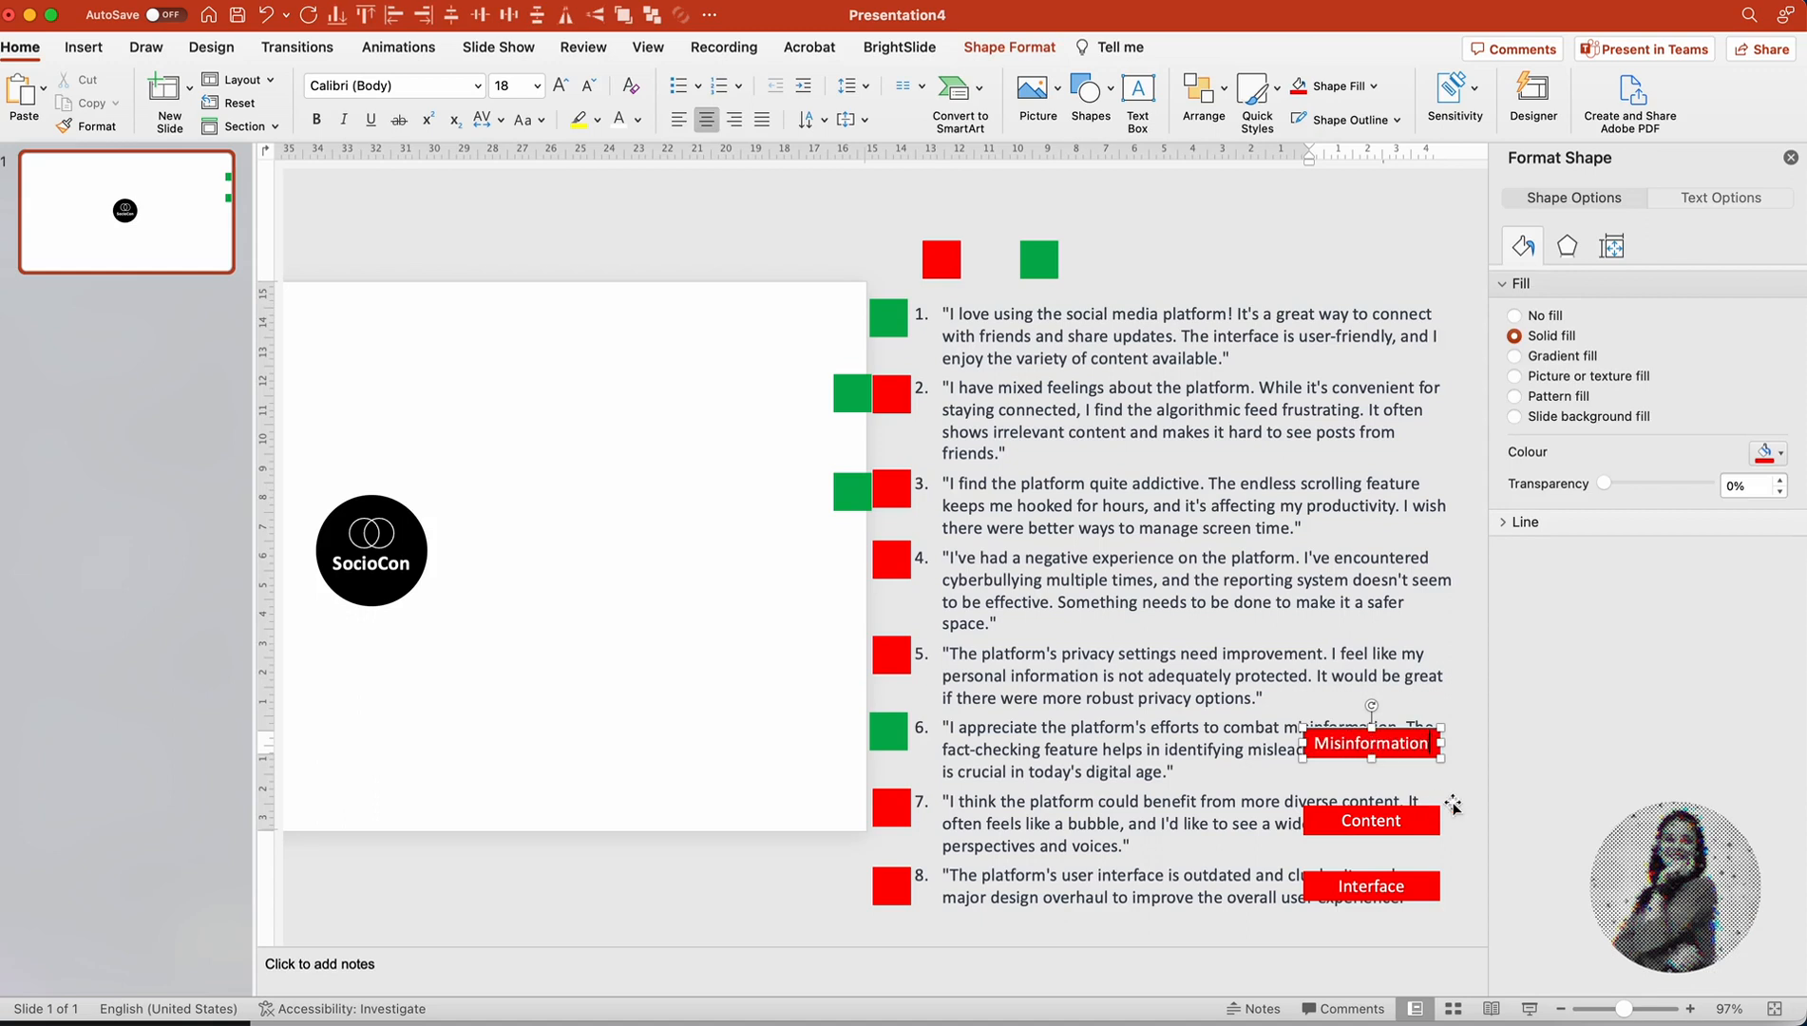
left_click(1362, 85)
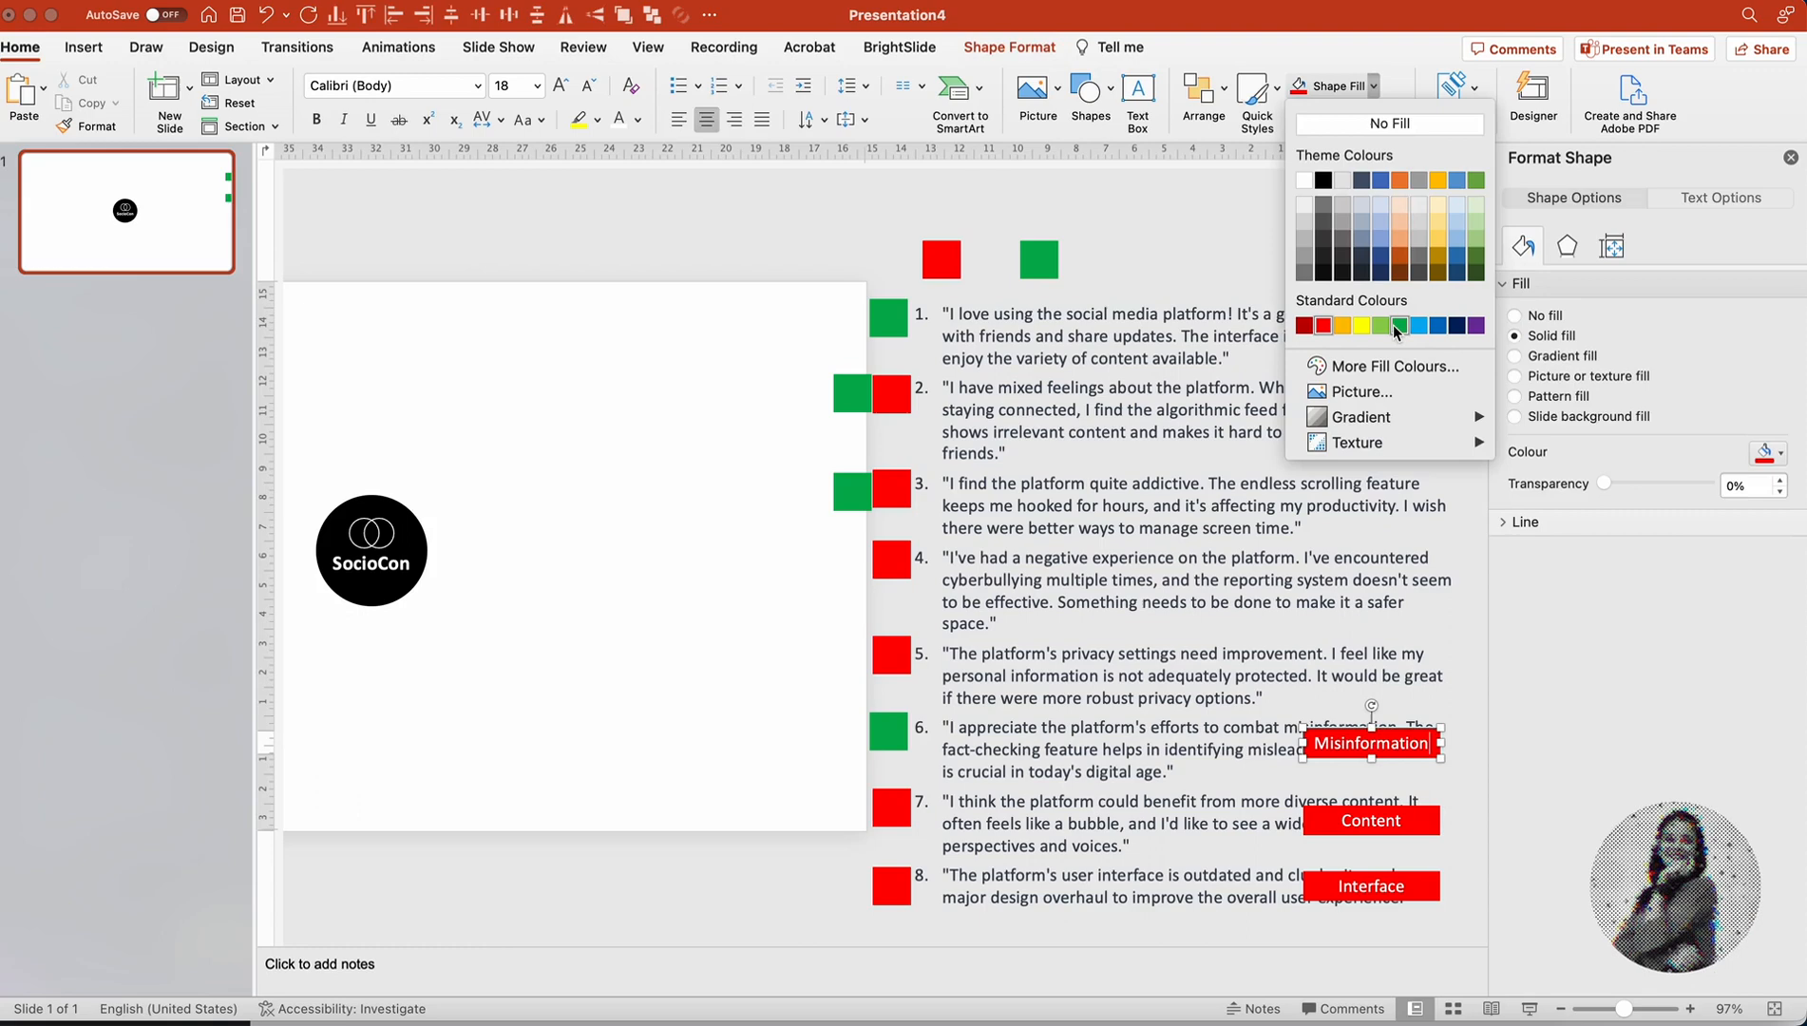
left_click(1401, 325)
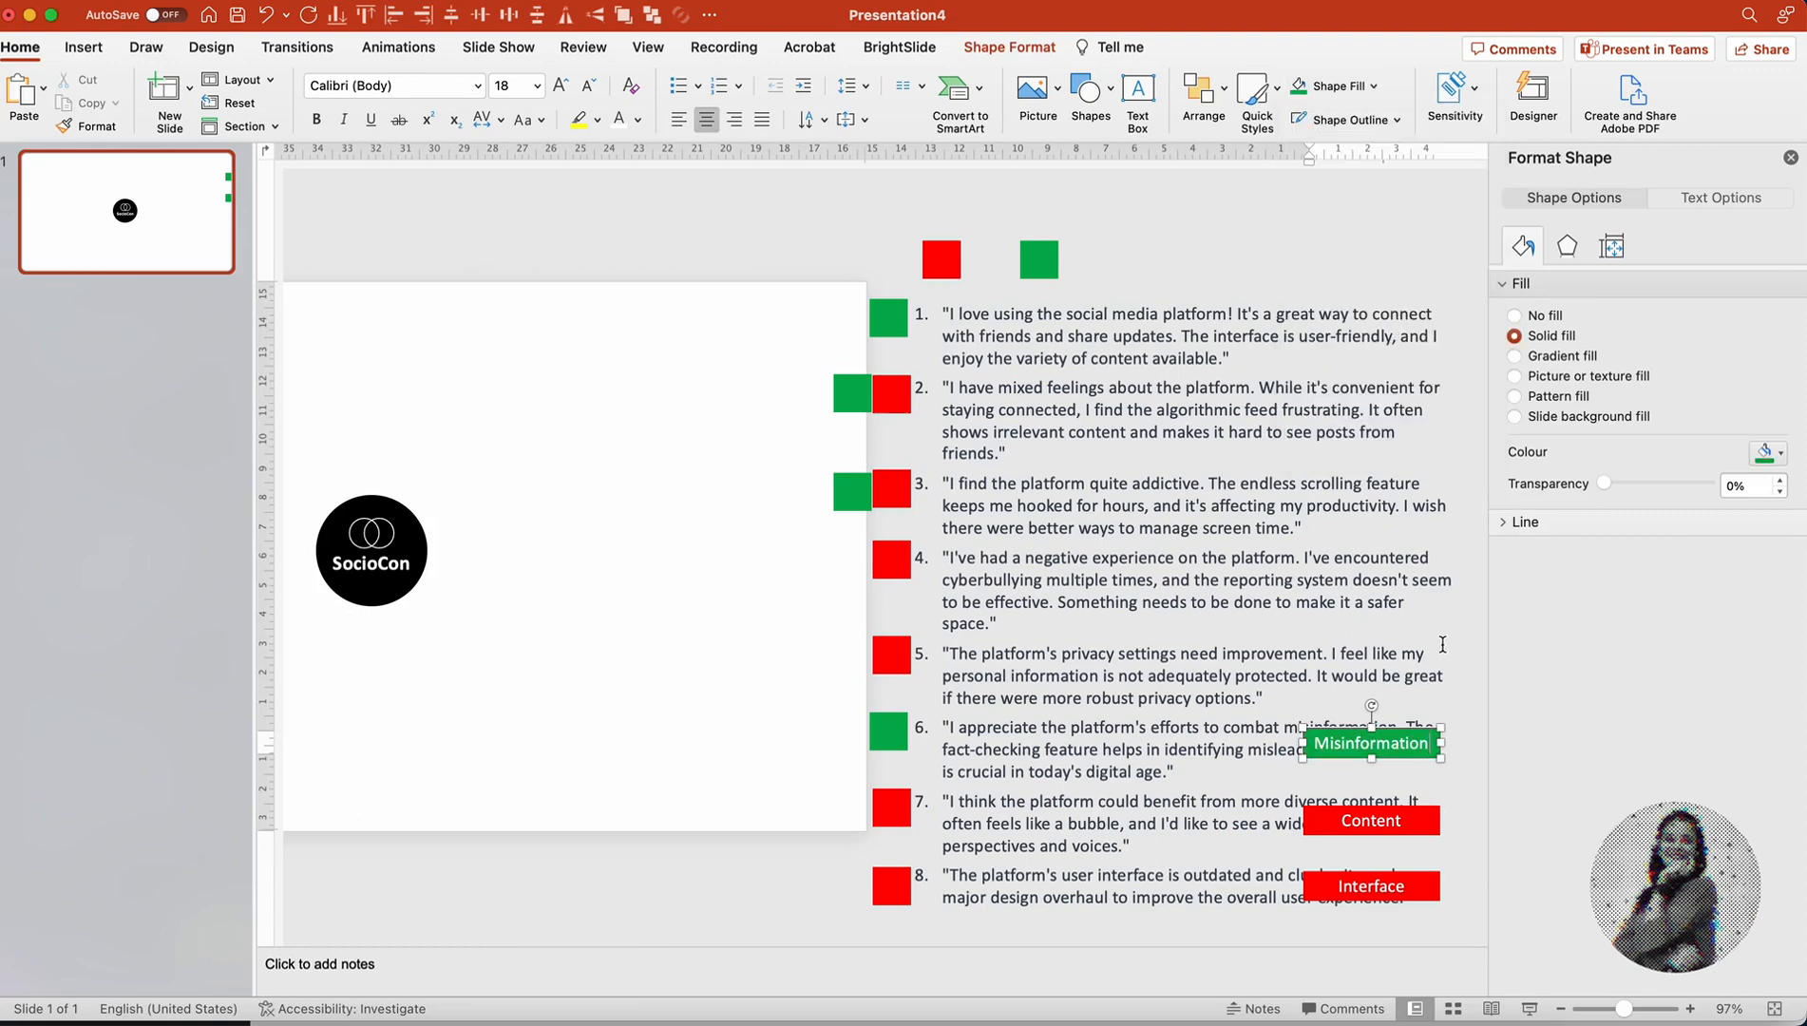
mouse_move(1417, 813)
type("Cyberbullying")
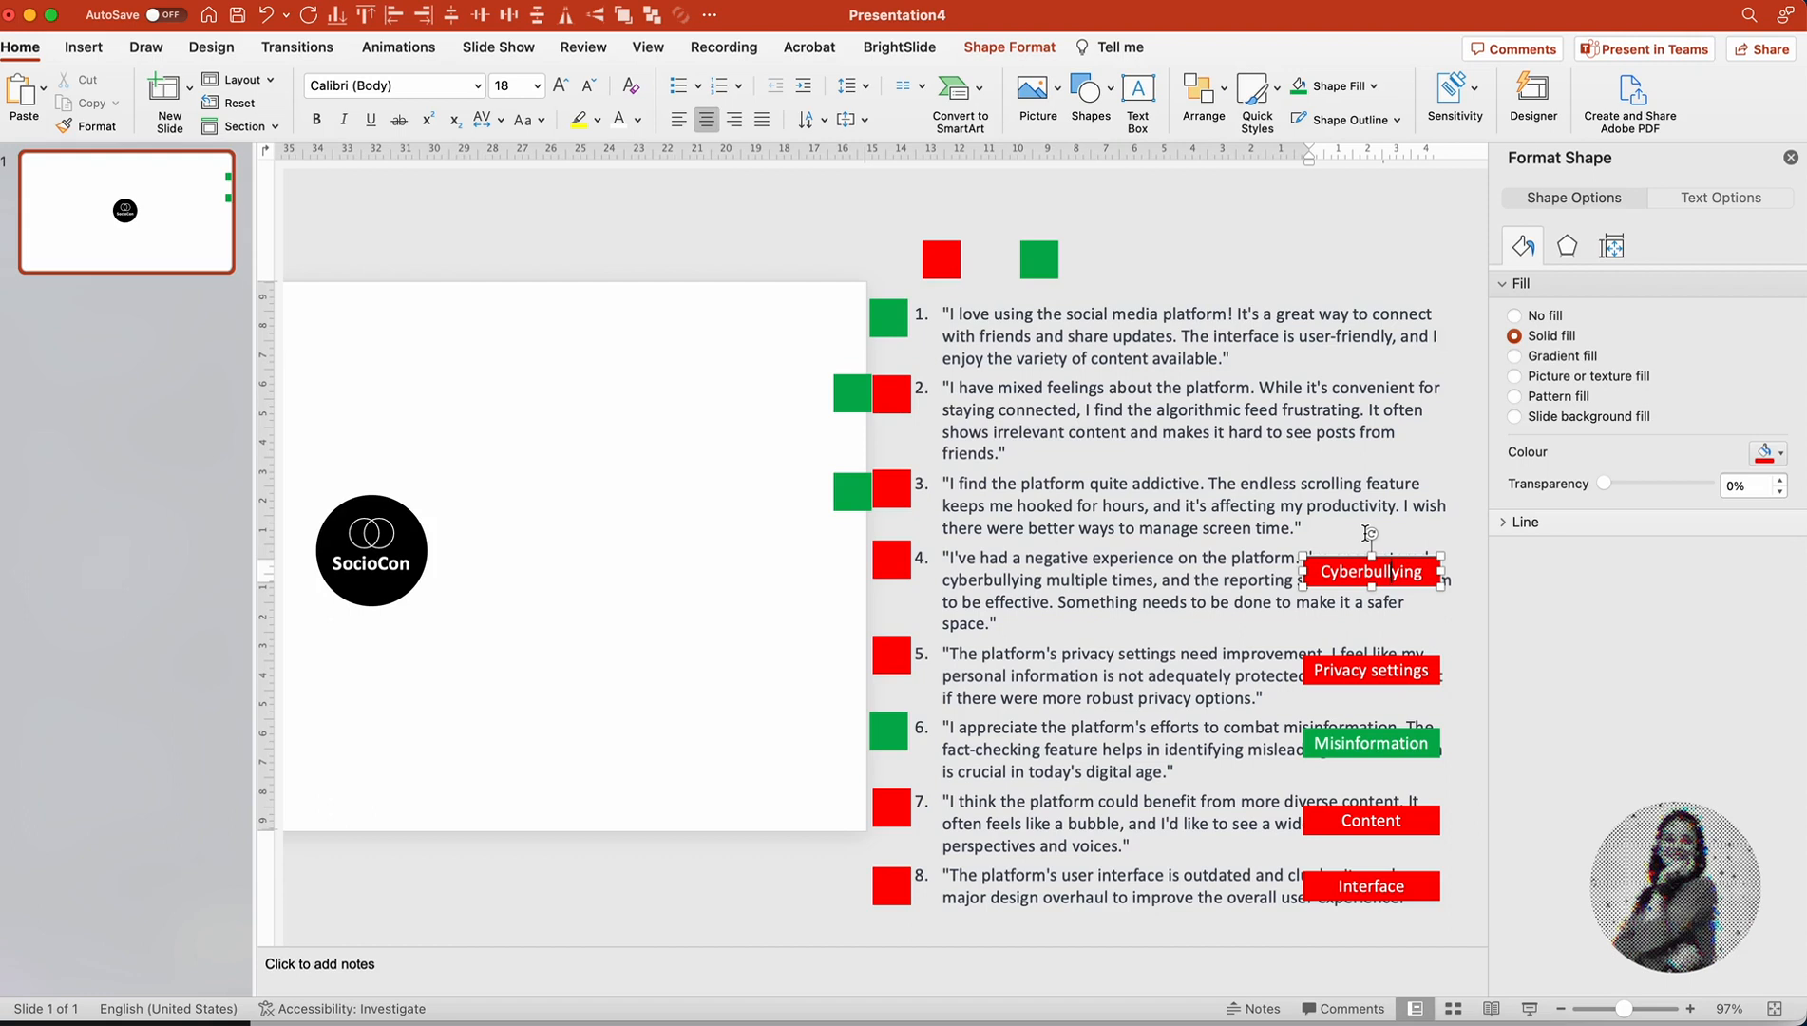
mouse_move(1381, 519)
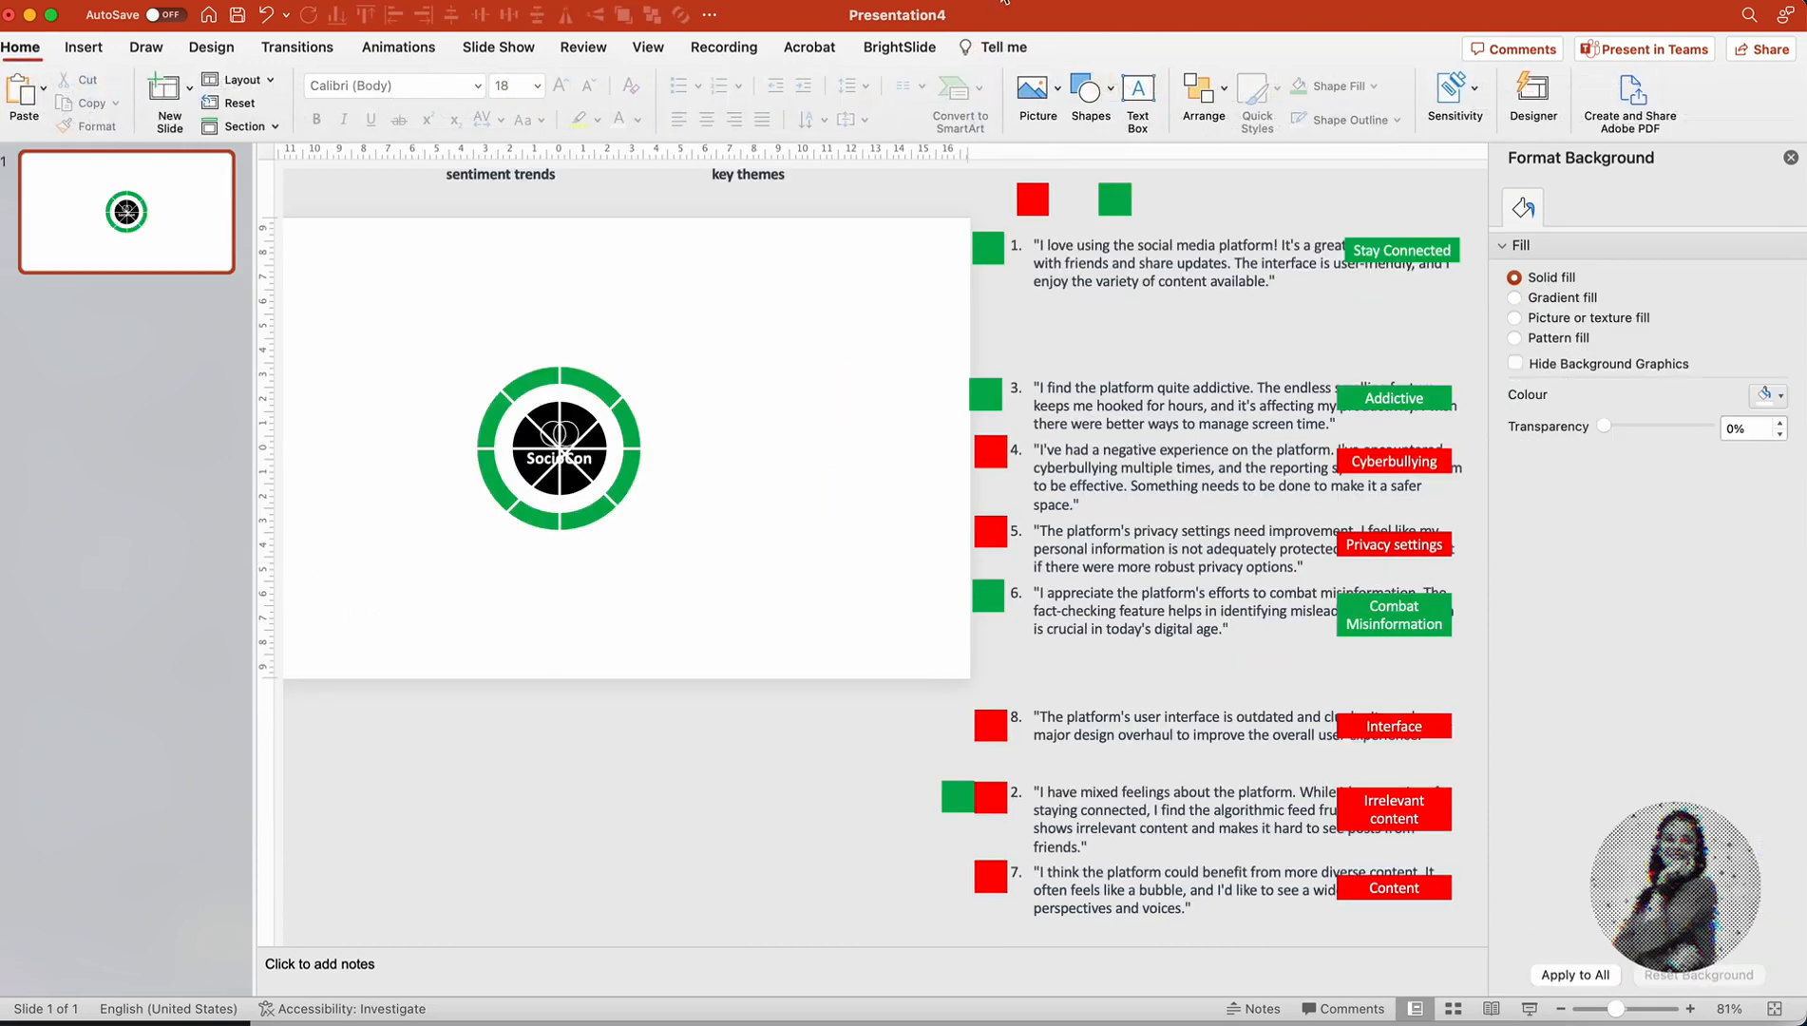
Step: Draw an arc beside the ring with a 20 pt red outline
left_click(1089, 95)
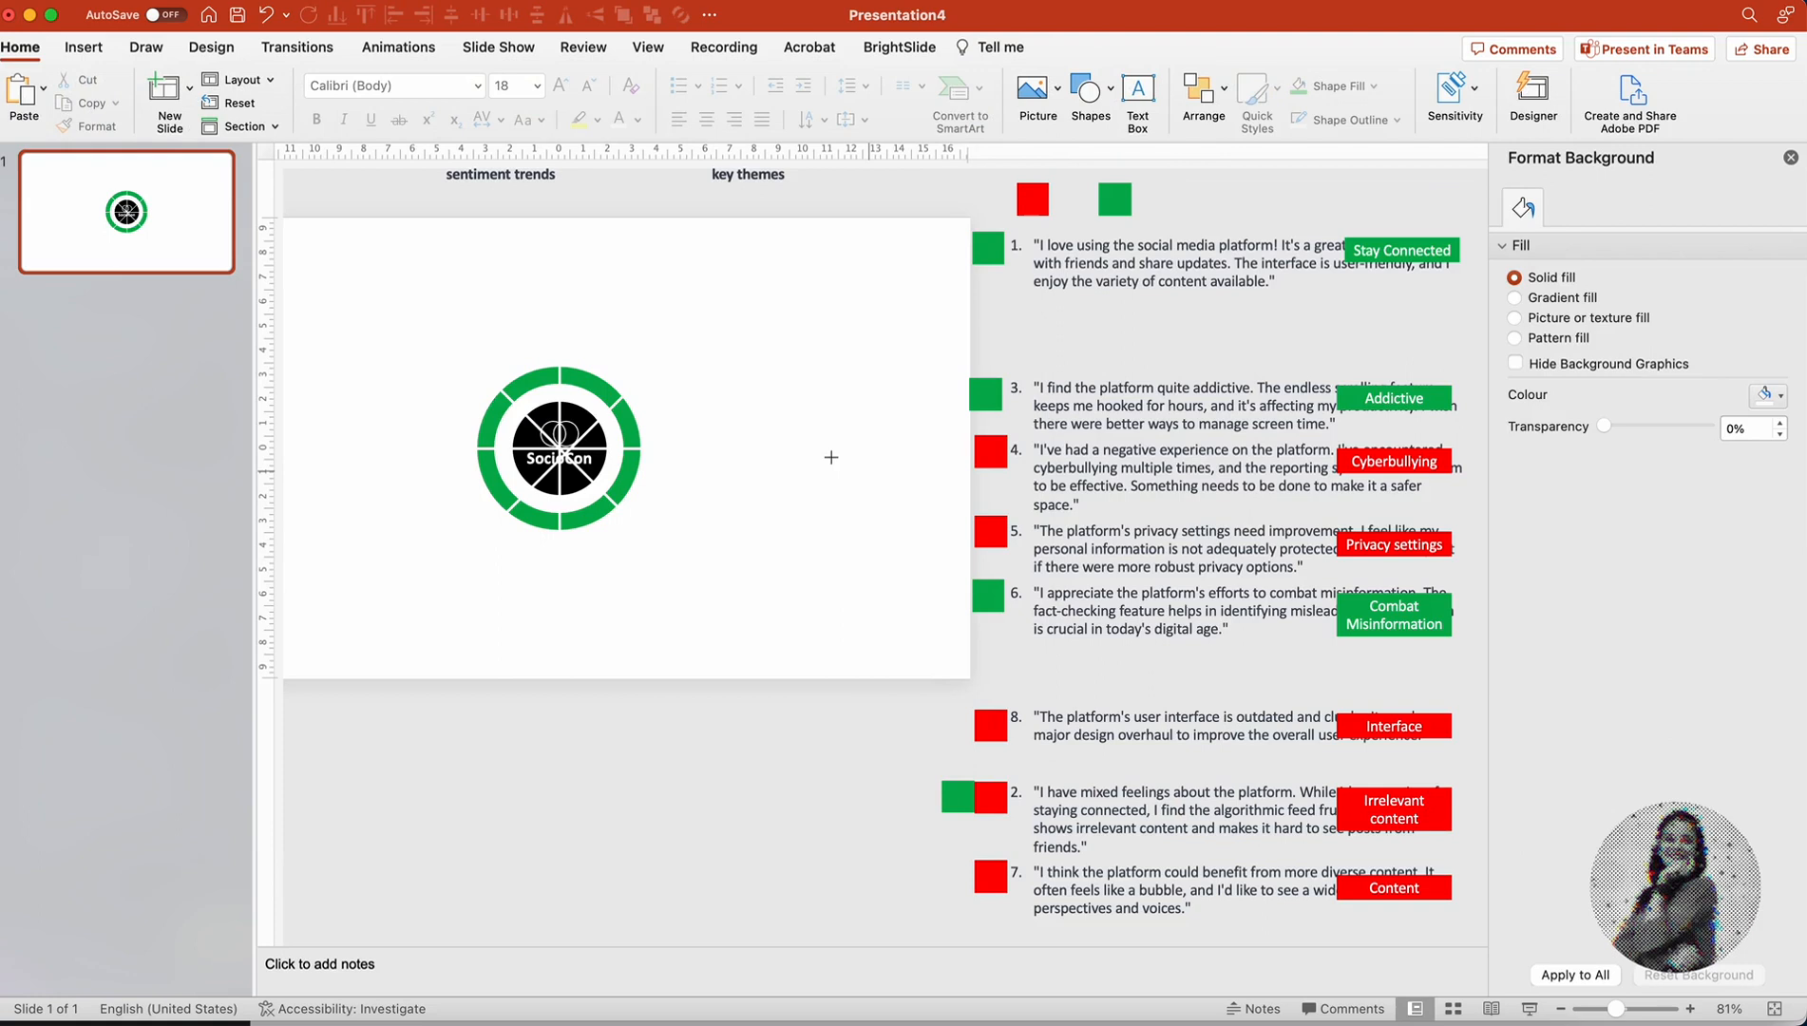
left_click(559, 447)
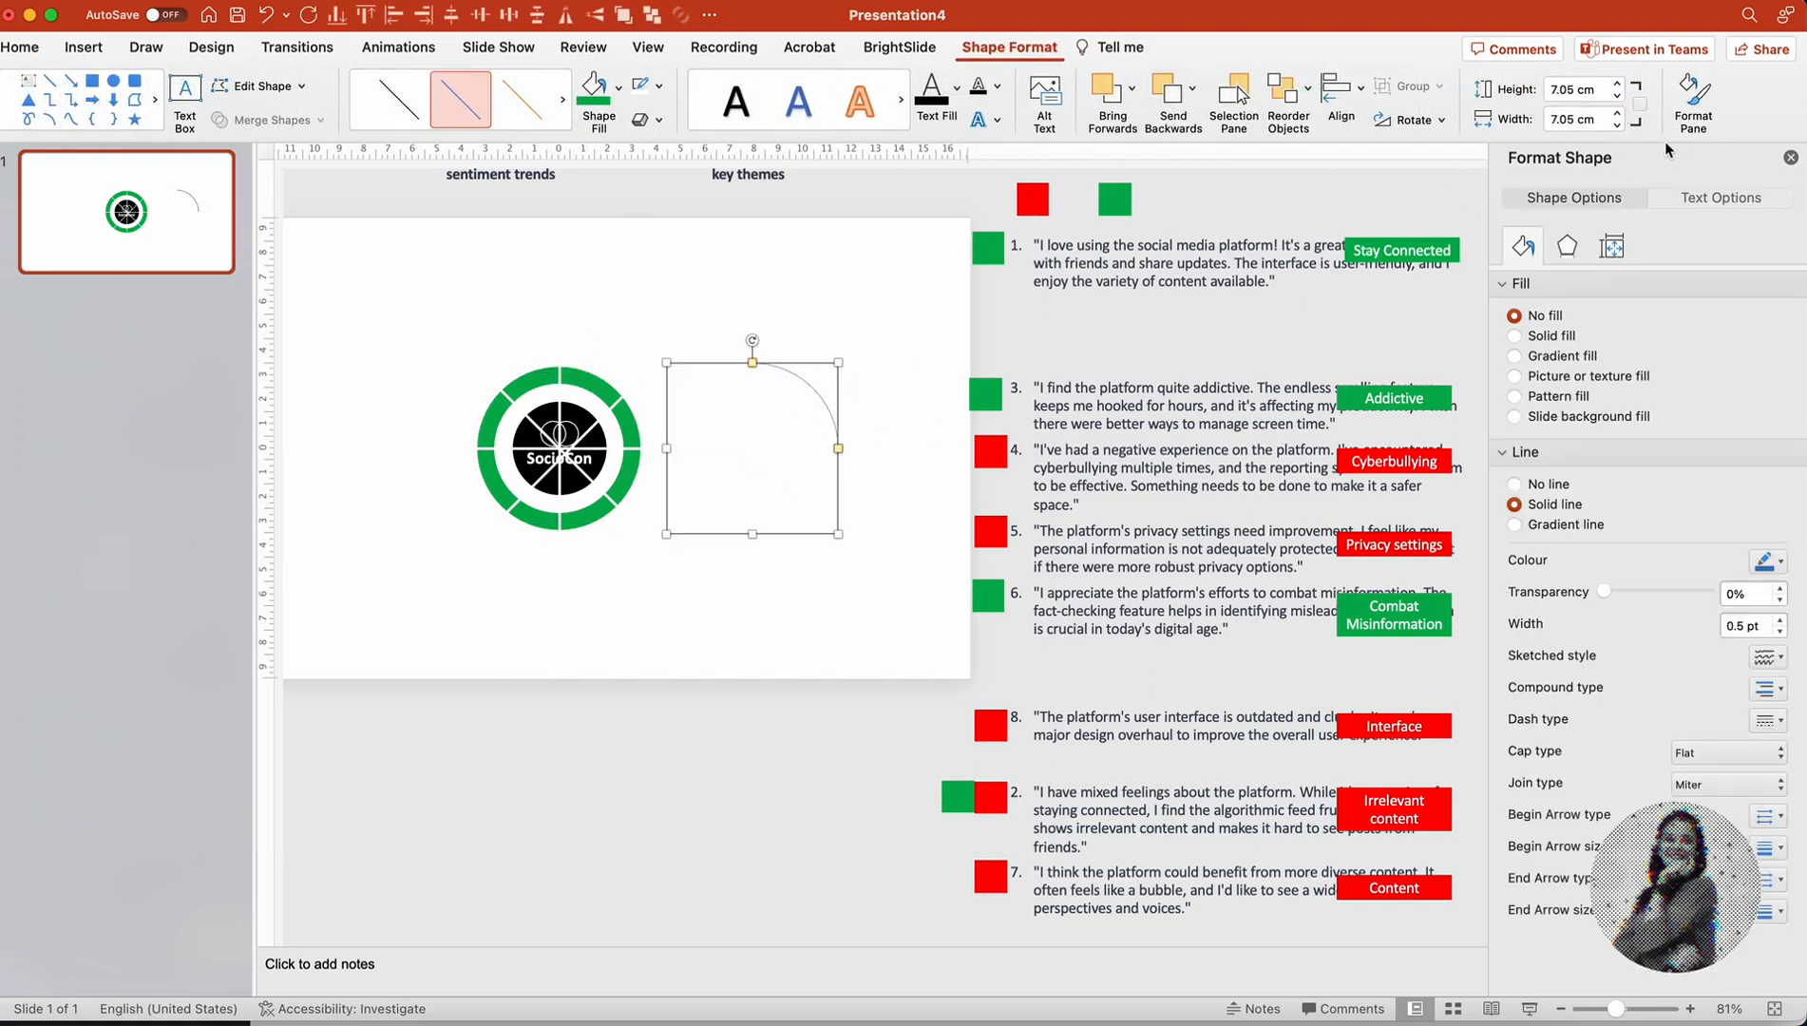
triple_click(1576, 88)
type("6.04")
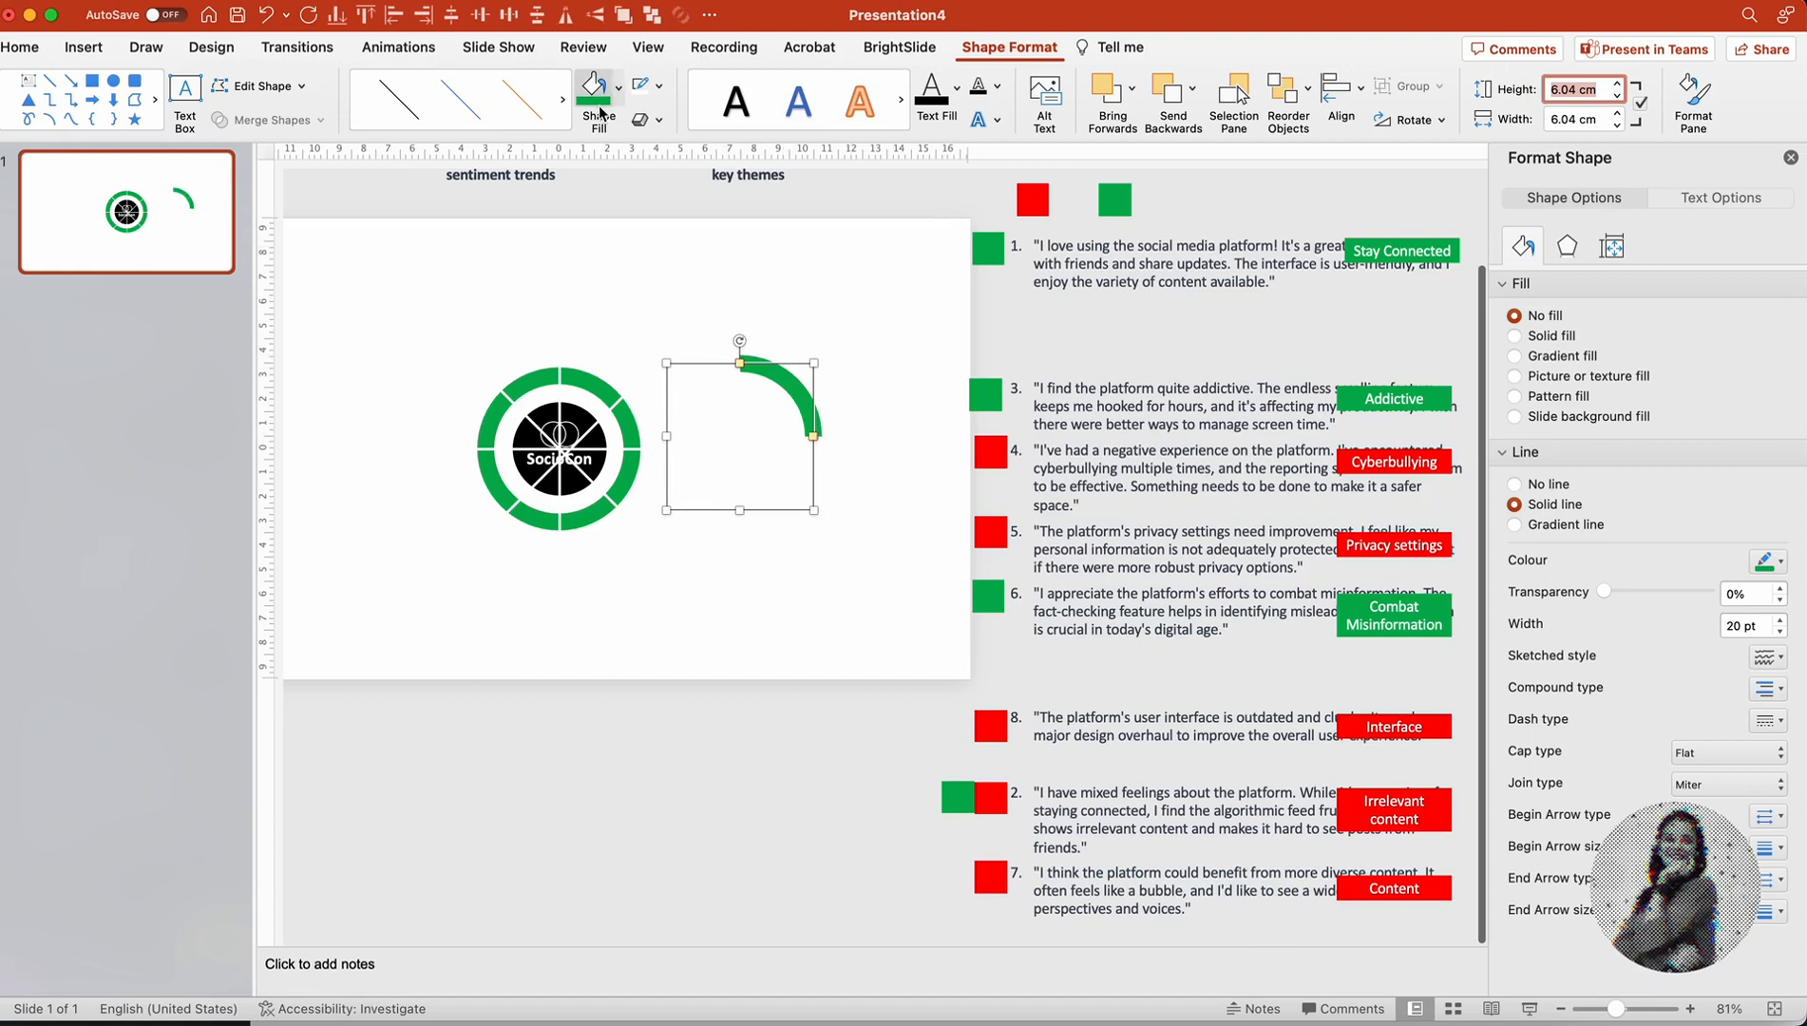
left_click(646, 86)
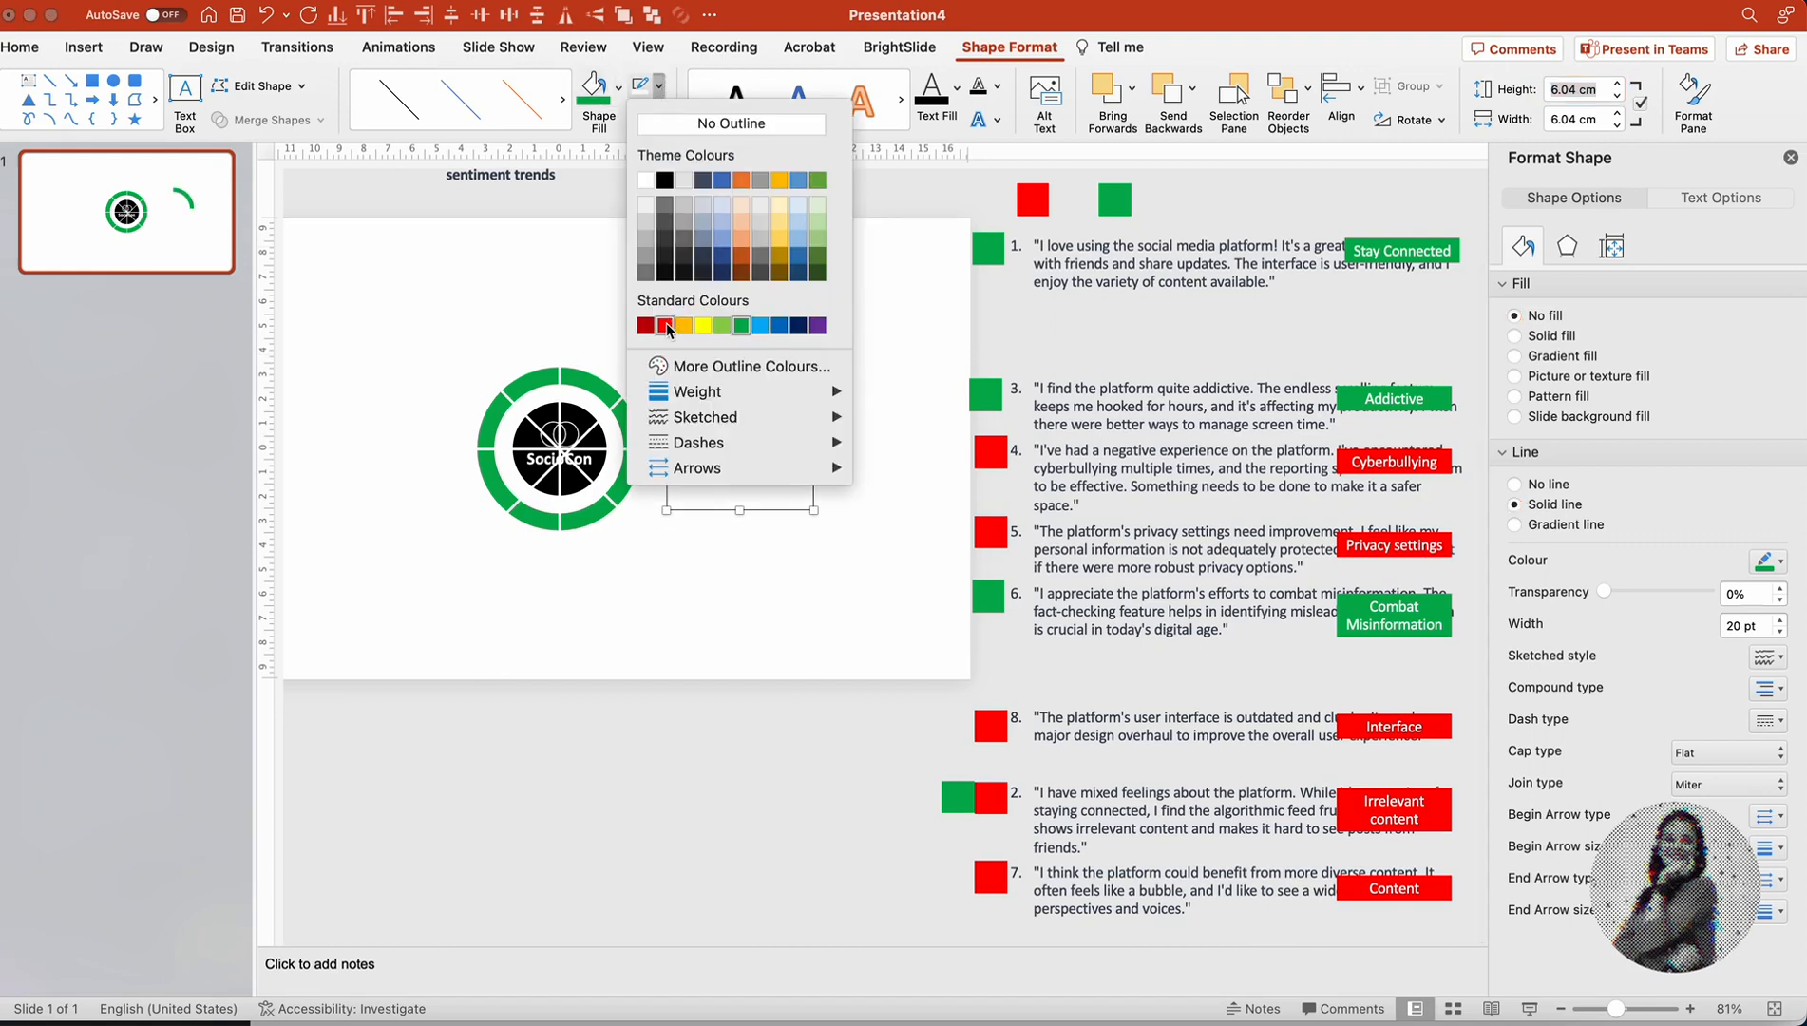
left_click(645, 325)
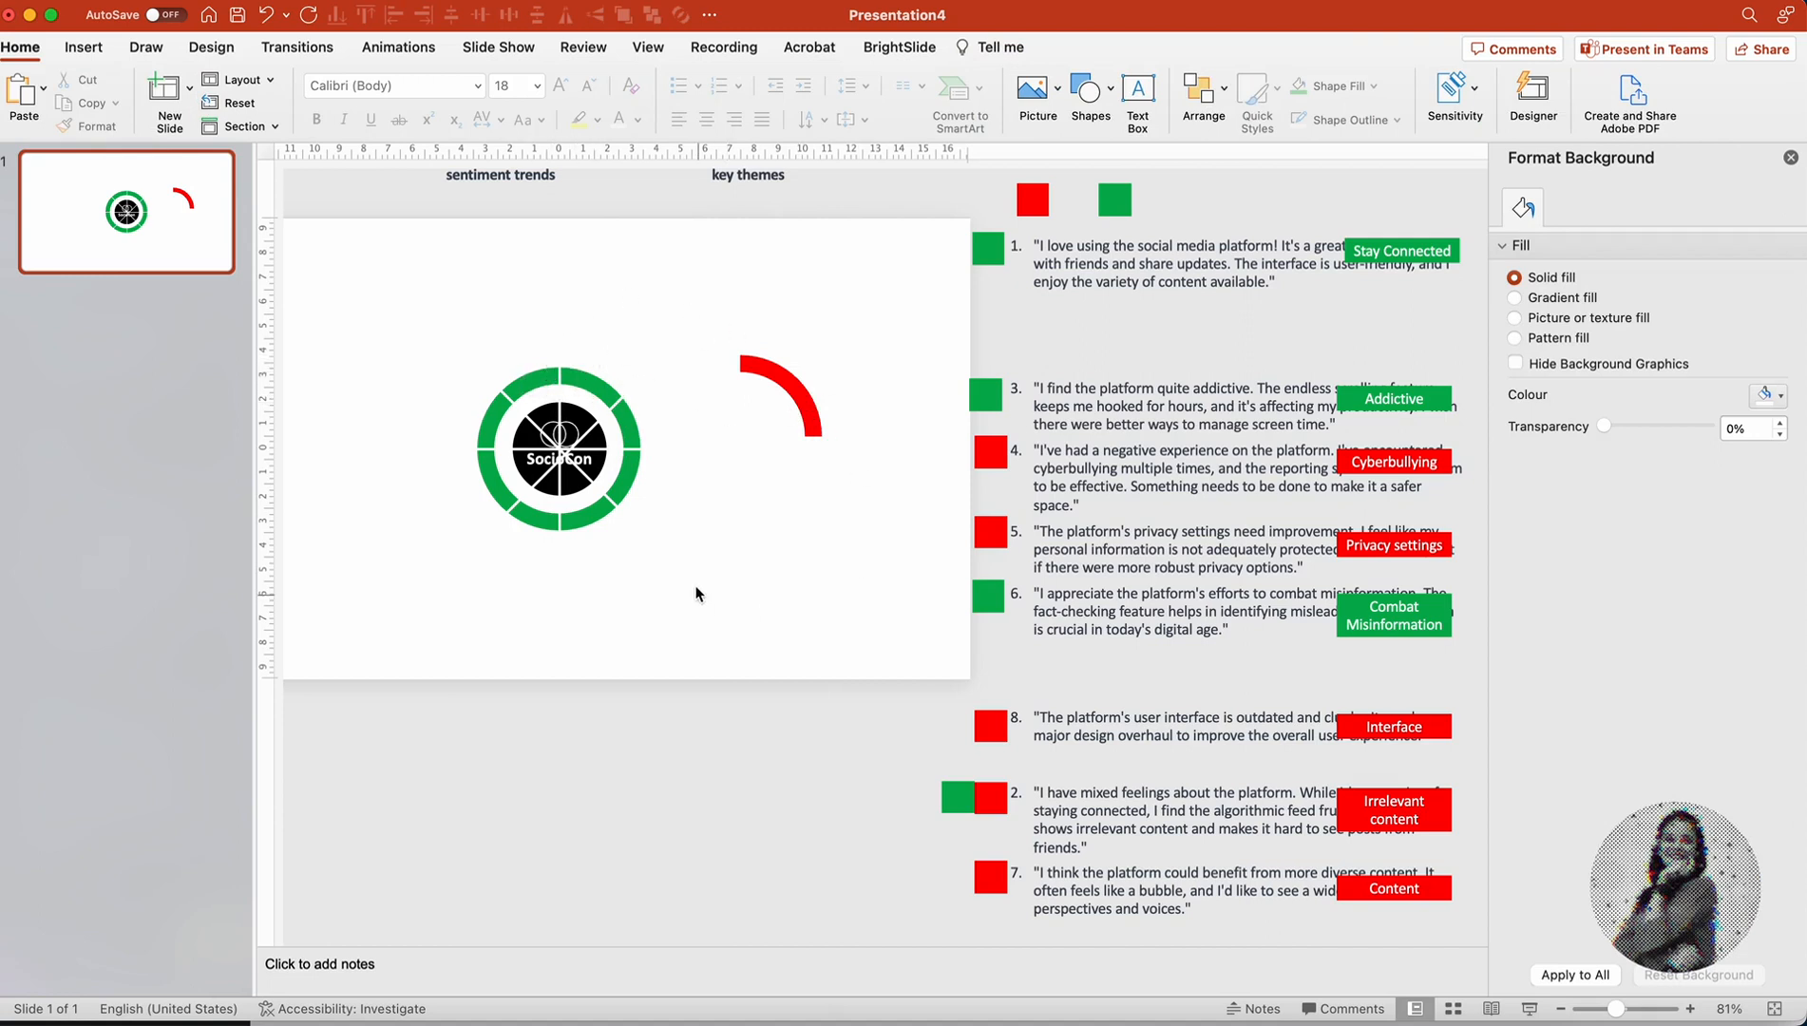
mouse_move(942, 346)
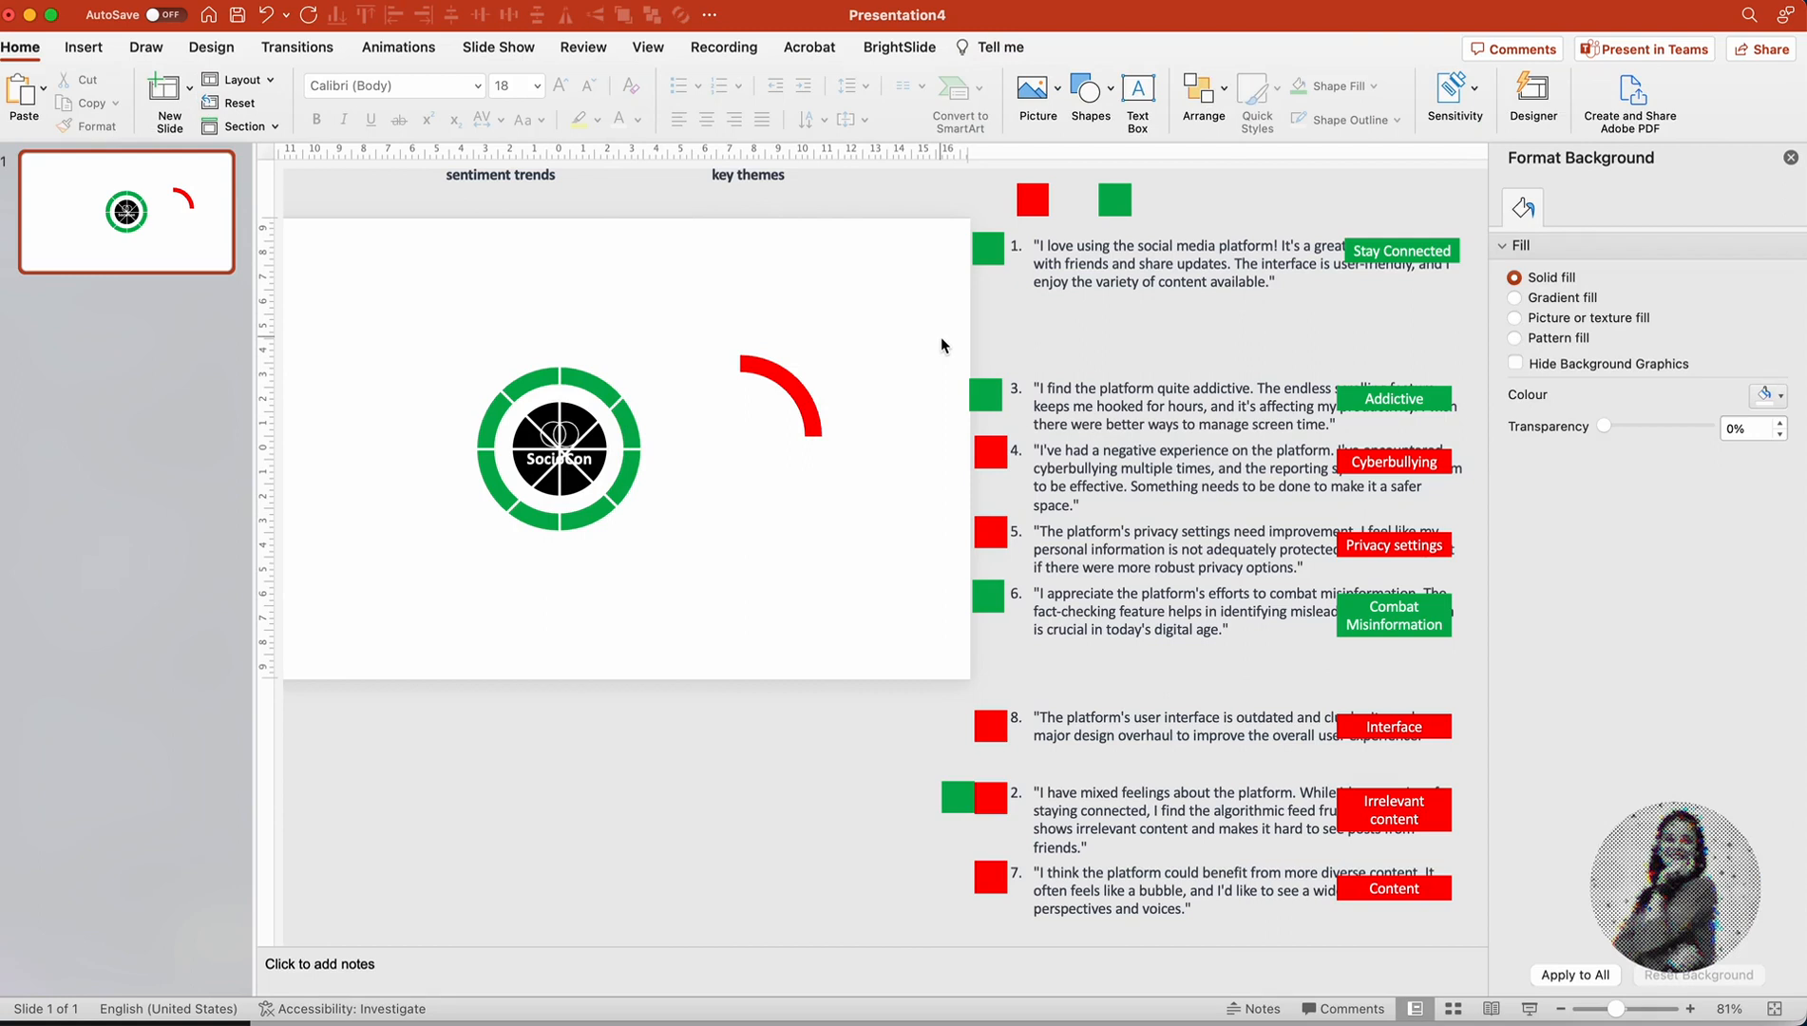
mouse_move(661, 415)
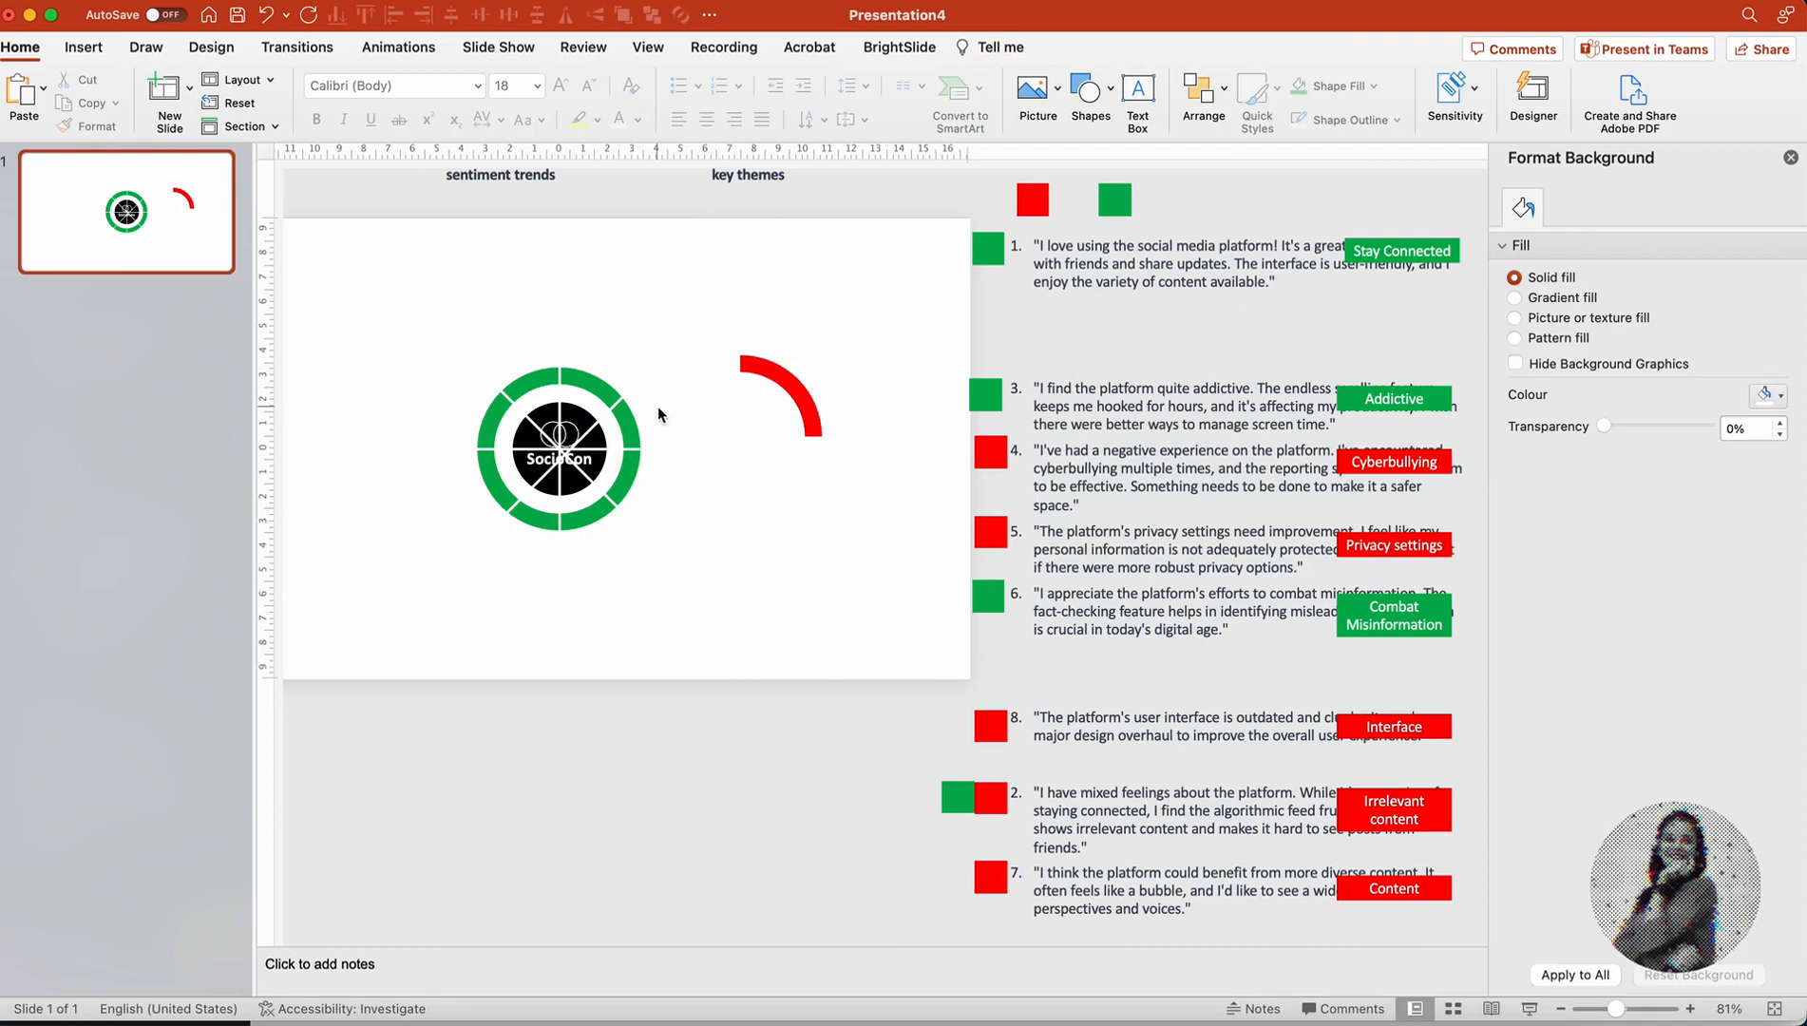
mouse_move(1149, 718)
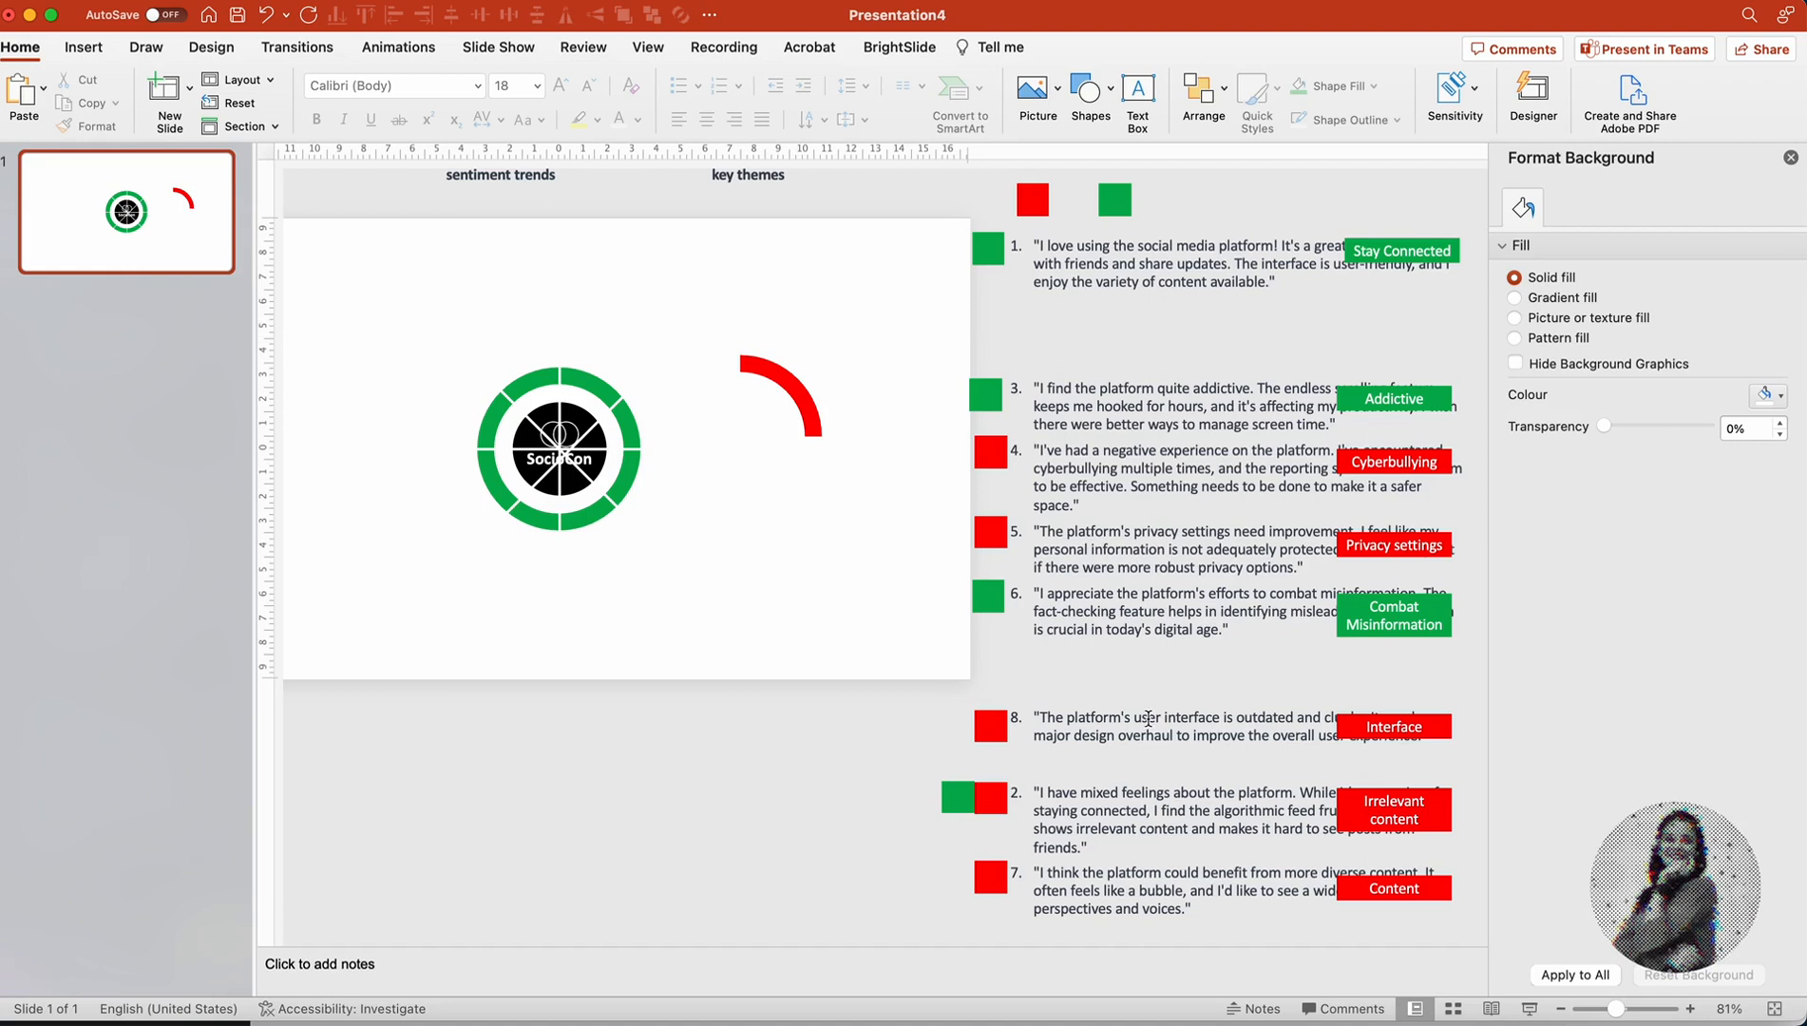
mouse_move(887, 266)
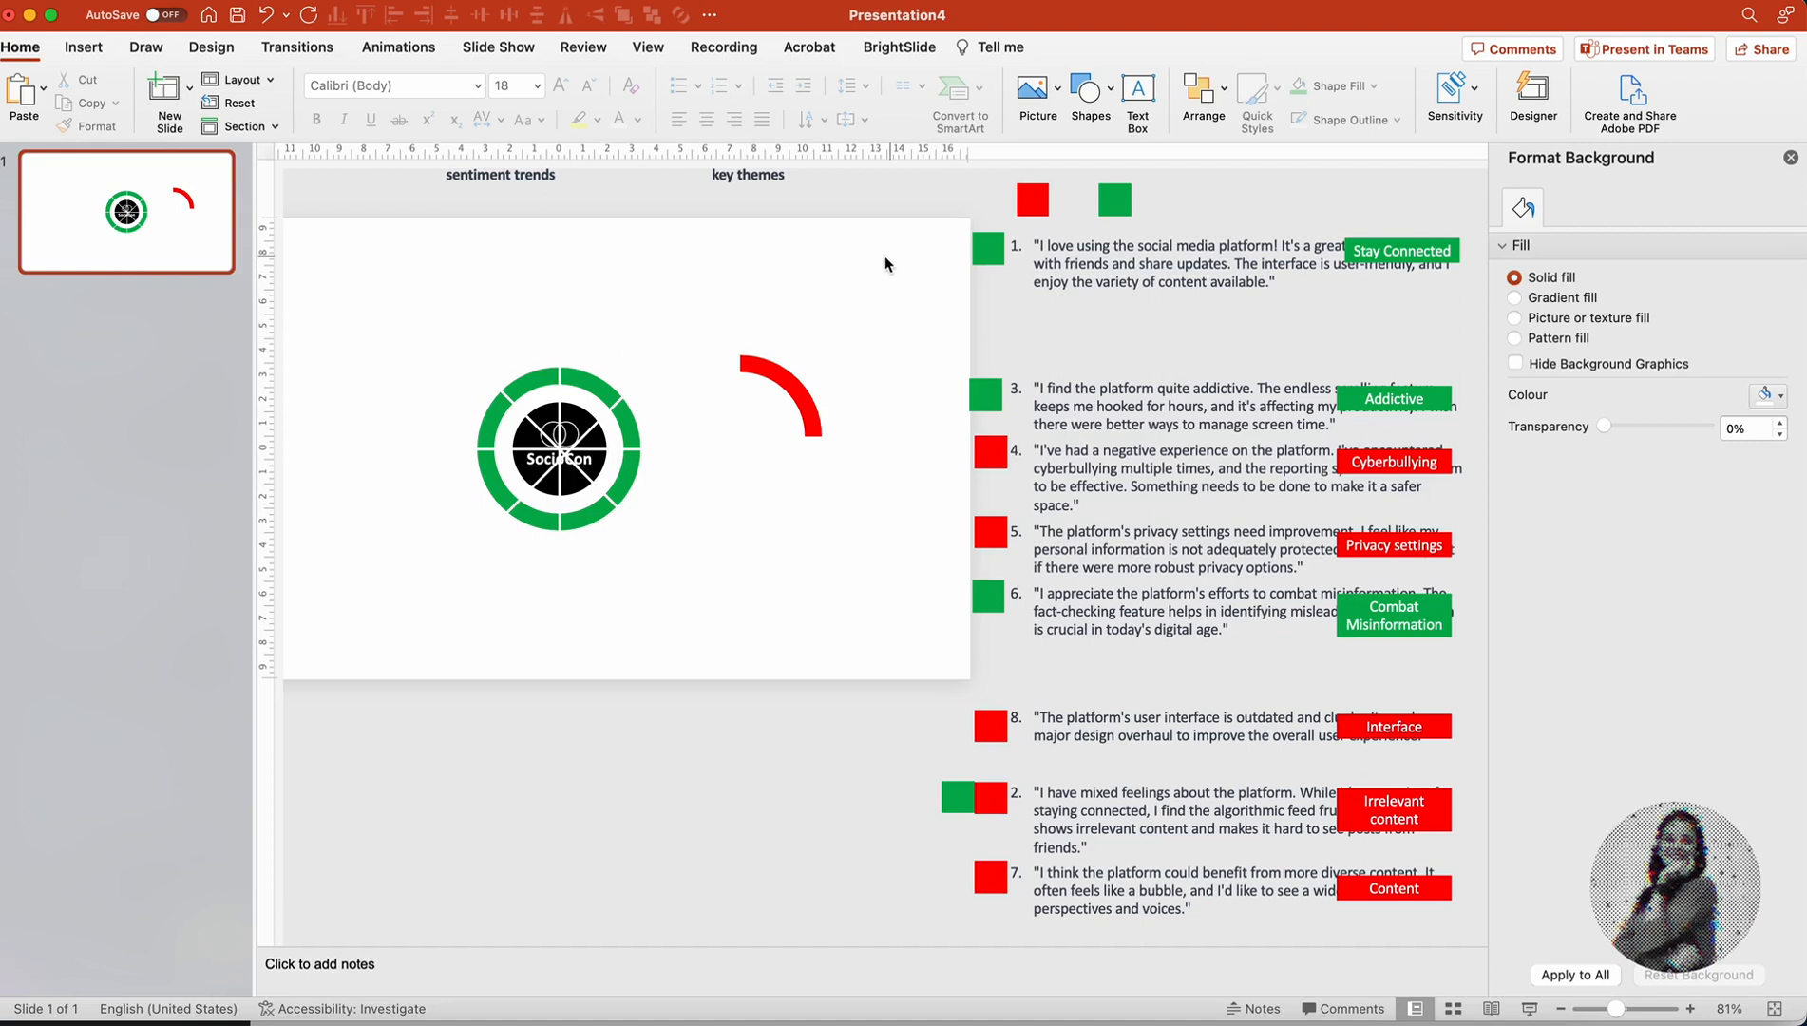
Step: Draw a 3 pt green elbow connector from the ring and lengthen its end
left_click(1089, 96)
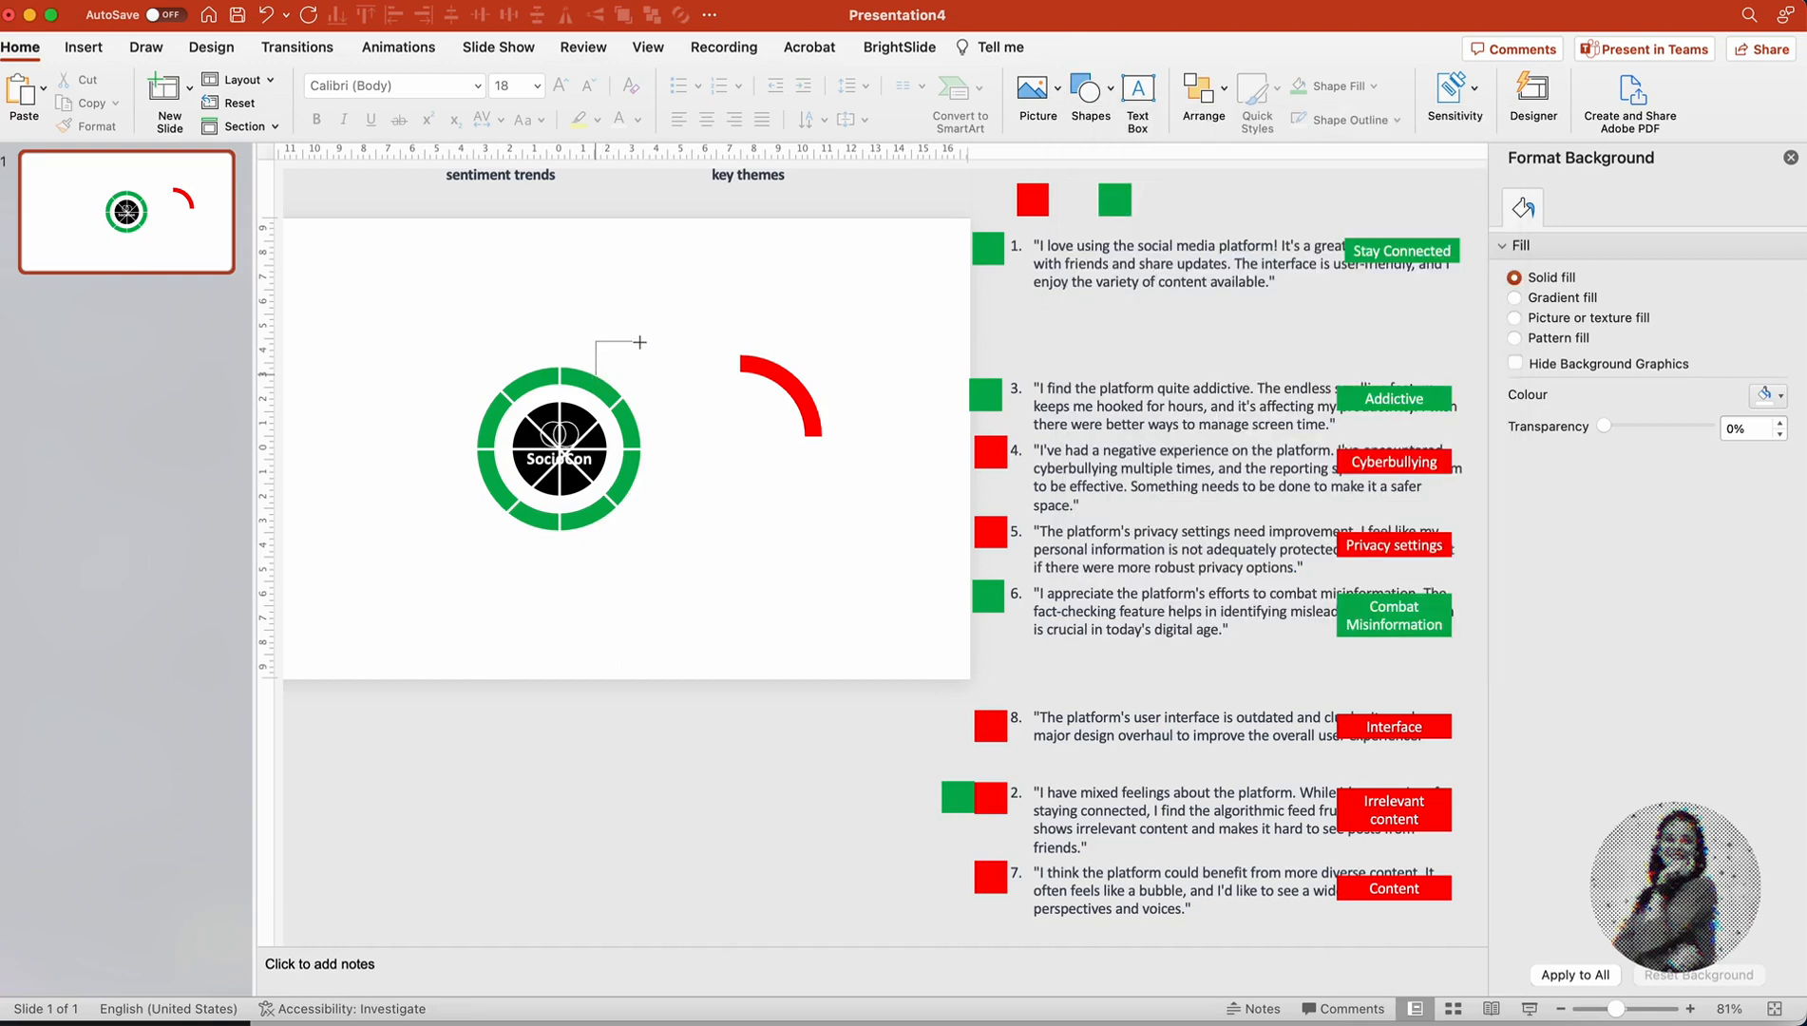
left_click(616, 352)
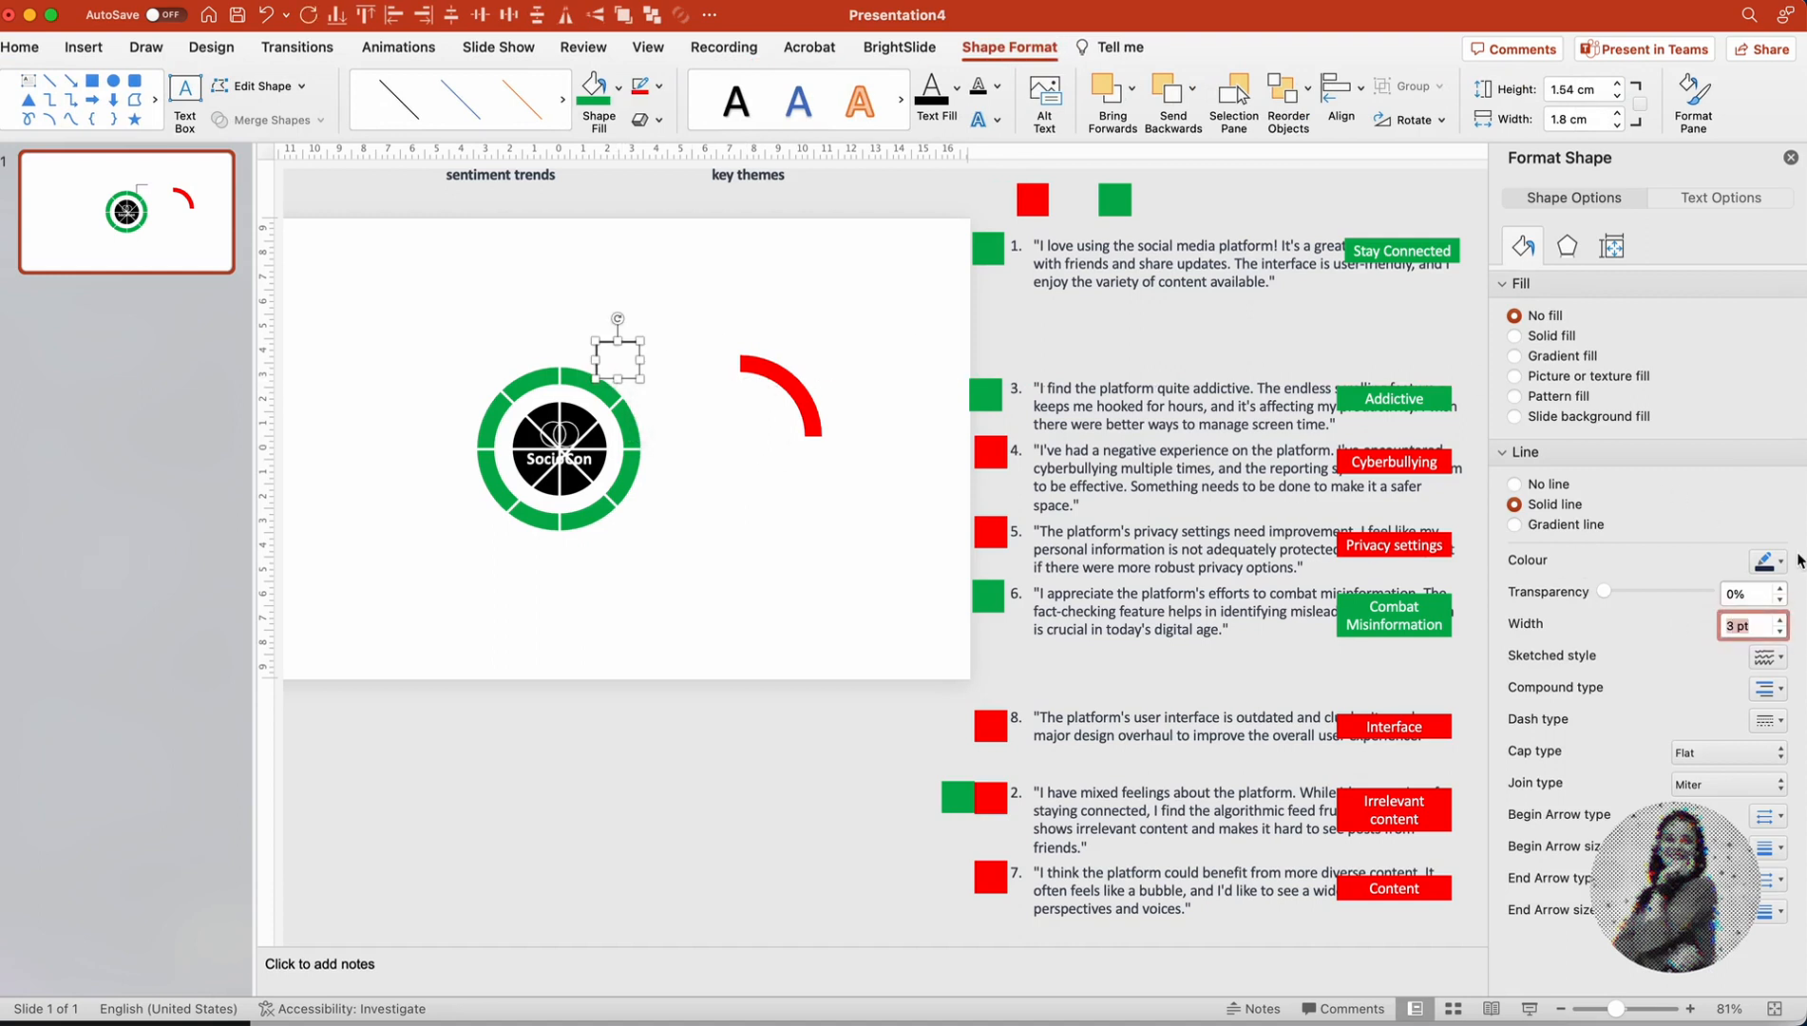
left_click(1789, 561)
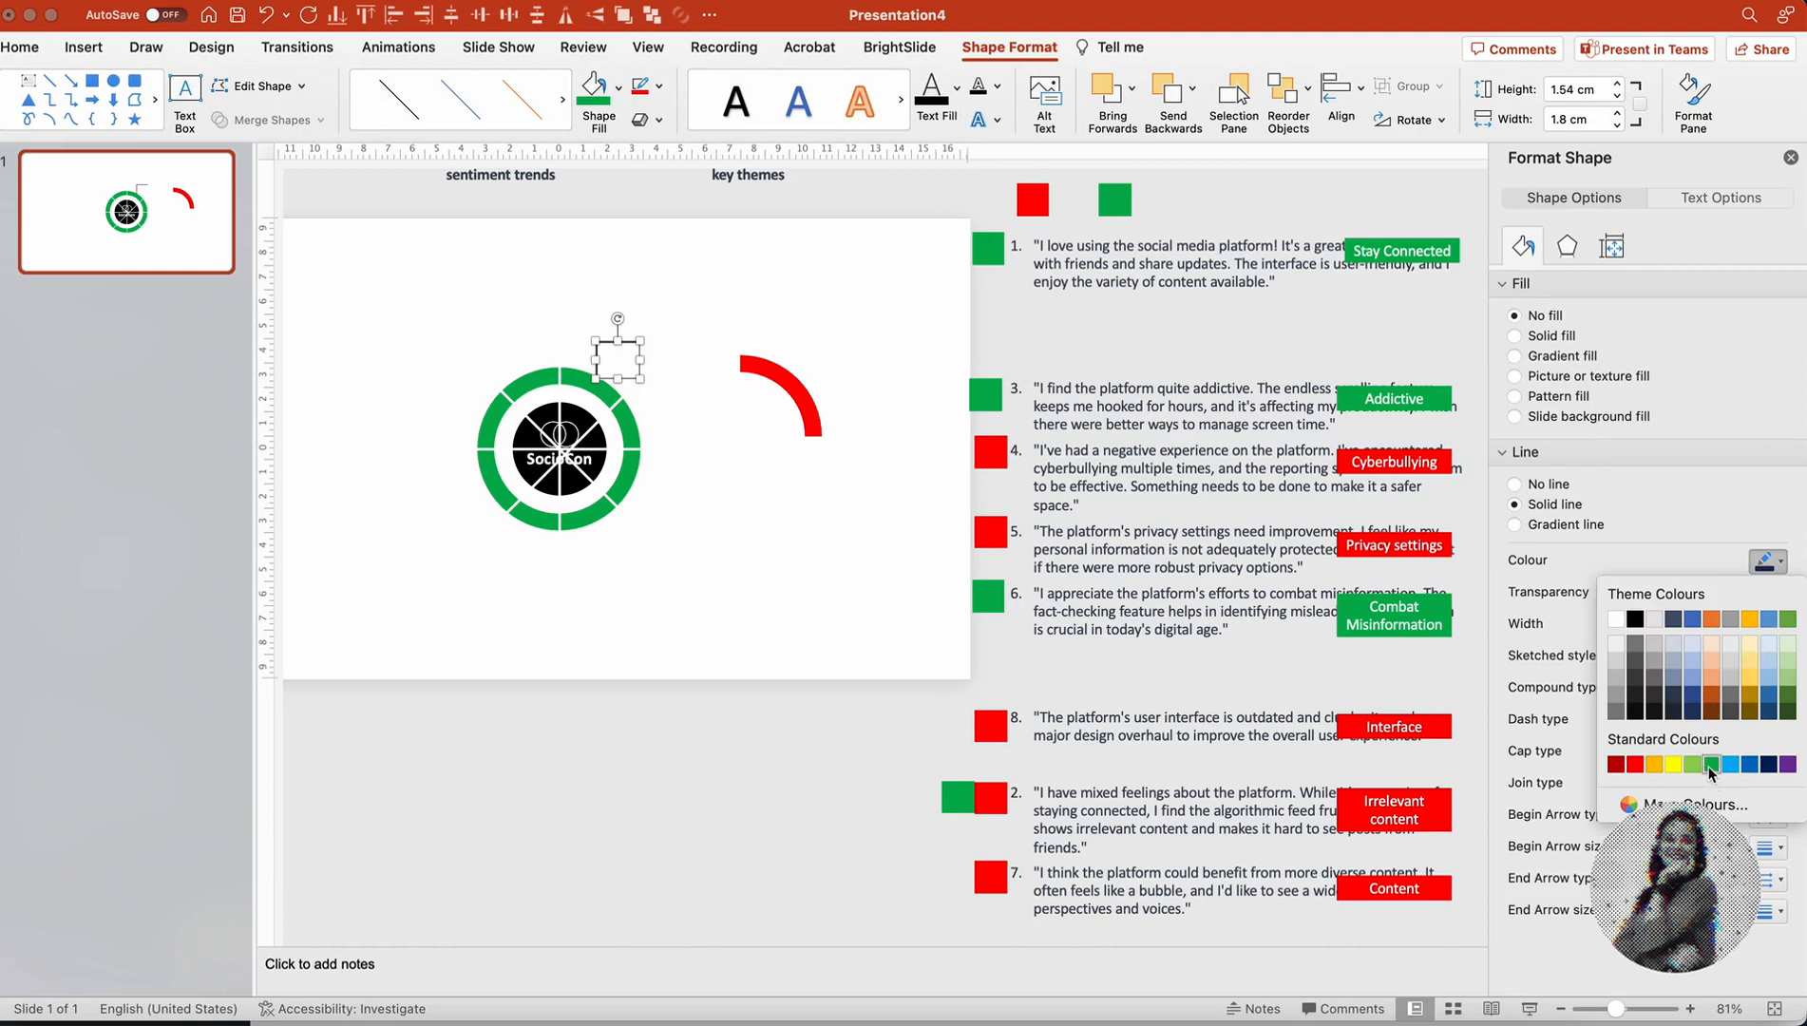
left_click(773, 594)
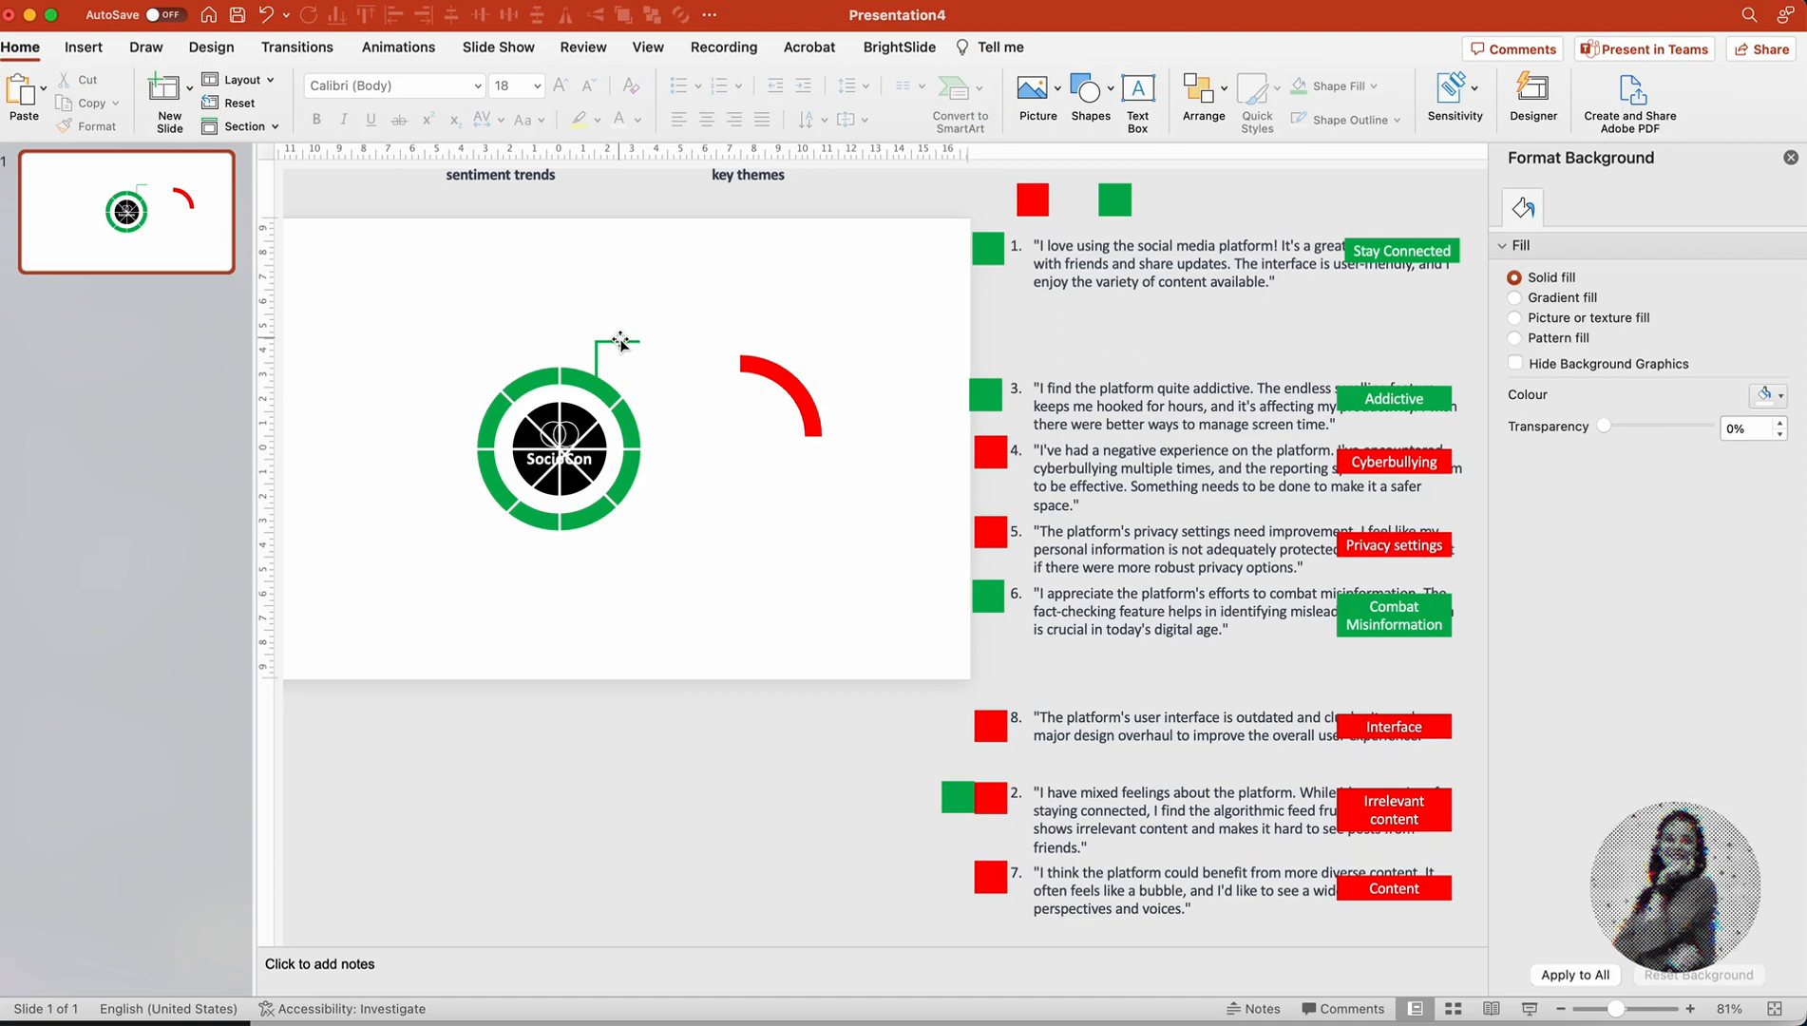
mouse_move(617, 344)
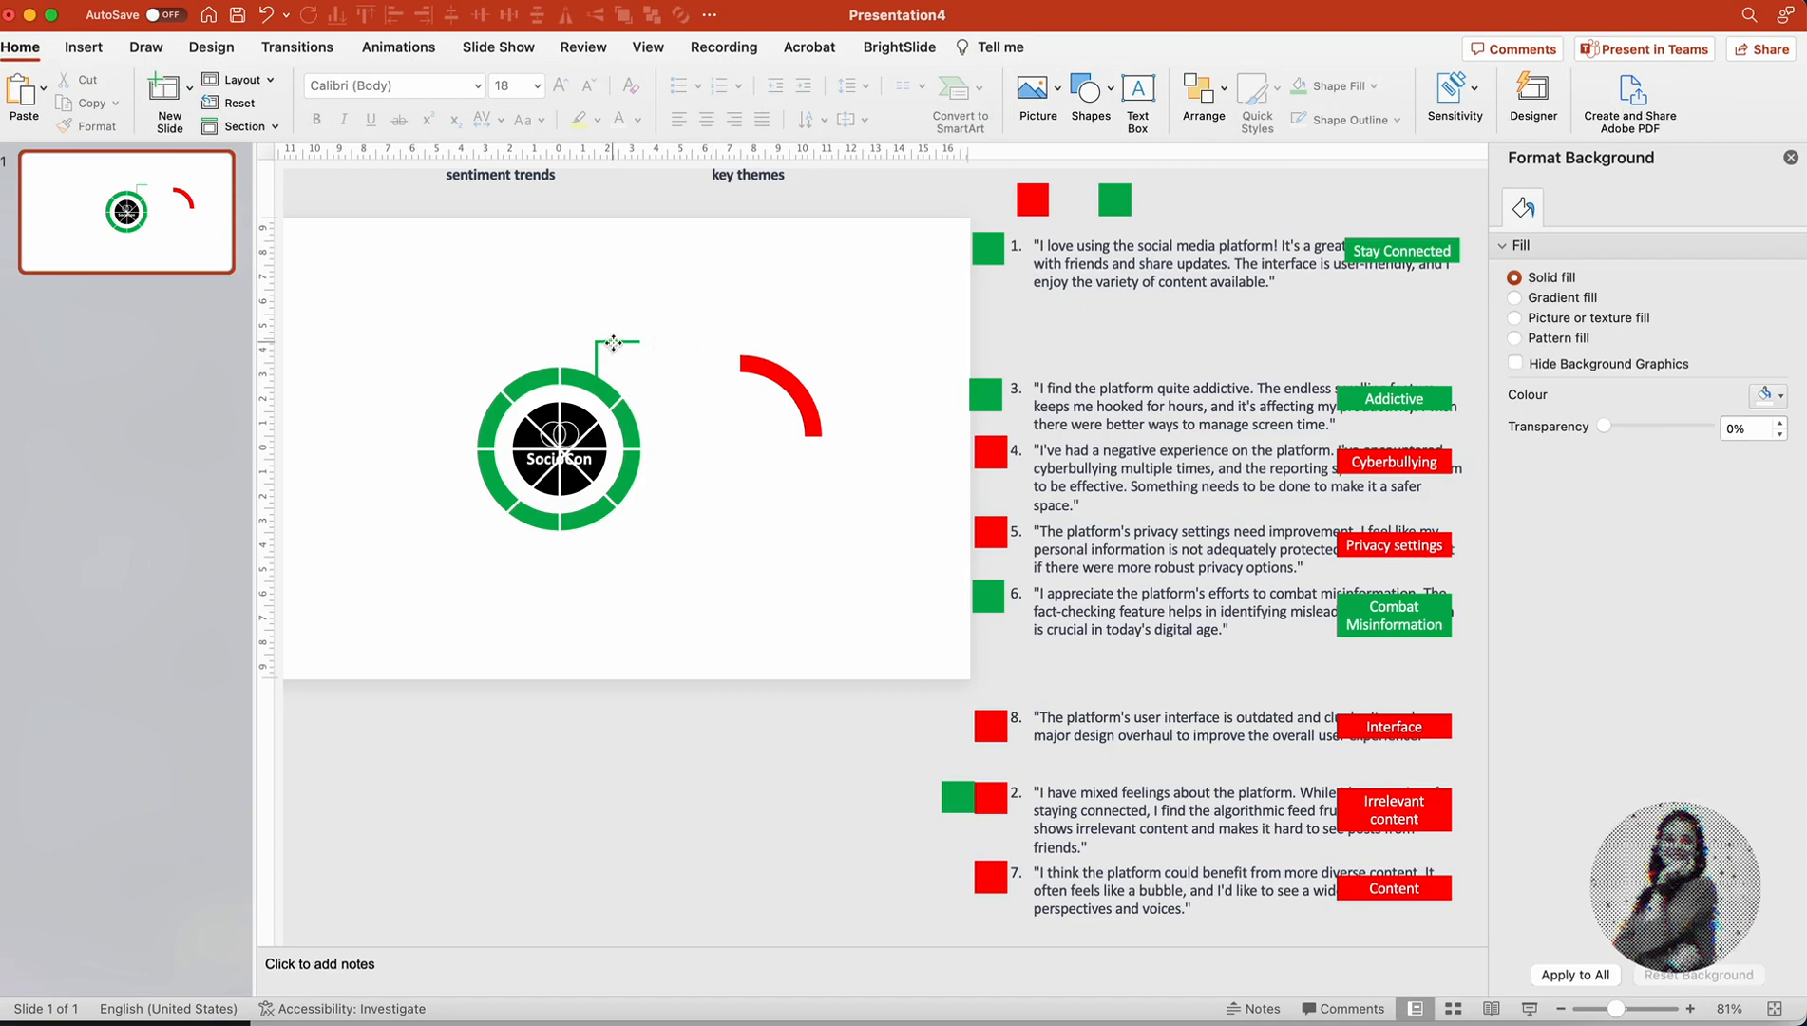
left_click(1088, 92)
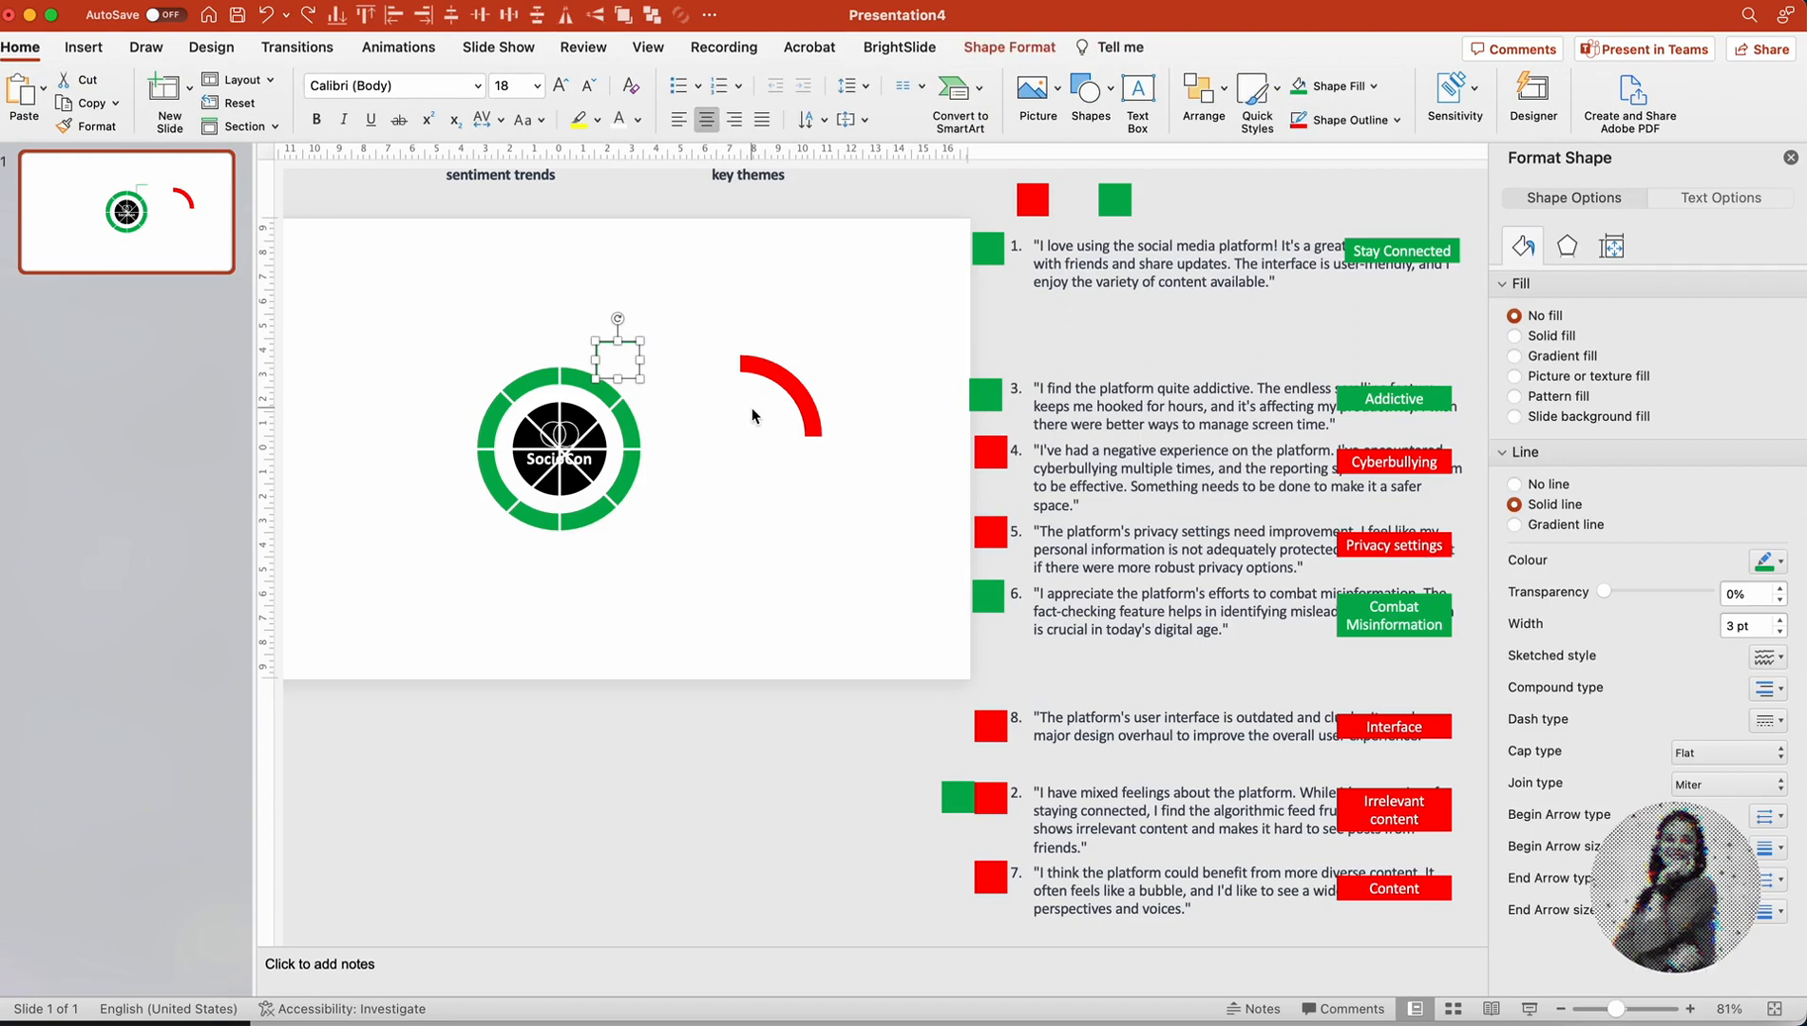
left_click(1089, 95)
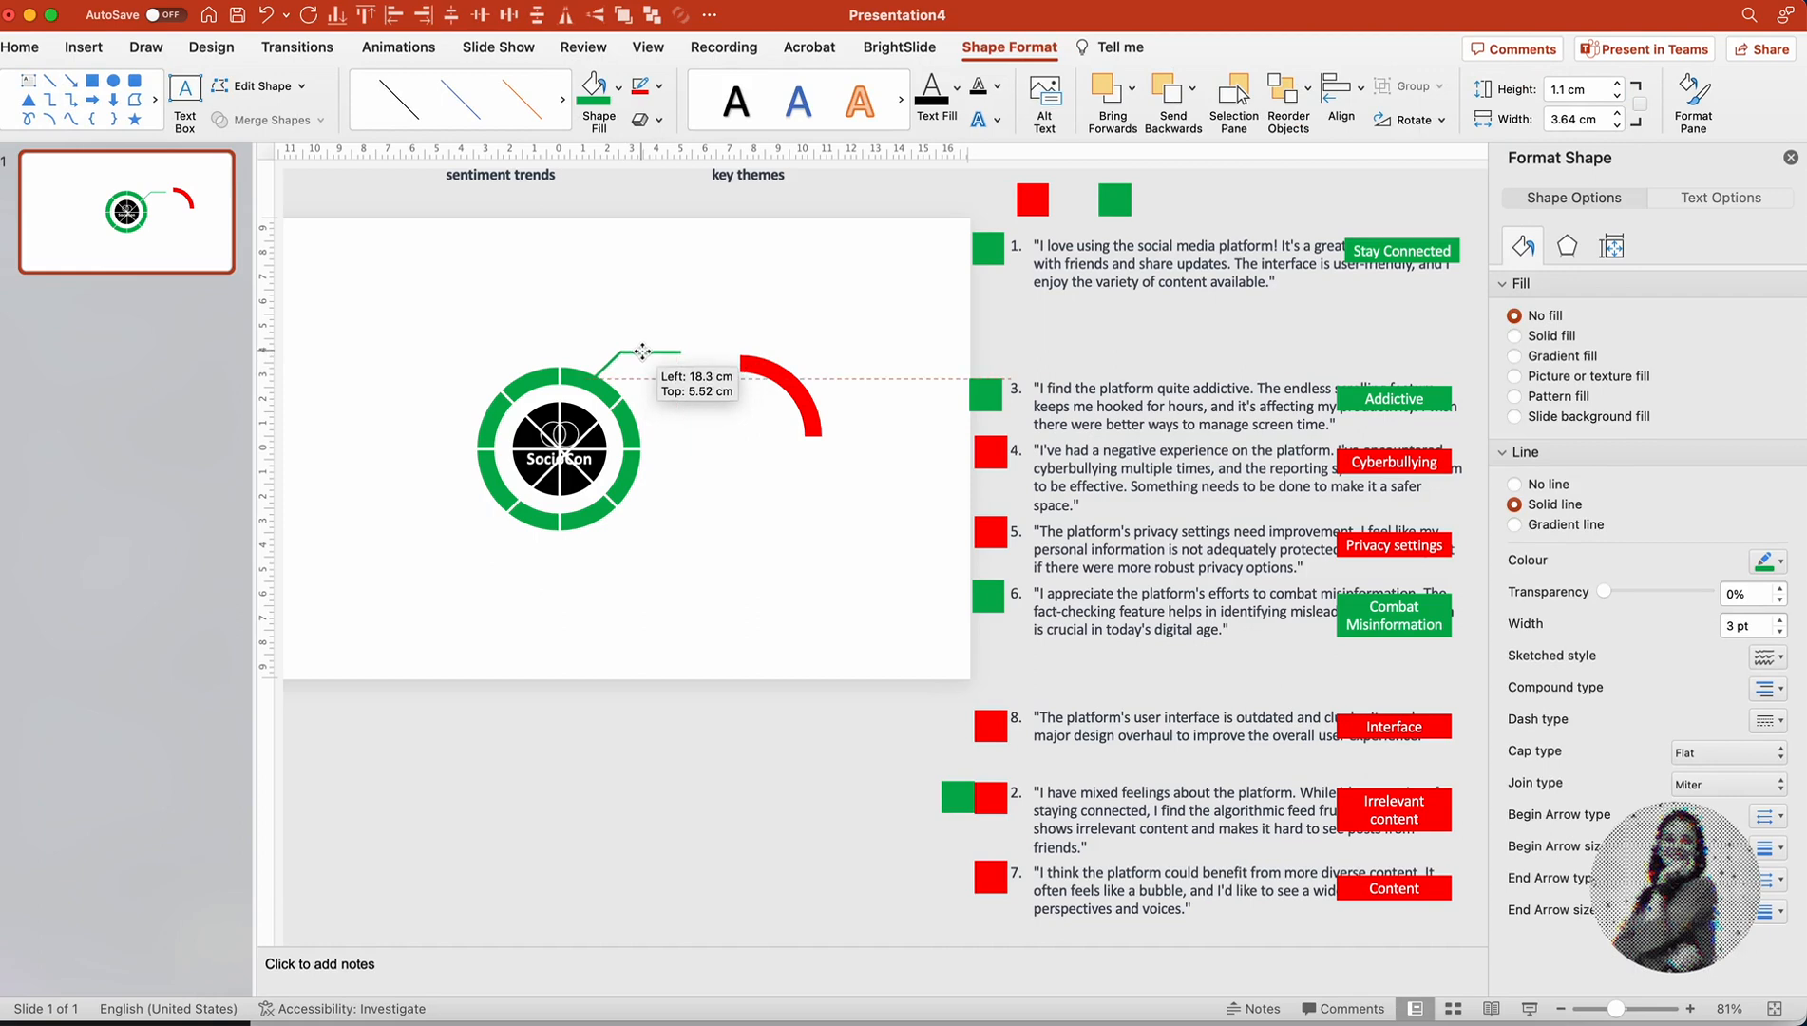
left_click(775, 531)
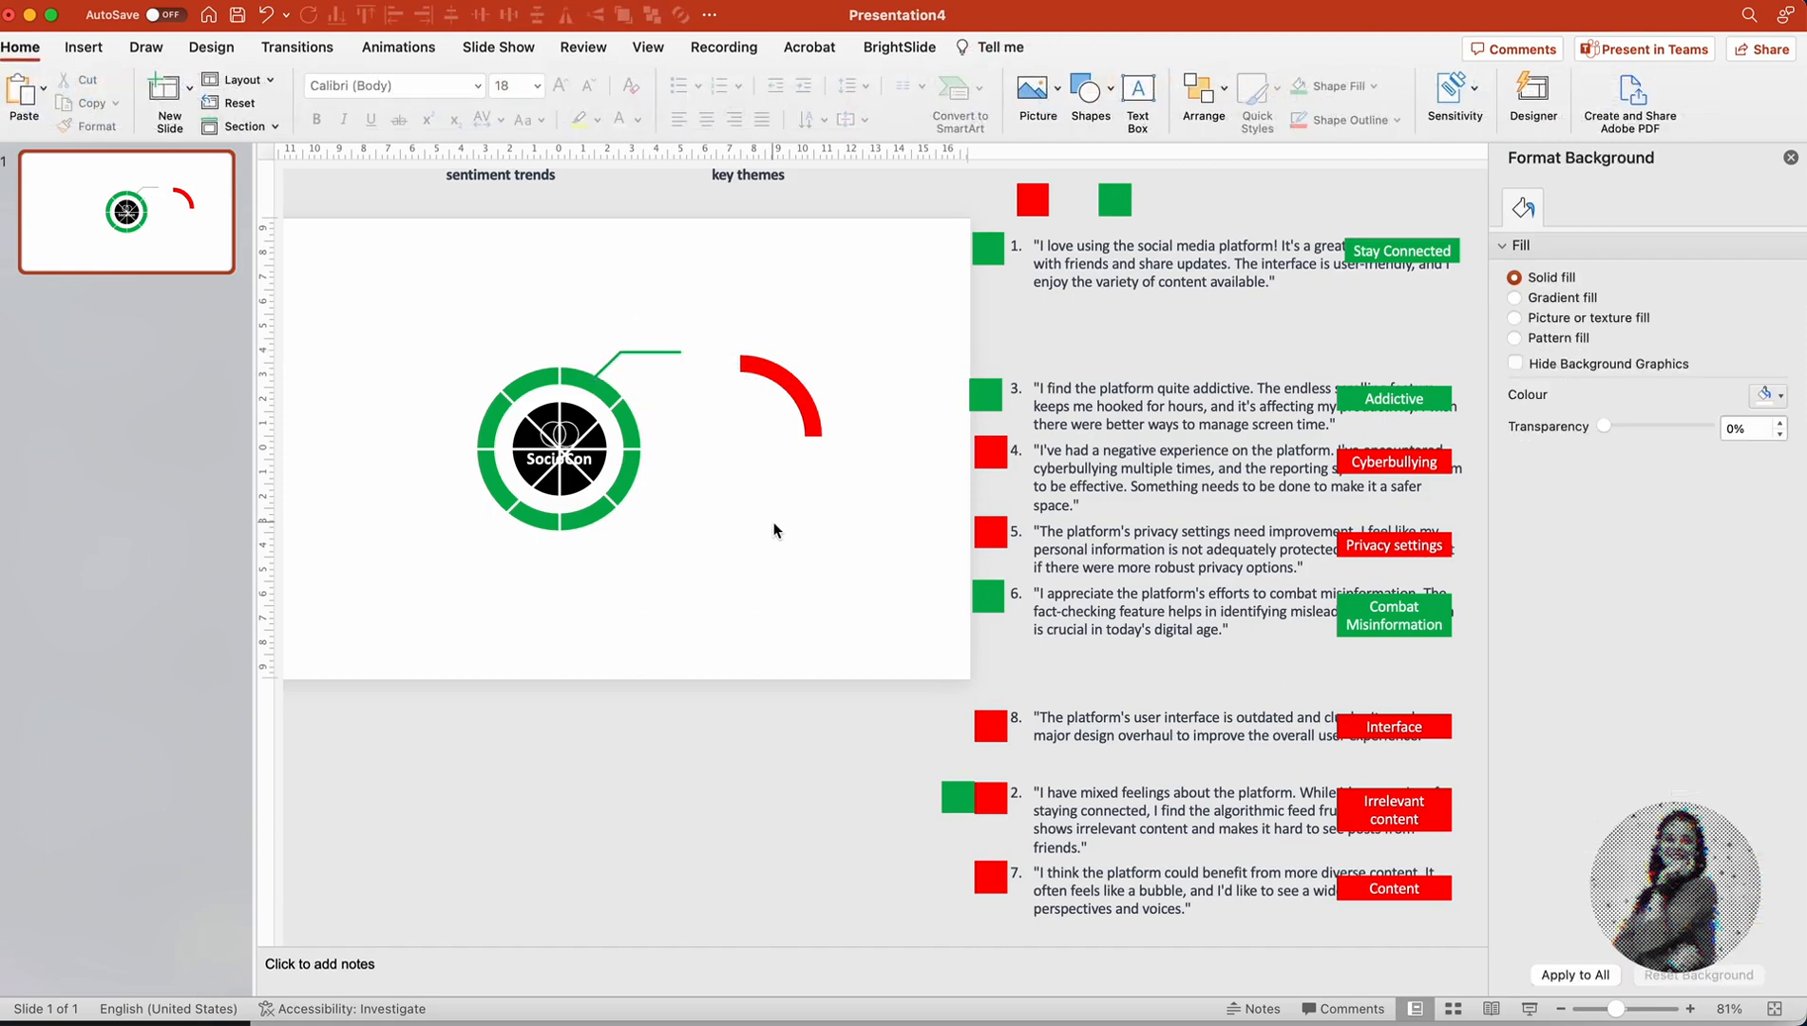
mouse_move(680, 292)
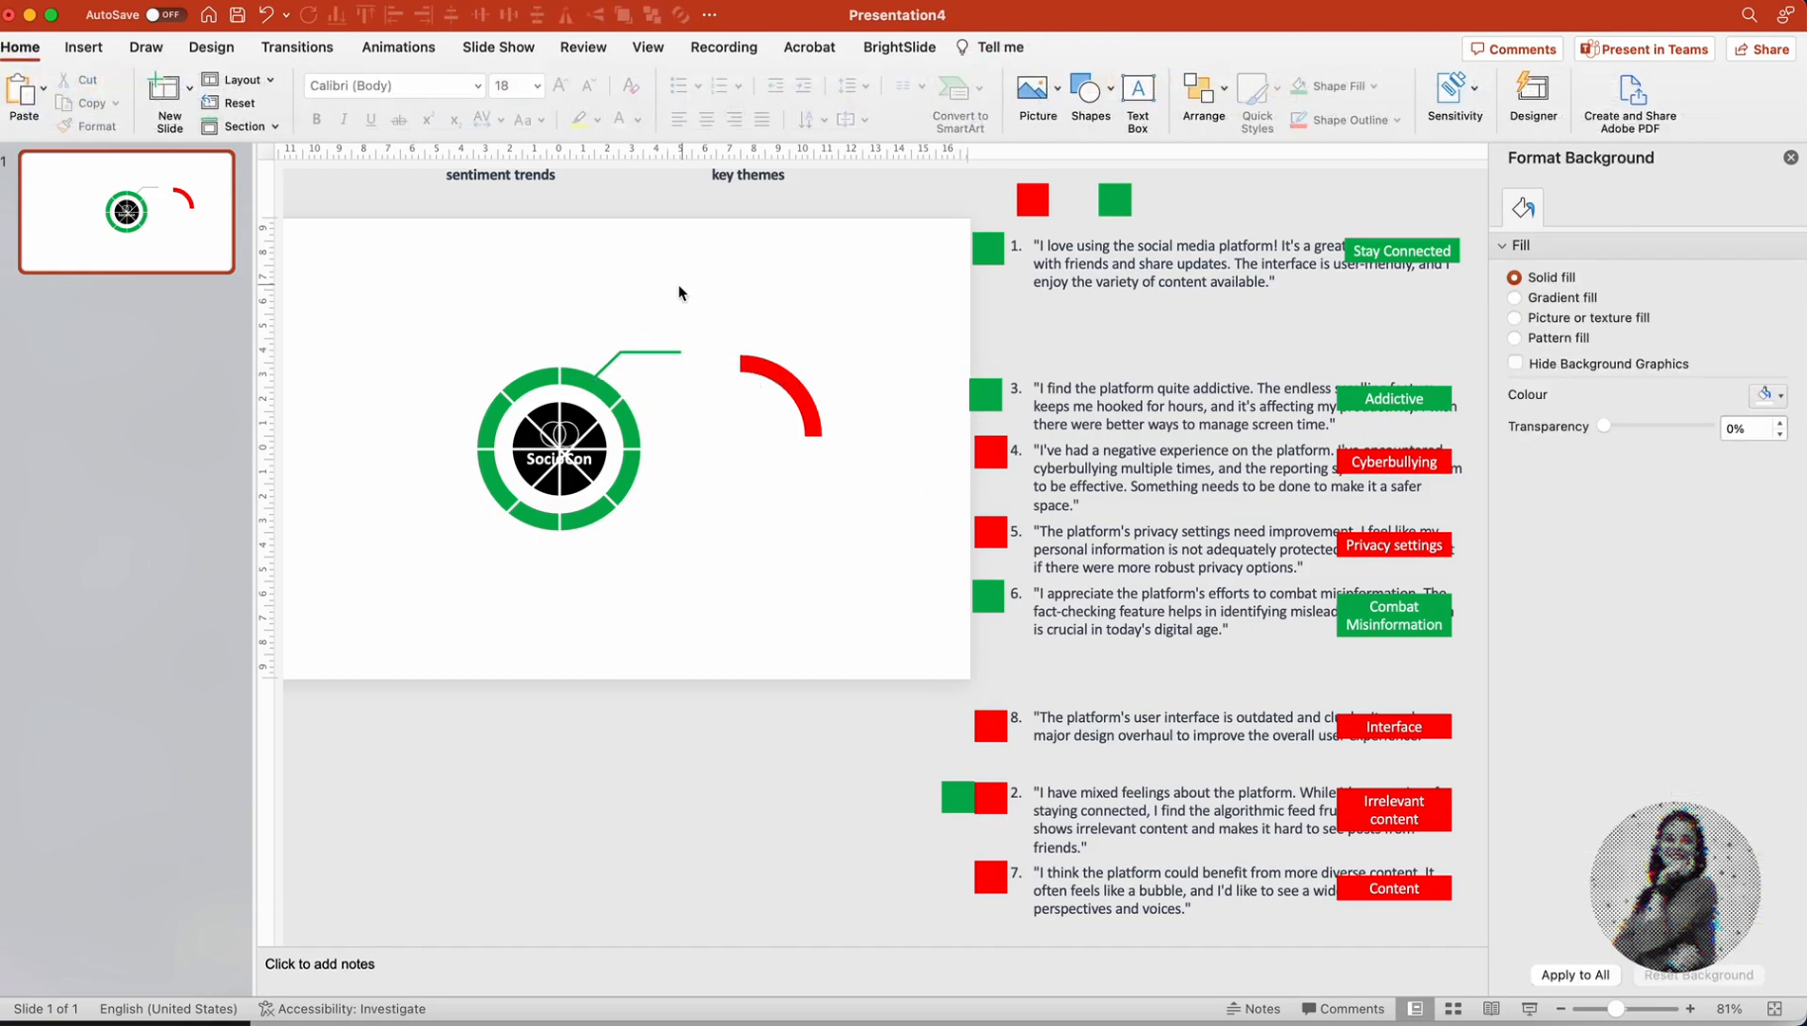
Step: Build the smiley from a face circle, small eye circles and a smile curve at the connector end
left_click(1082, 90)
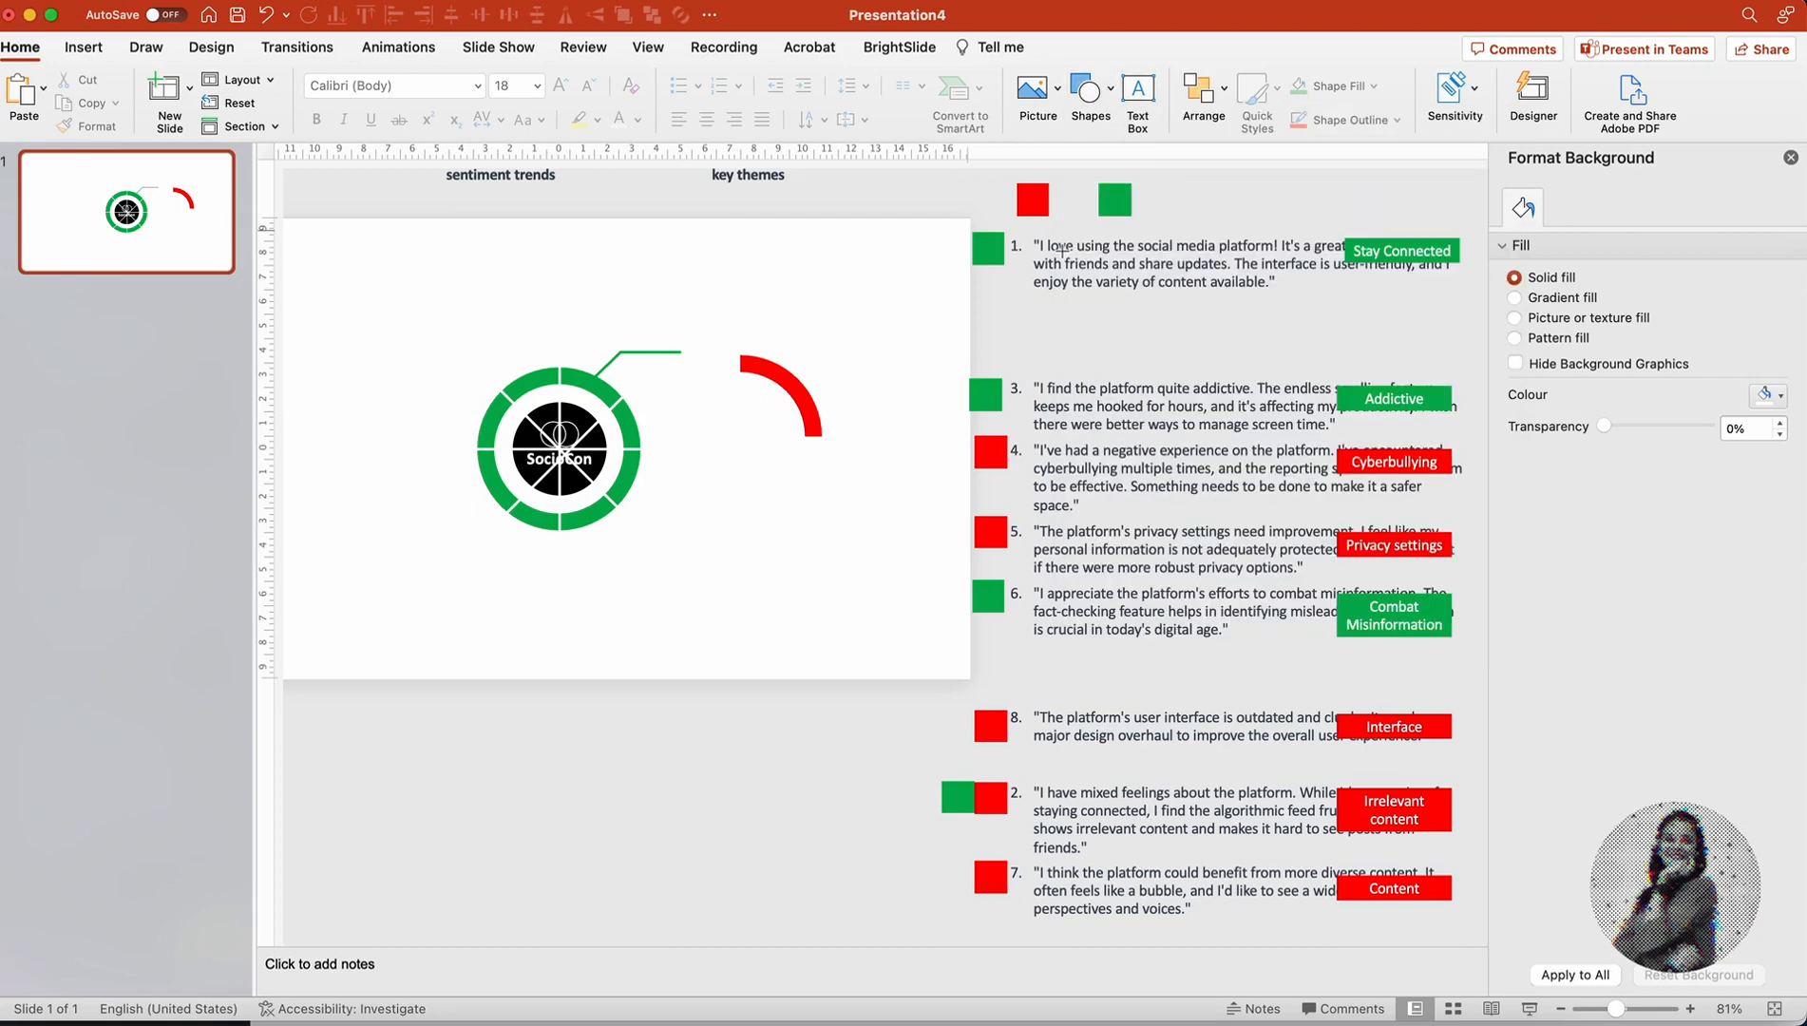
left_click(794, 319)
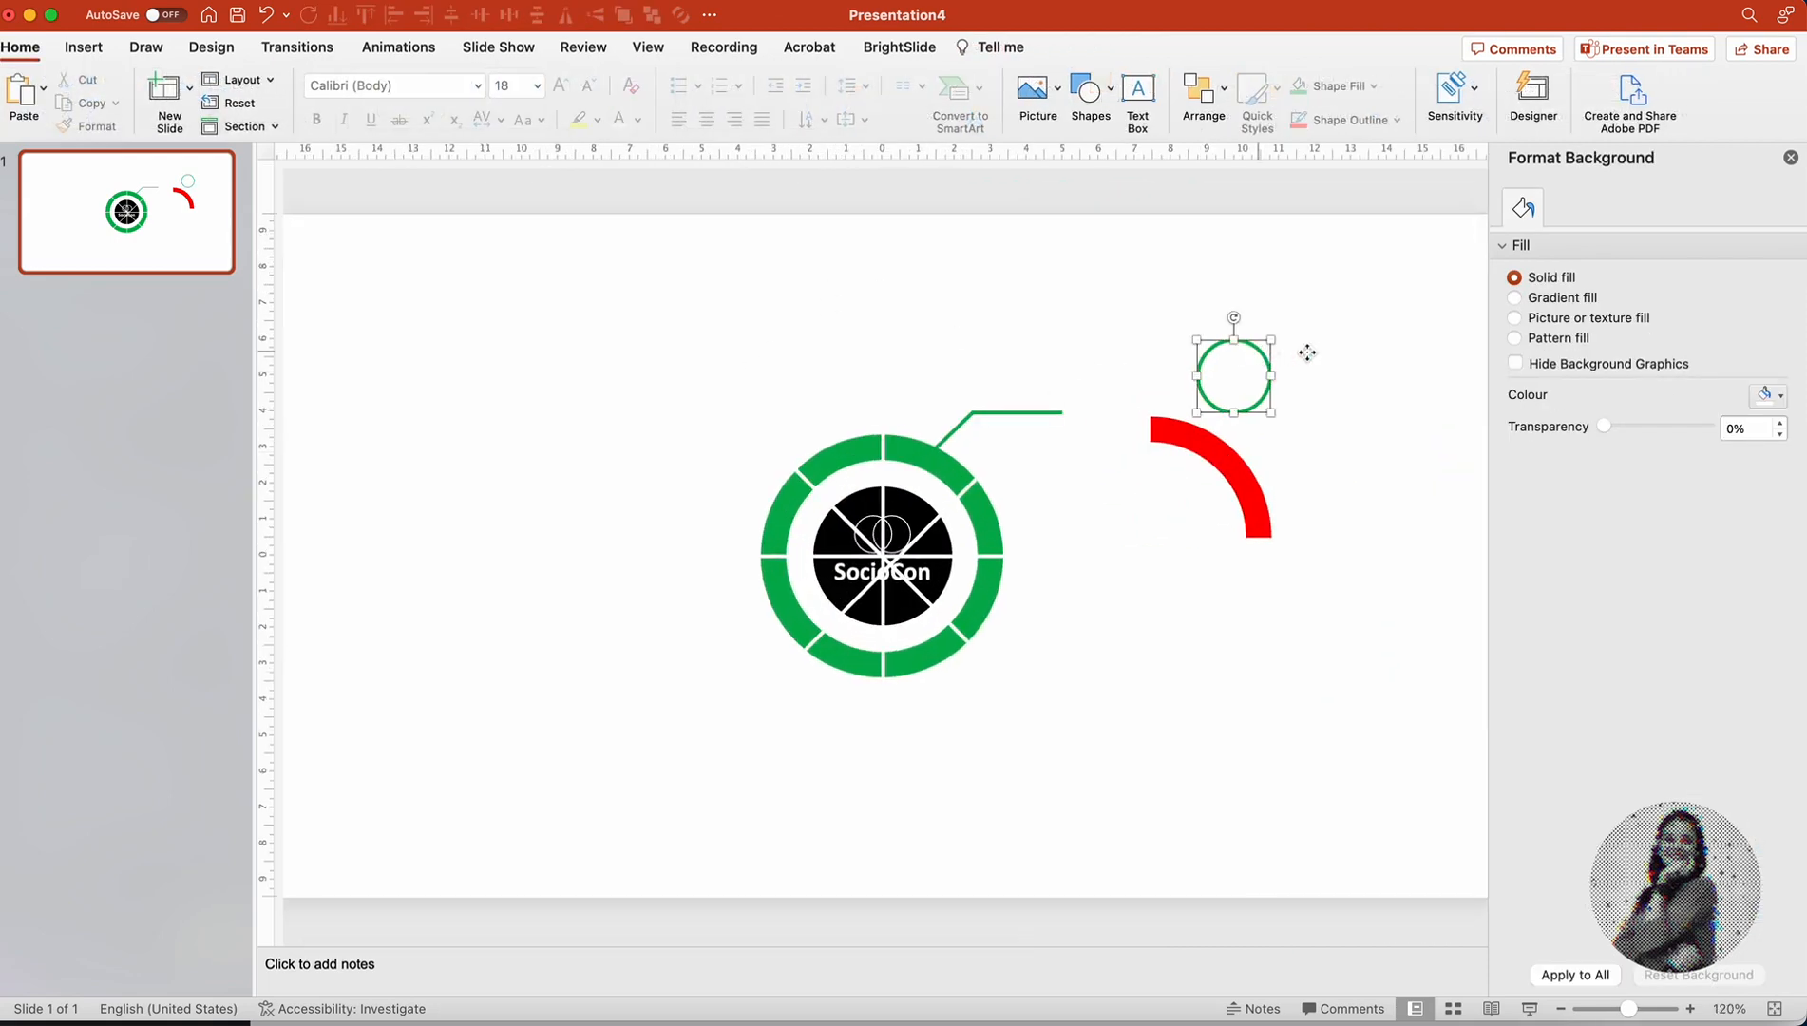
left_click(1232, 369)
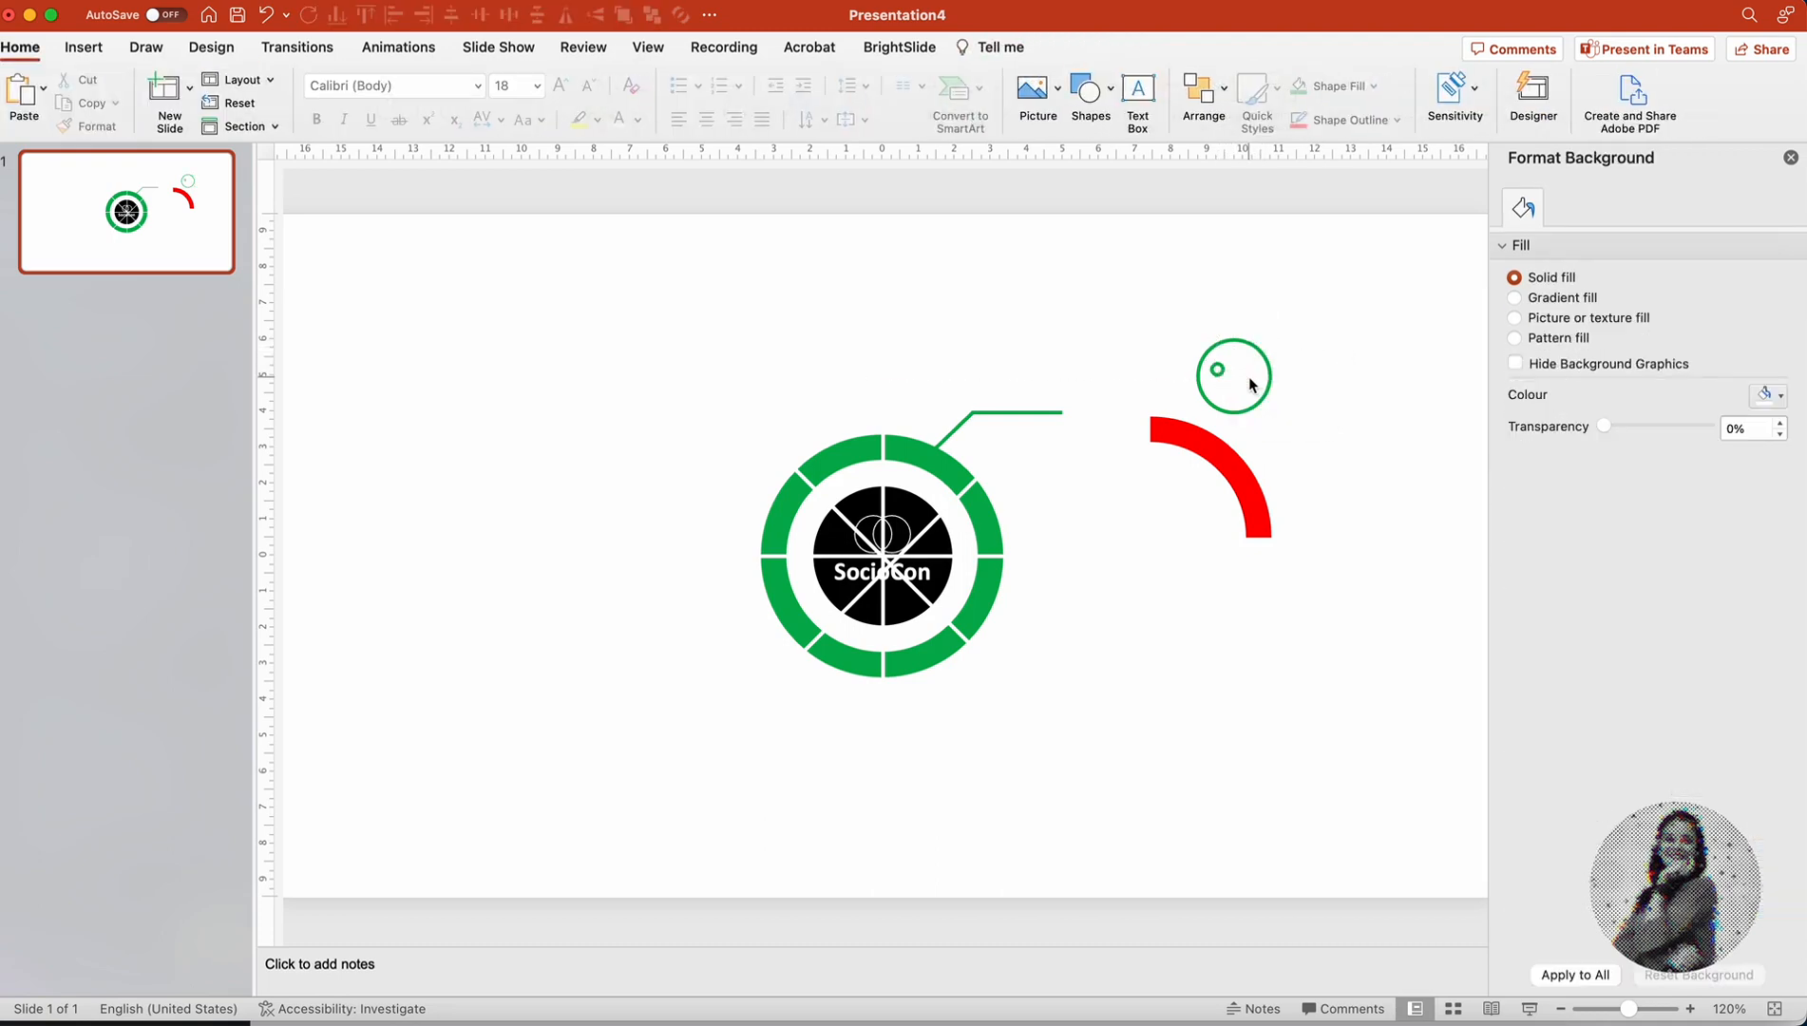
left_click(1233, 374)
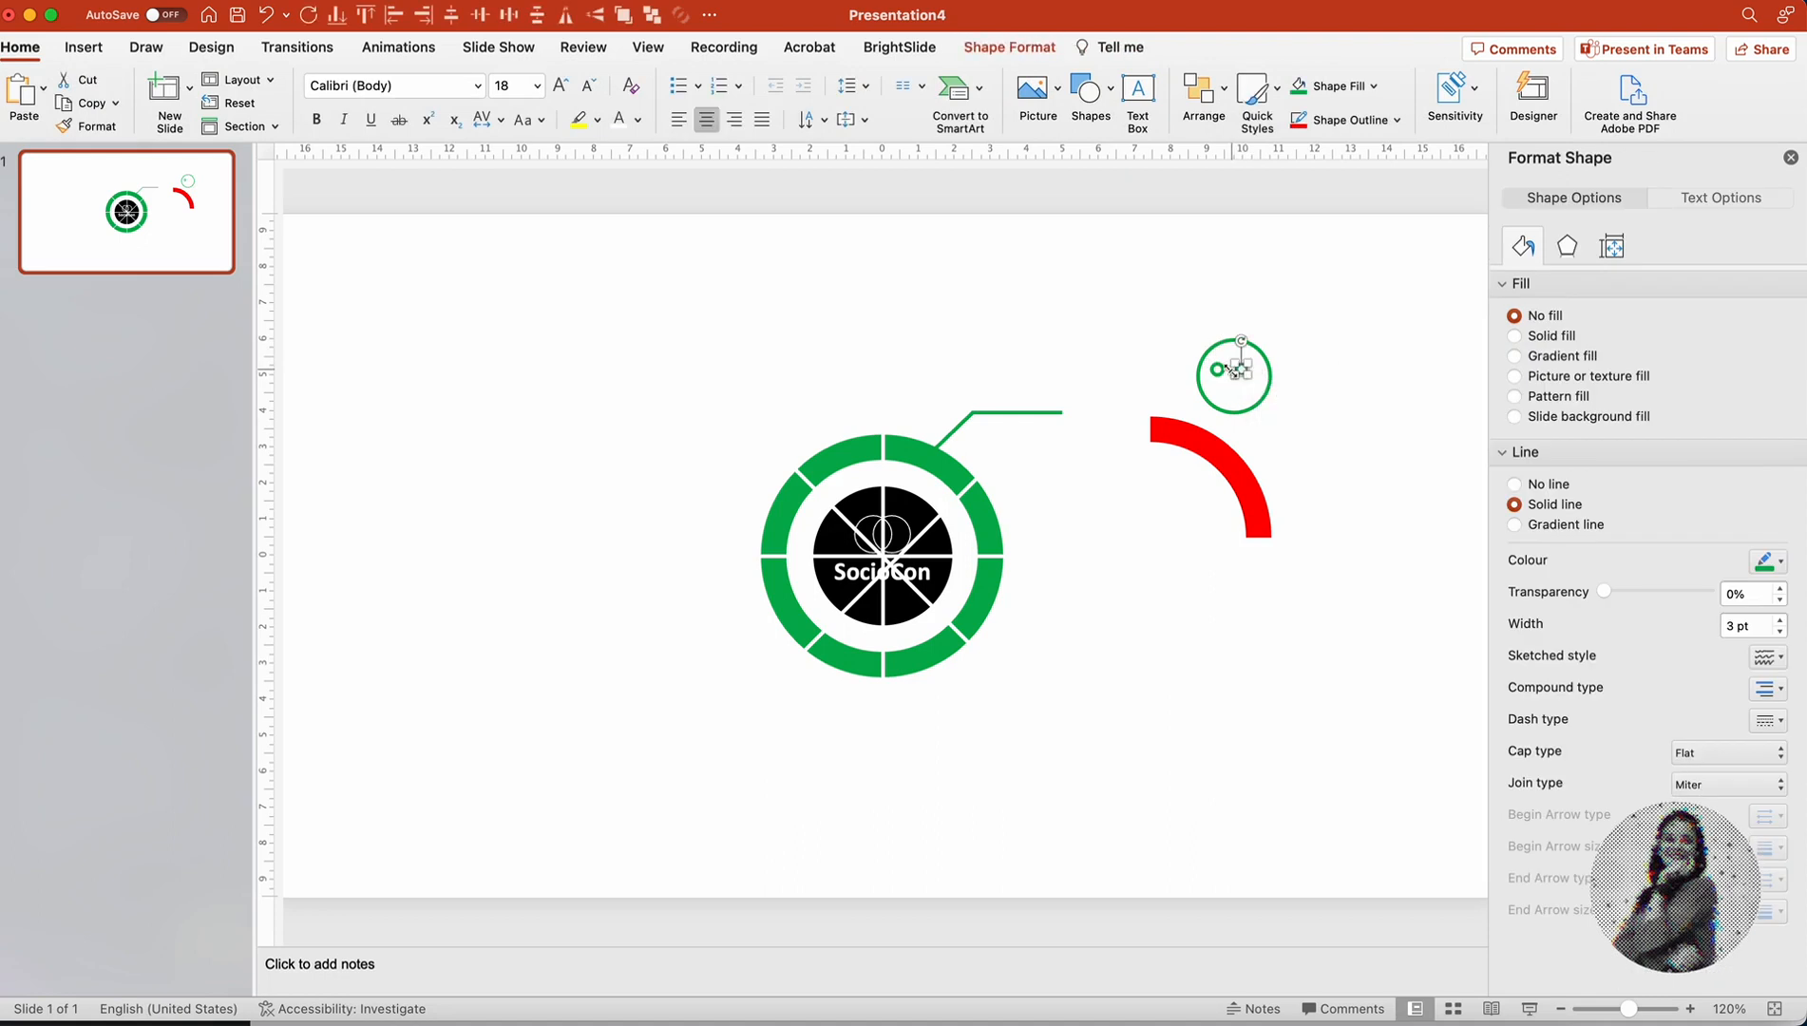
left_click(1233, 373)
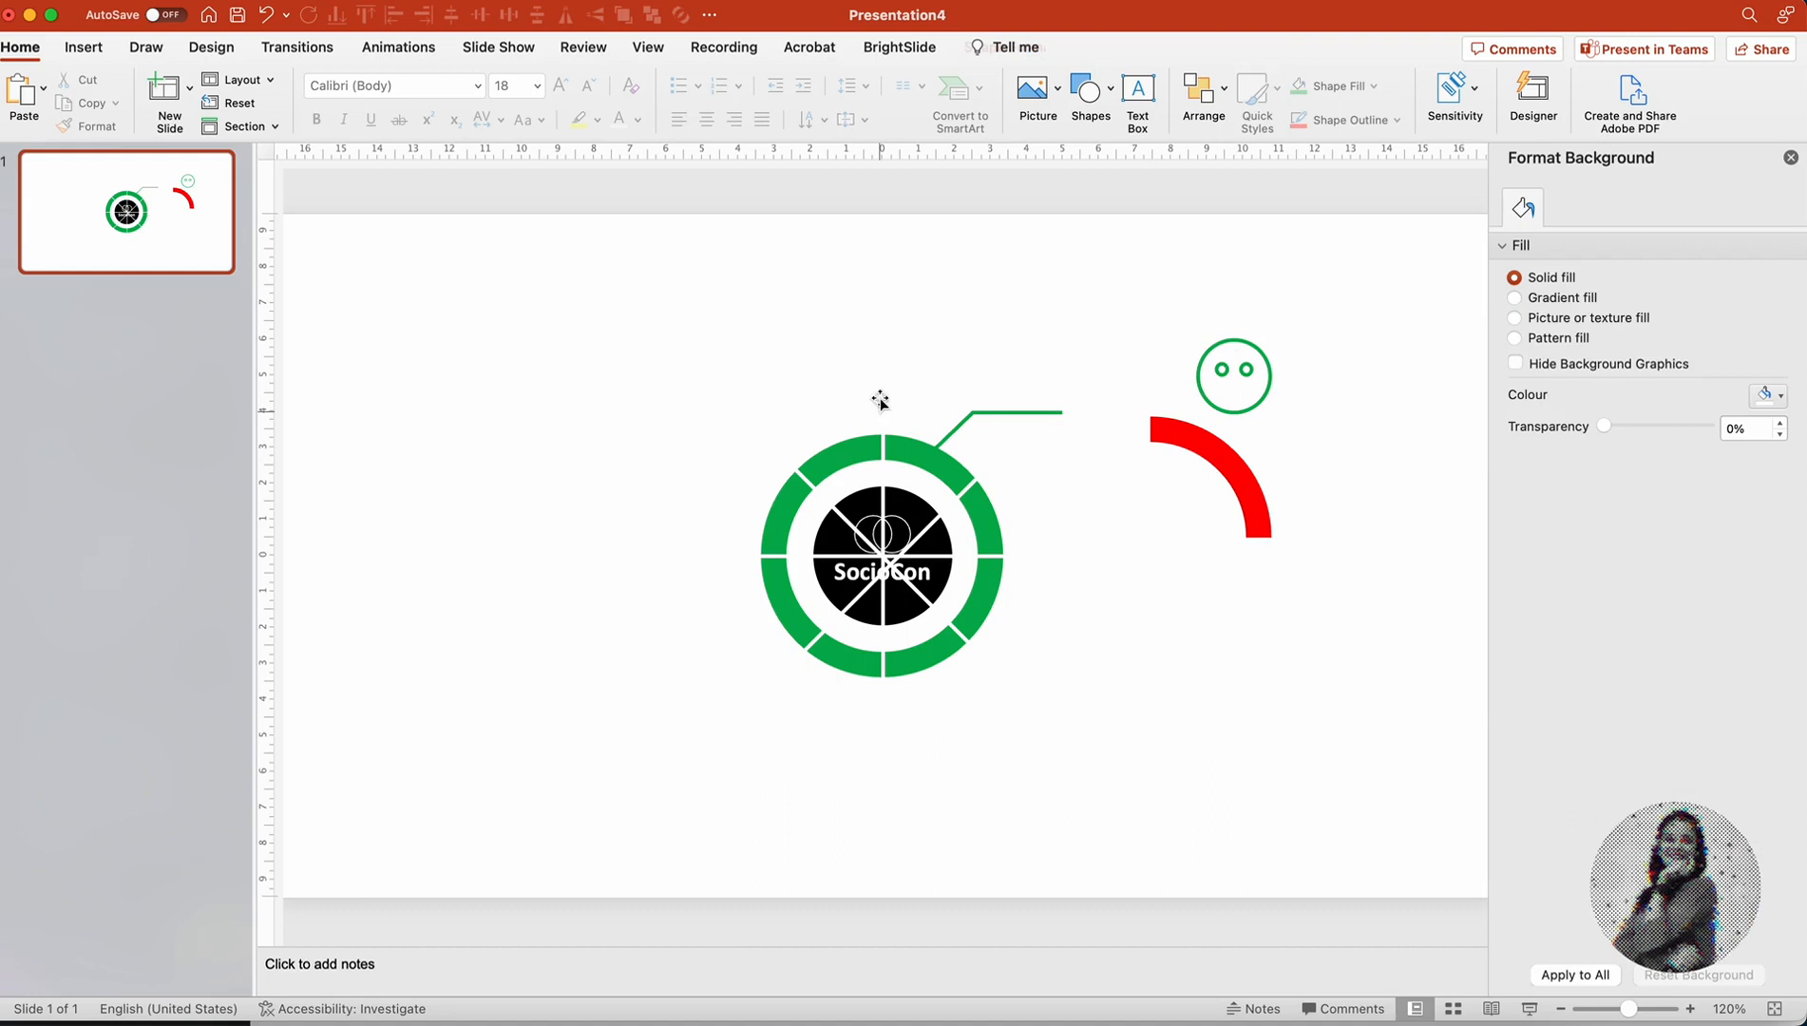
mouse_move(1381, 447)
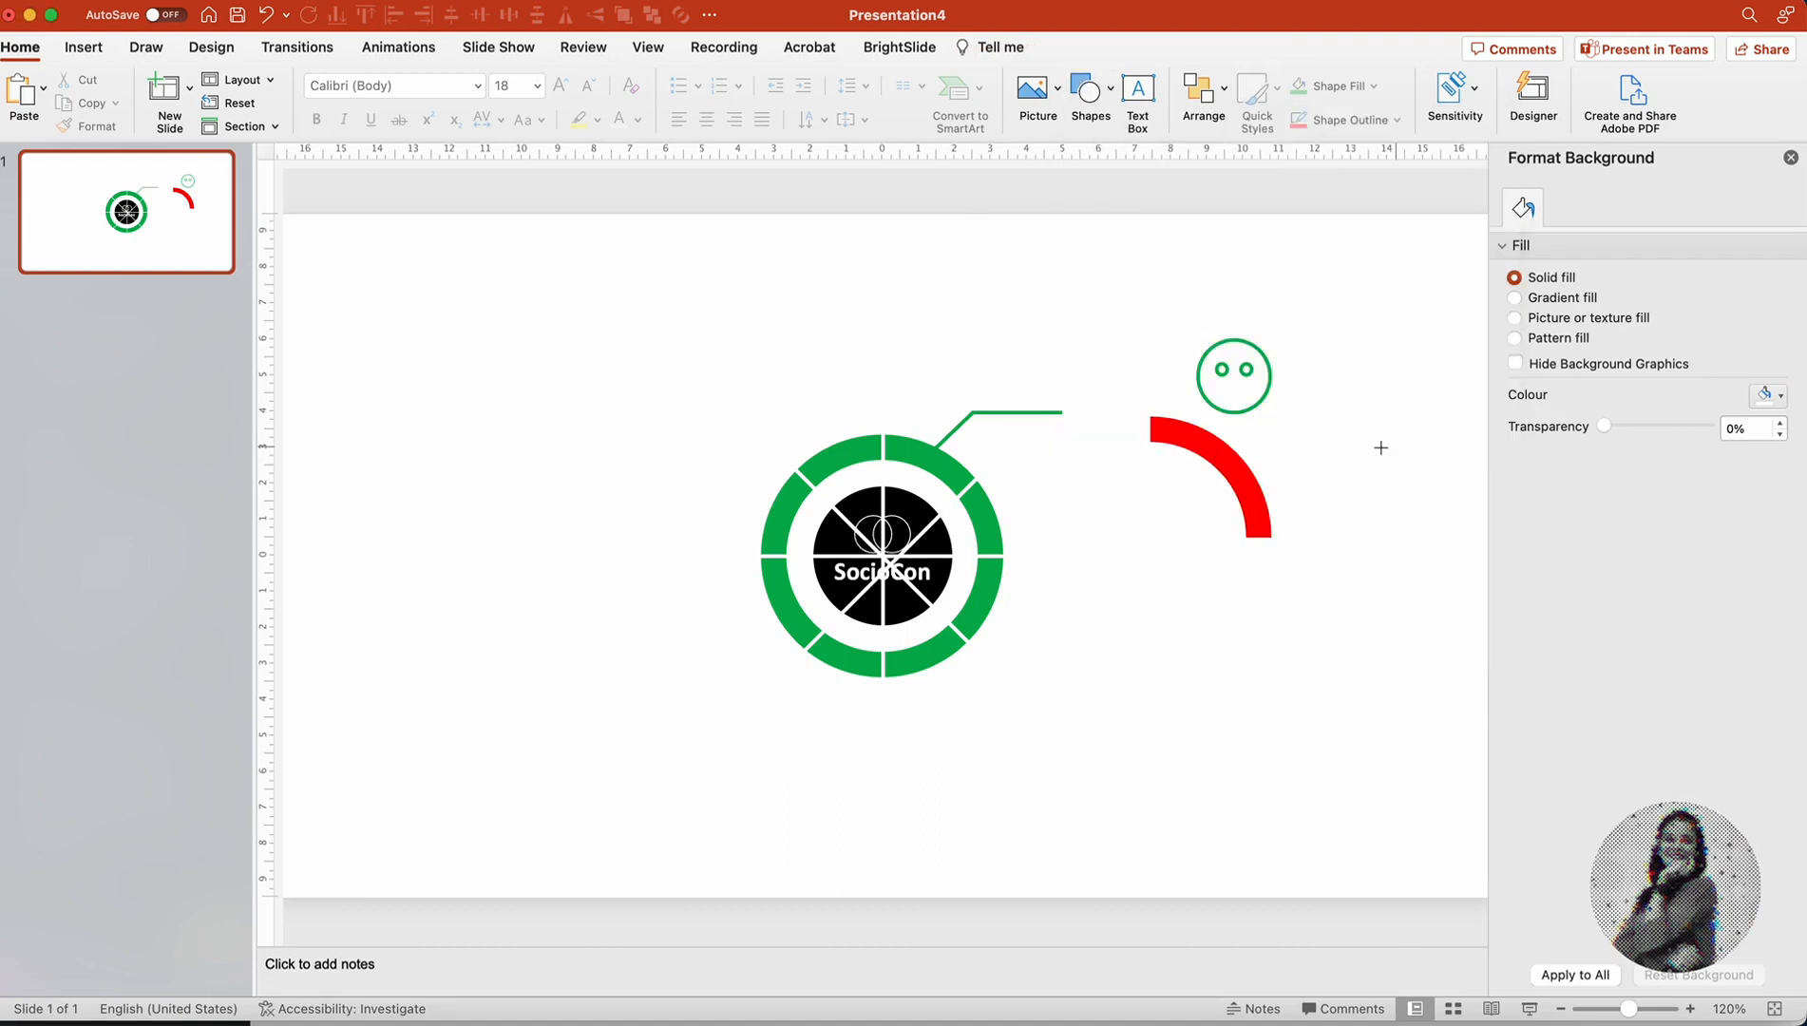
left_click(1300, 455)
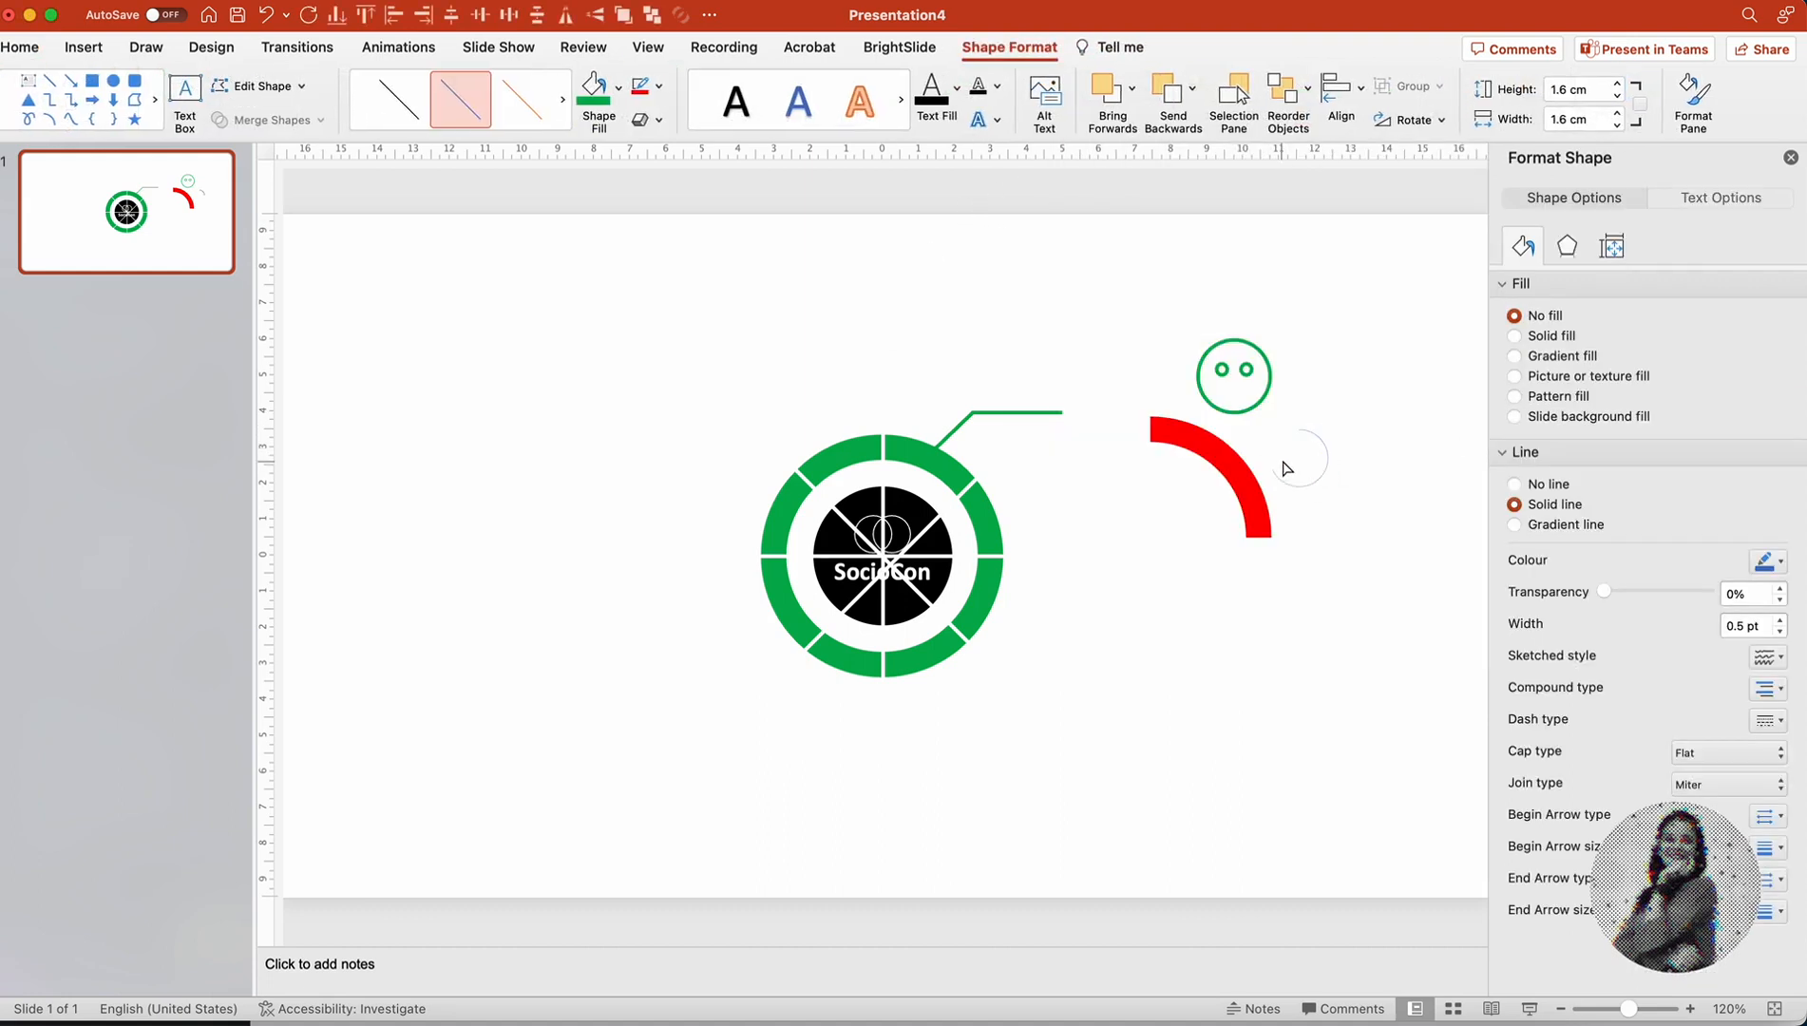
left_click(1300, 456)
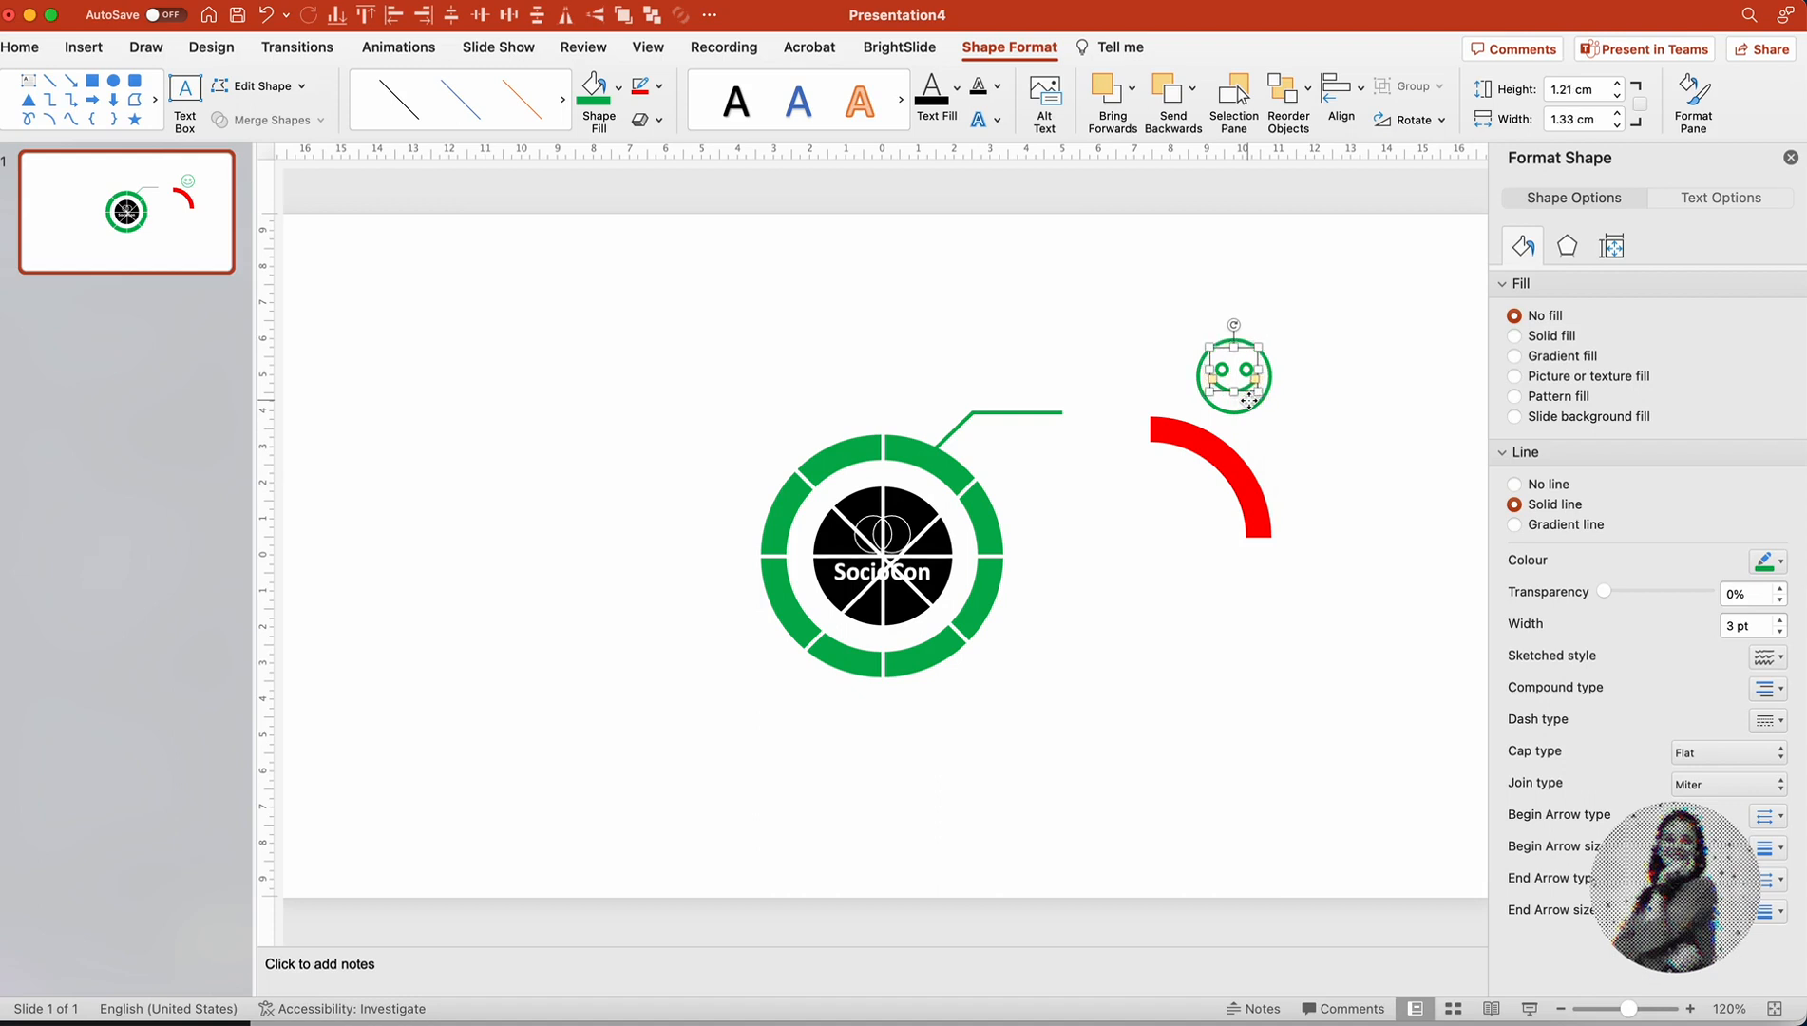
left_click(1336, 448)
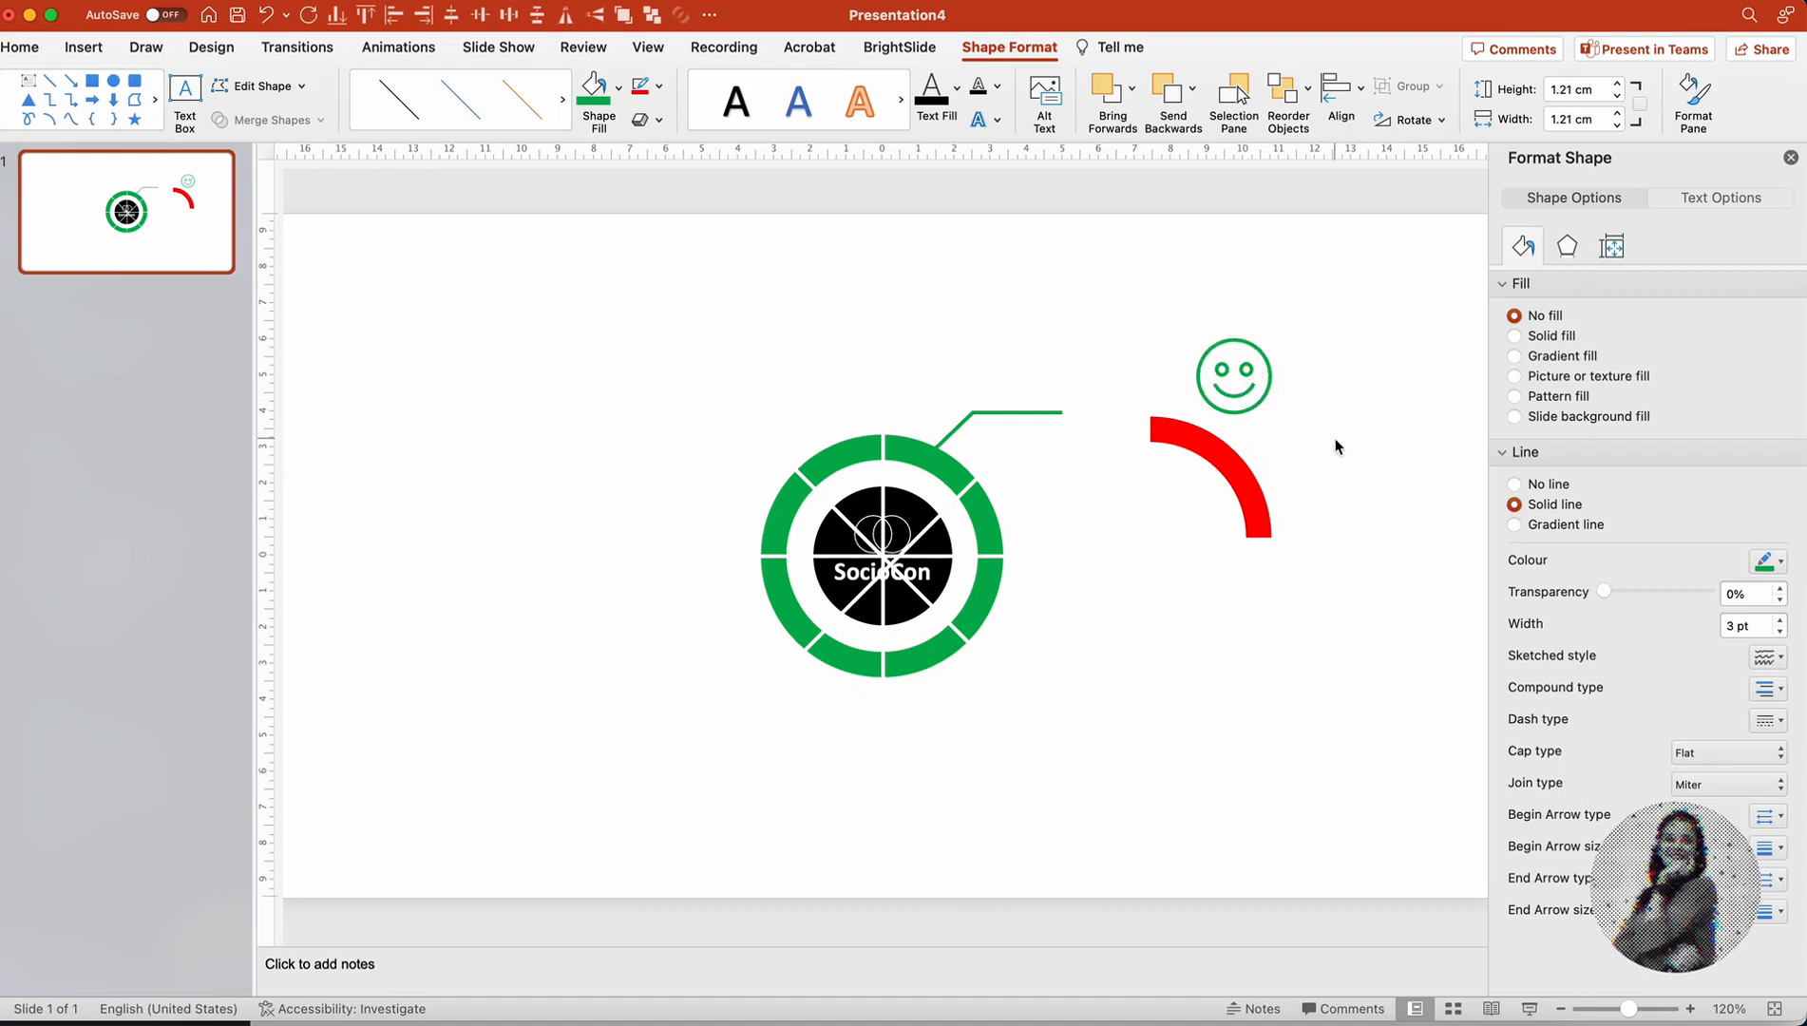
left_click(1232, 376)
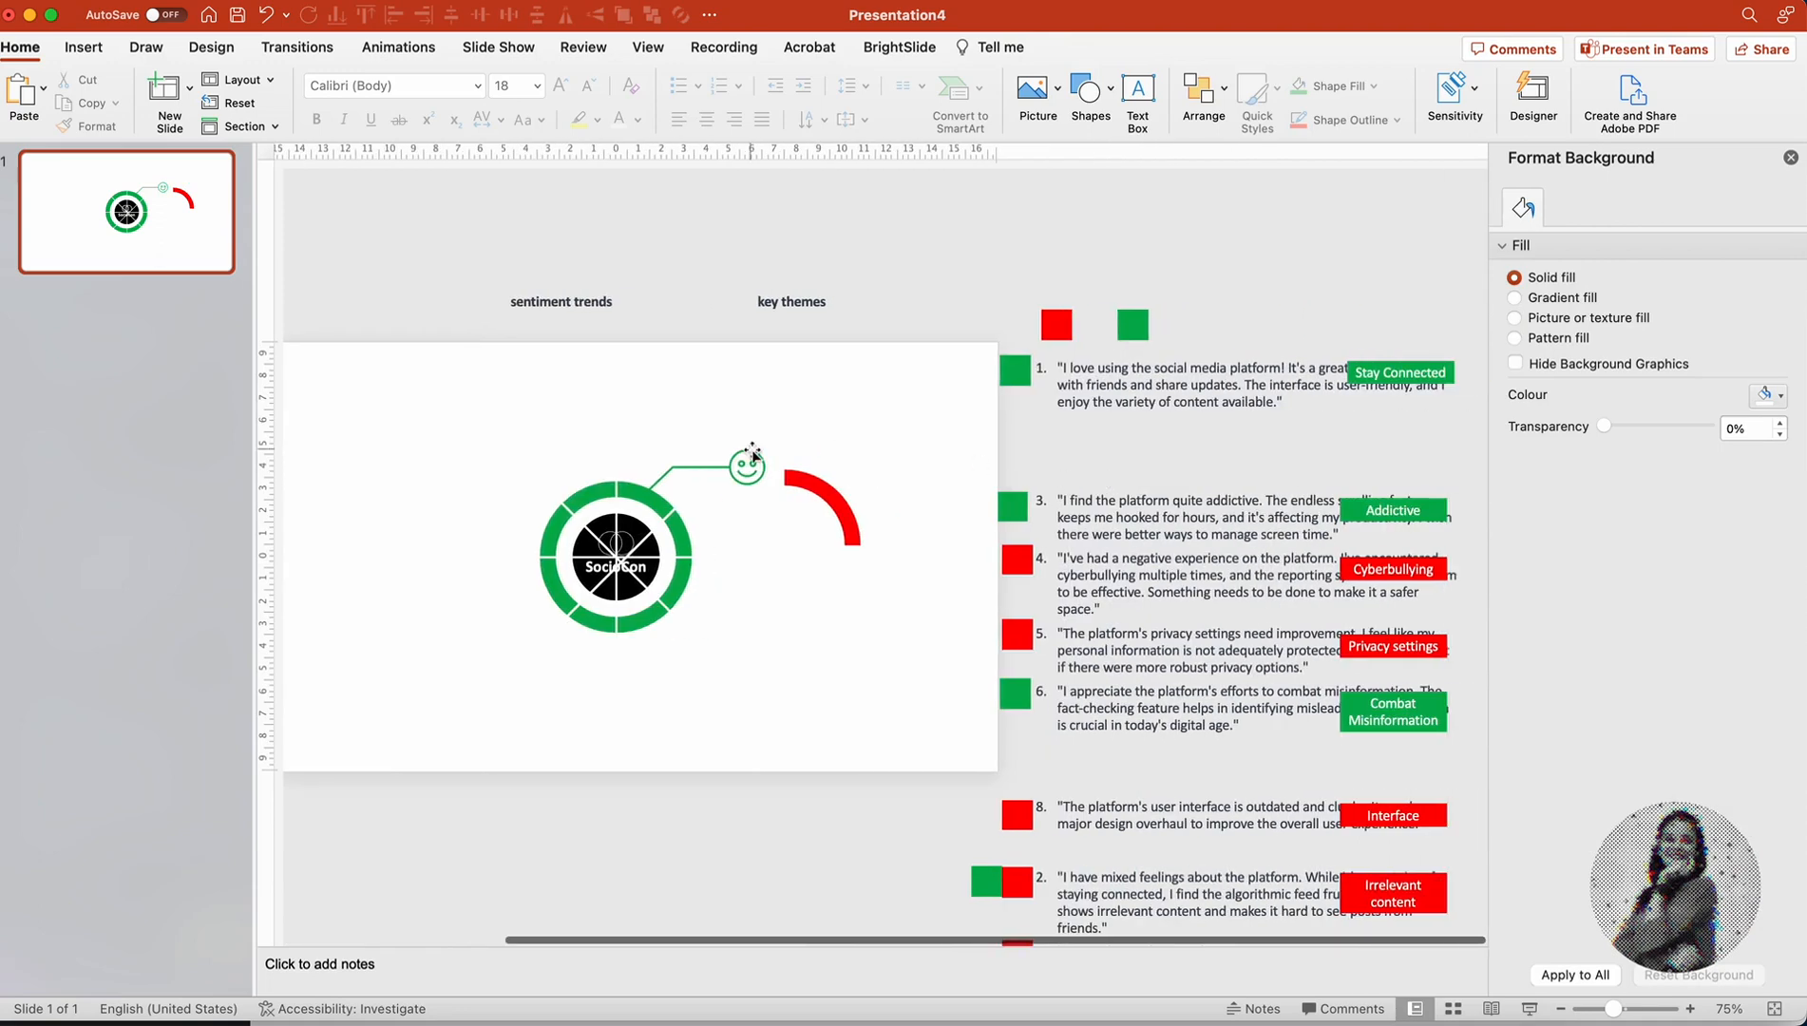
Step: Move red frowny faces beside Combat Misinformation and Staying Connected, replacing the smileys
left_click(692, 461)
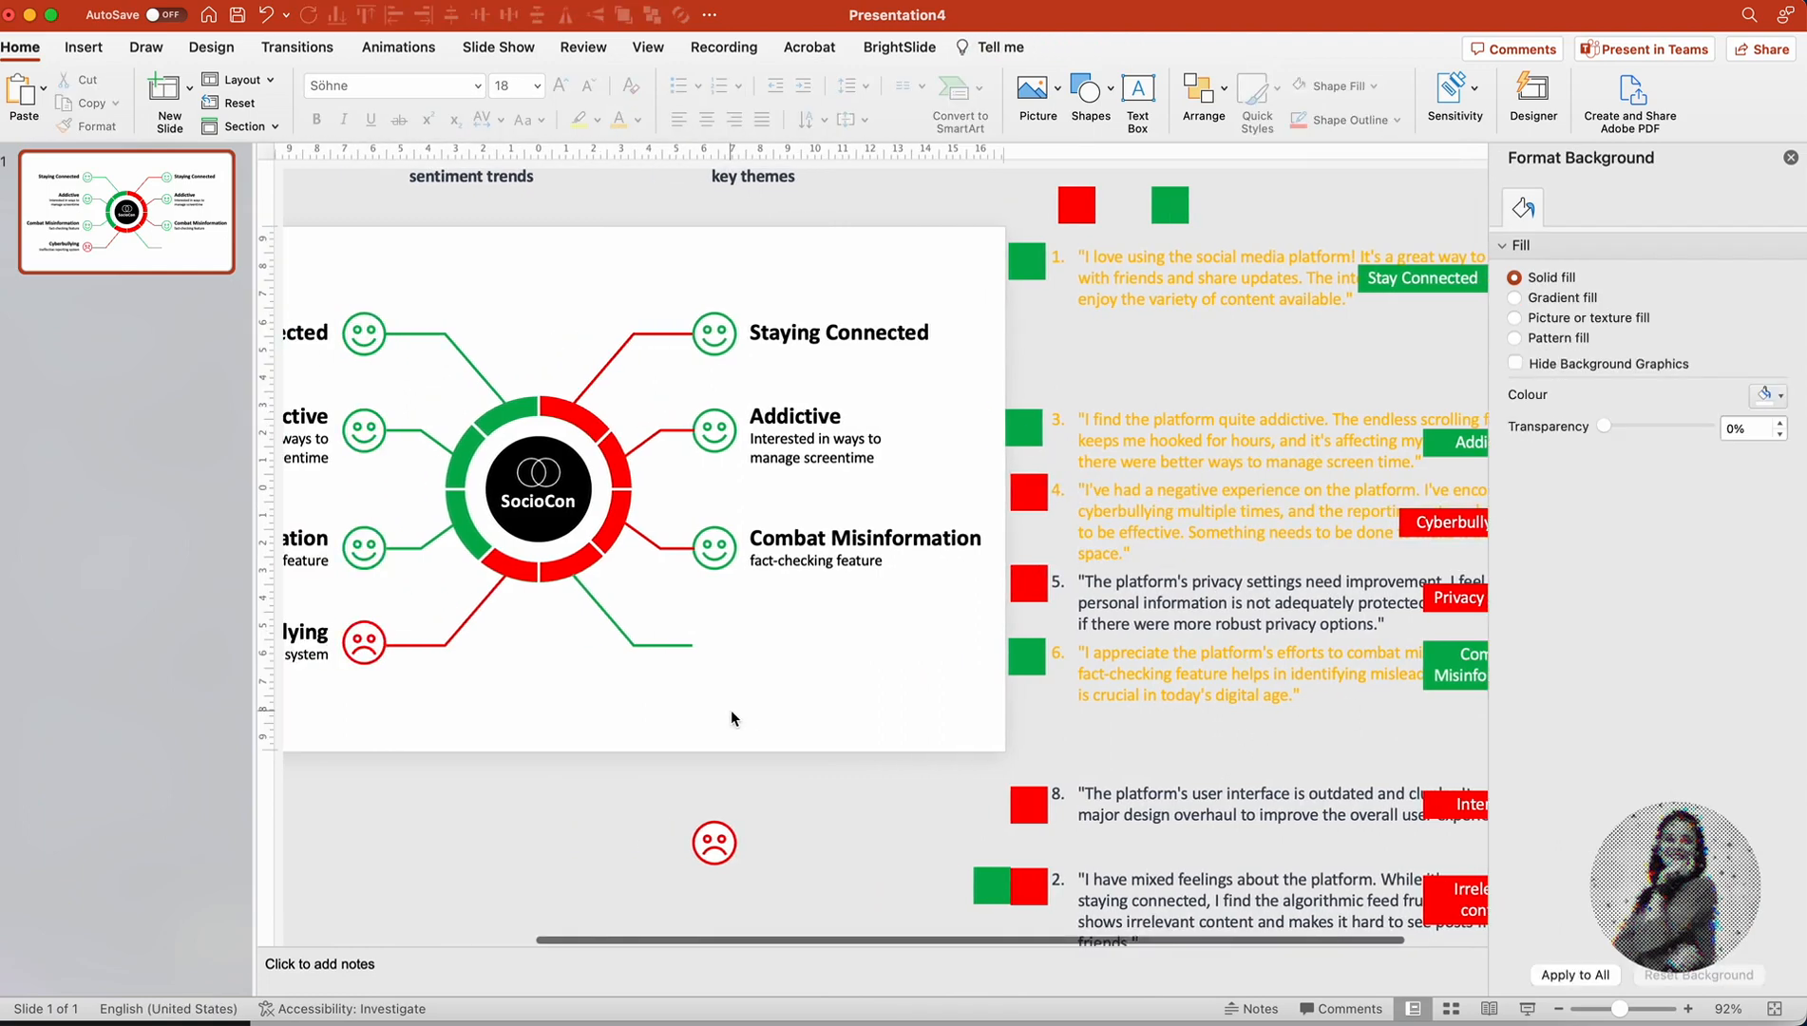
left_click(773, 640)
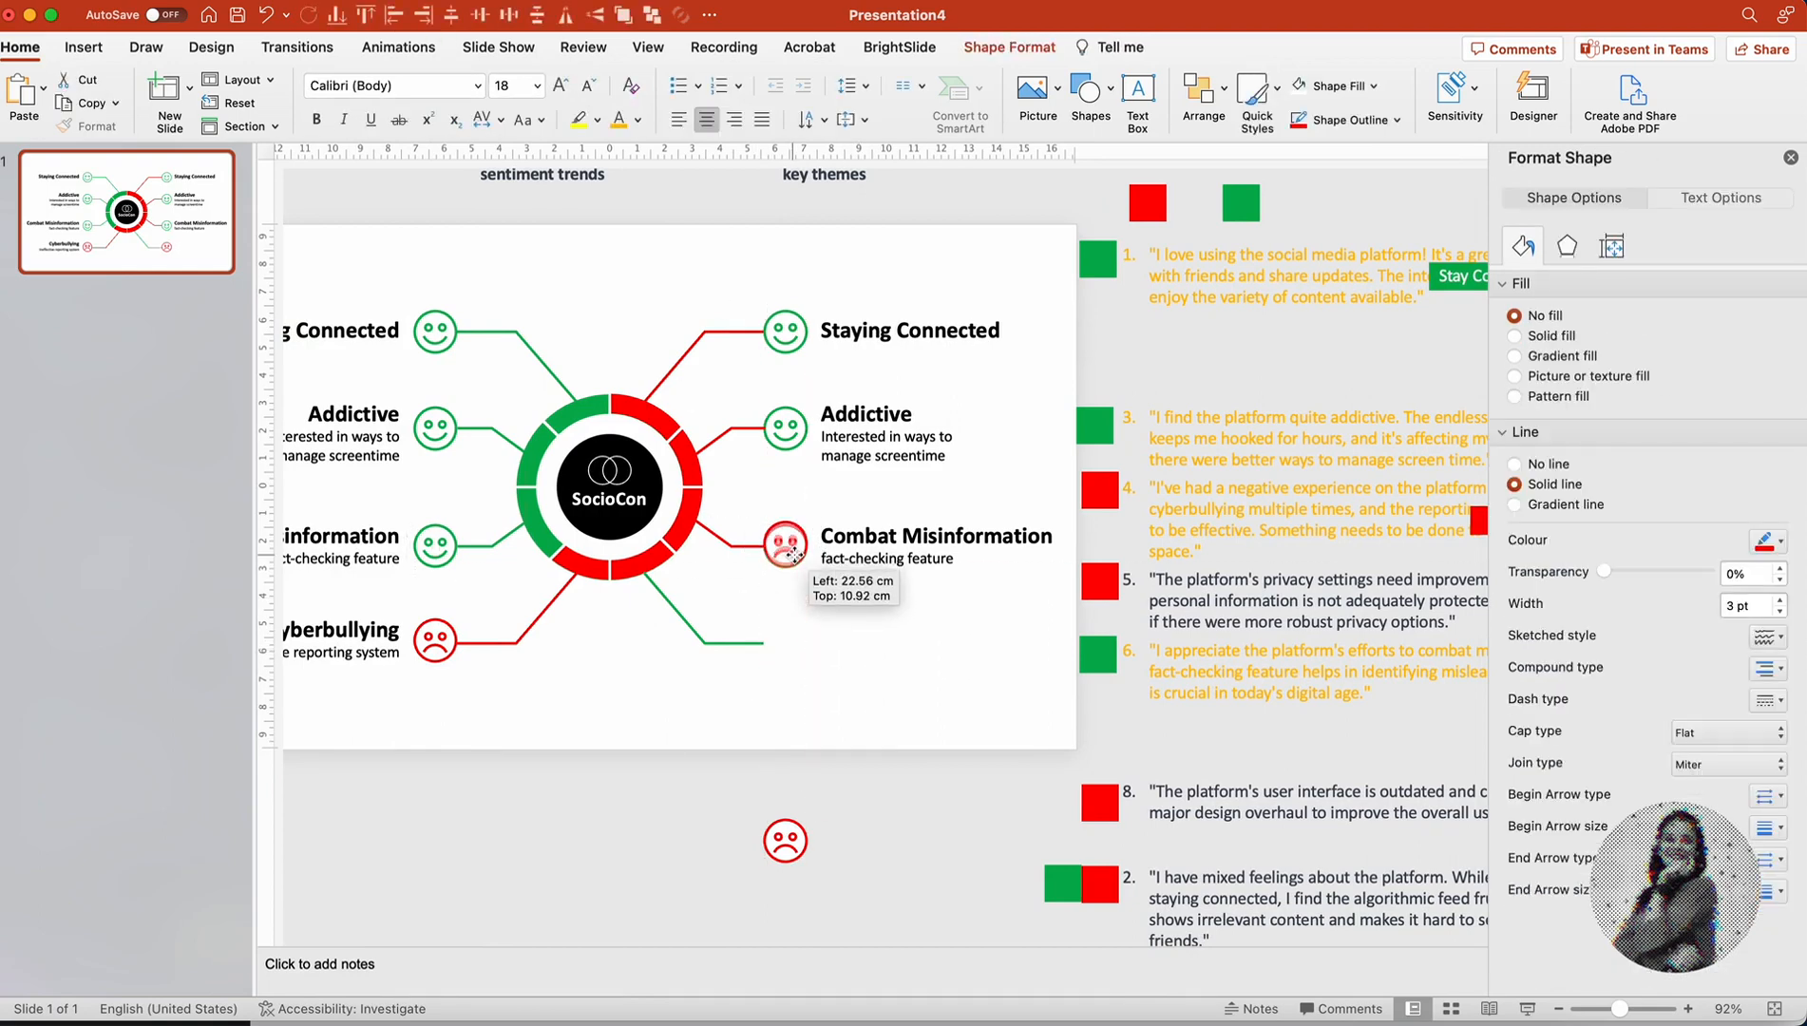
left_click(822, 508)
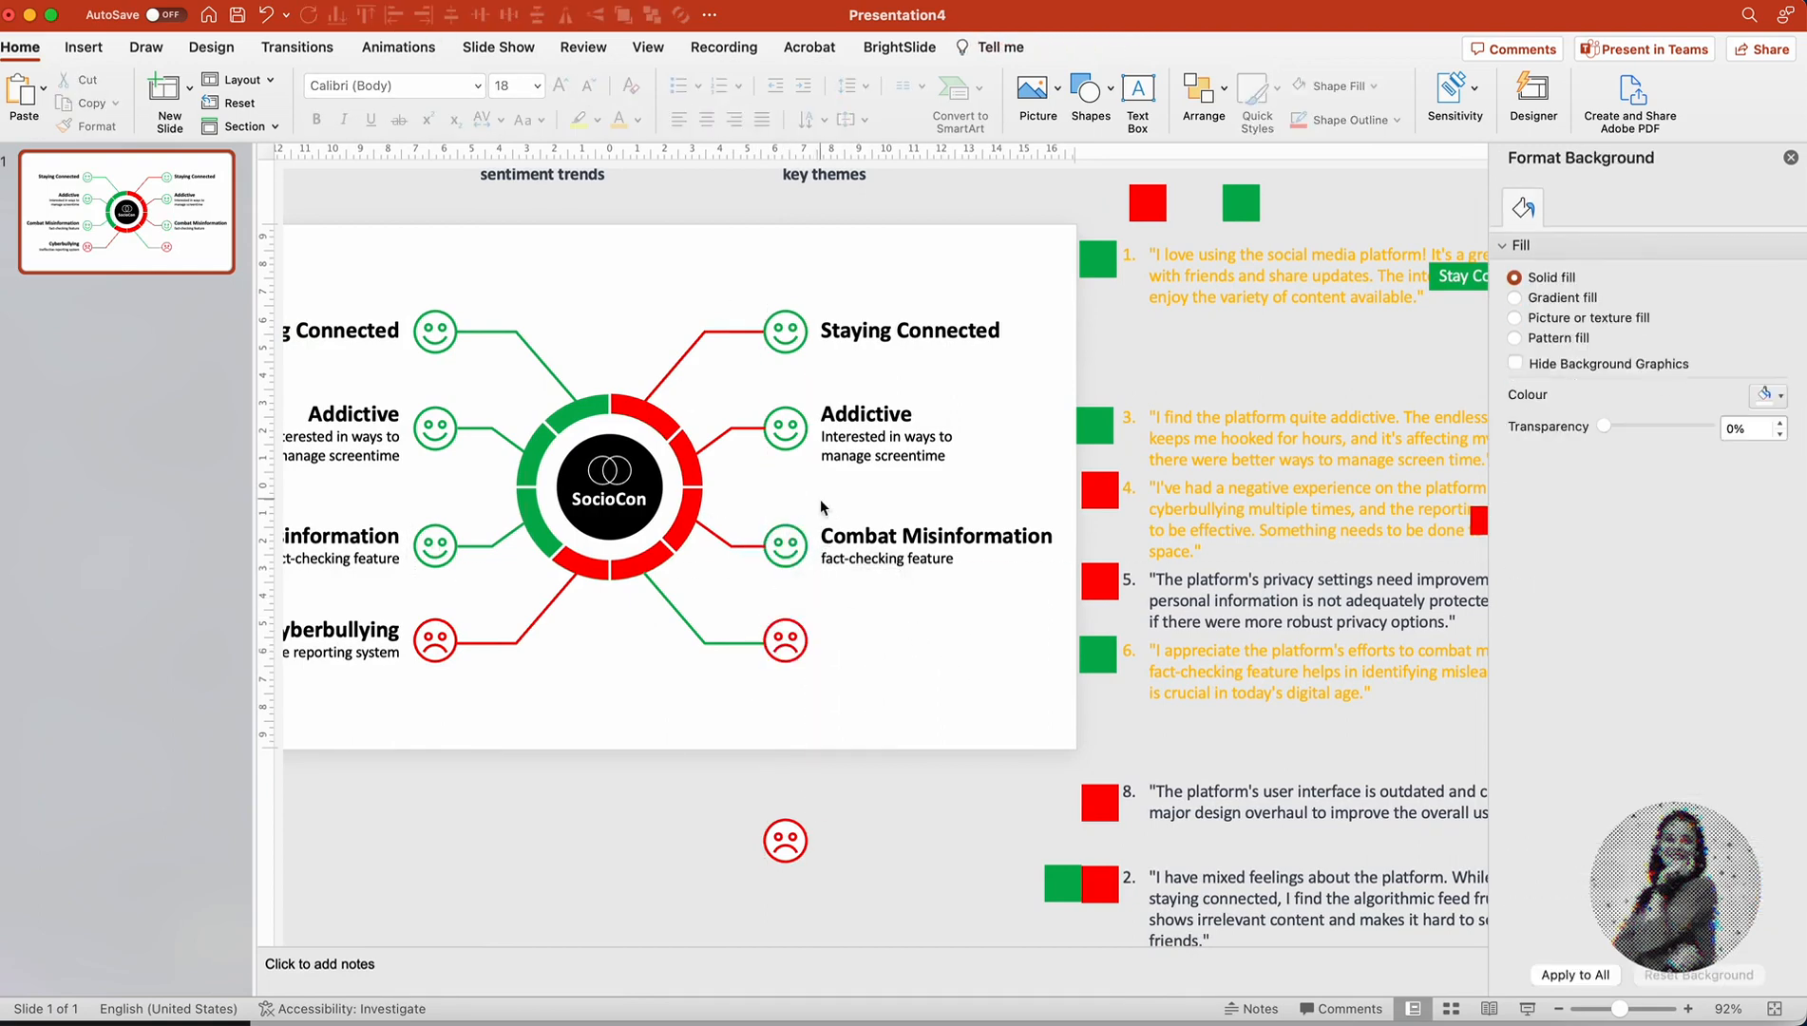
left_click(783, 429)
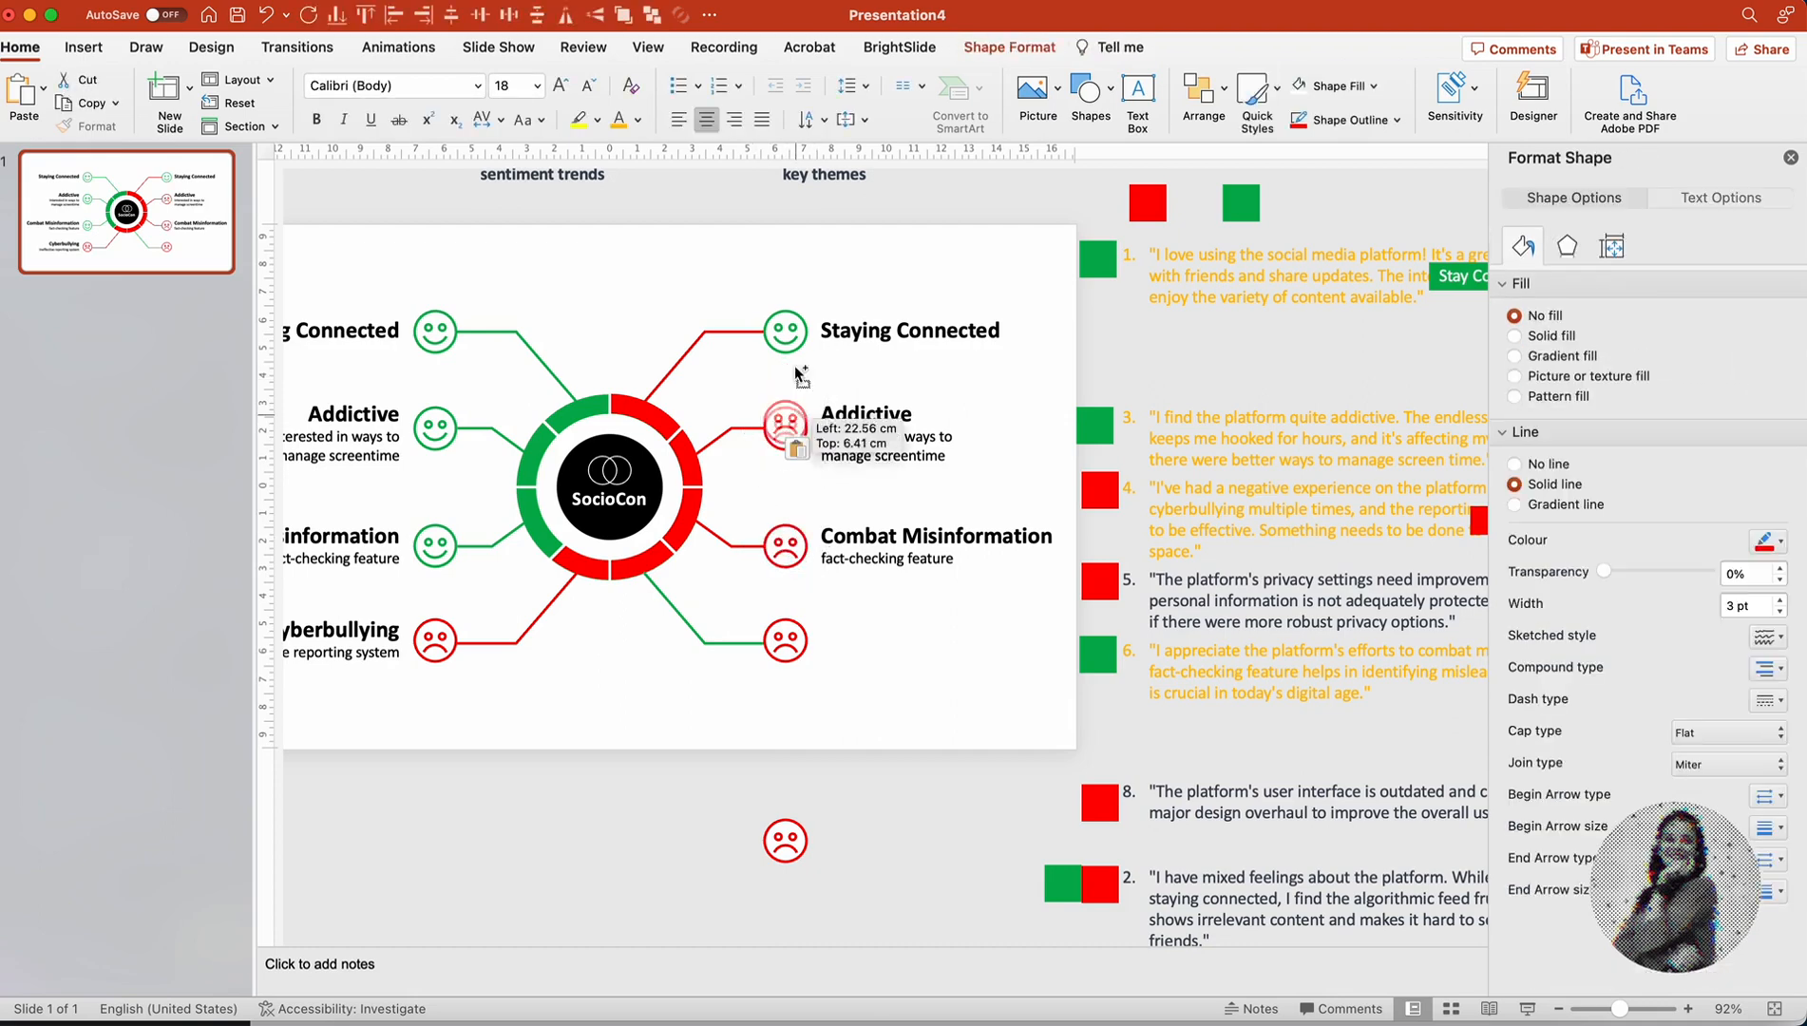
left_click(784, 334)
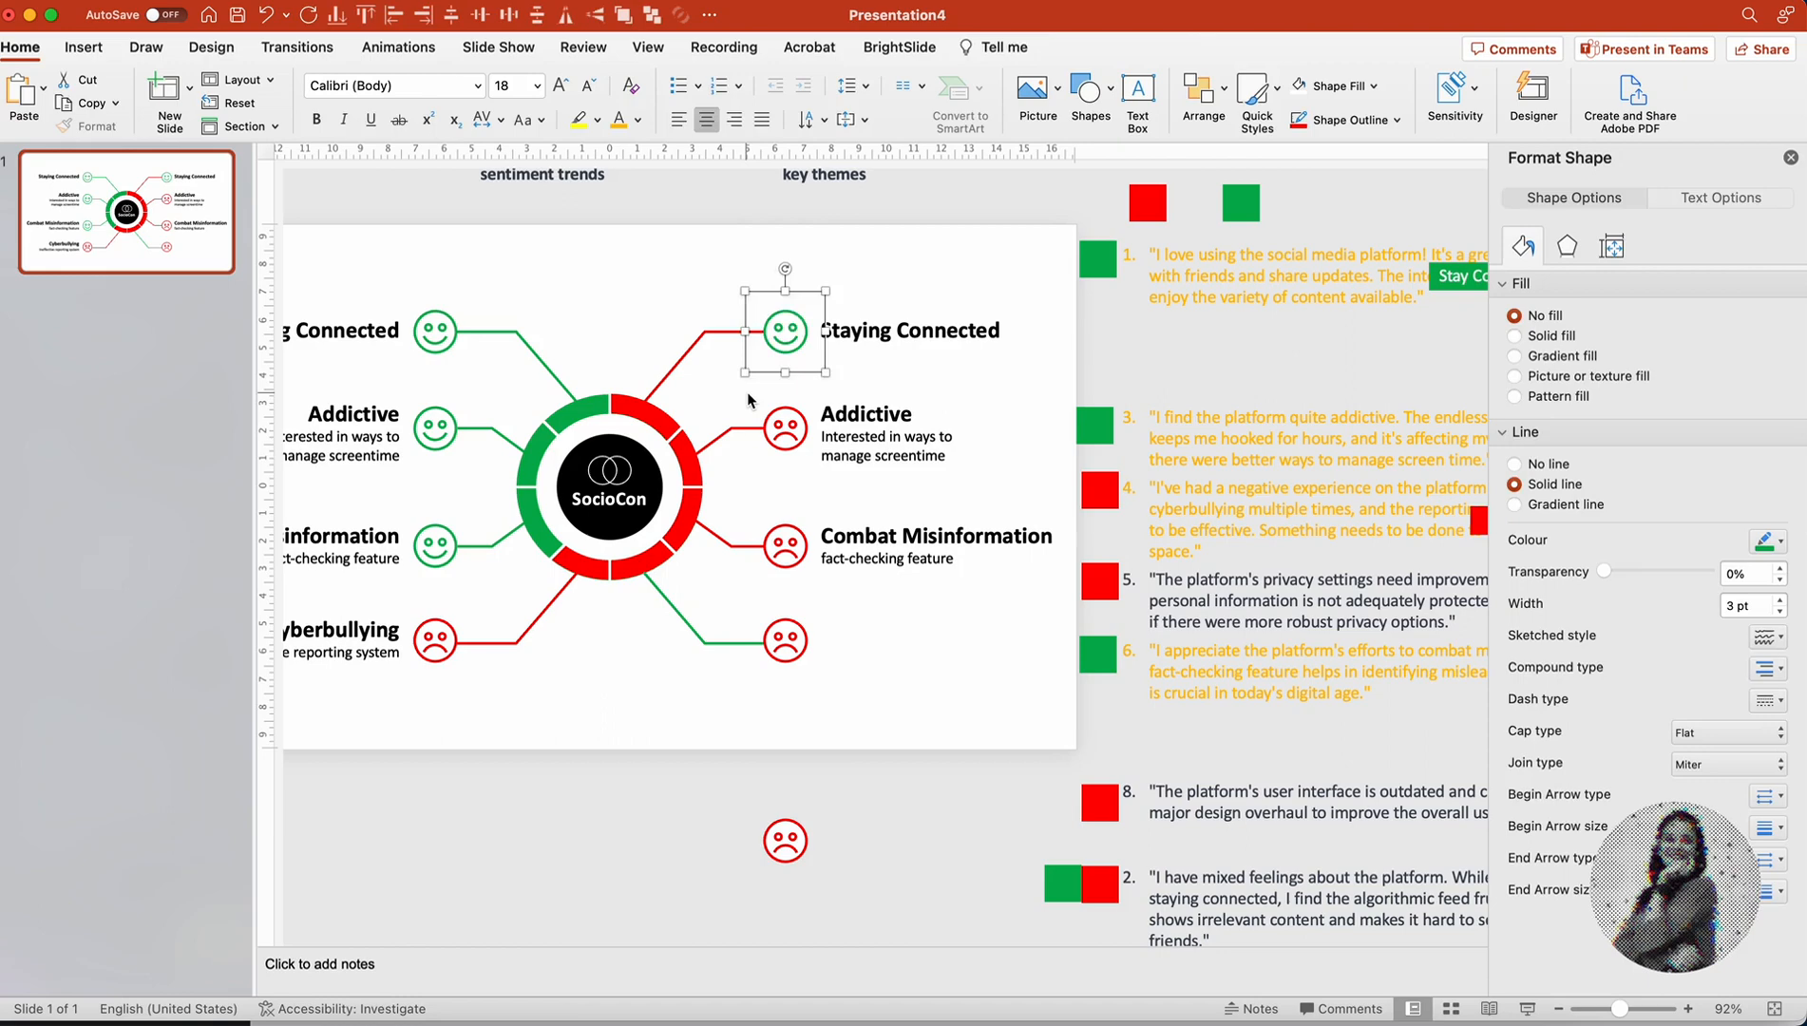
left_click(877, 707)
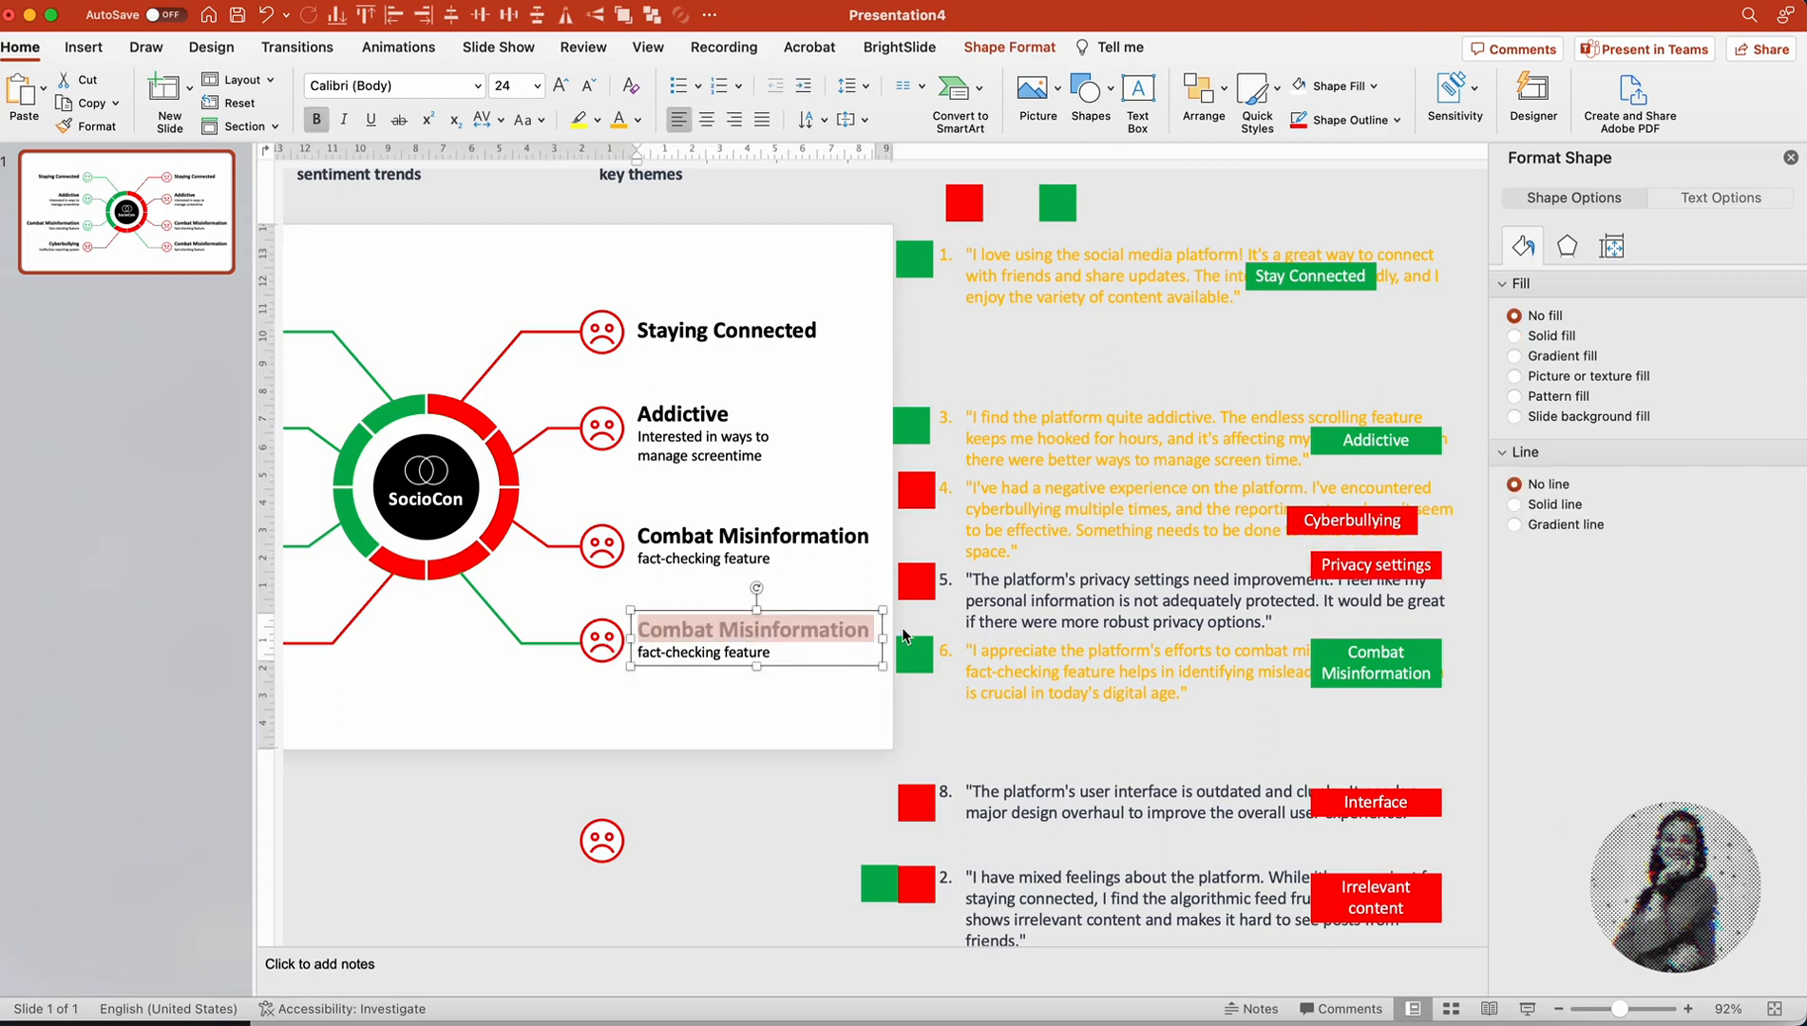
Step: Retitle a branch 'Privacy' and add words from the privacy complaint quote as its description
type("Privacy")
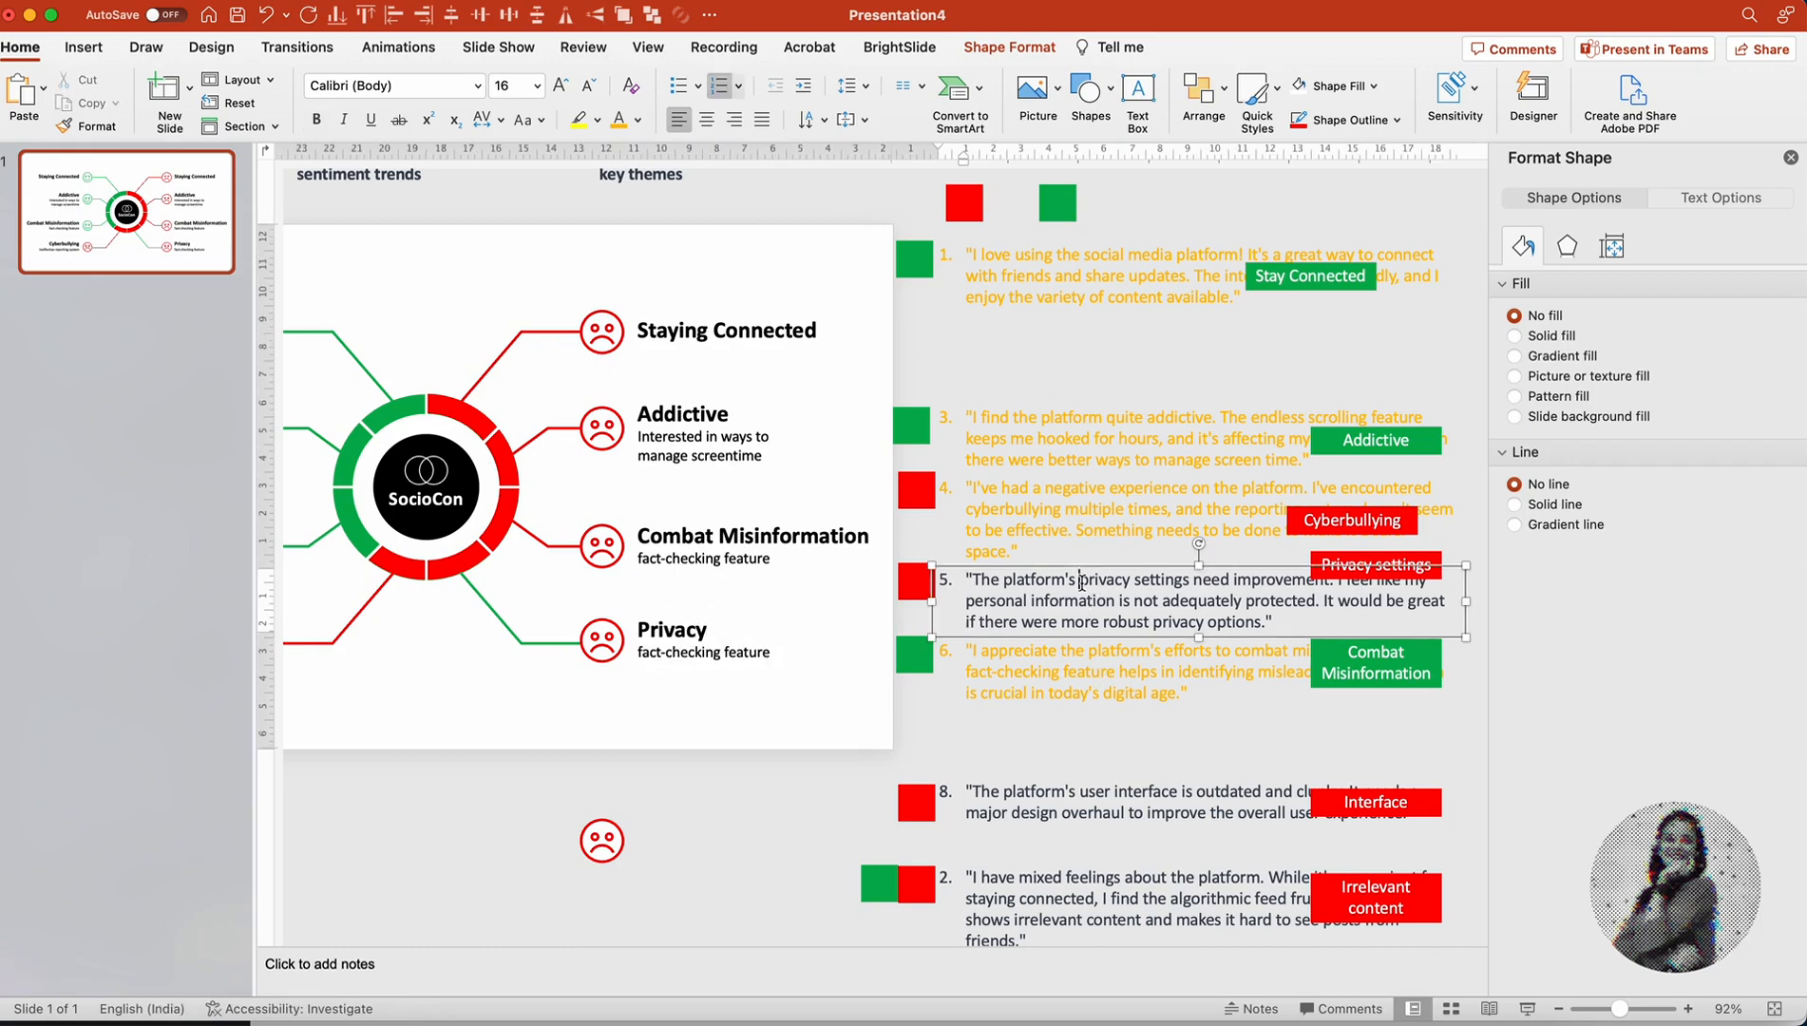
double_click(703, 651)
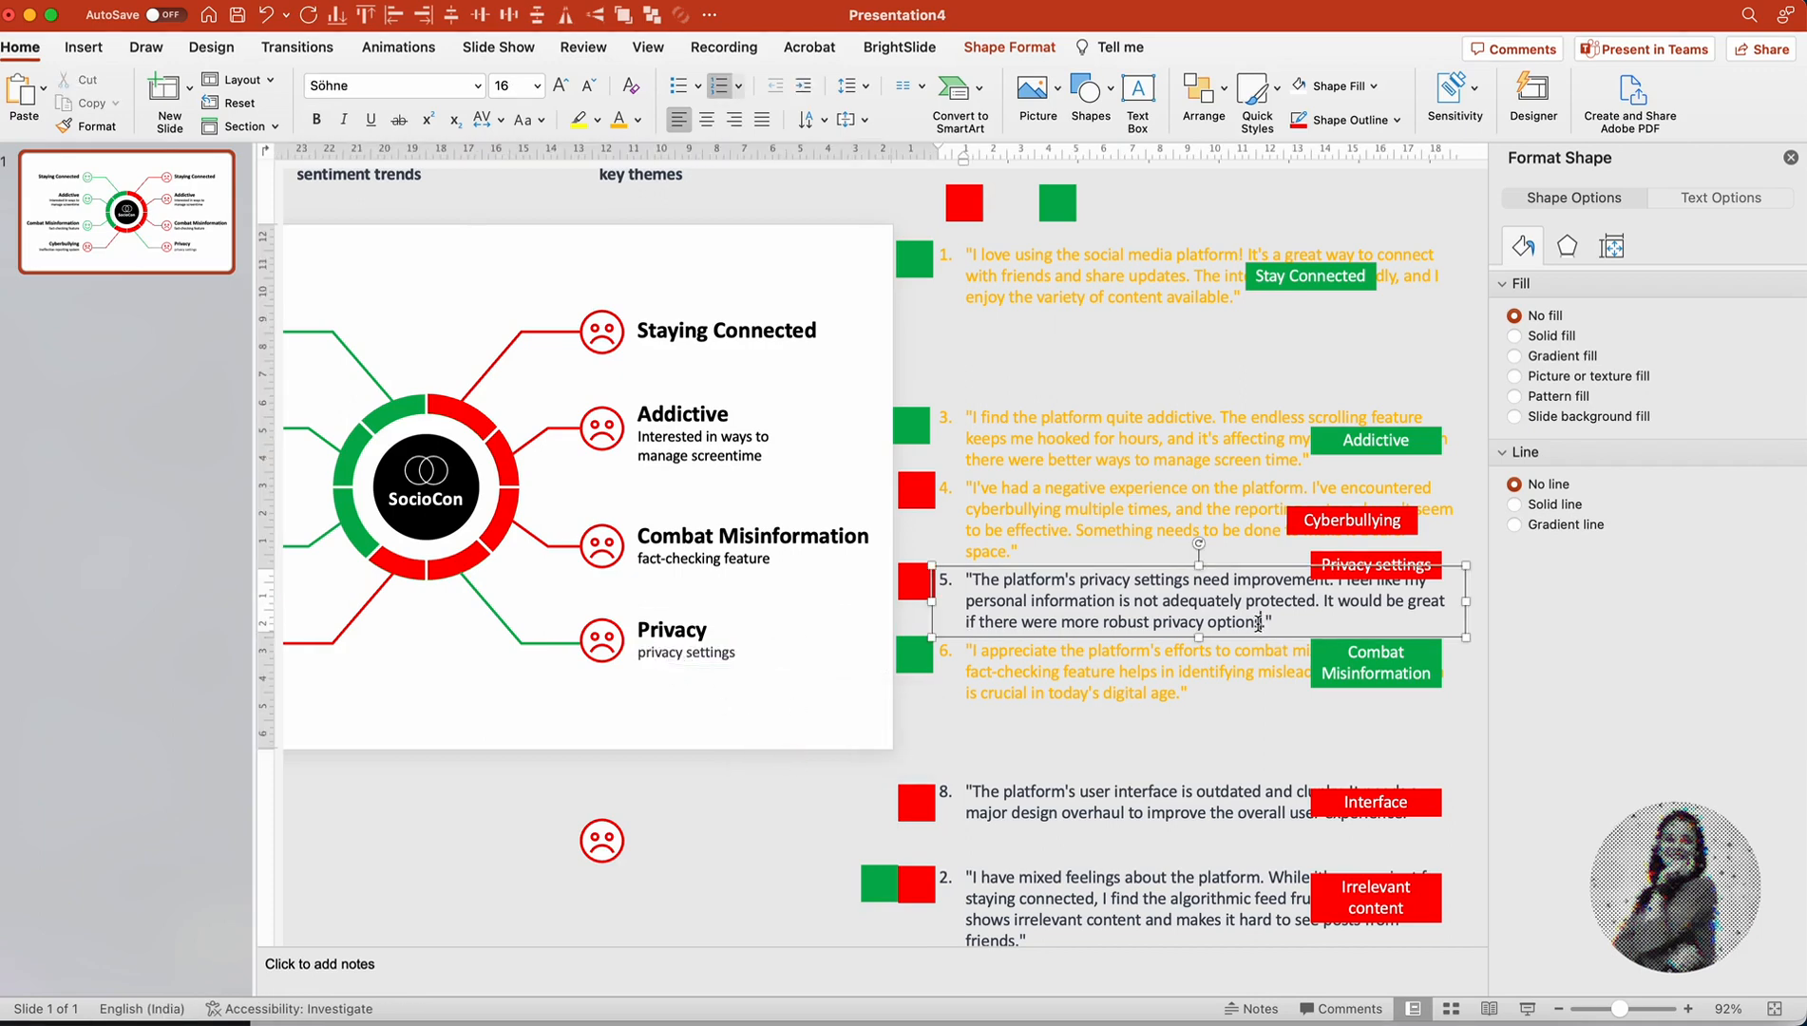
double_click(686, 652)
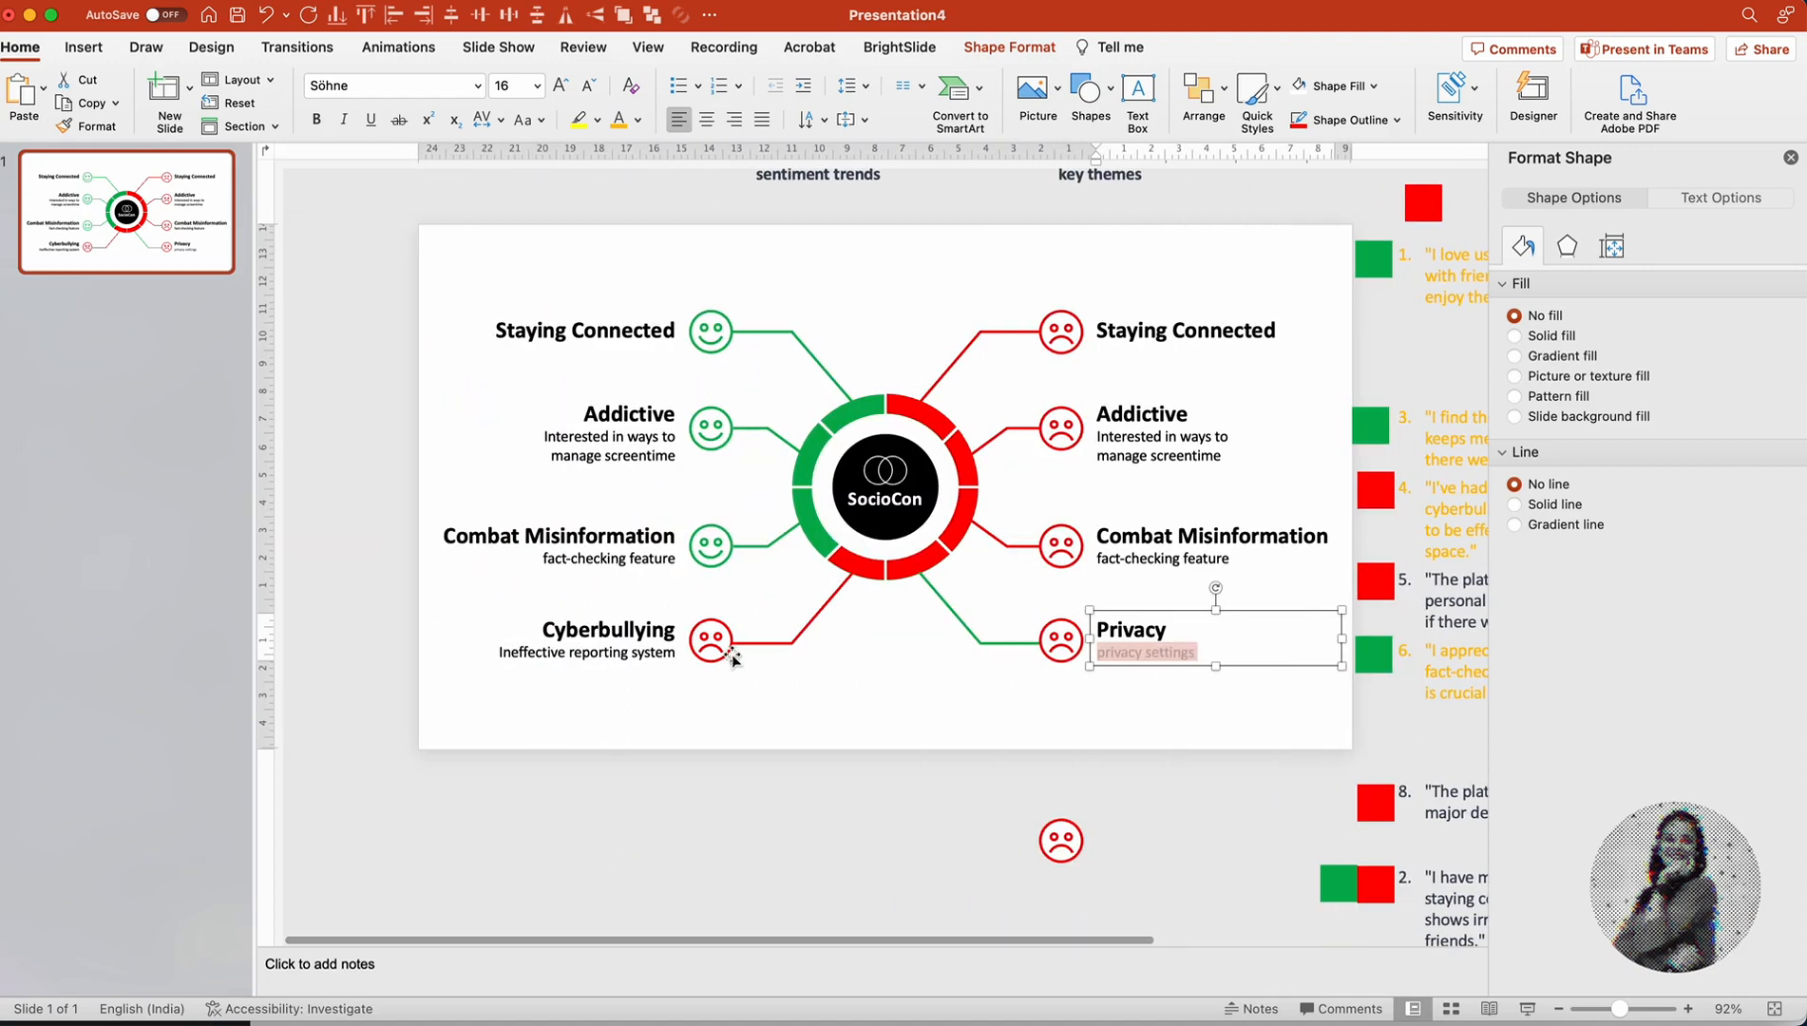
scroll("right", 3)
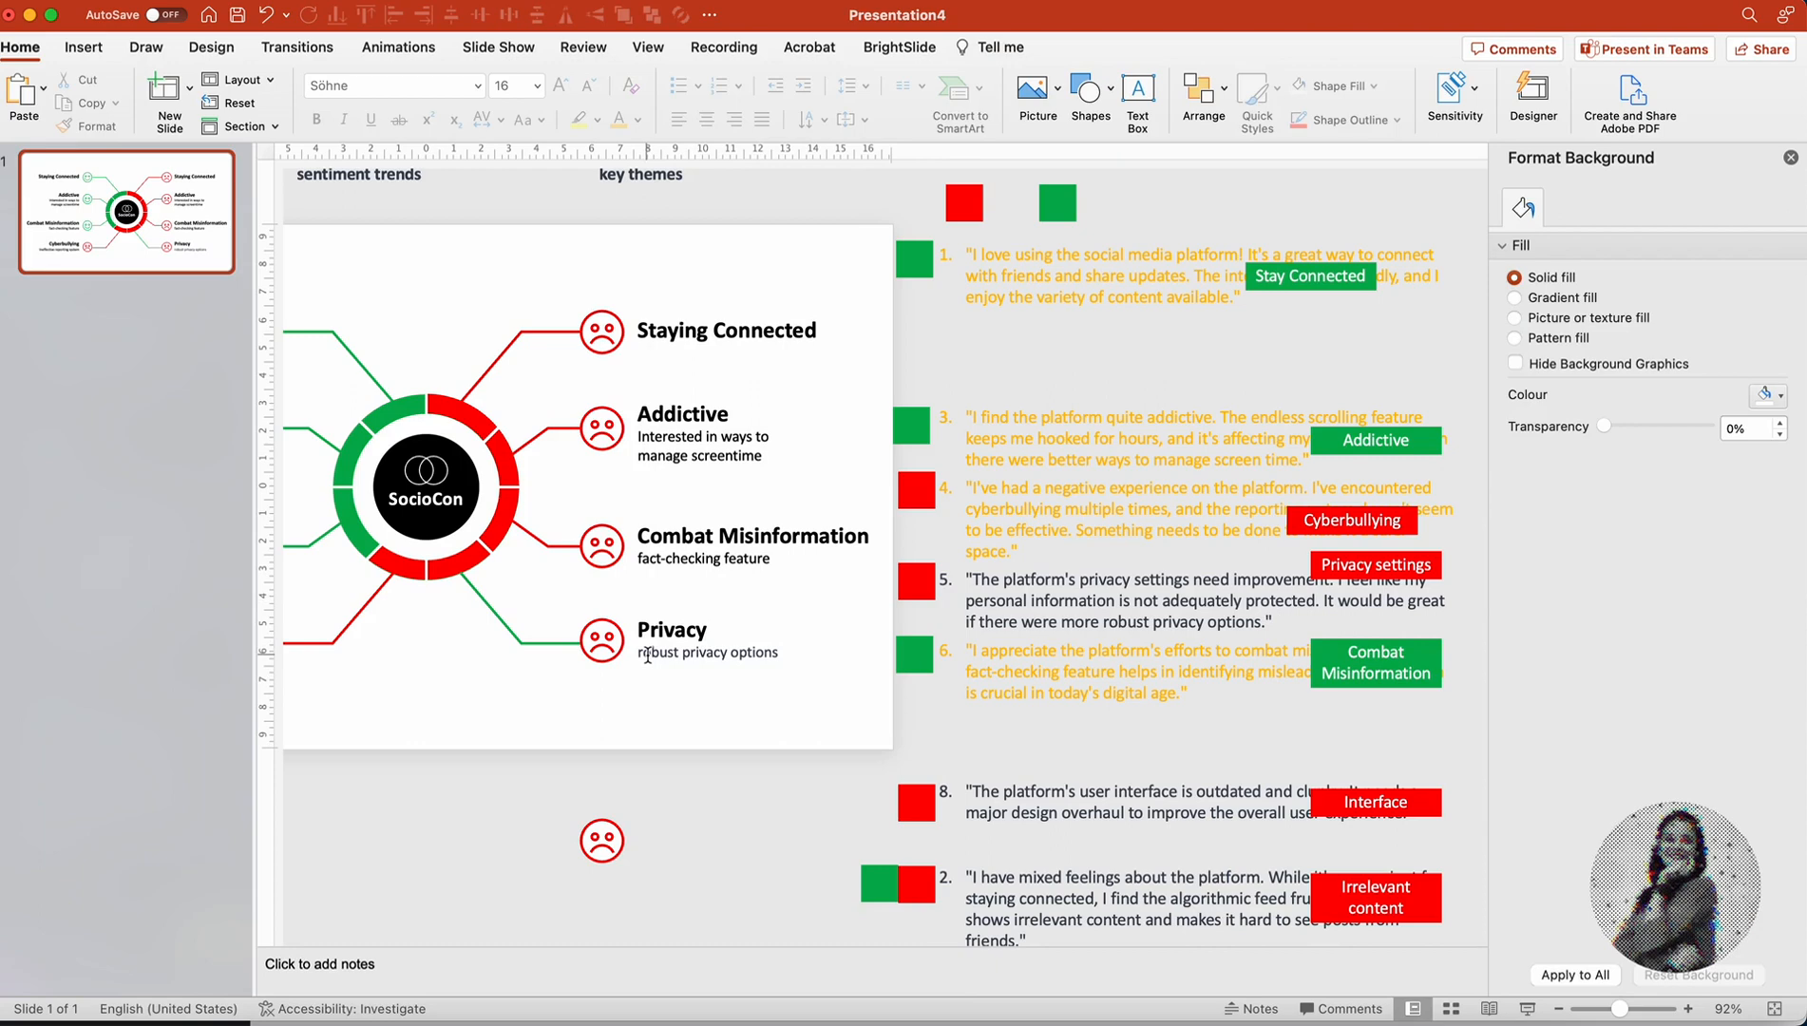
left_click(714, 639)
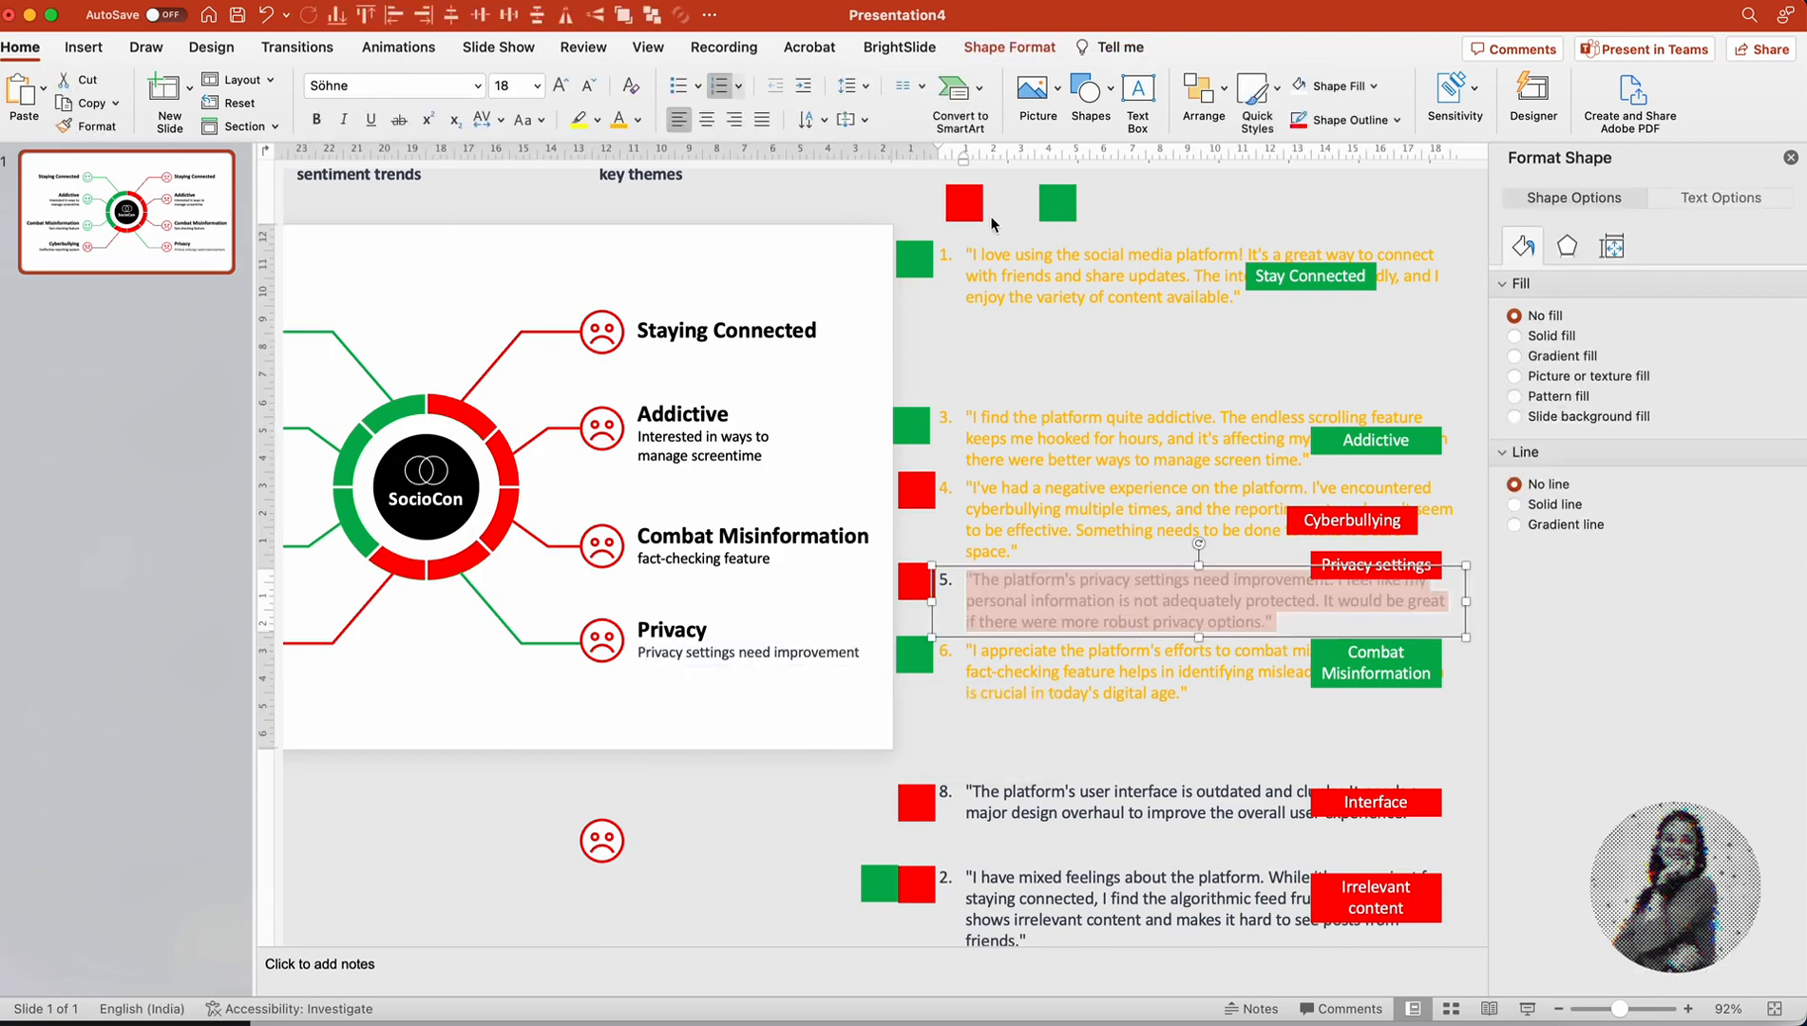
Step: Type the Interface heading for another right-side branch
left_click(637, 119)
type("iNTE")
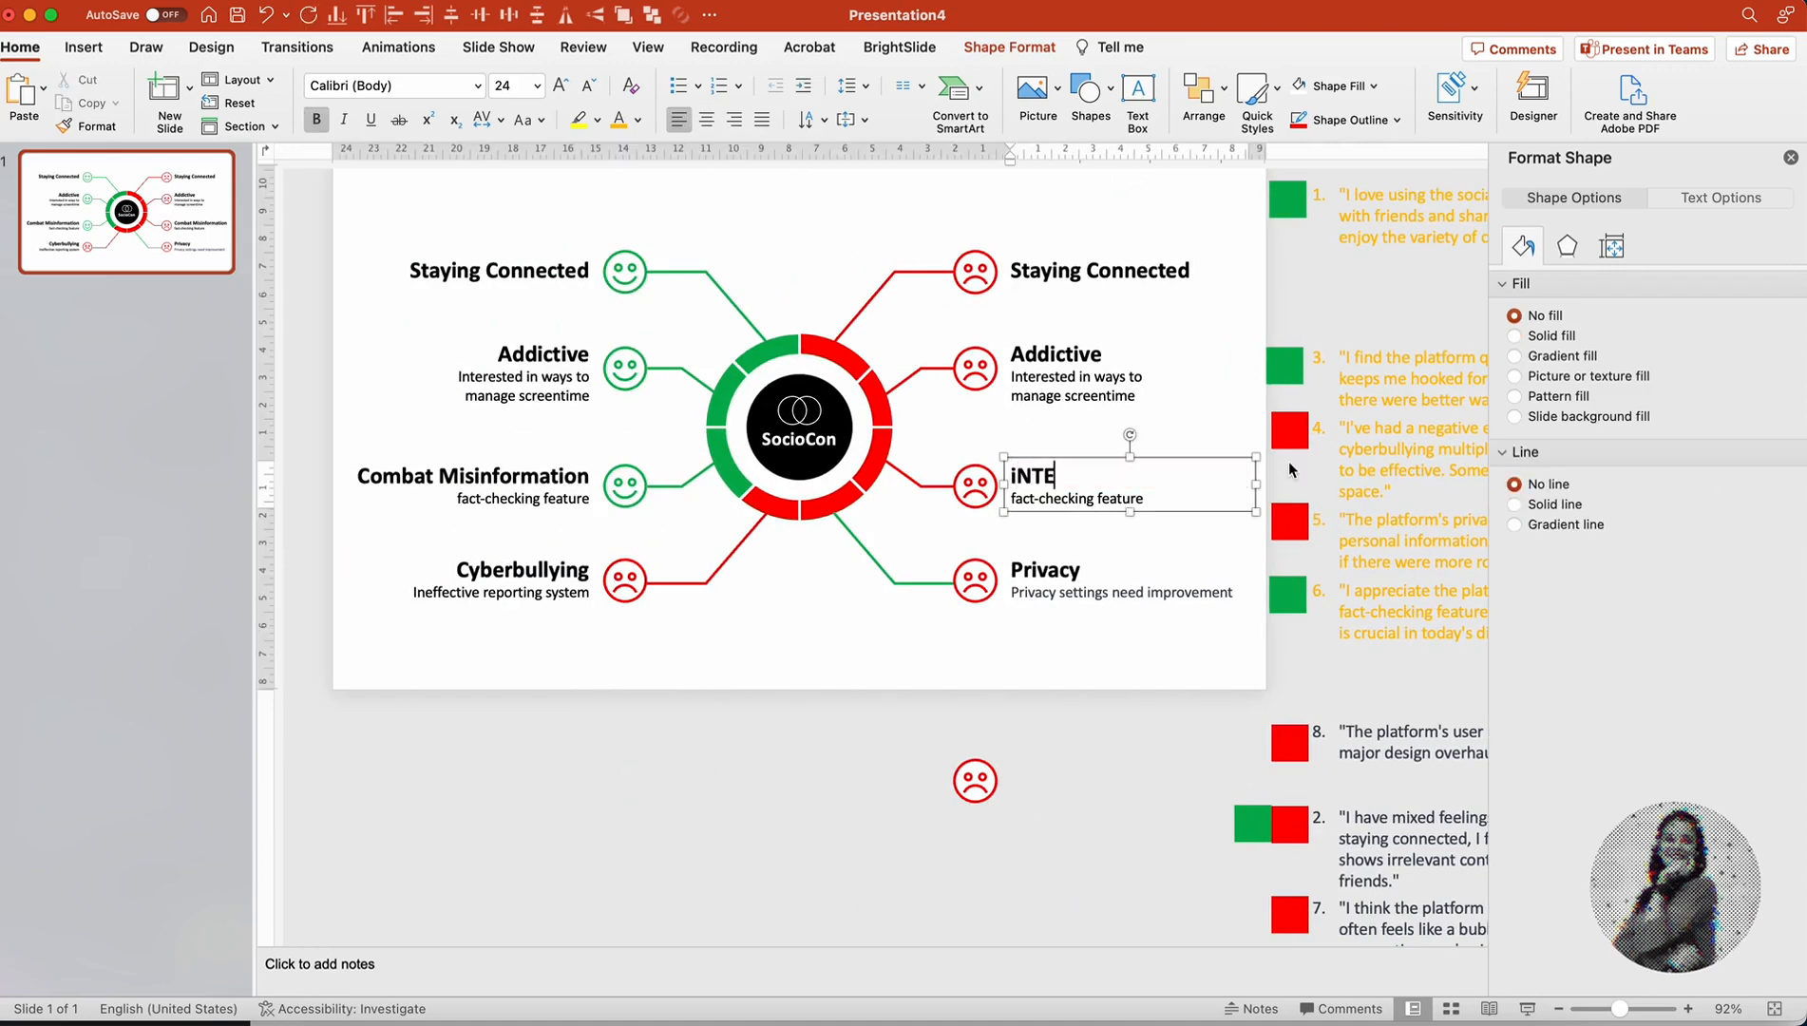
type("RFACE")
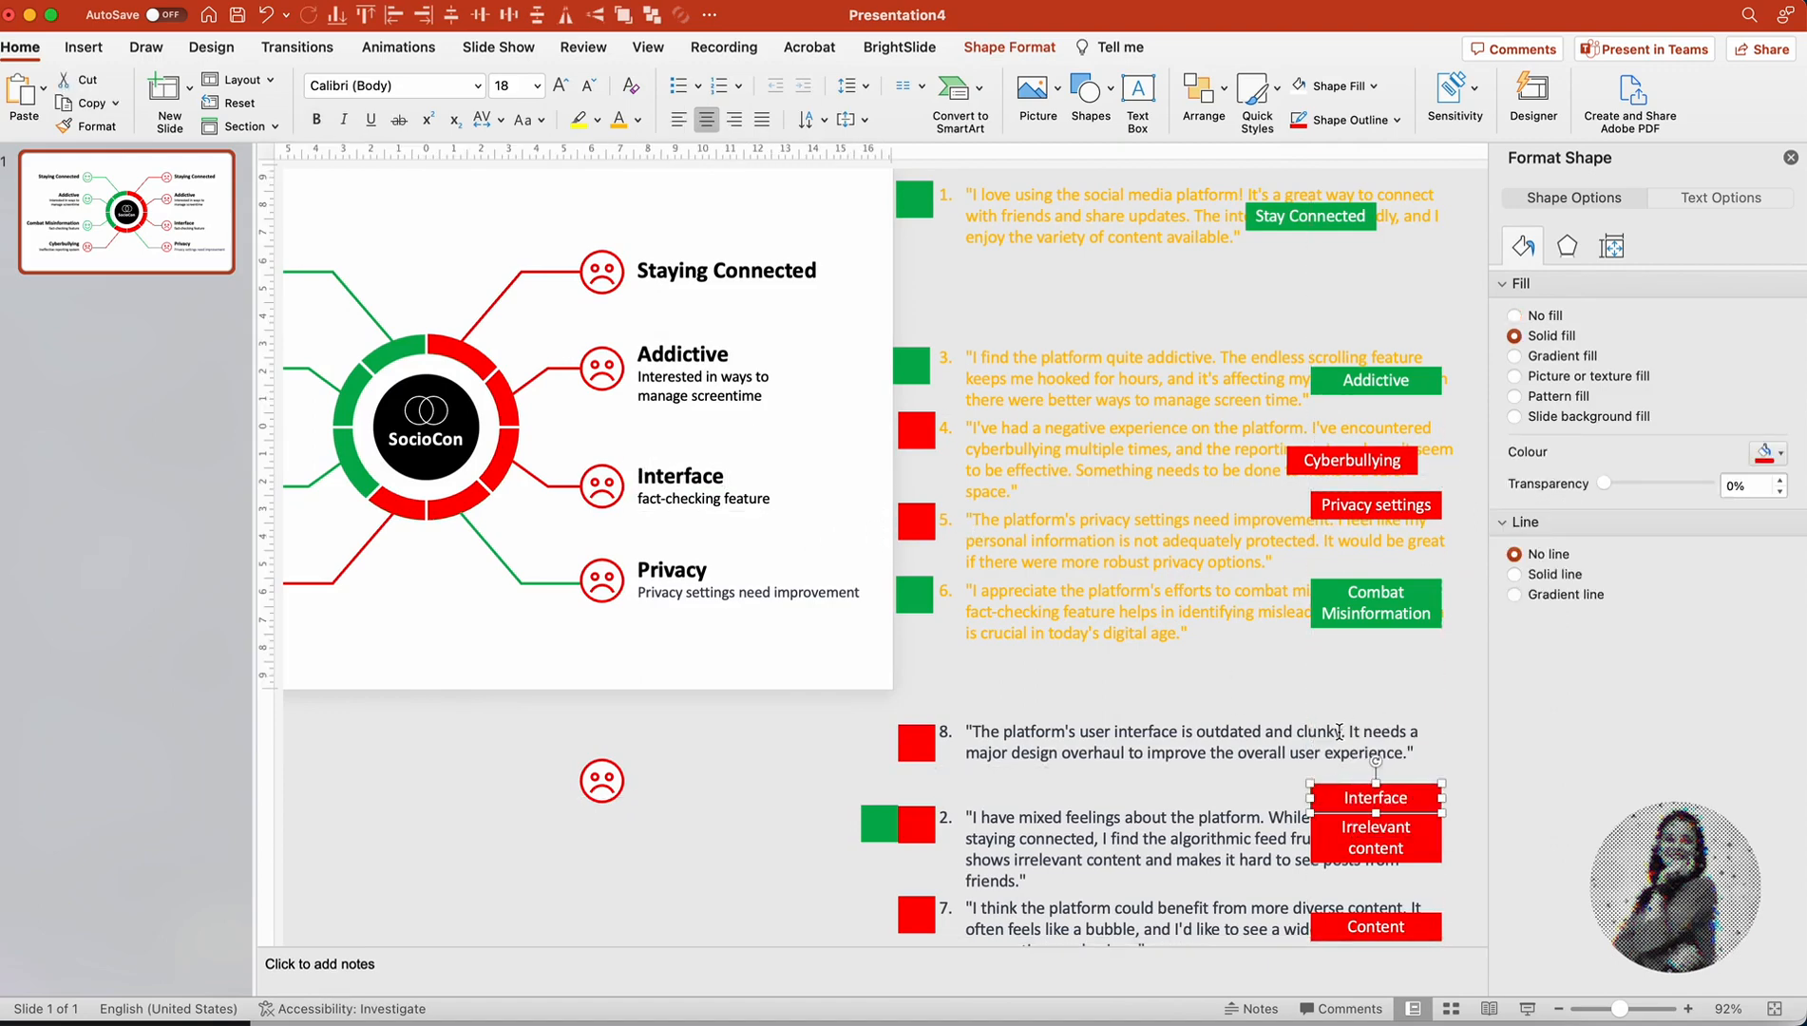
left_click(680, 476)
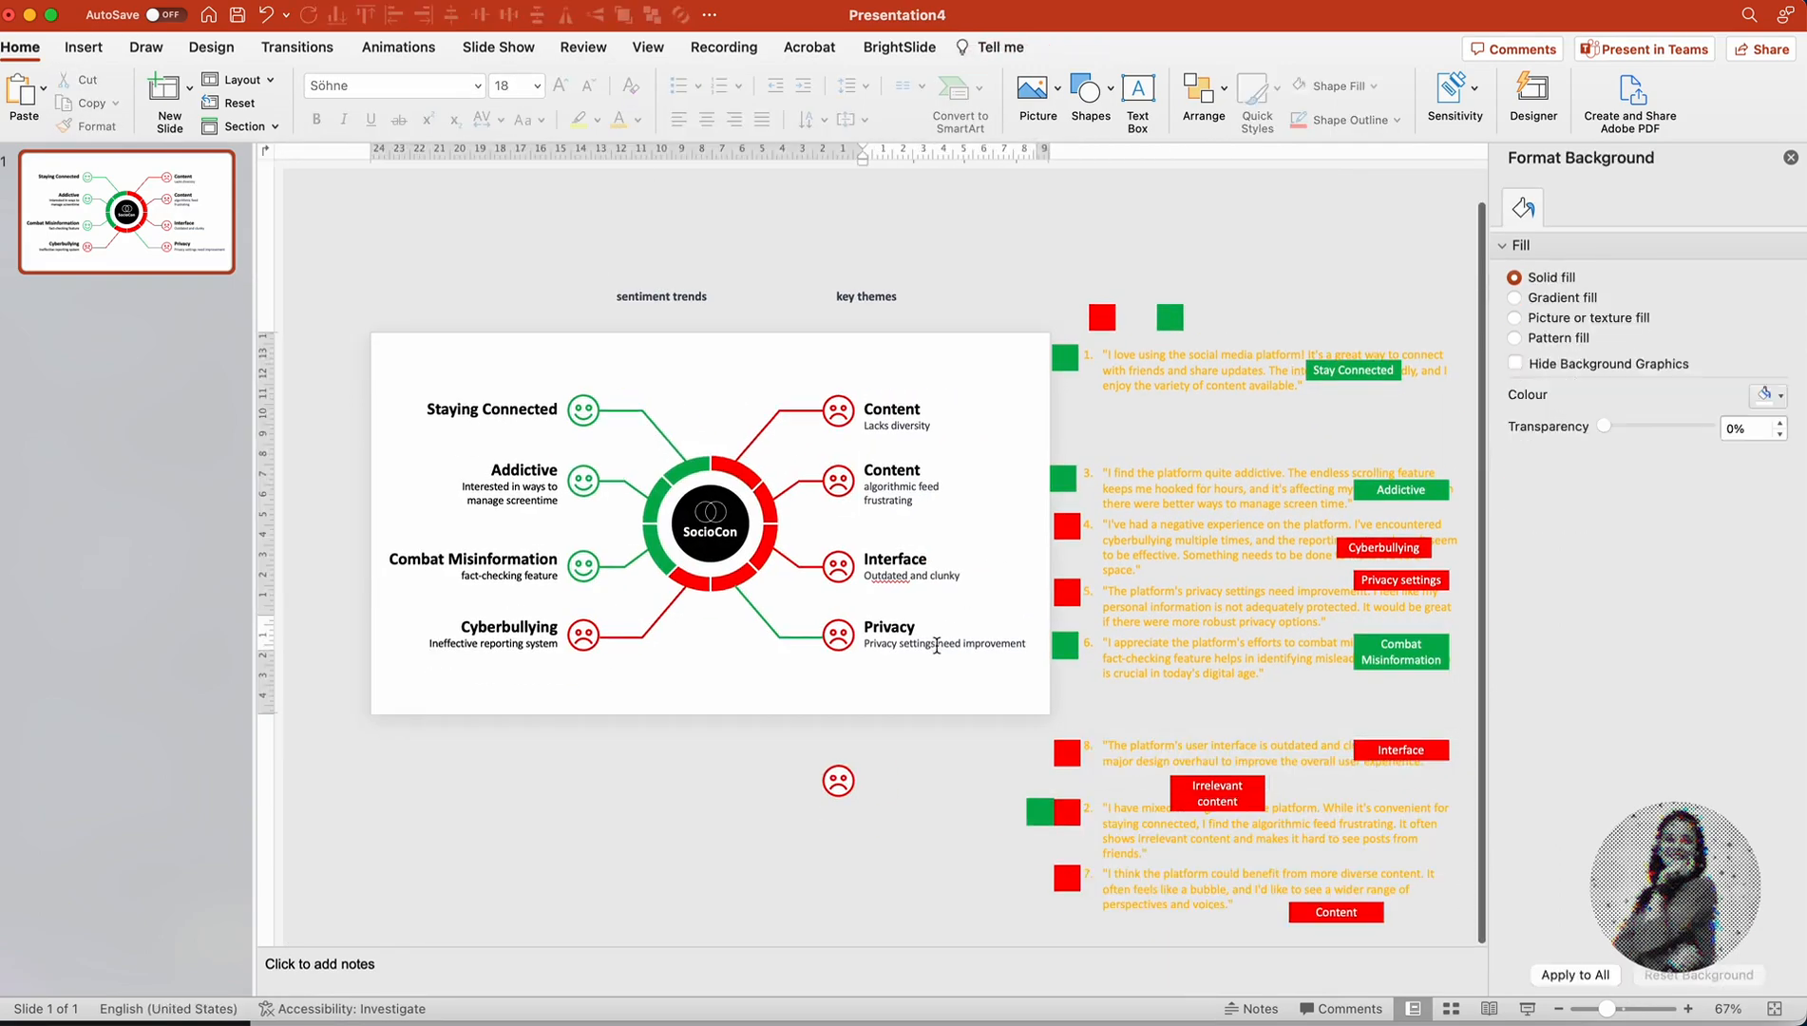
Step: Select a slide element to begin adding the title banner
left_click(1268, 268)
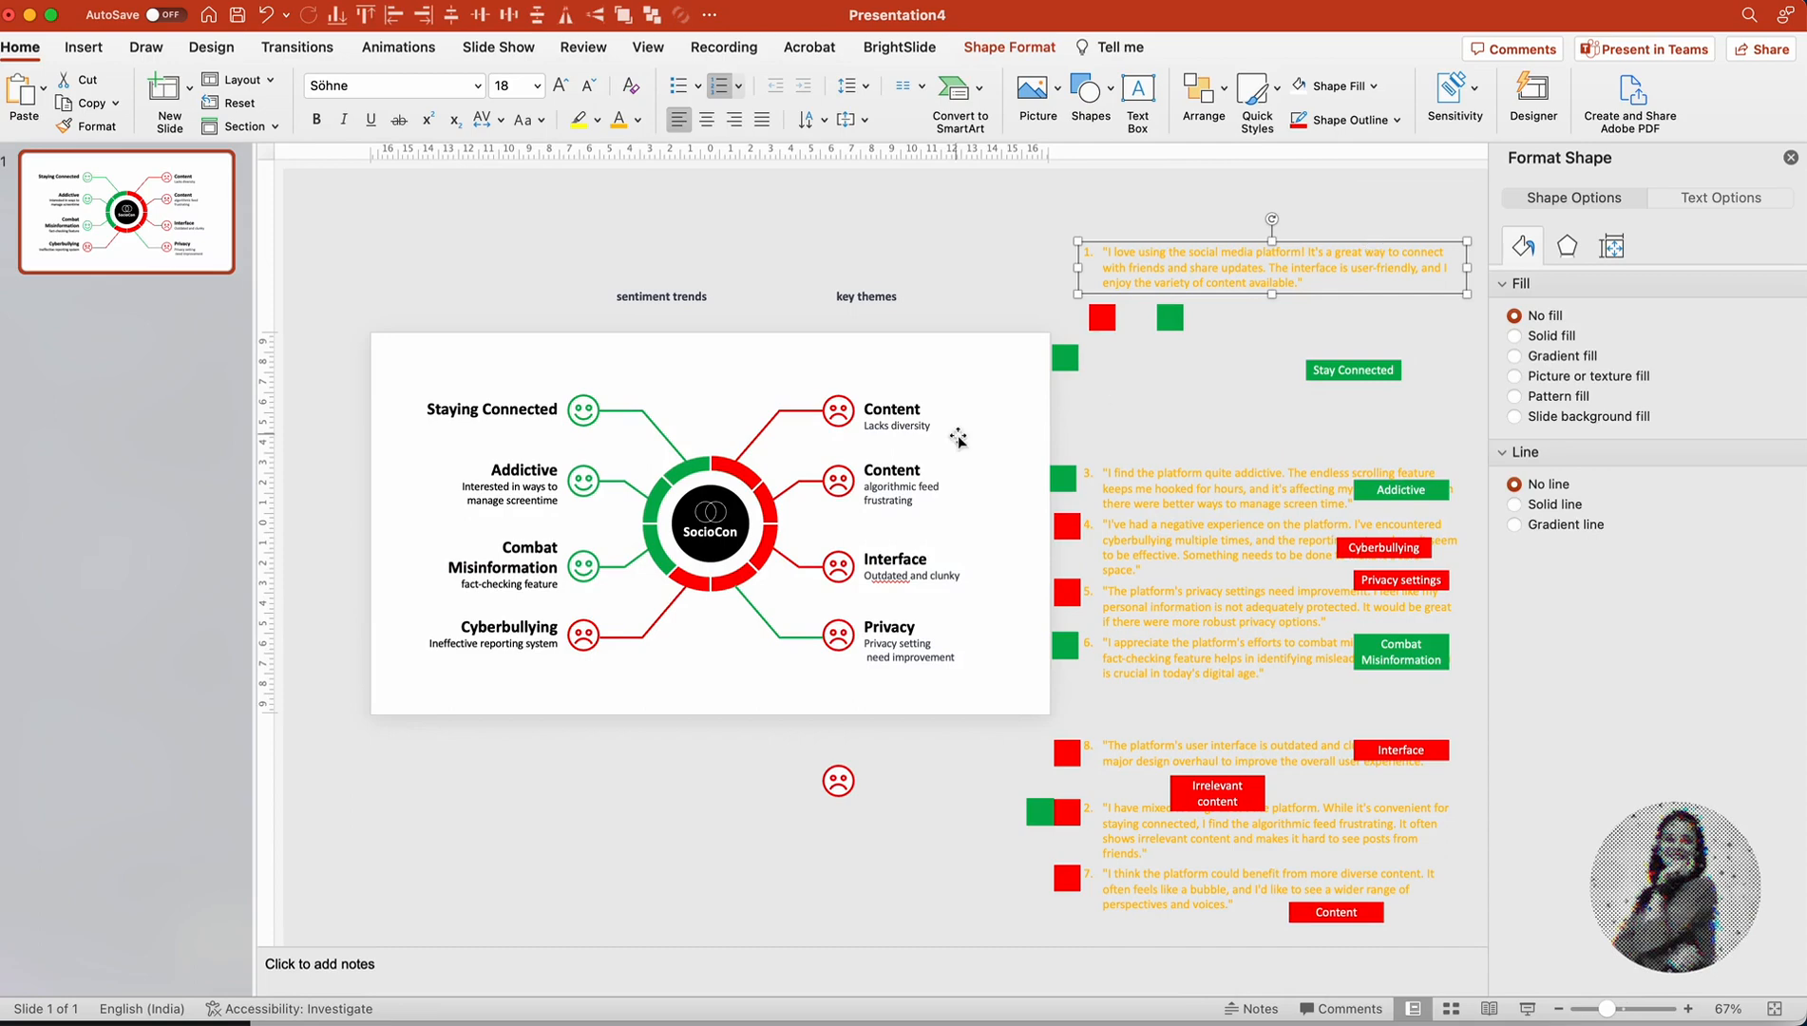
mouse_move(1330, 346)
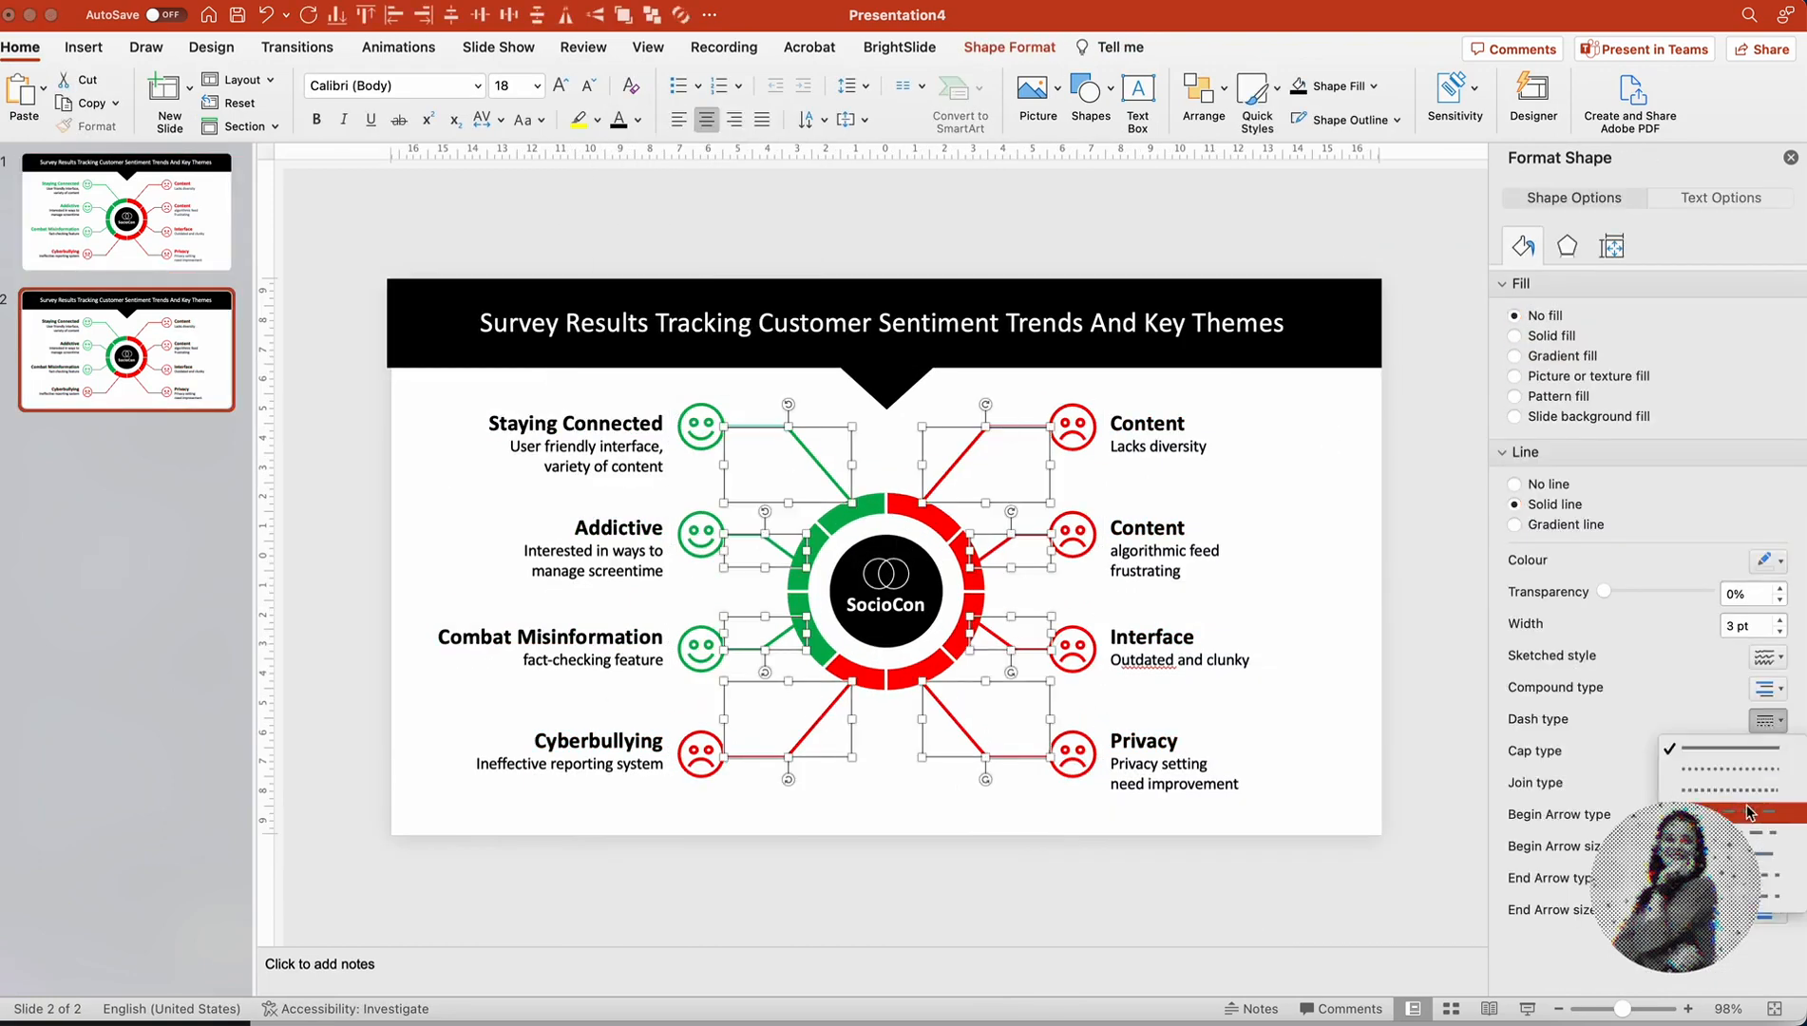
Step: Colour the theme headings green or red and add a third slide copy
left_click(126, 211)
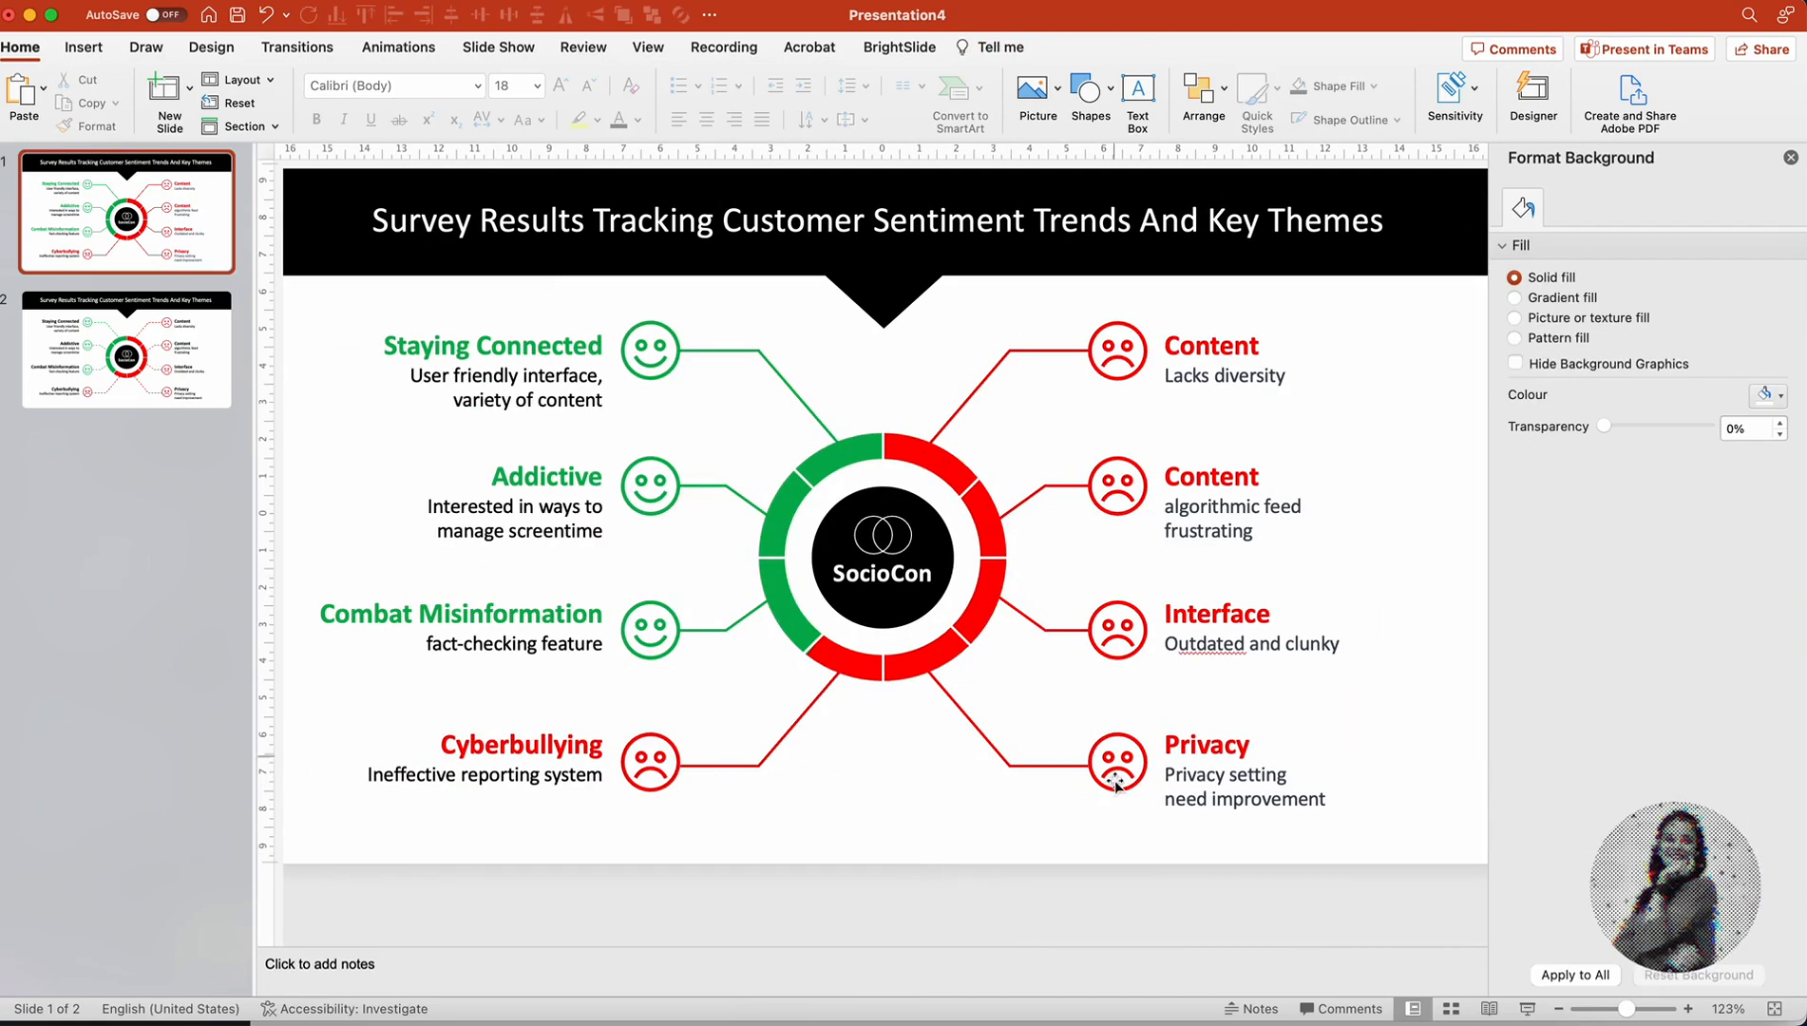
left_click(1089, 98)
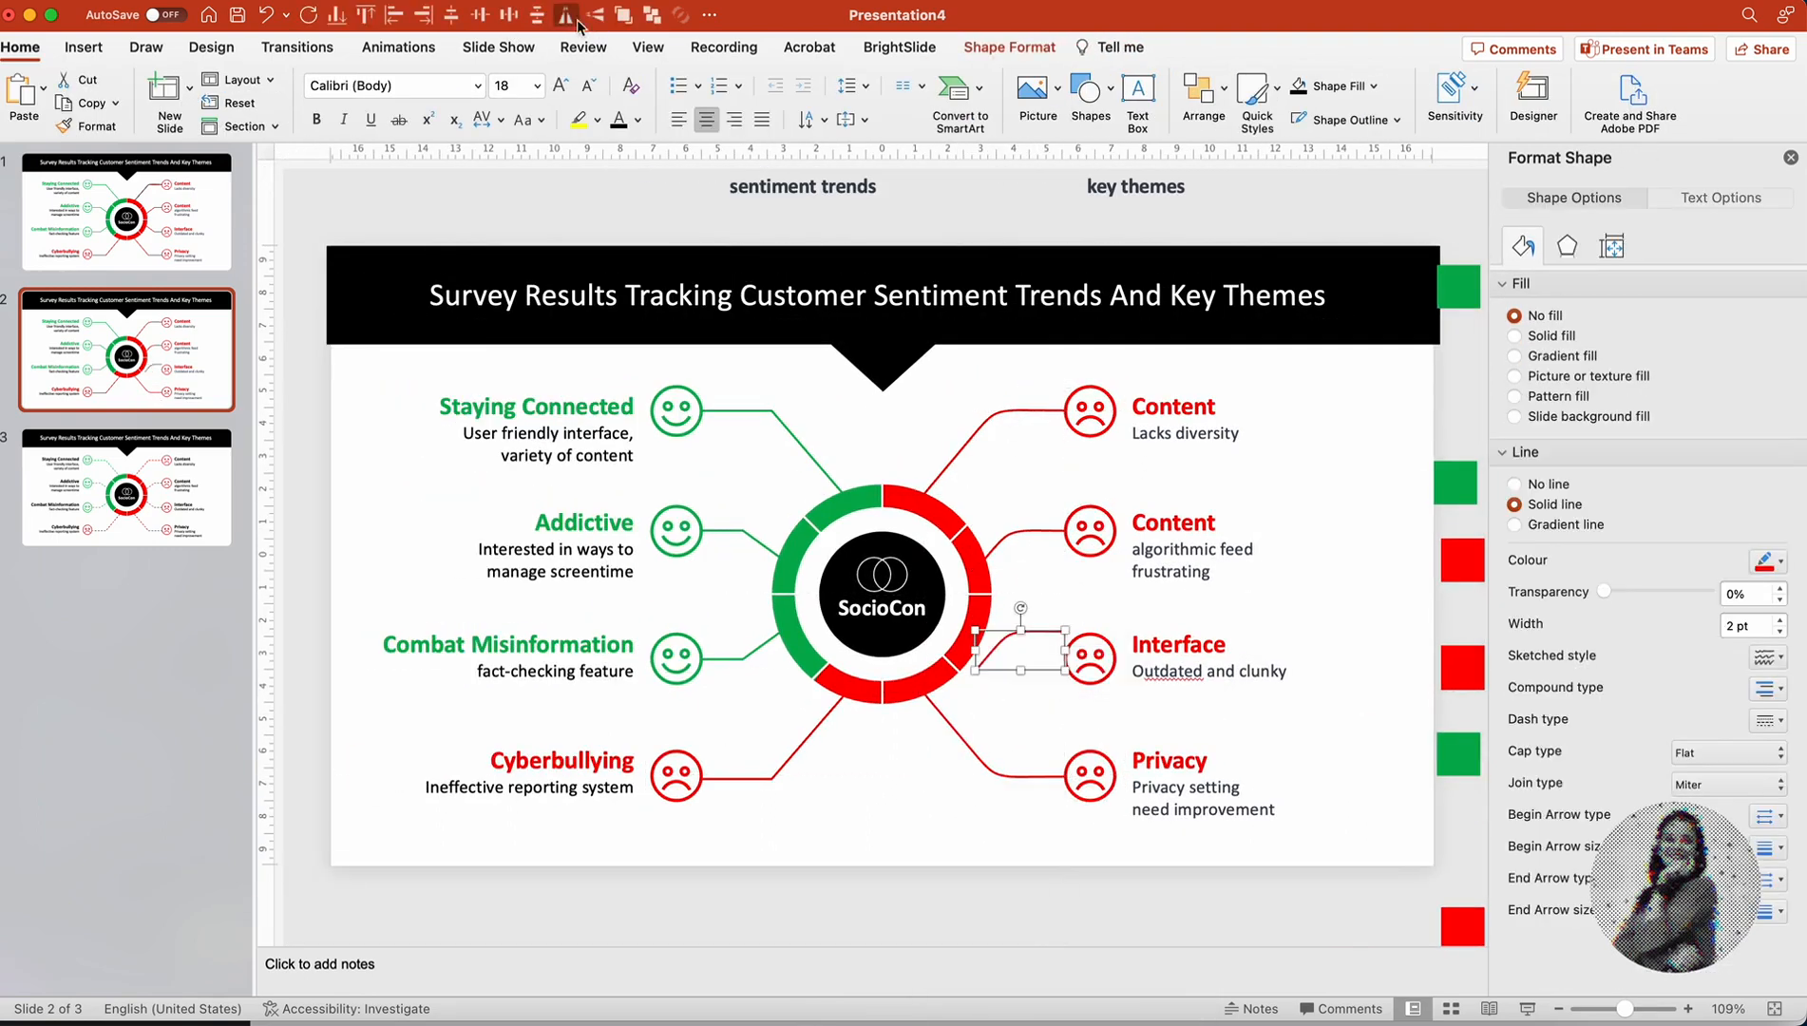
Step: Reshape the banner's triangle on slide 2 into a curved, flaring pointer tip
left_click(1014, 417)
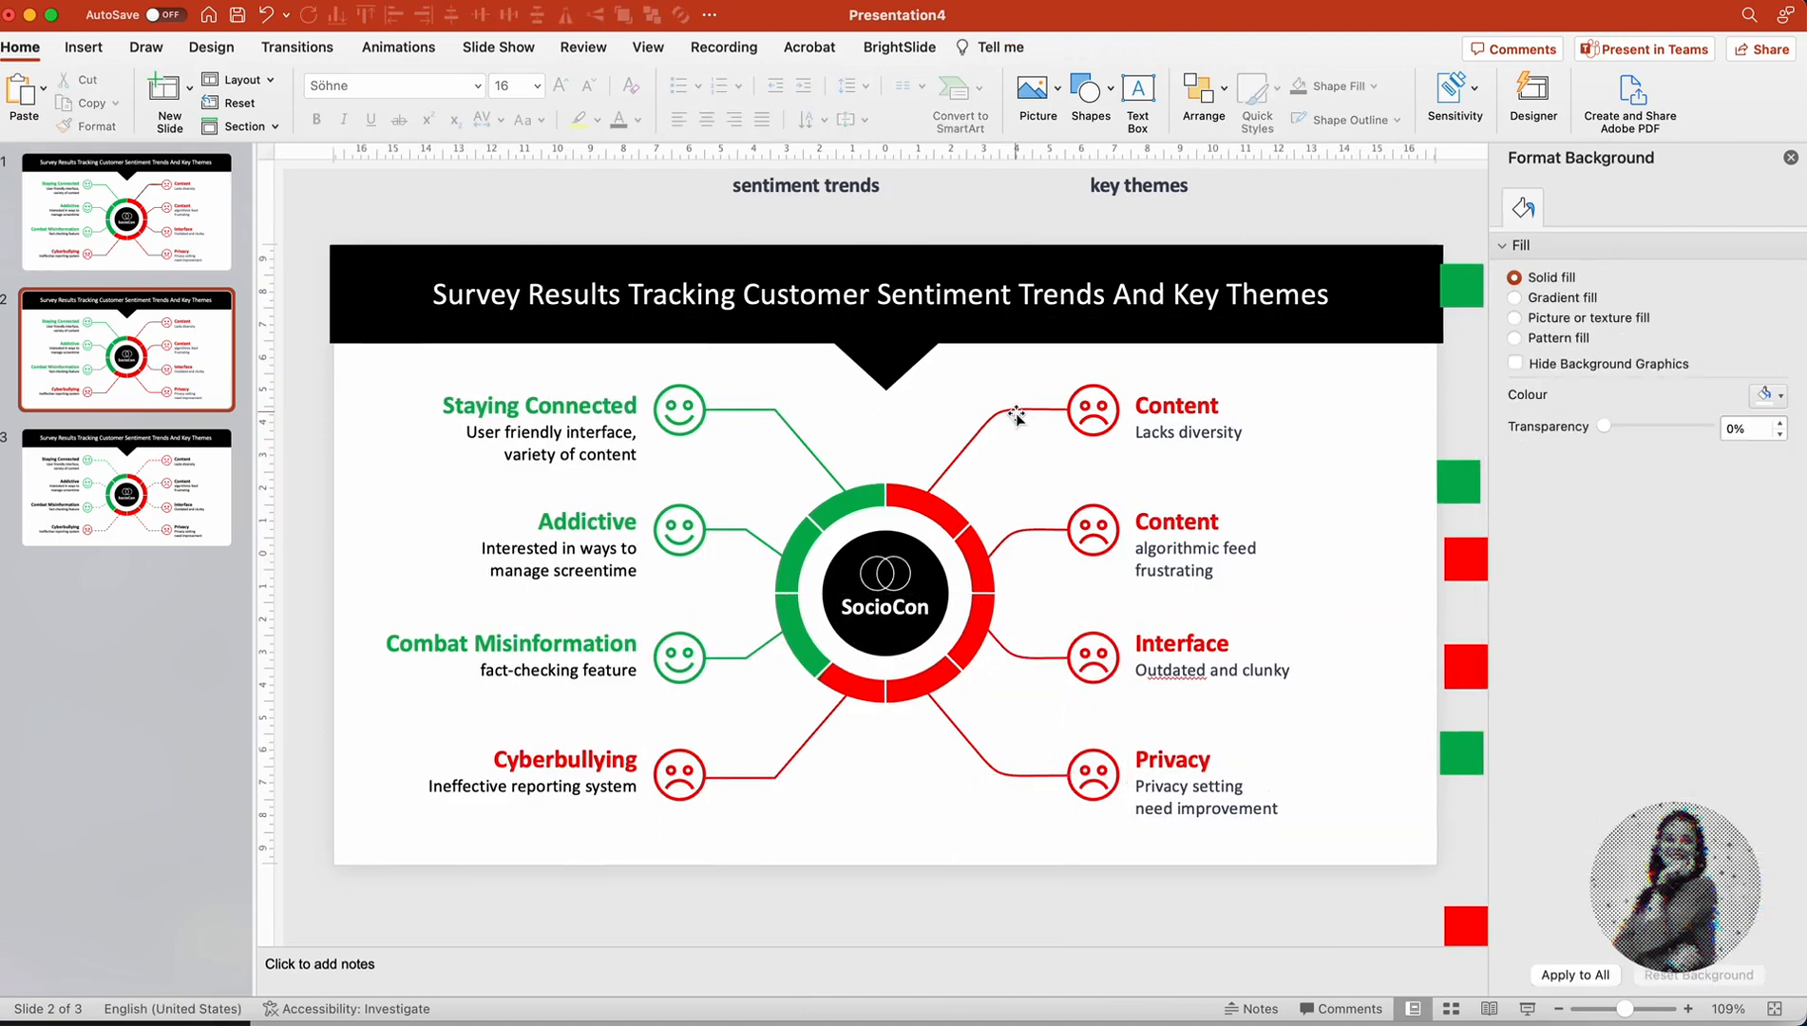
left_click(1340, 119)
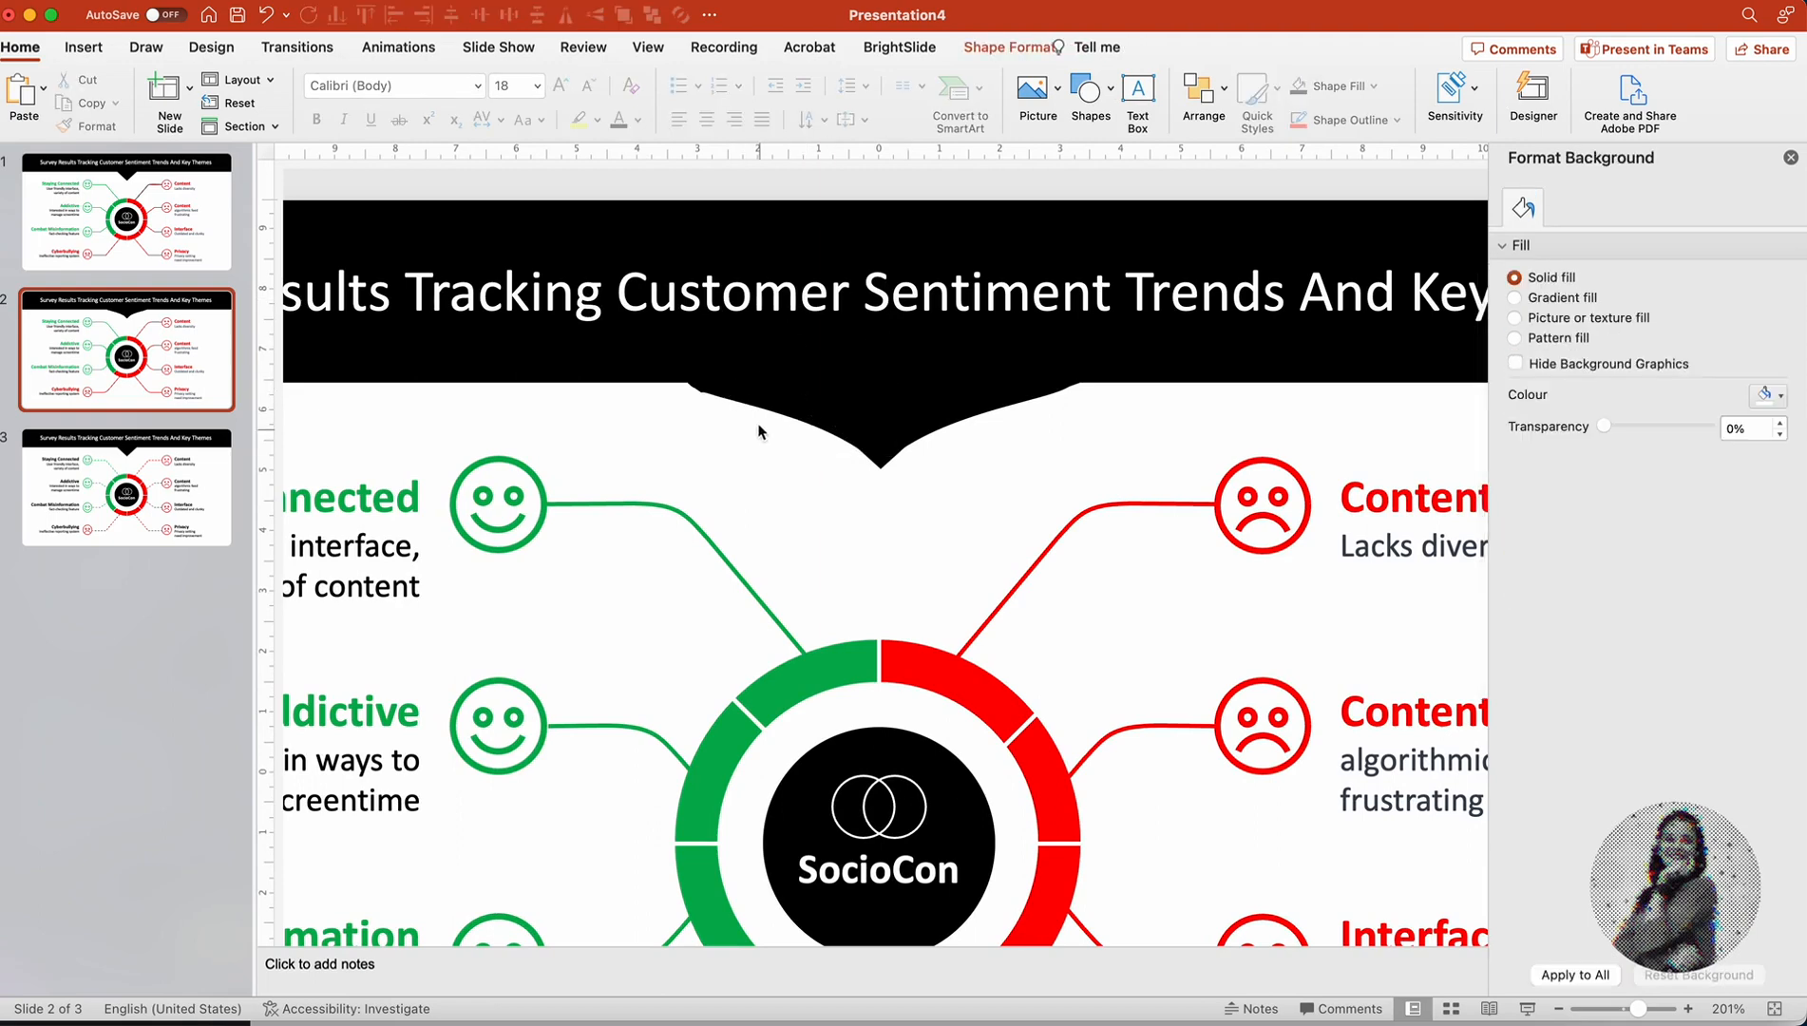
left_click(885, 541)
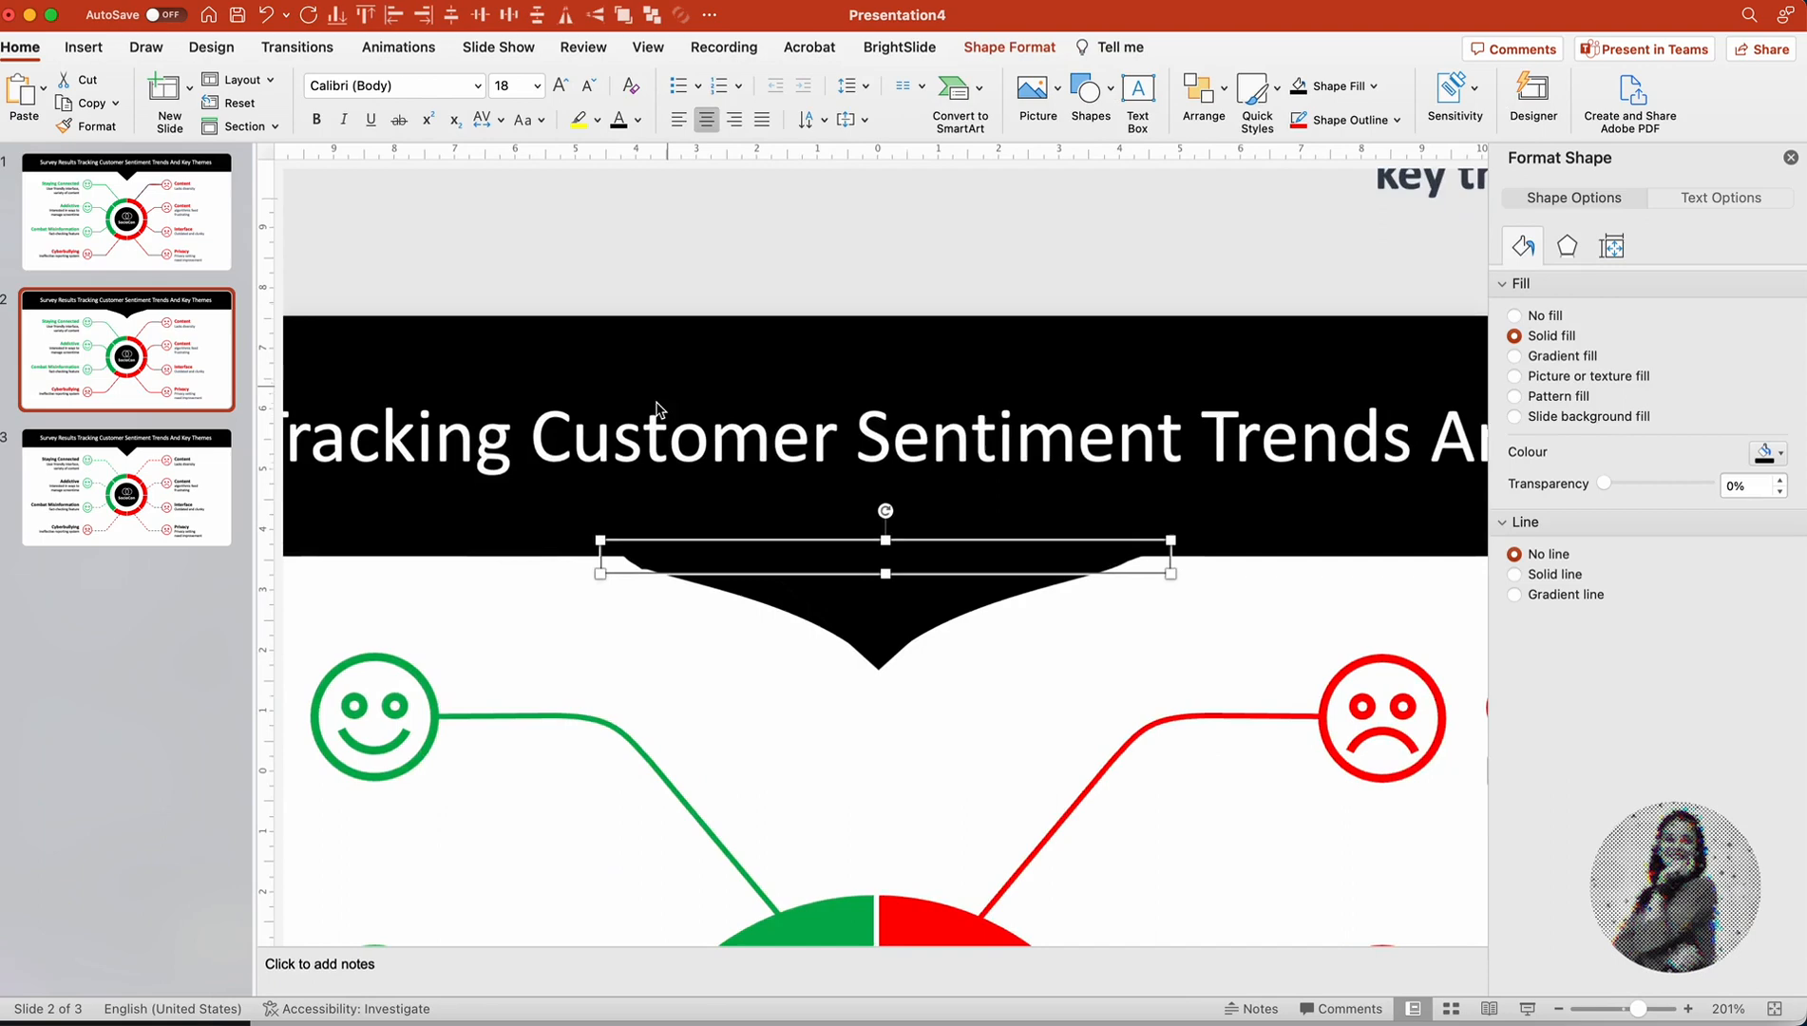